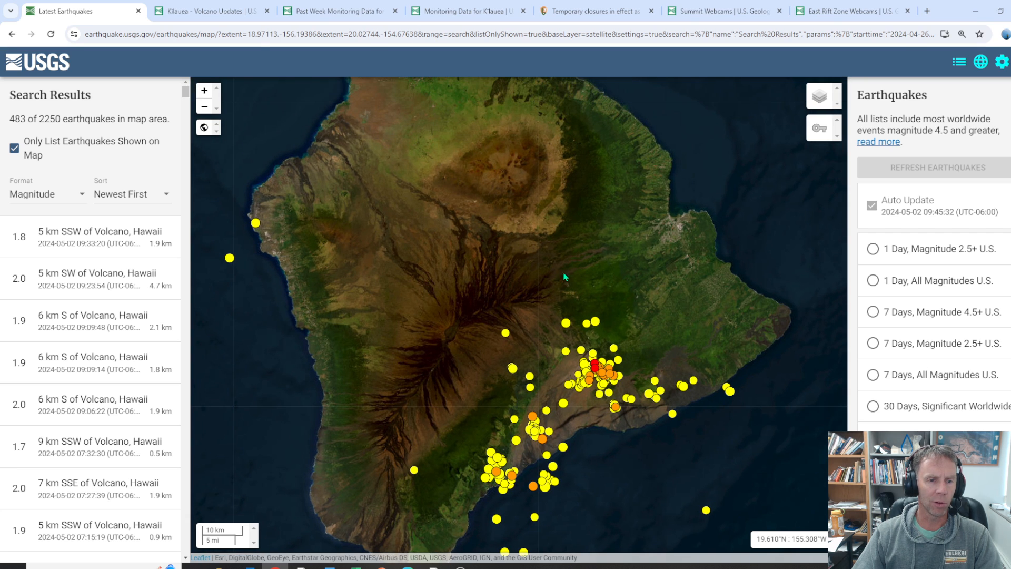
{"action": "mouse_move", "coordinate": [453, 327]}
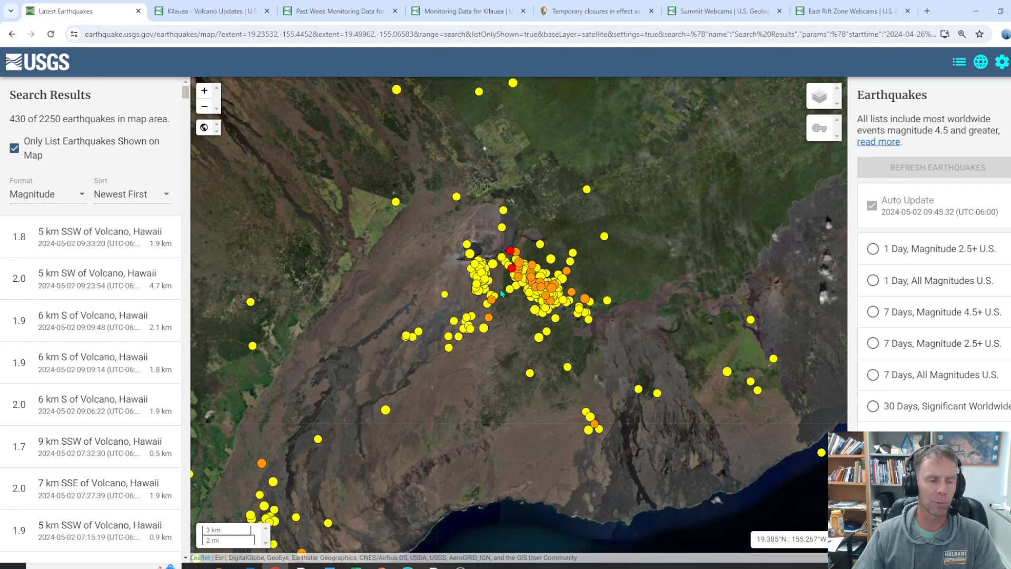
{"action": "mouse_move", "coordinate": [480, 248]}
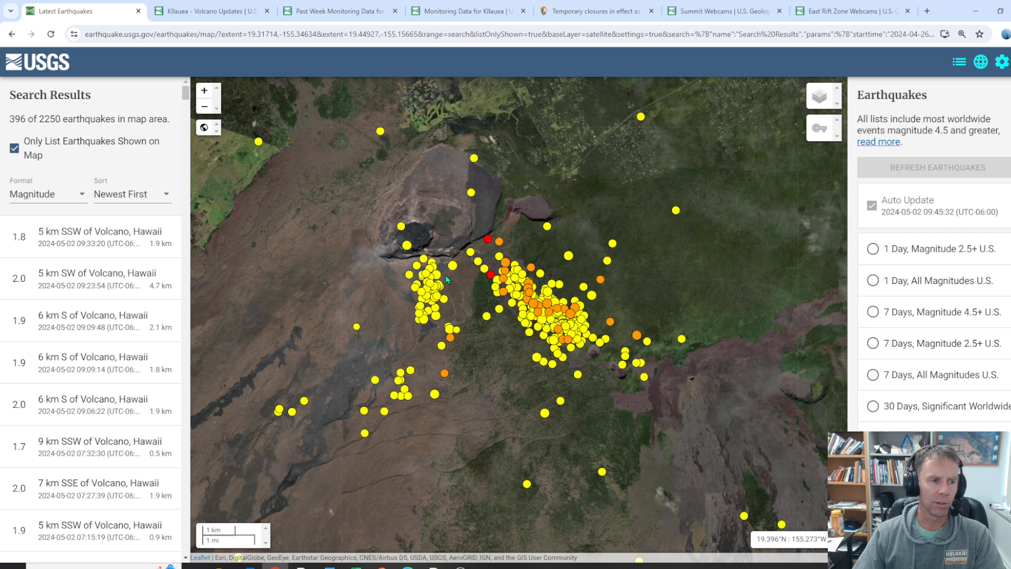
Zoom the earthquake map in on the Kilauea summit swarm, 394 of 2250 quakes in view
{"action": "left_click", "coordinate": [203, 106]}
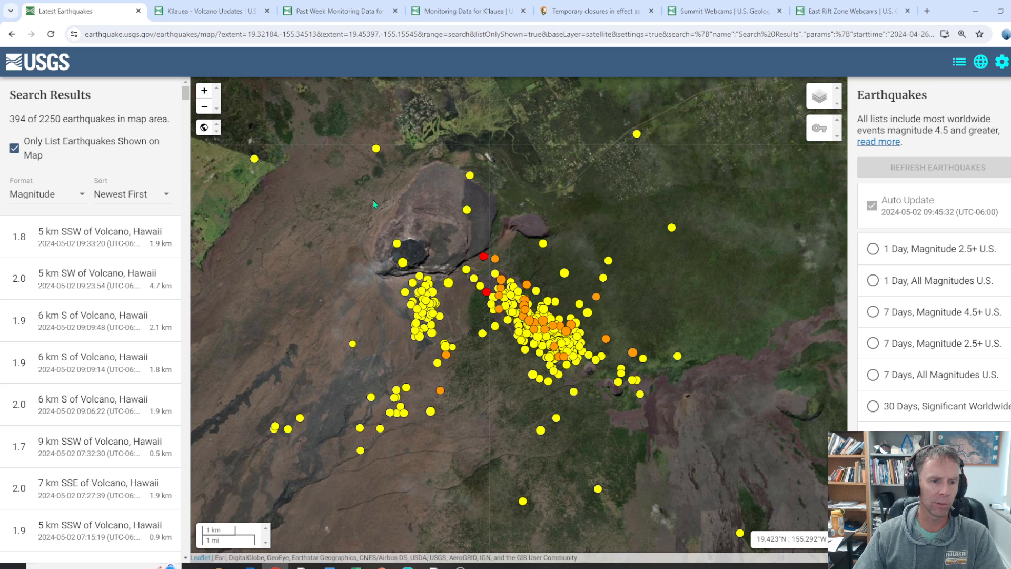
{"action": "mouse_move", "coordinate": [507, 228]}
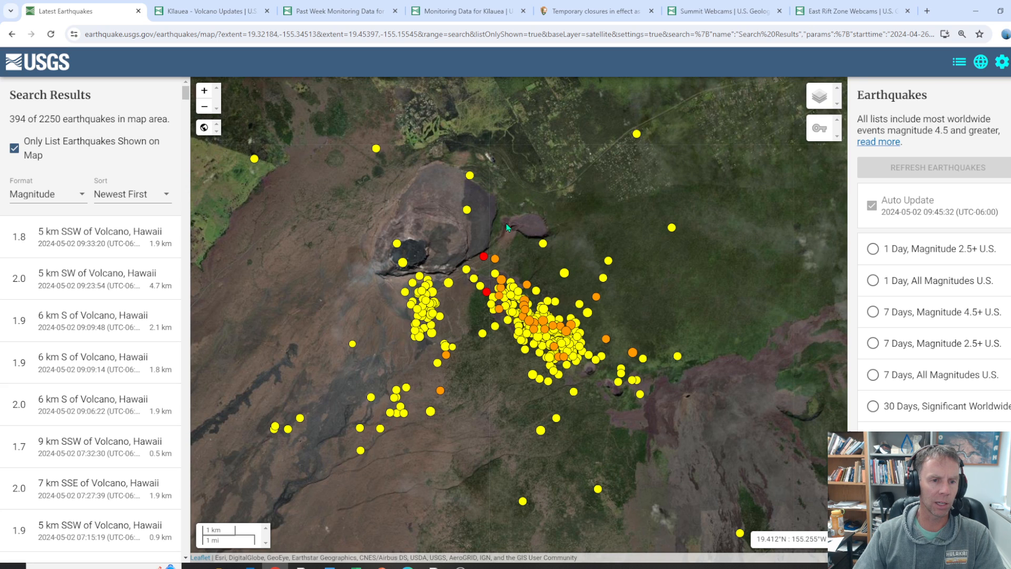
{"action": "mouse_move", "coordinate": [538, 137]}
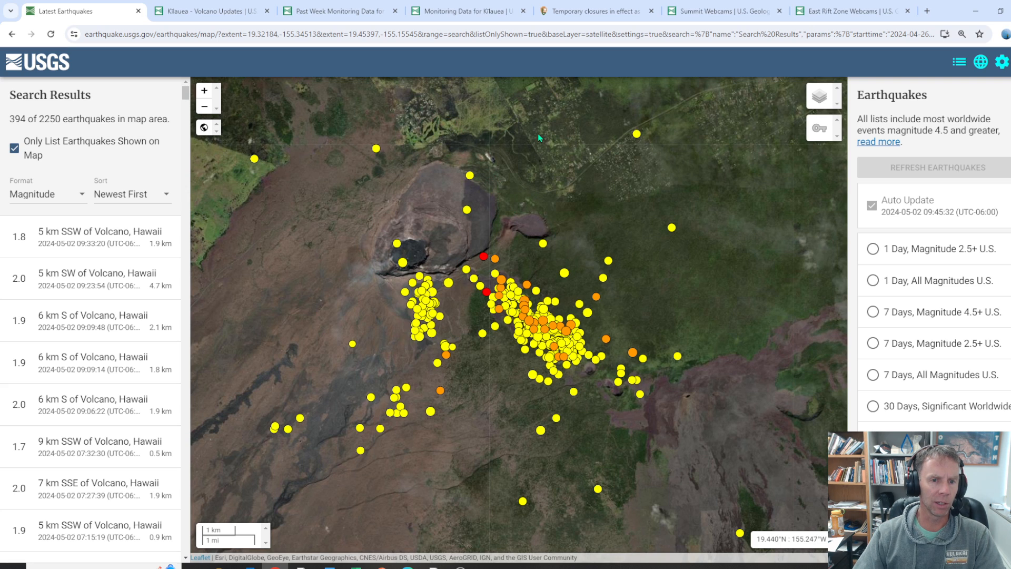
{"action": "mouse_move", "coordinate": [599, 369]}
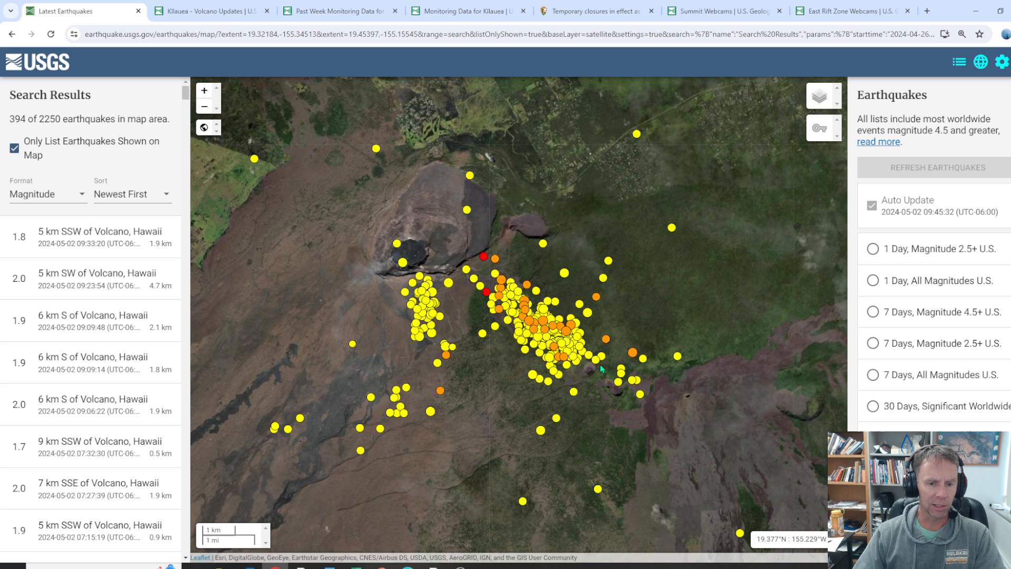
{"action": "mouse_move", "coordinate": [493, 292]}
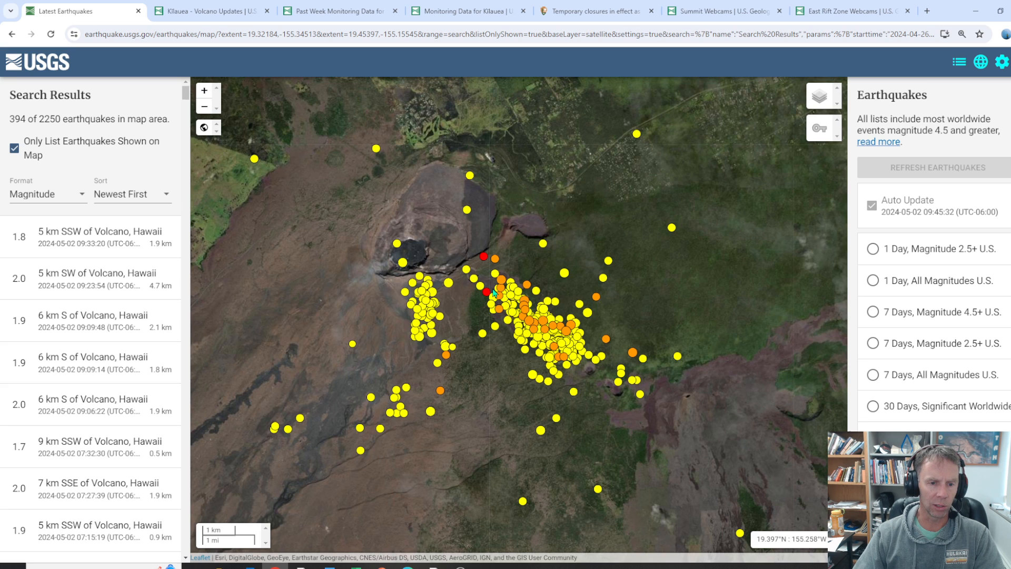
{"action": "mouse_move", "coordinate": [512, 368]}
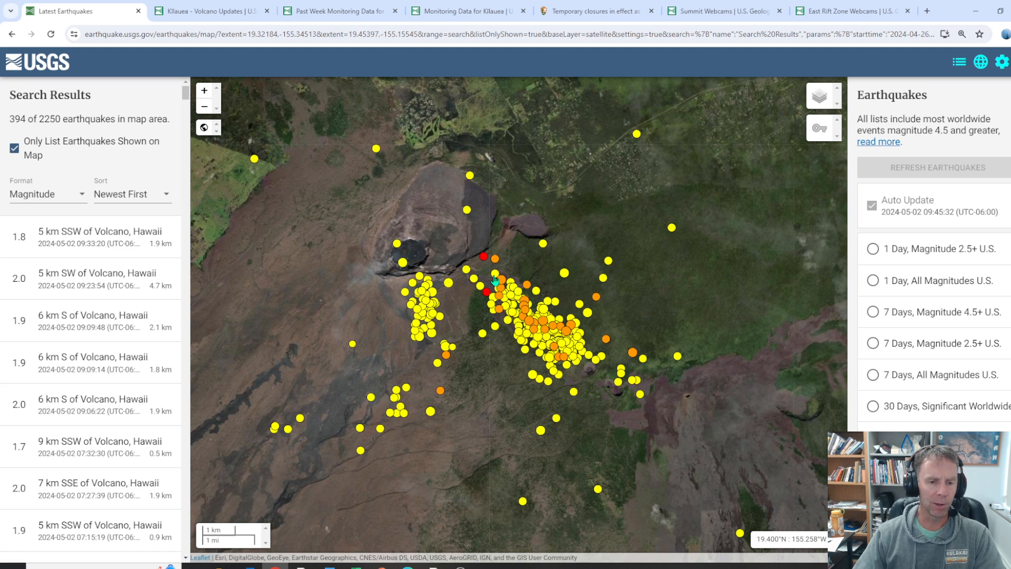
{"action": "mouse_move", "coordinate": [483, 285]}
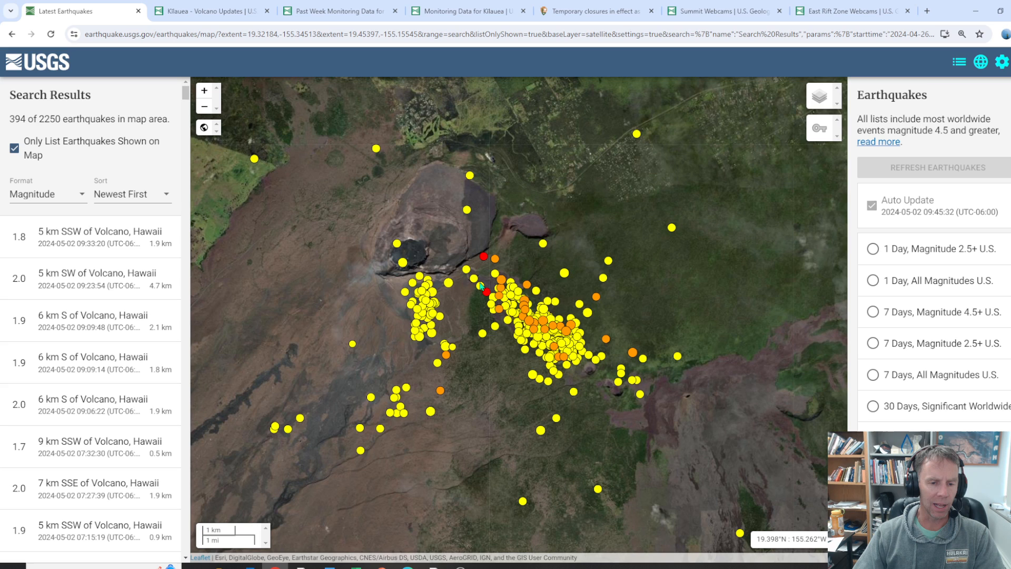
{"action": "mouse_move", "coordinate": [516, 325]}
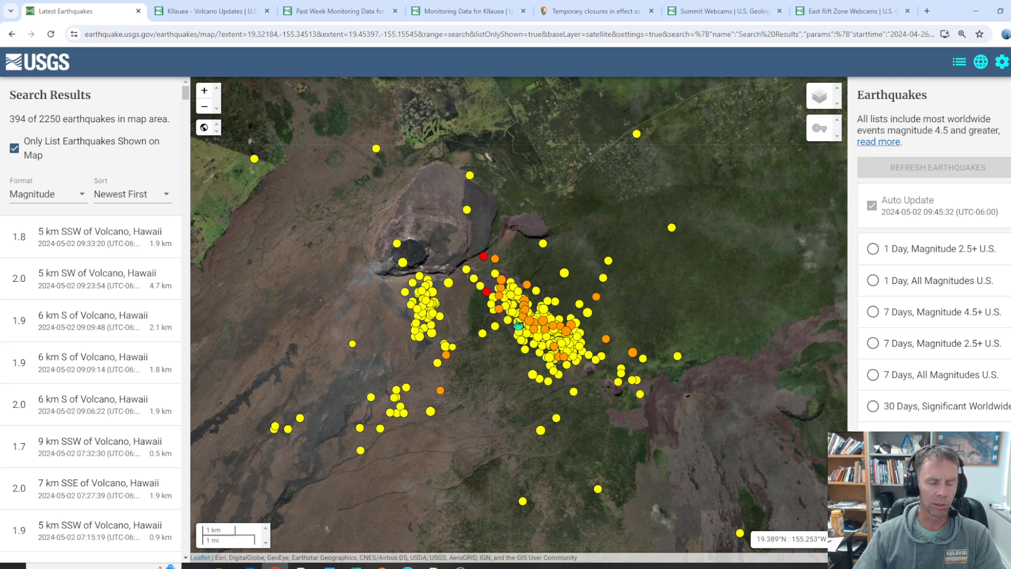
{"action": "mouse_move", "coordinate": [555, 361]}
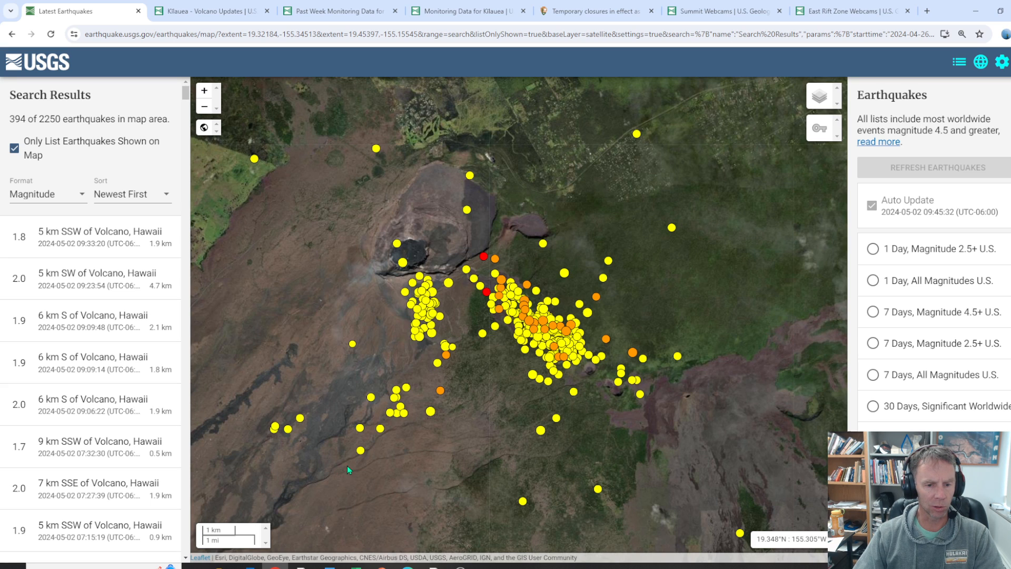
{"action": "mouse_move", "coordinate": [303, 352]}
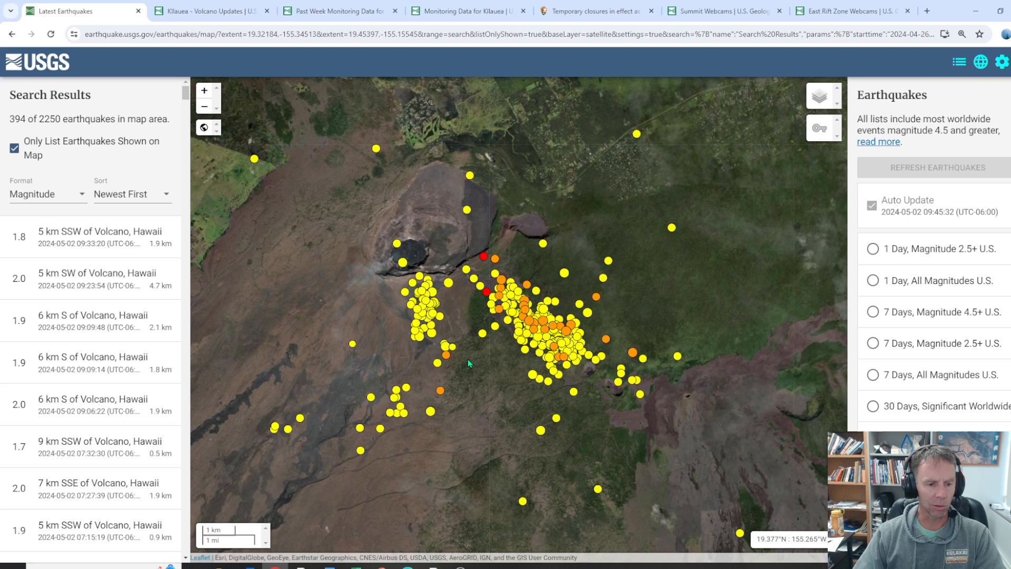
{"action": "mouse_move", "coordinate": [568, 305]}
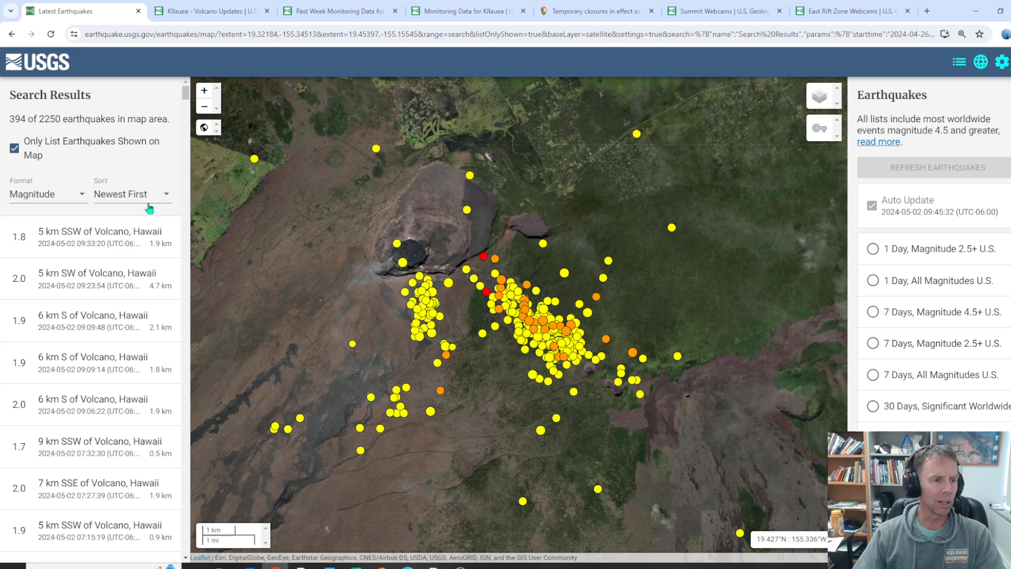
Sort the list by largest magnitude and review the top M3.3 quake 6 km S of Volcano
{"action": "left_click", "coordinate": [133, 194]}
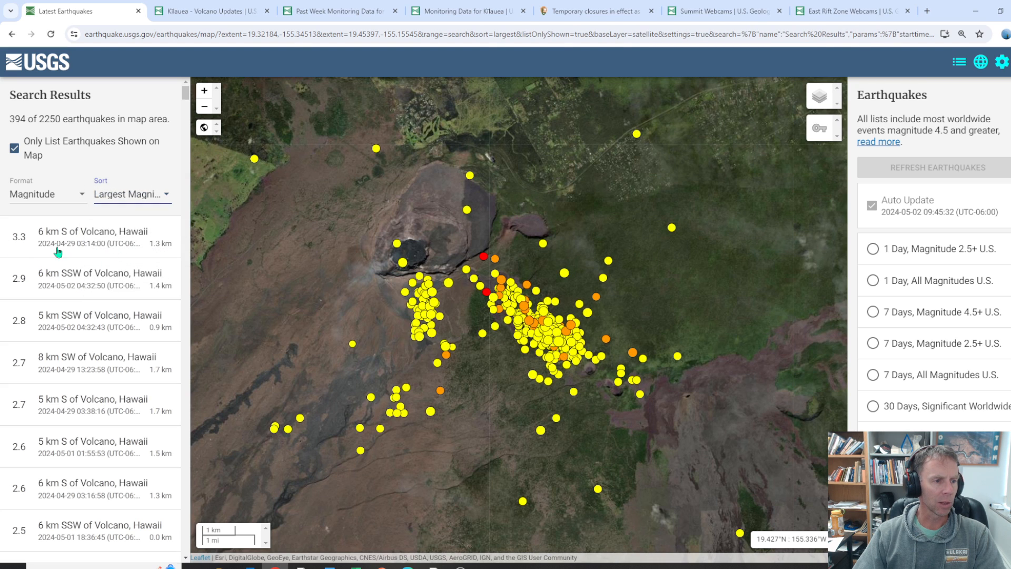
{"action": "left_click", "coordinate": [90, 236]}
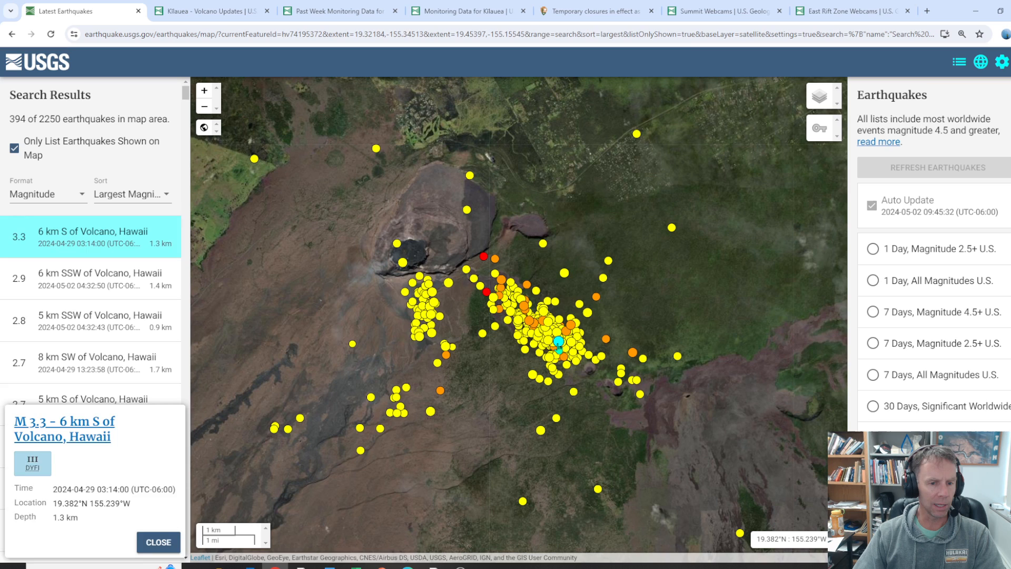
{"action": "left_click", "coordinate": [157, 541]}
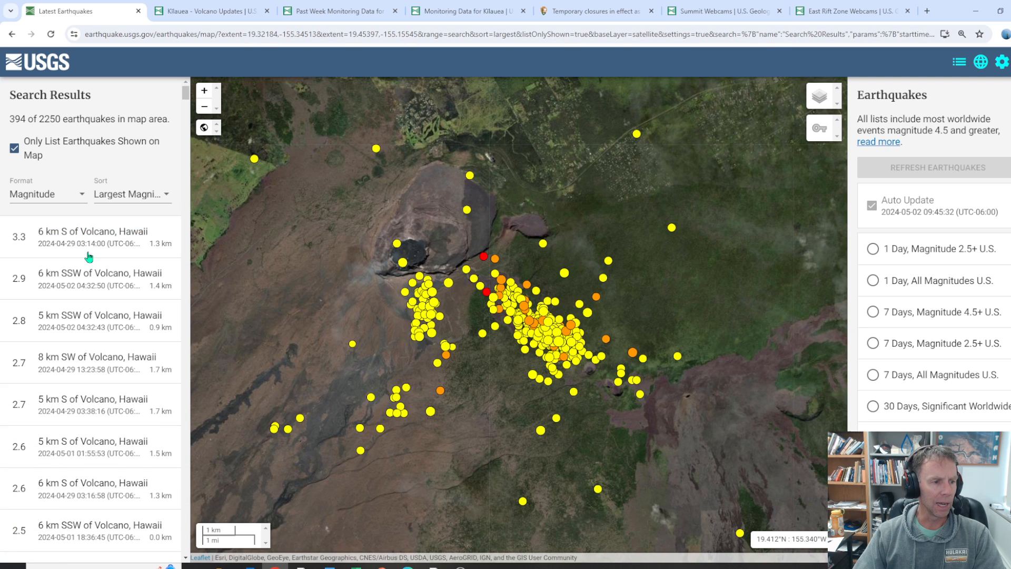
{"action": "mouse_move", "coordinate": [559, 360]}
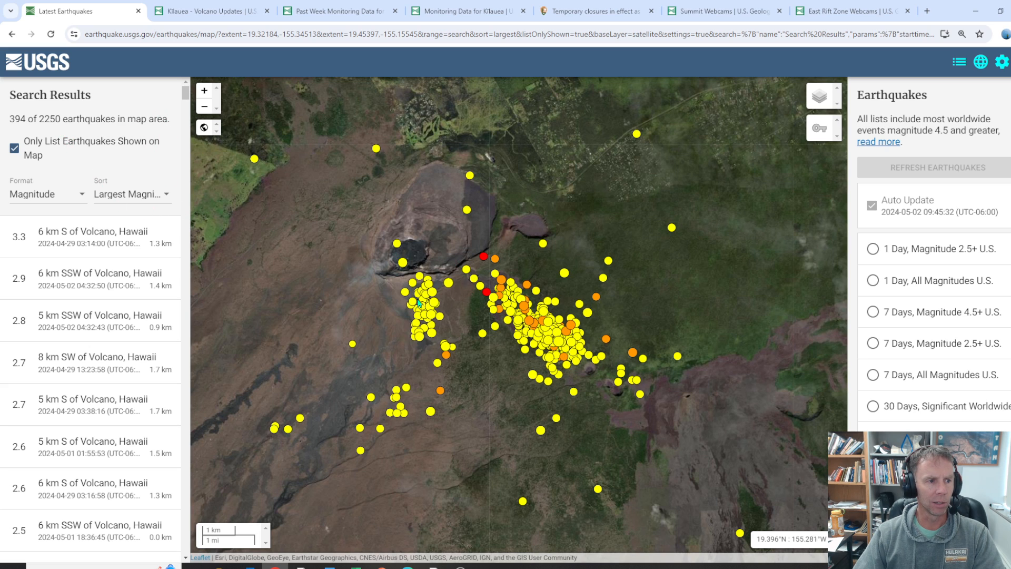
{"action": "mouse_move", "coordinate": [618, 174]}
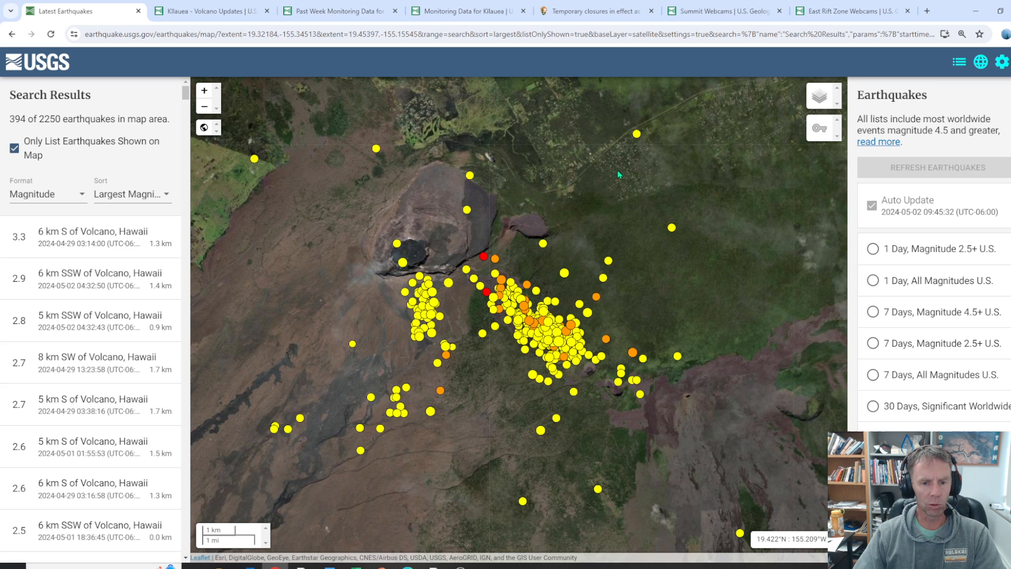
{"action": "mouse_move", "coordinate": [538, 302]}
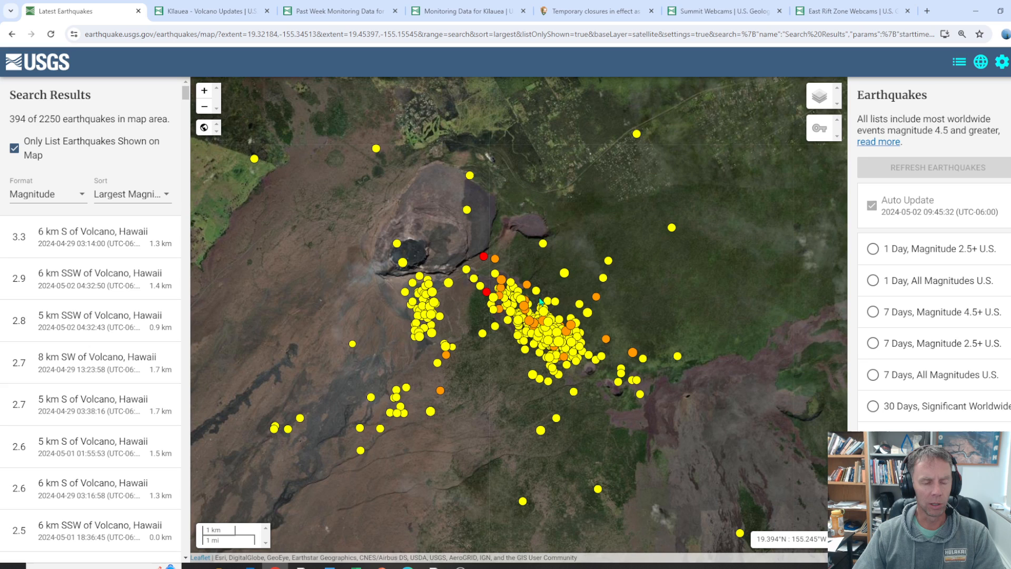
{"action": "mouse_move", "coordinate": [519, 328]}
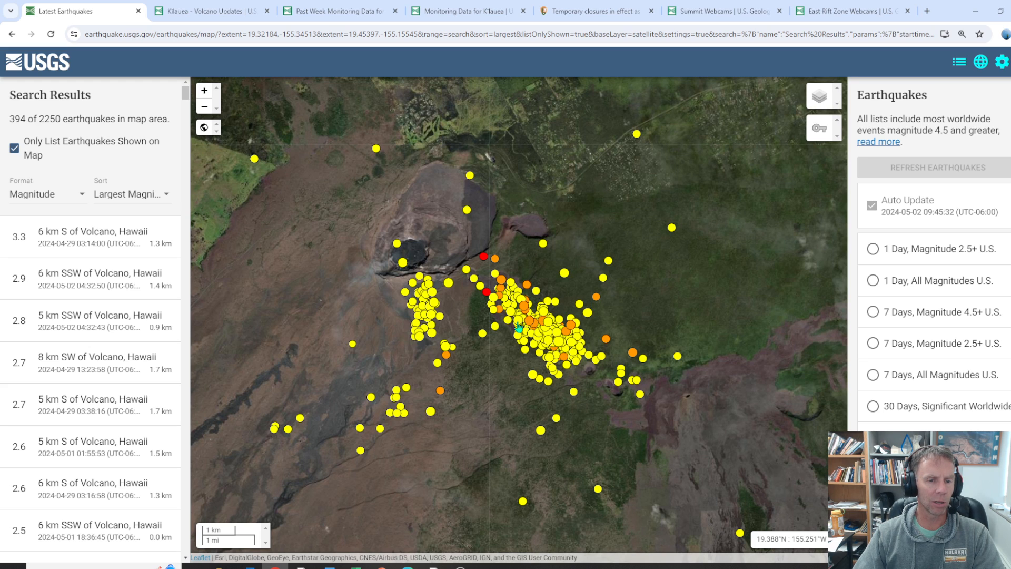
{"action": "mouse_move", "coordinate": [543, 328]}
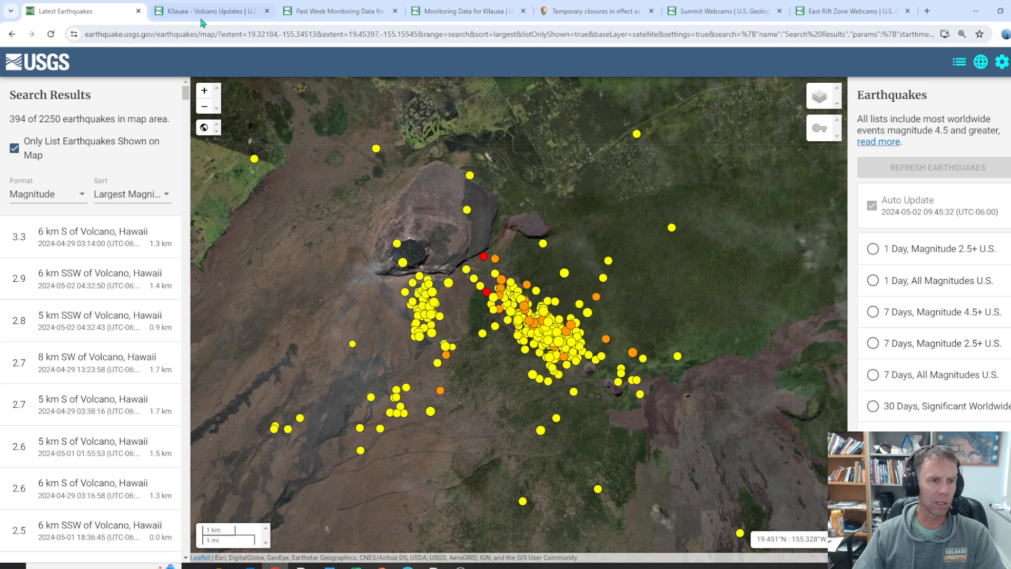
Scroll the Kilauea update past the summit observations to the Rift Zone Observations
{"action": "left_click", "coordinate": [209, 10]}
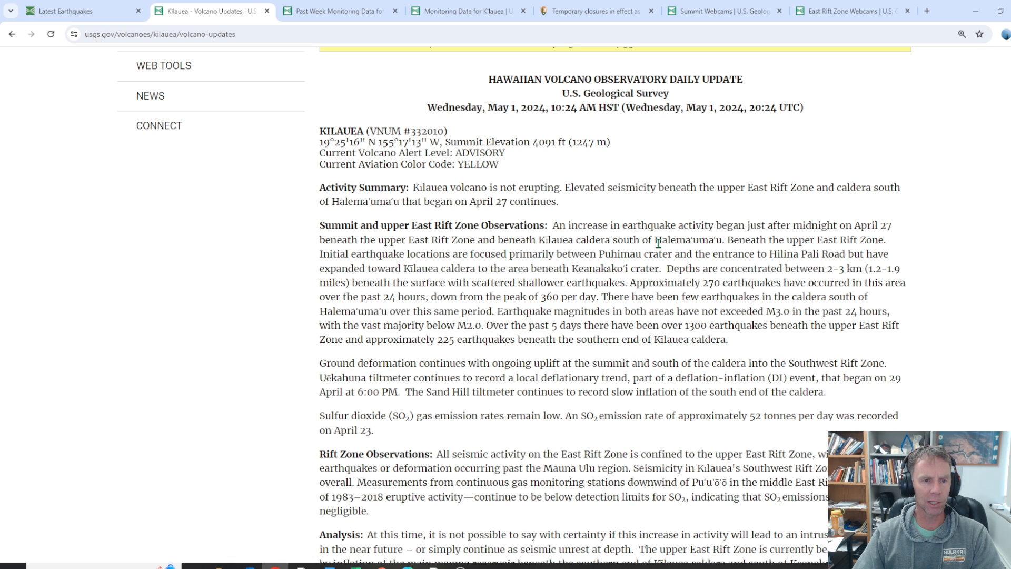
{"action": "scroll", "scroll_direction": "down", "scroll_amount": 3}
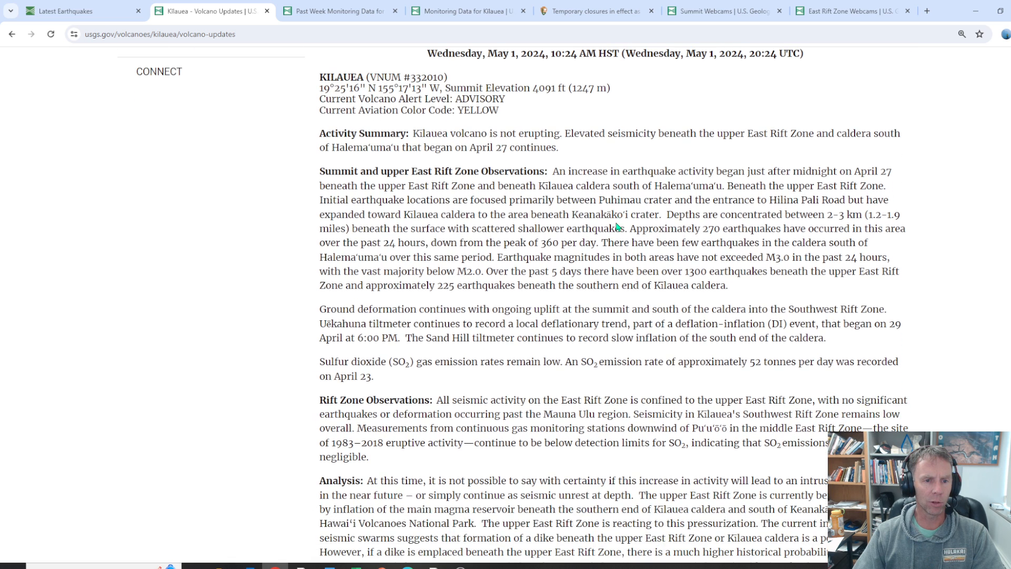
{"action": "scroll", "scroll_direction": "down", "scroll_amount": 3}
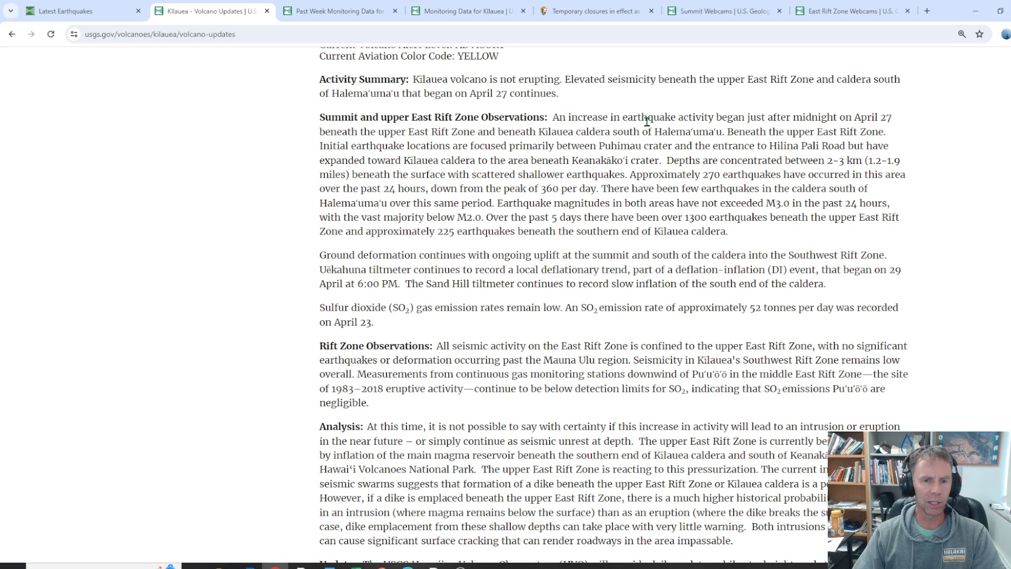
{"action": "mouse_move", "coordinate": [875, 119]}
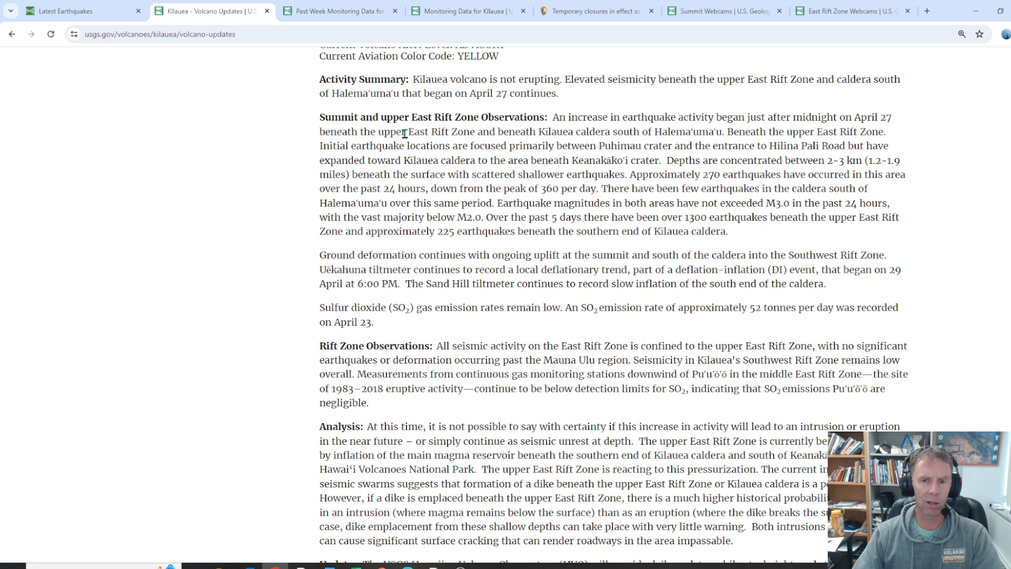
{"action": "scroll", "scroll_direction": "down", "scroll_amount": 3}
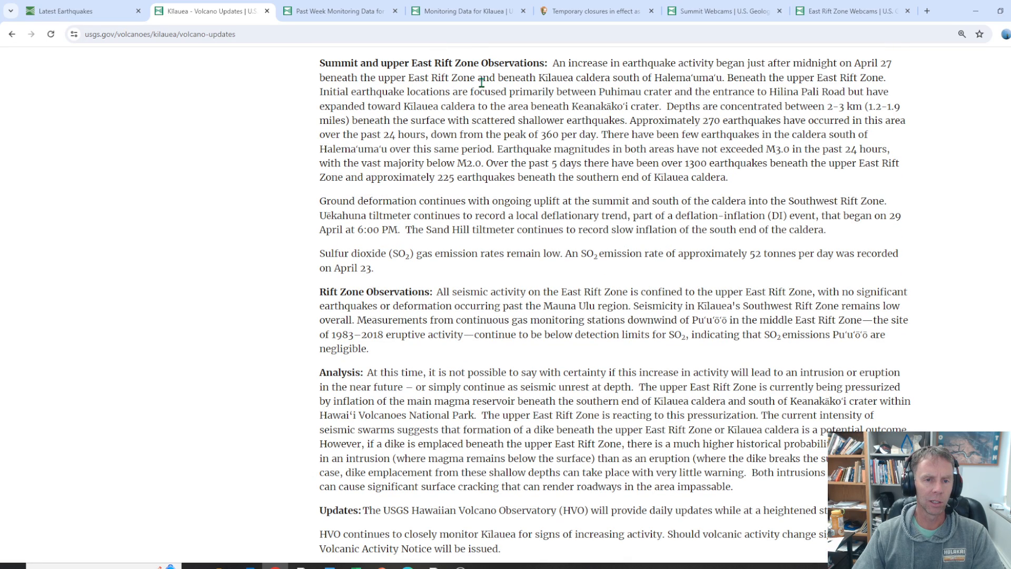
{"action": "mouse_move", "coordinate": [741, 126]}
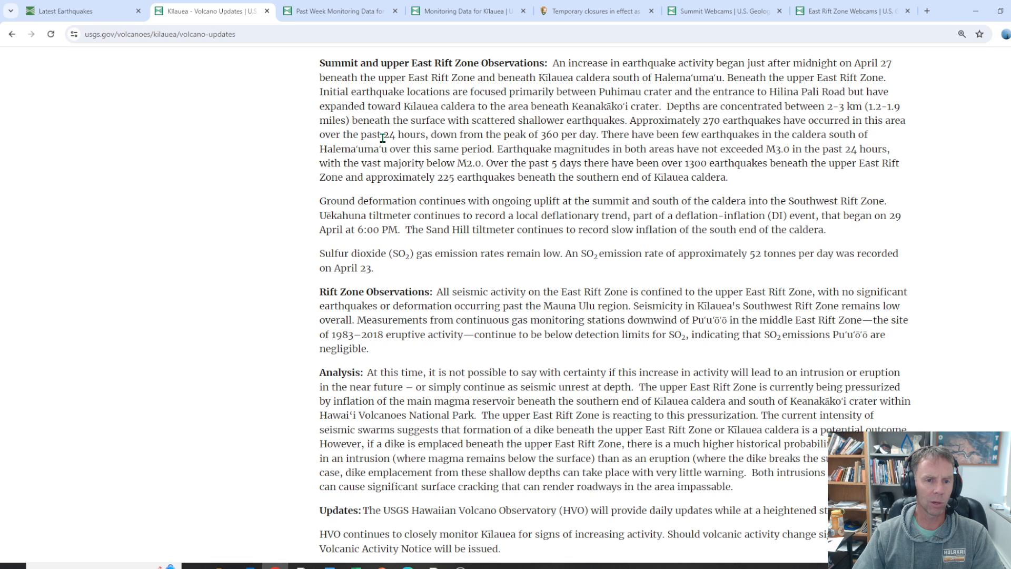
{"action": "mouse_move", "coordinate": [523, 138]}
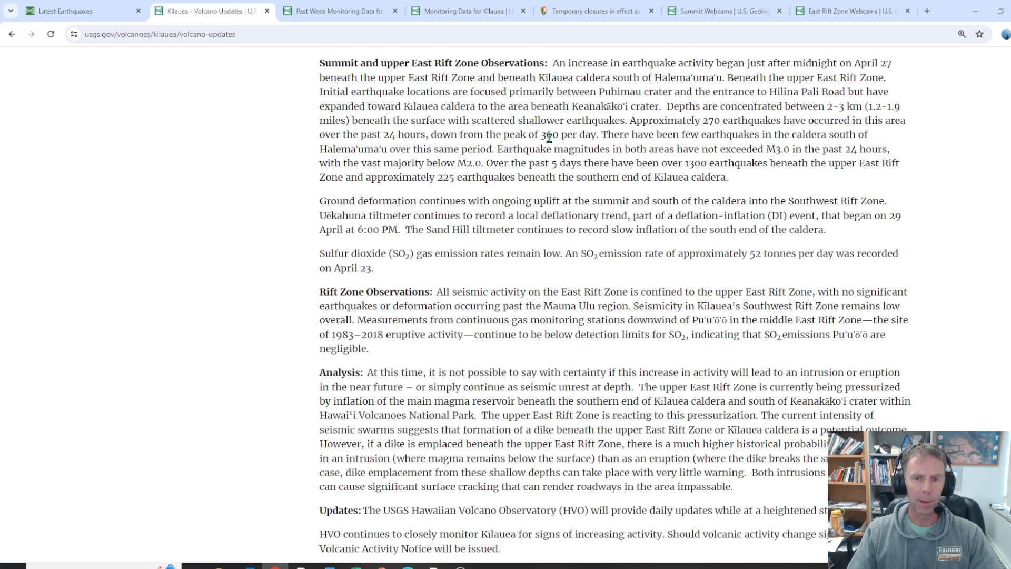
{"action": "mouse_move", "coordinate": [580, 167]}
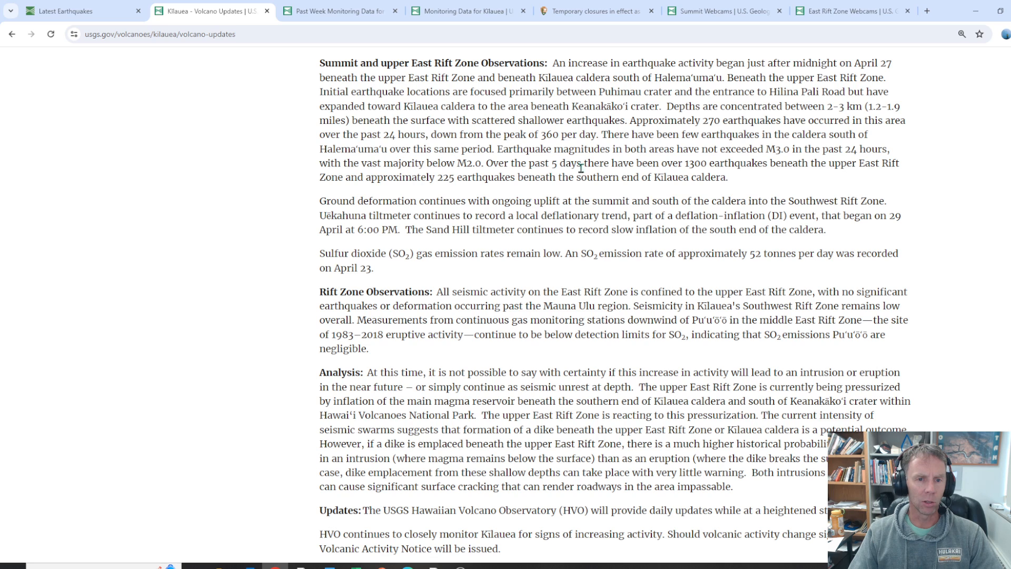
{"action": "mouse_move", "coordinate": [374, 201]}
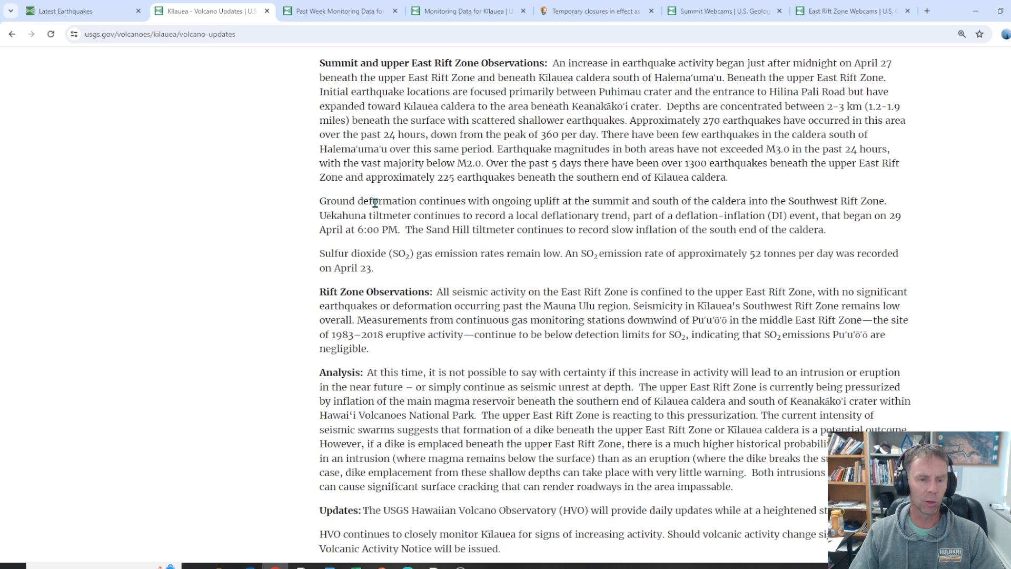
{"action": "mouse_move", "coordinate": [502, 201]}
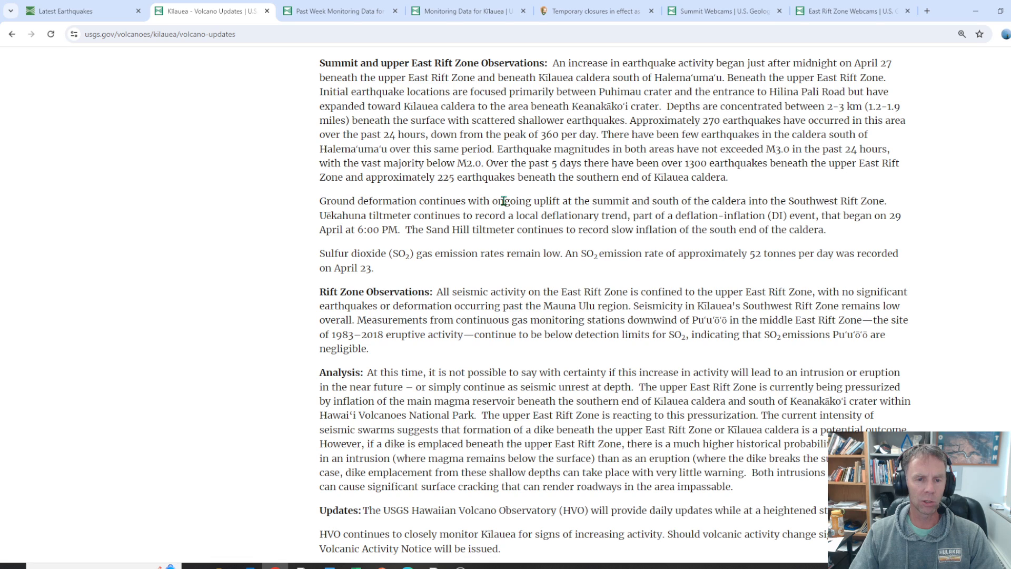
{"action": "mouse_move", "coordinate": [511, 200]}
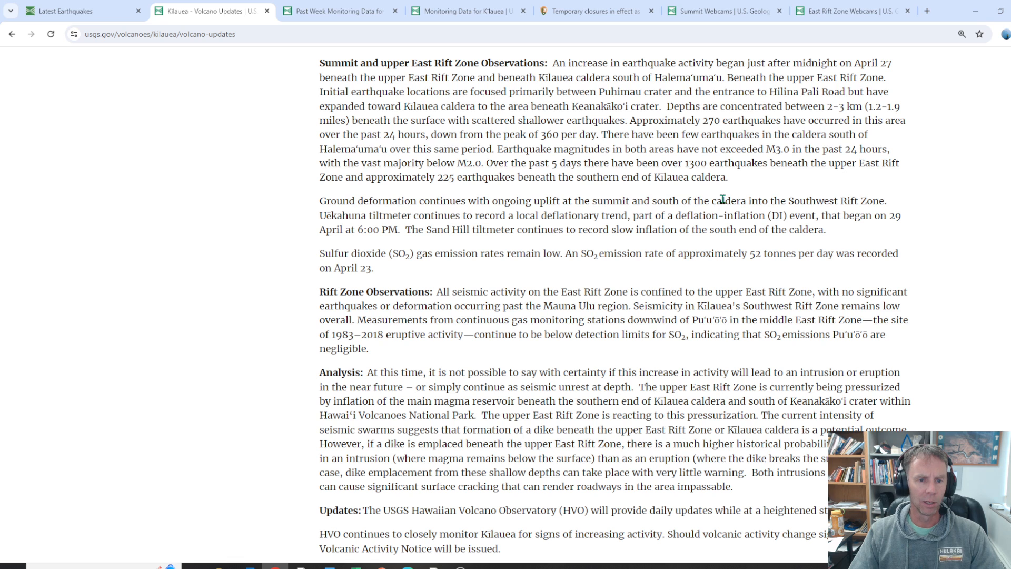
{"action": "mouse_move", "coordinate": [585, 202]}
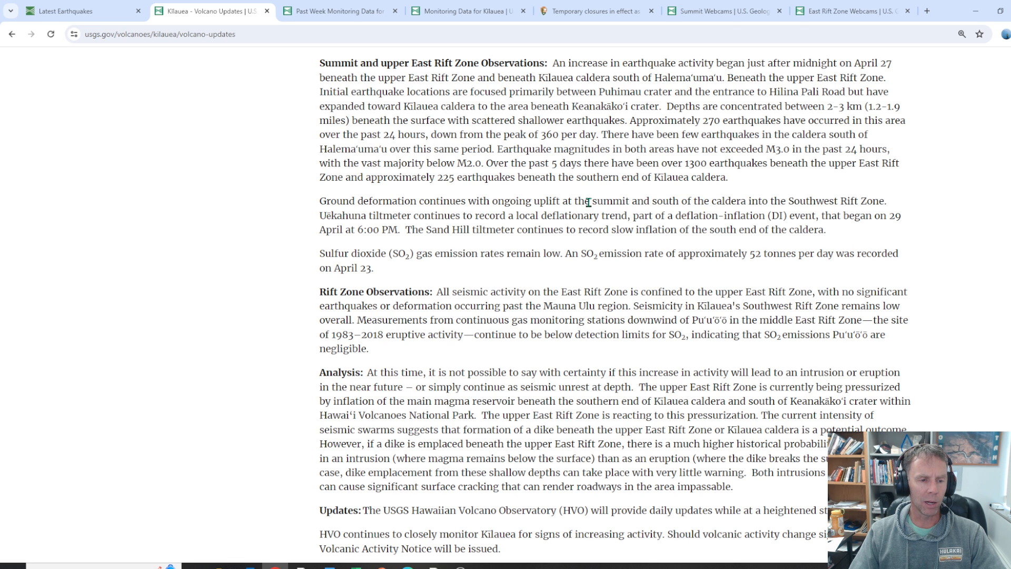
{"action": "scroll", "scroll_direction": "down", "scroll_amount": 3}
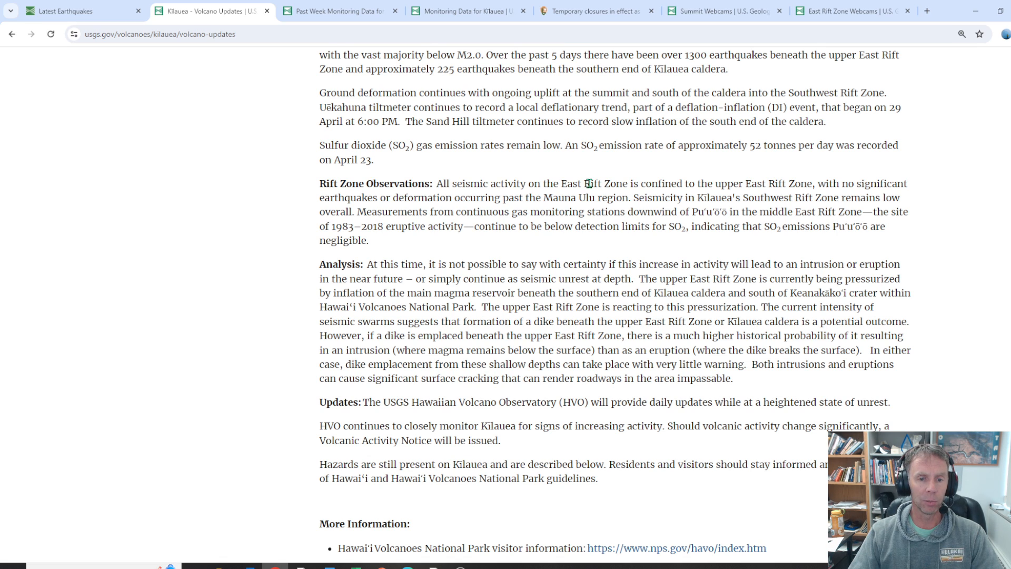
Scroll to the update's Analysis paragraph and the start of the More Information links
{"action": "scroll", "scroll_direction": "down", "scroll_amount": 3}
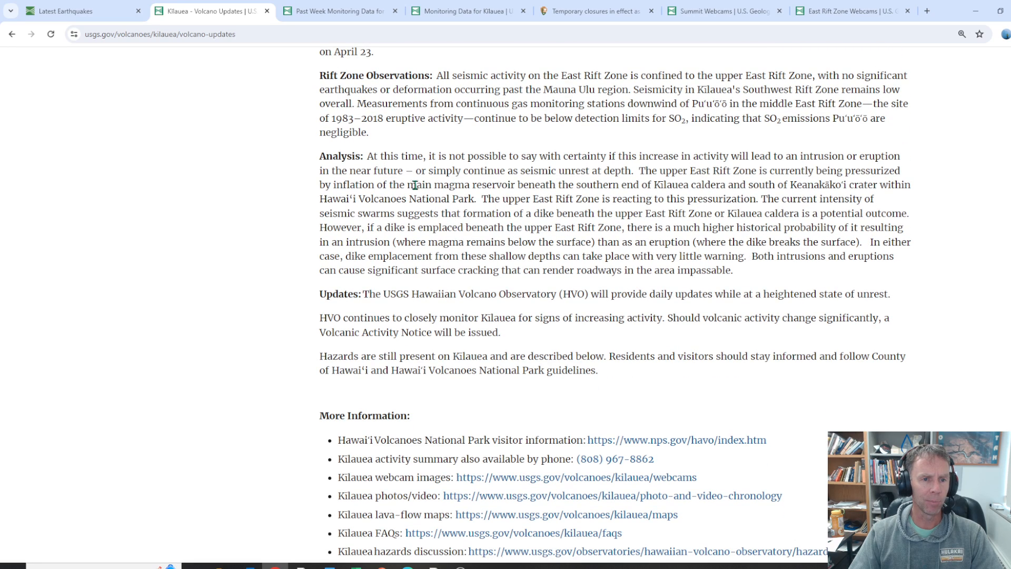
{"action": "mouse_move", "coordinate": [432, 183]}
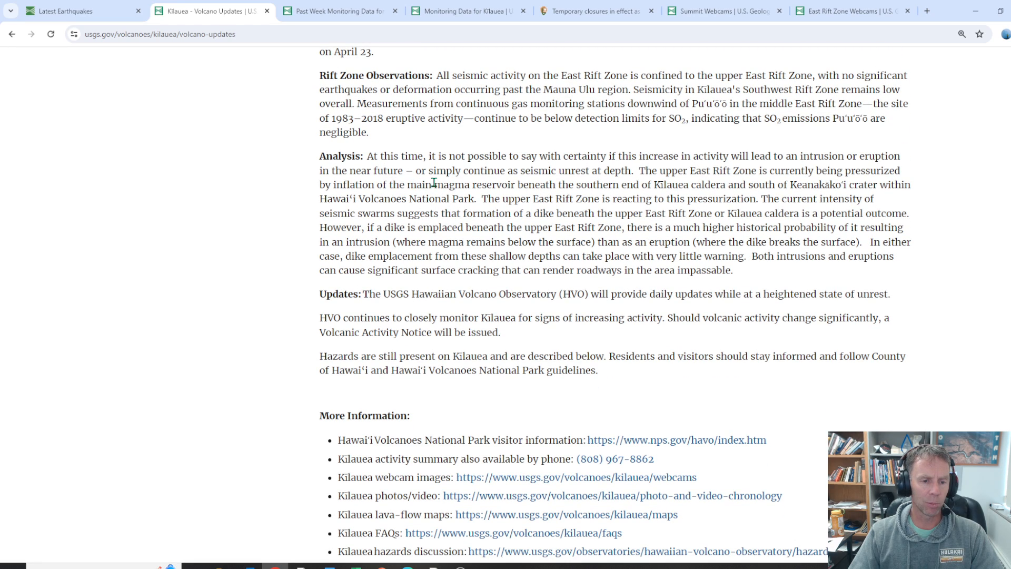
{"action": "mouse_move", "coordinate": [516, 168]}
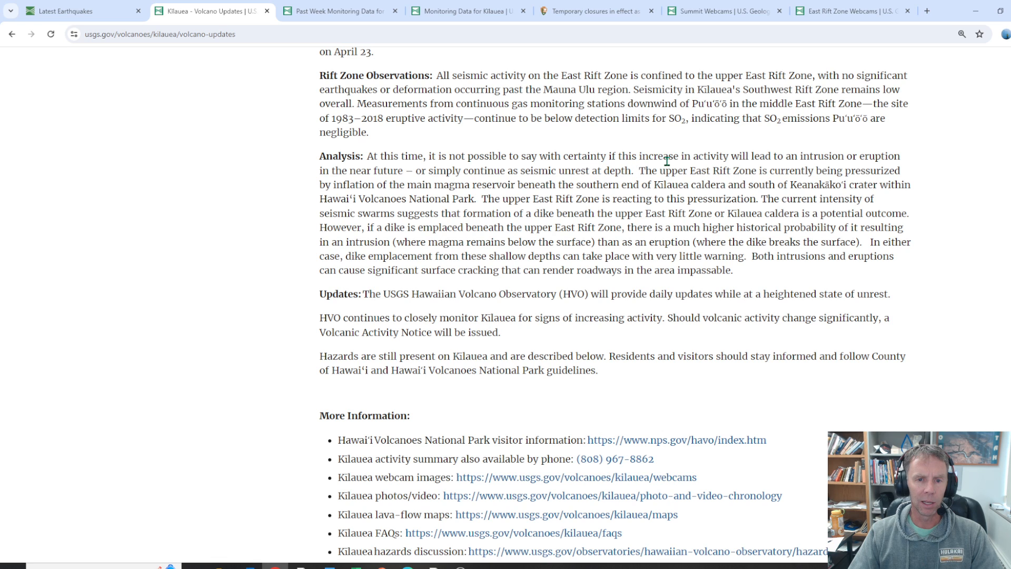
{"action": "mouse_move", "coordinate": [801, 159]}
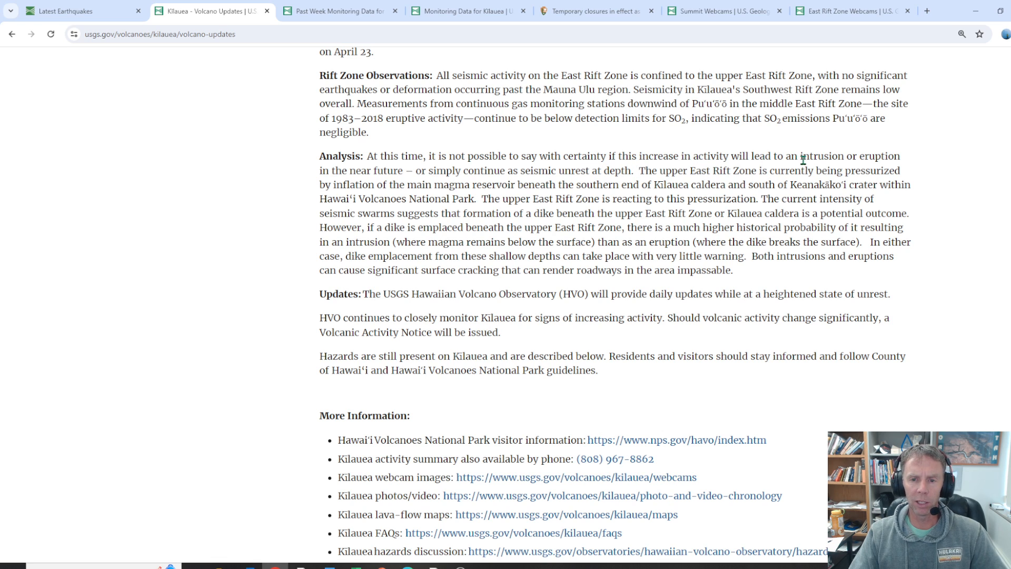
{"action": "mouse_move", "coordinate": [373, 184]}
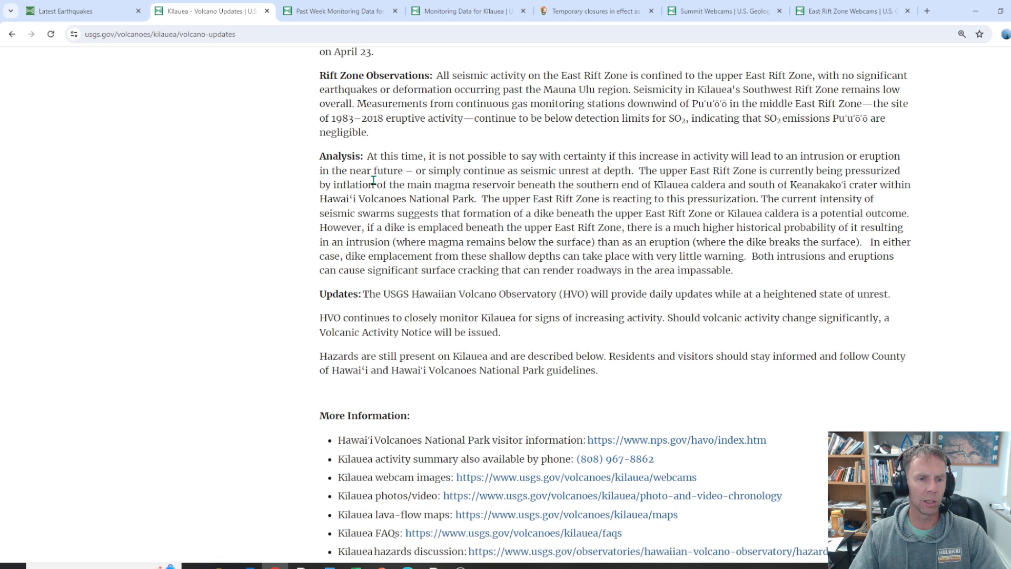
{"action": "mouse_move", "coordinate": [537, 170]}
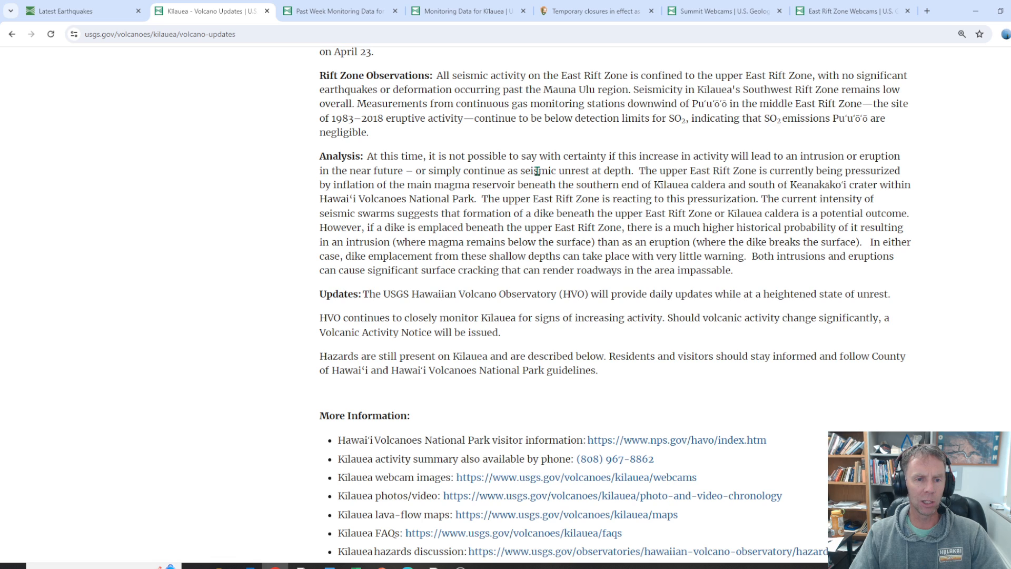
{"action": "mouse_move", "coordinate": [691, 175]}
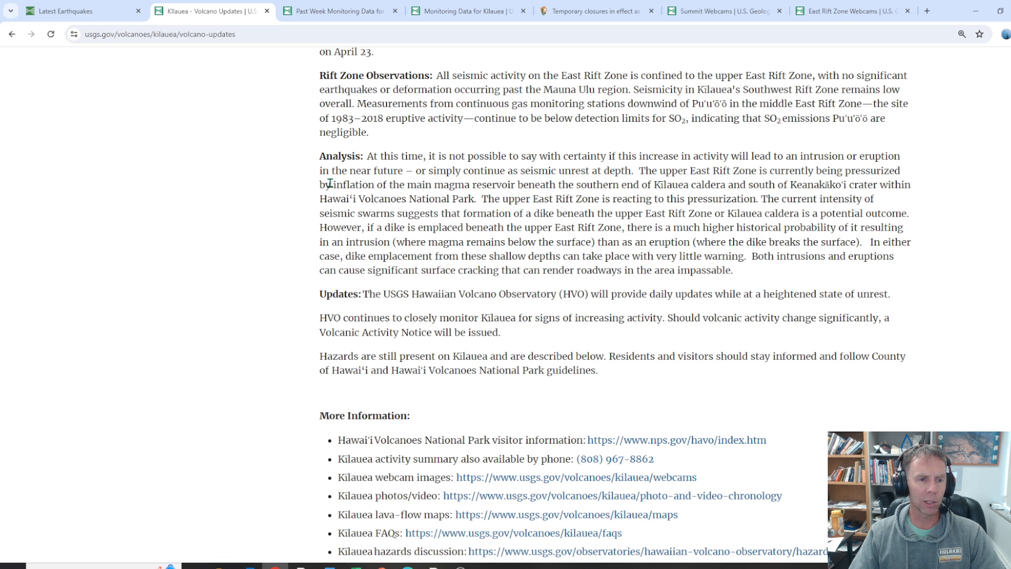
{"action": "mouse_move", "coordinate": [482, 186]}
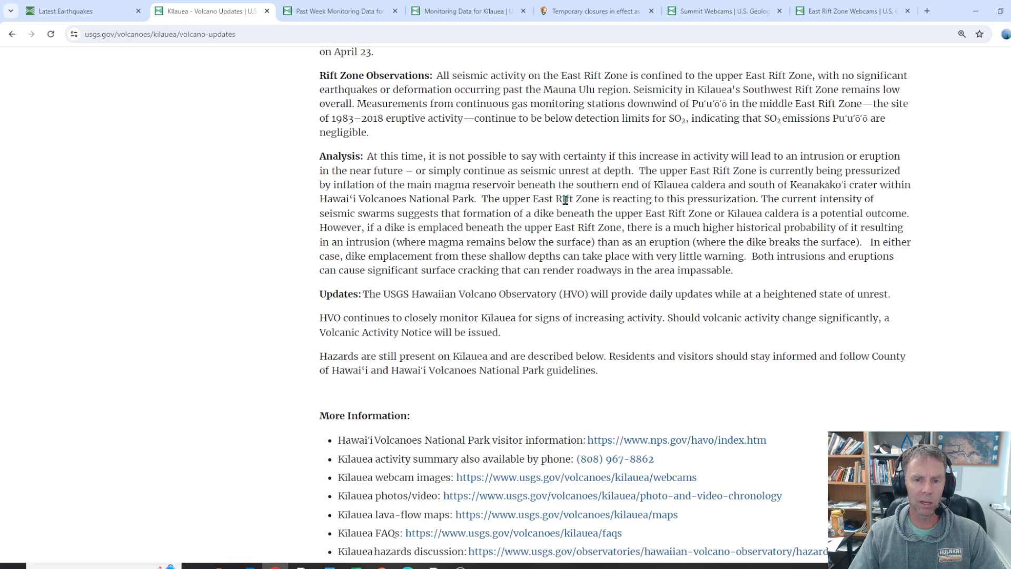
{"action": "mouse_move", "coordinate": [780, 192]}
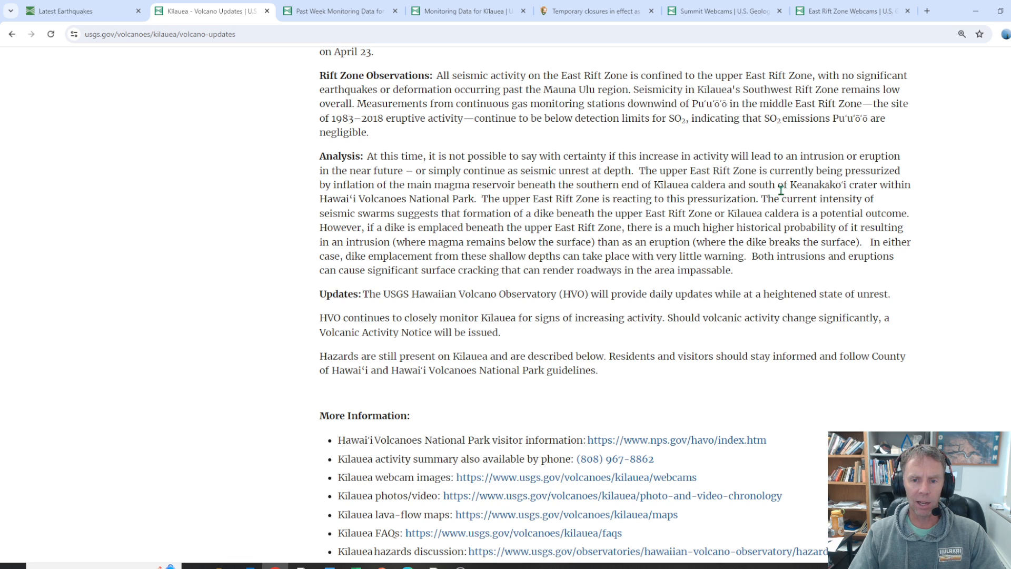
{"action": "mouse_move", "coordinate": [370, 203]}
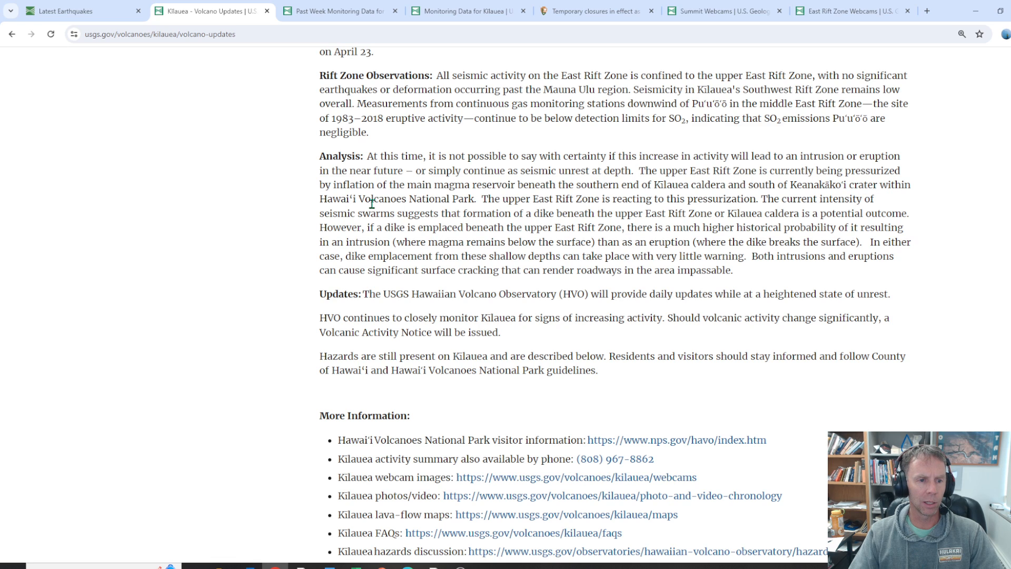
{"action": "mouse_move", "coordinate": [613, 209]}
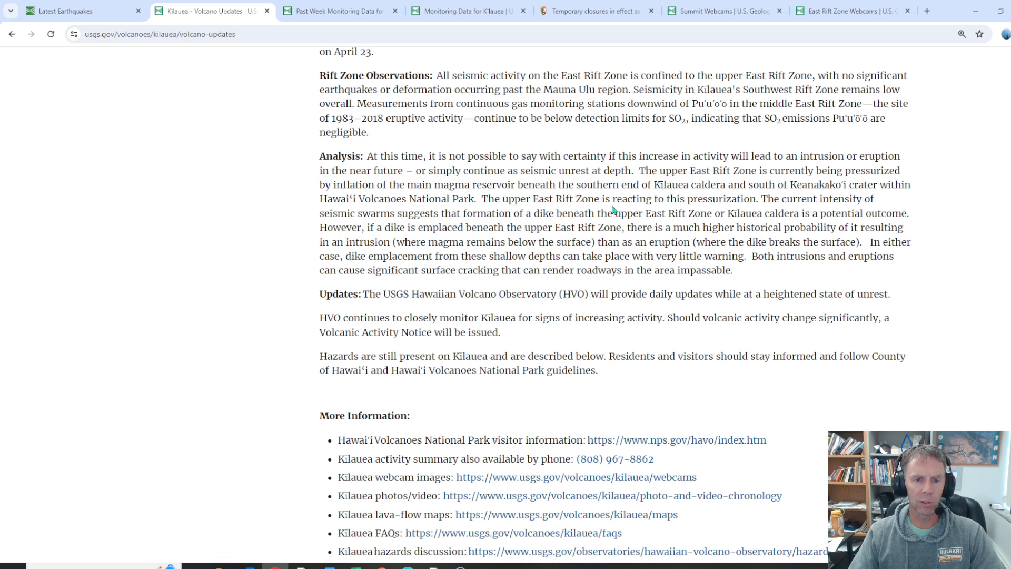
{"action": "mouse_move", "coordinate": [889, 211]}
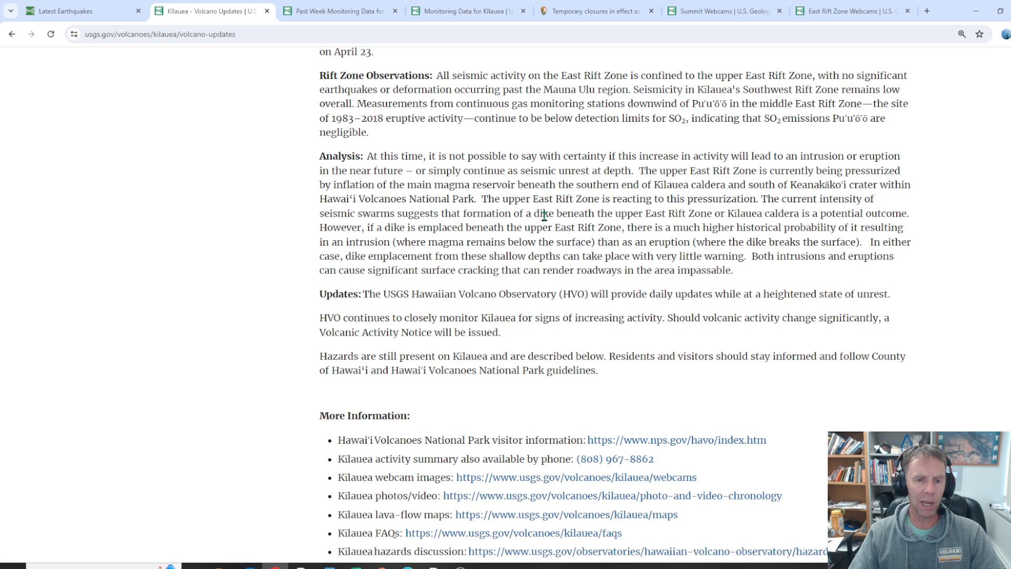
{"action": "mouse_move", "coordinate": [724, 215]}
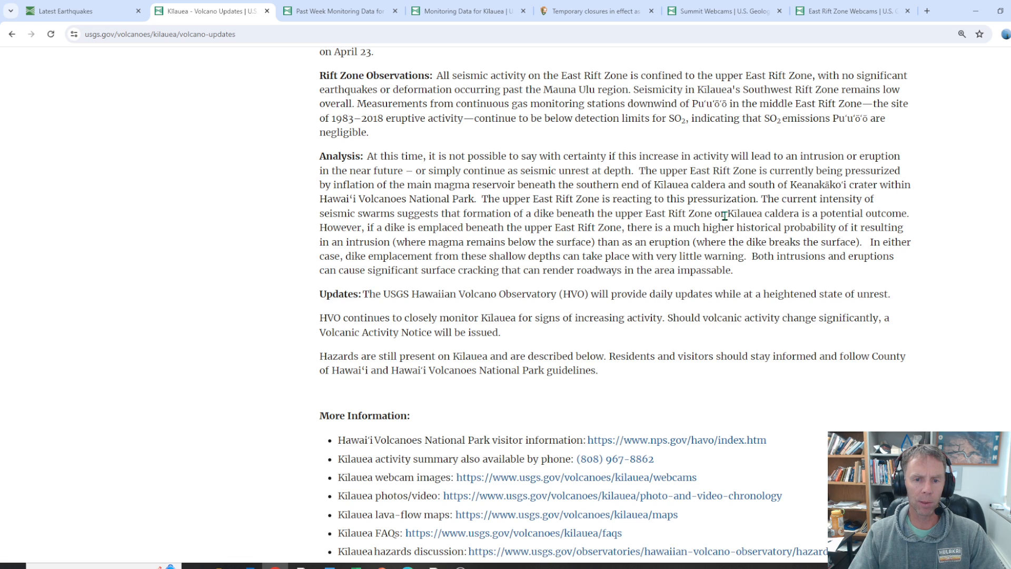
{"action": "mouse_move", "coordinate": [434, 266]}
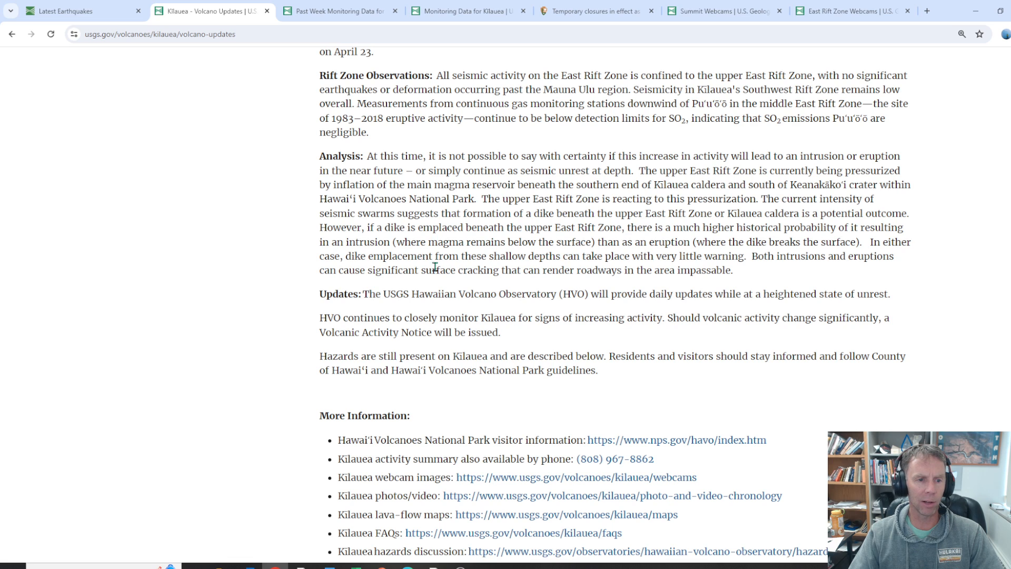
{"action": "mouse_move", "coordinate": [489, 241]}
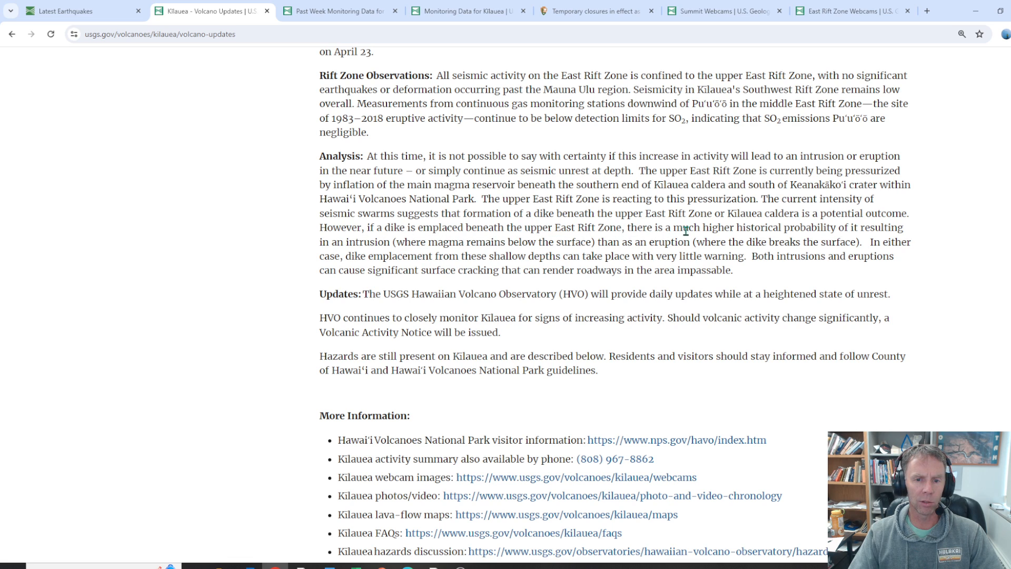
{"action": "mouse_move", "coordinate": [895, 230]}
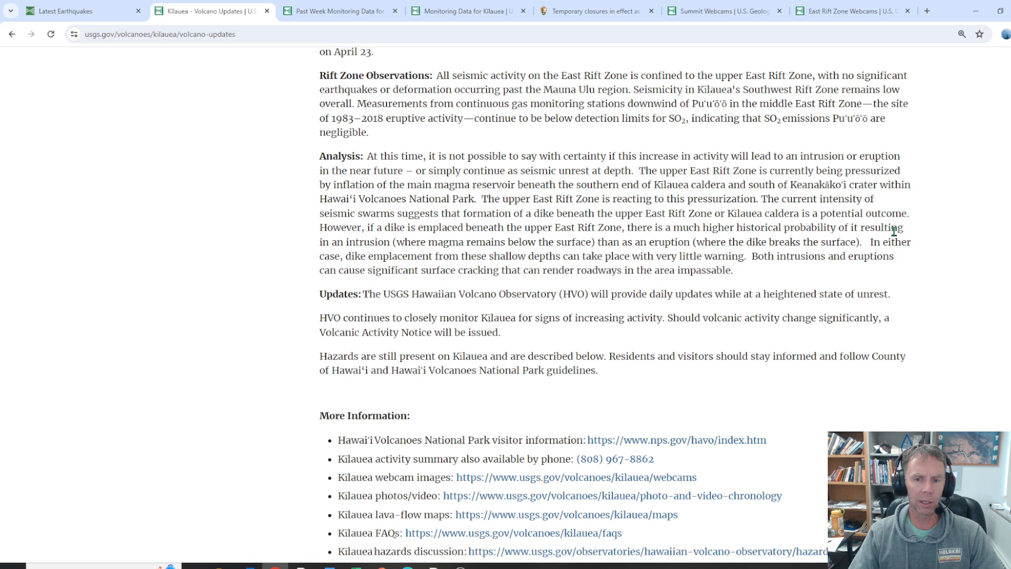
{"action": "mouse_move", "coordinate": [384, 246]}
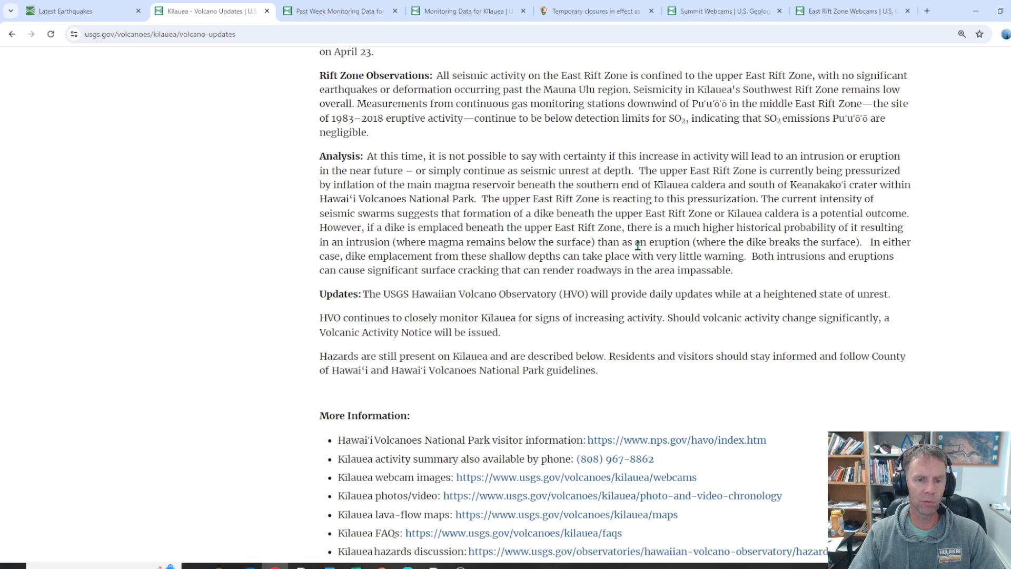
{"action": "mouse_move", "coordinate": [842, 248]}
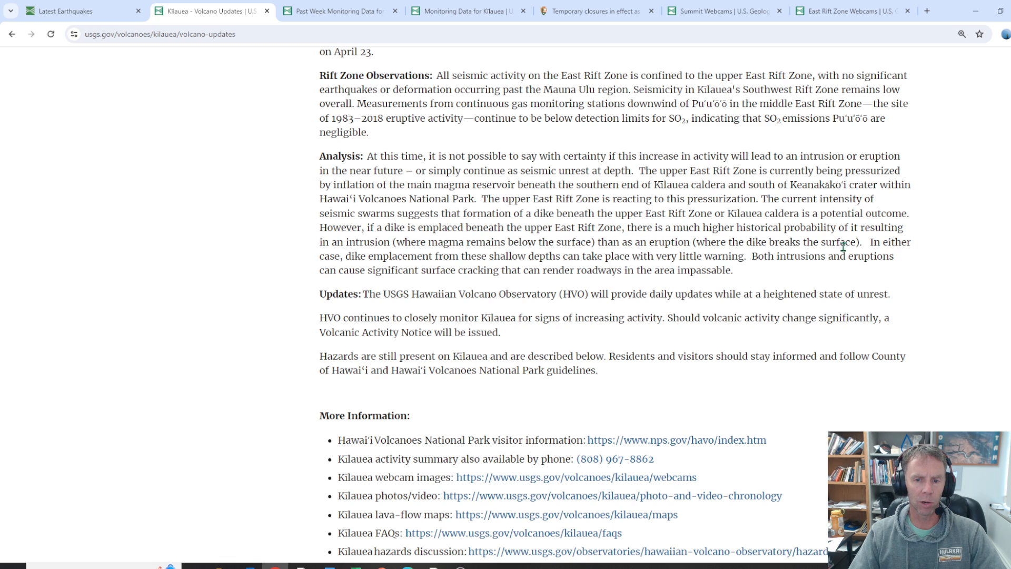
{"action": "mouse_move", "coordinate": [372, 273]}
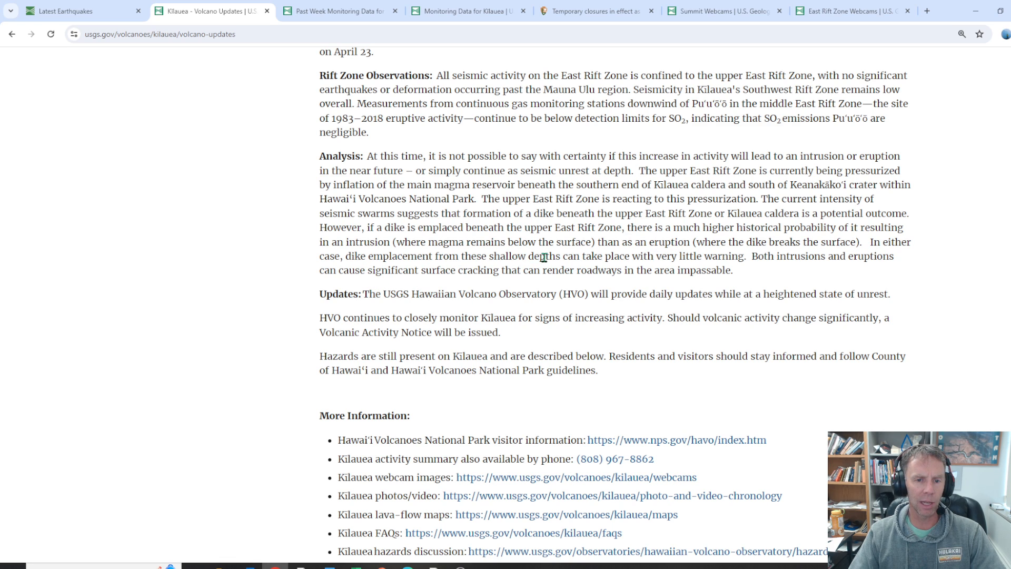
{"action": "mouse_move", "coordinate": [874, 261]}
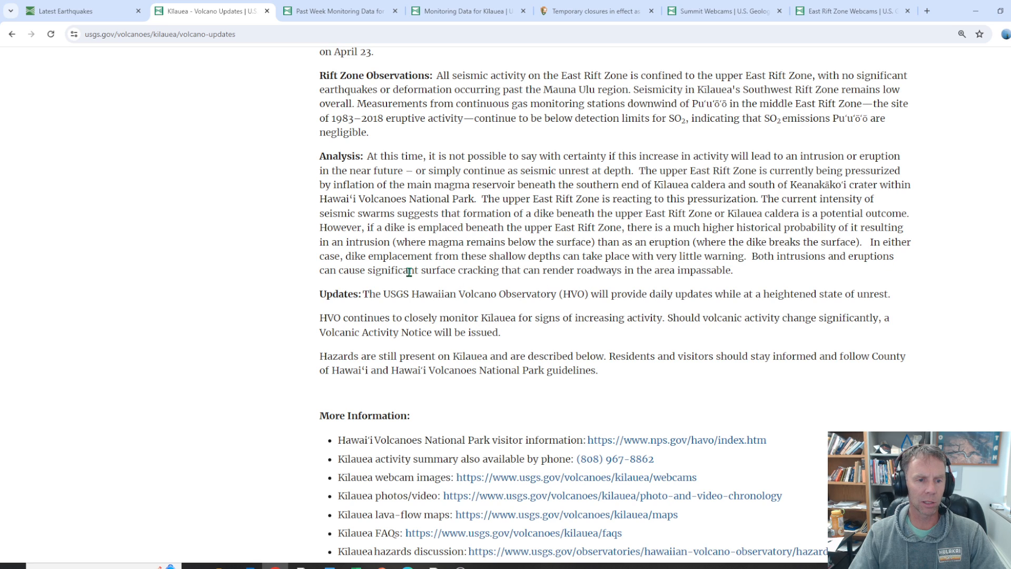
{"action": "mouse_move", "coordinate": [571, 282]}
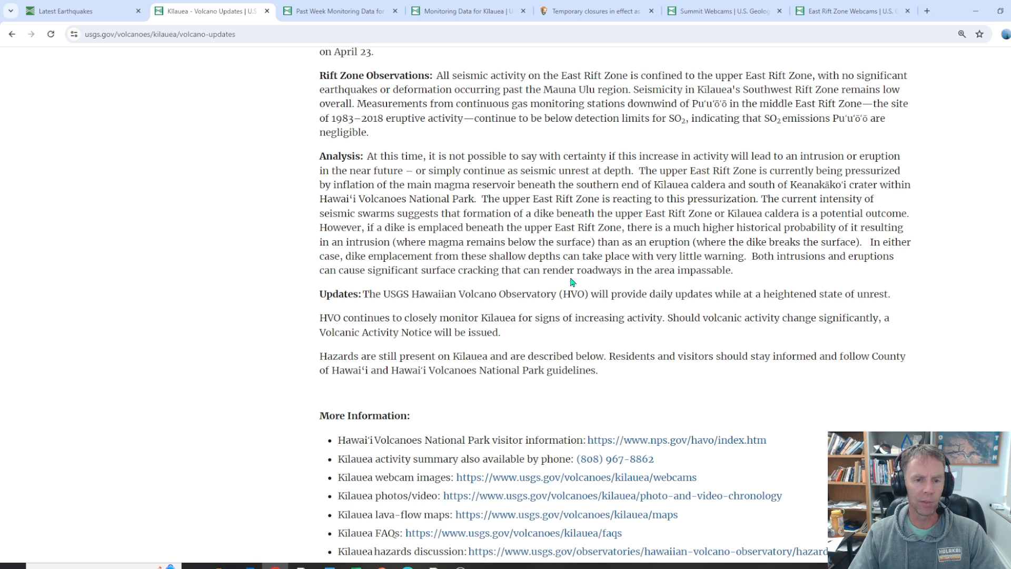
{"action": "mouse_move", "coordinate": [725, 273]}
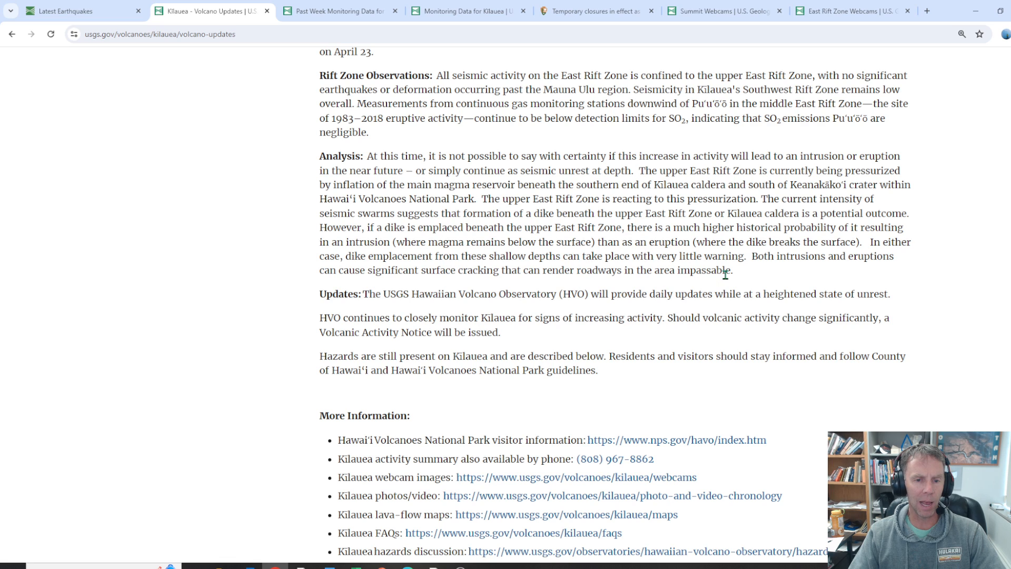
{"action": "mouse_move", "coordinate": [642, 217]}
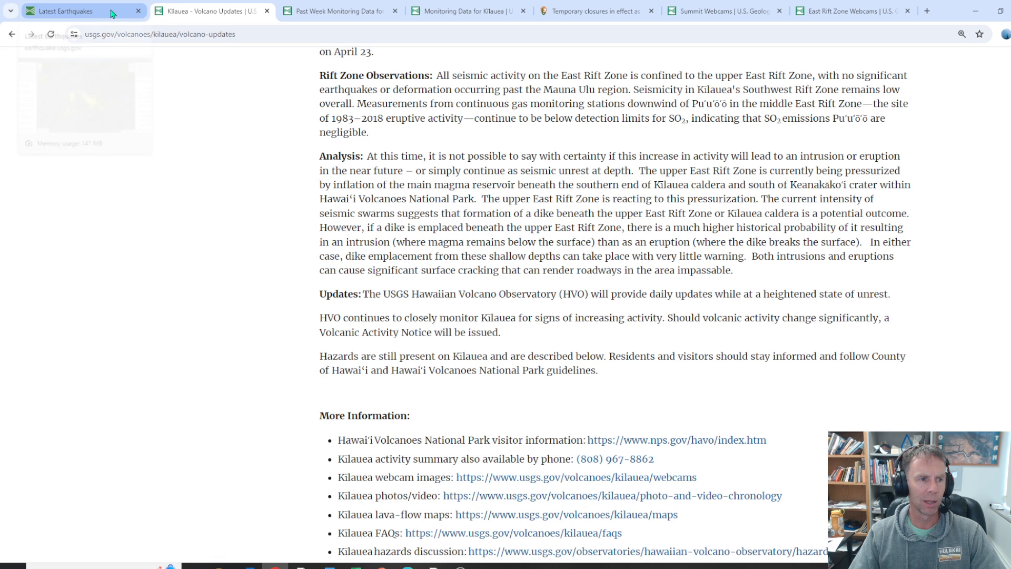
Return to the earthquake map, then switch to the Past Week Monitoring Data for Kilauea page
{"action": "left_click", "coordinate": [61, 11]}
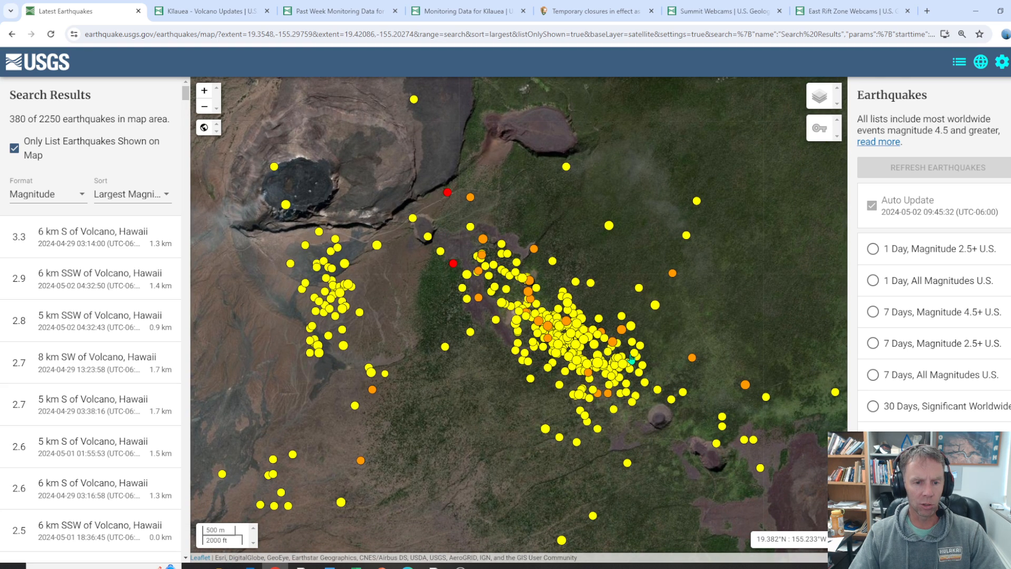
{"action": "mouse_move", "coordinate": [417, 354]}
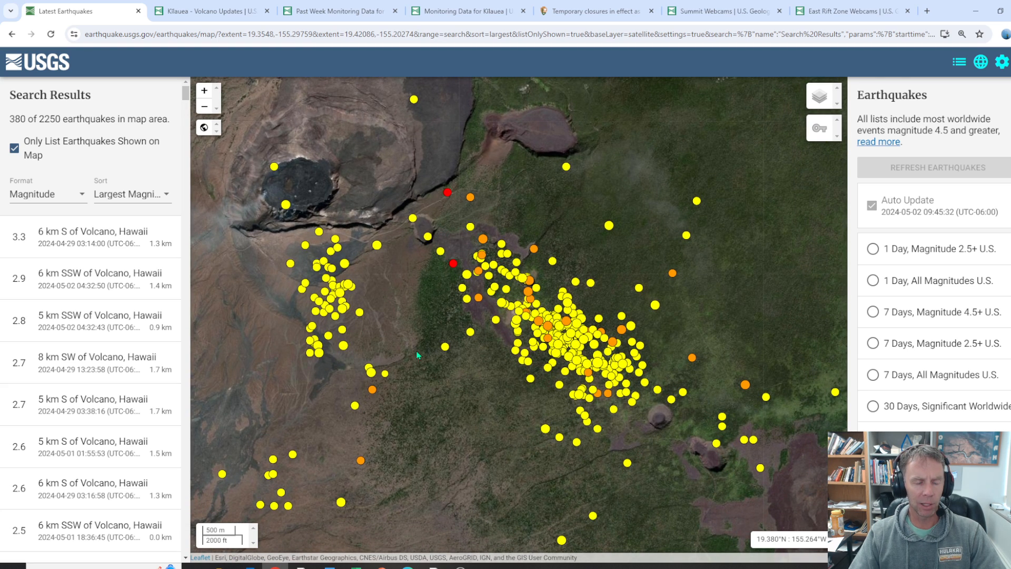
{"action": "mouse_move", "coordinate": [464, 430]}
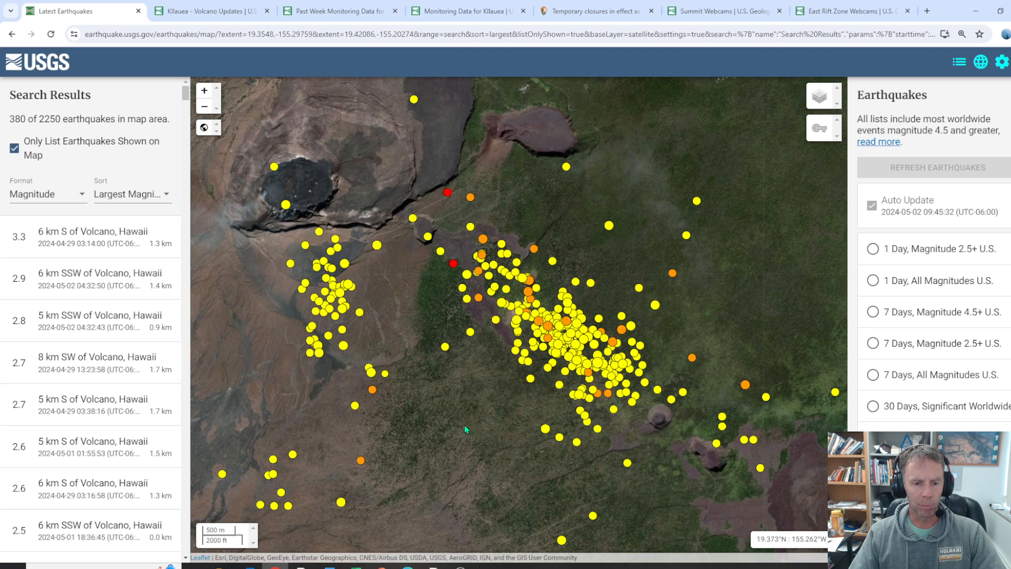
{"action": "mouse_move", "coordinate": [571, 349]}
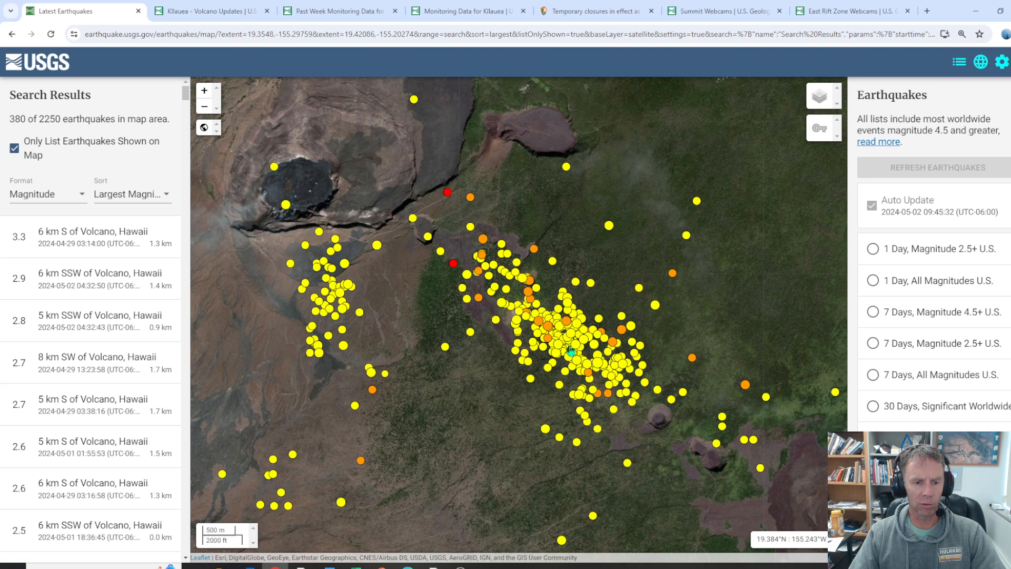
{"action": "mouse_move", "coordinate": [476, 236]}
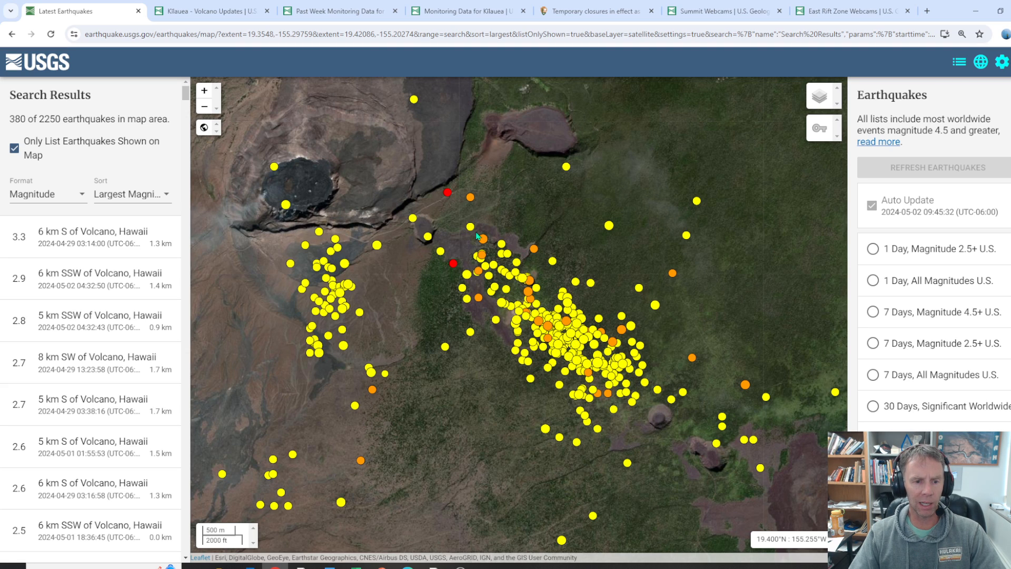
{"action": "mouse_move", "coordinate": [519, 288]}
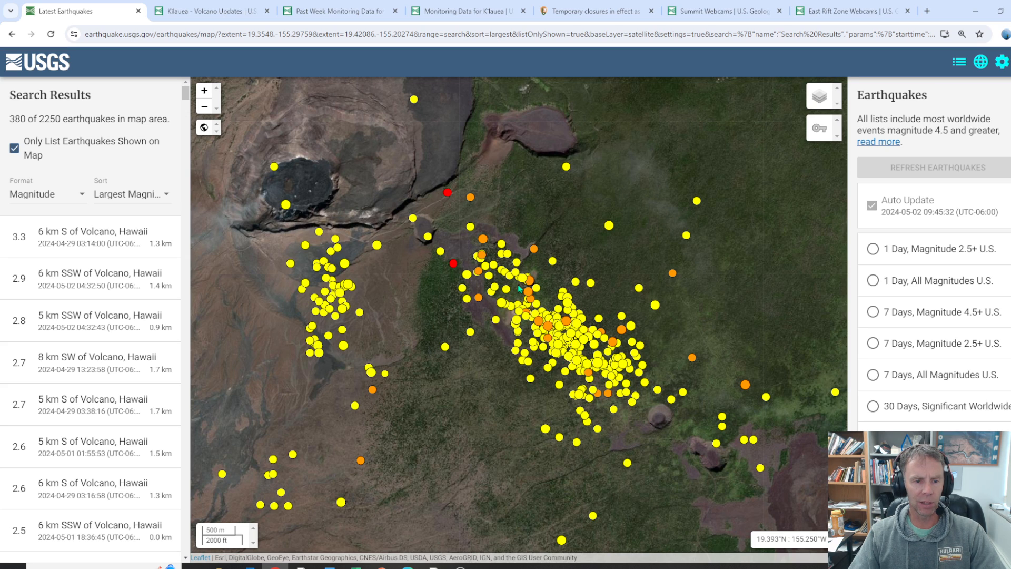
{"action": "mouse_move", "coordinate": [474, 265]}
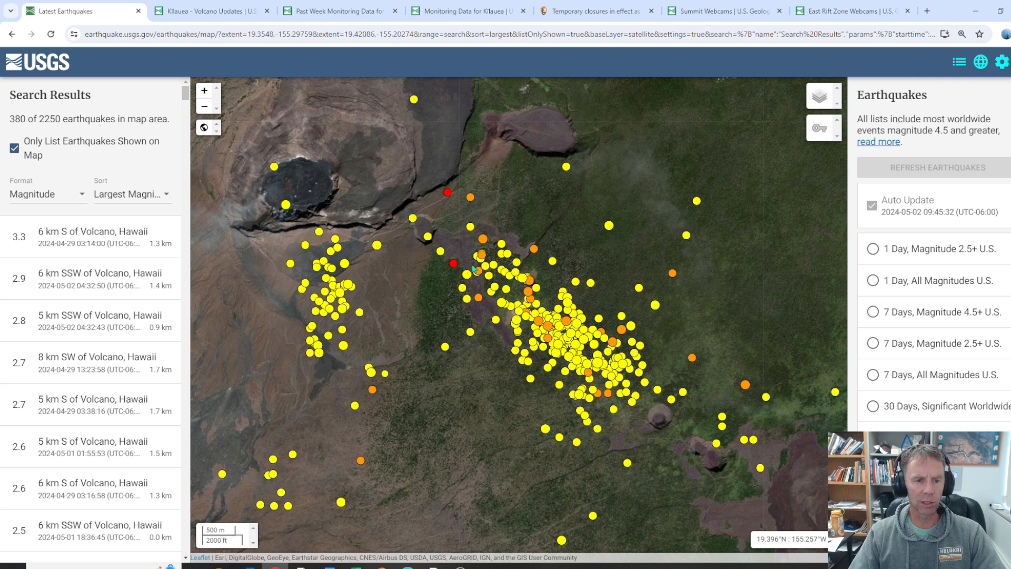
{"action": "mouse_move", "coordinate": [480, 280]}
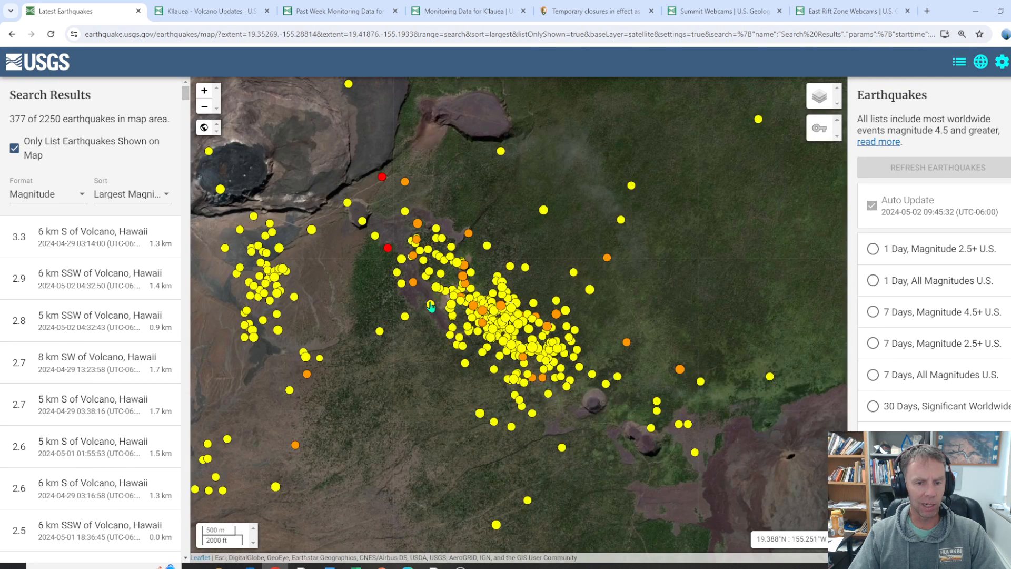
{"action": "mouse_move", "coordinate": [796, 454]}
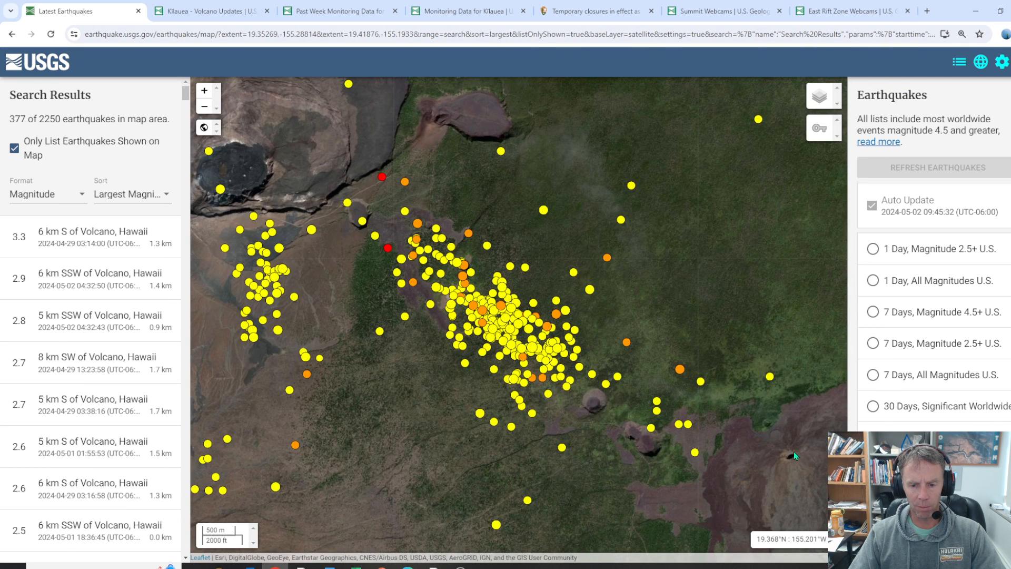
{"action": "mouse_move", "coordinate": [795, 471]}
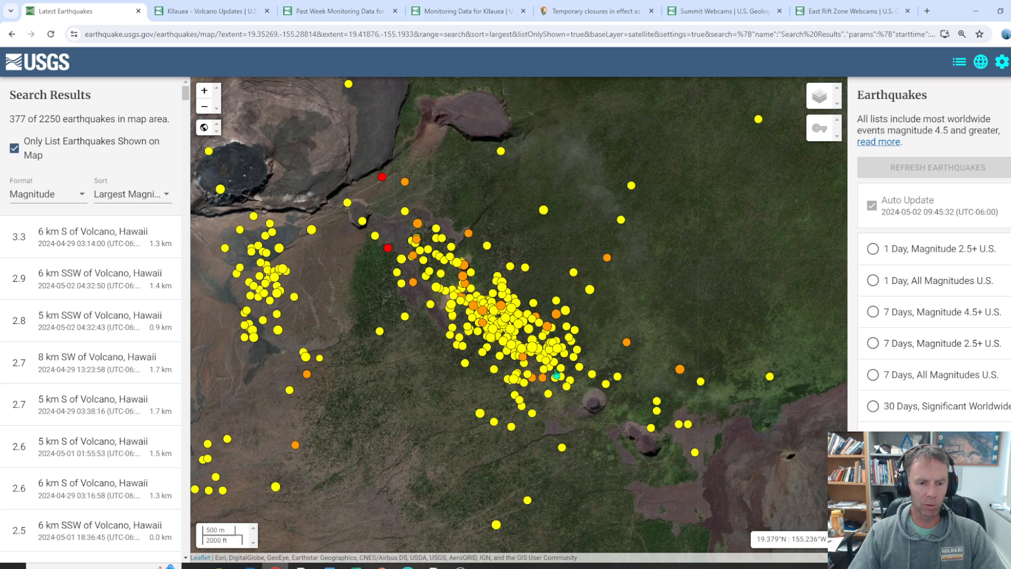
{"action": "mouse_move", "coordinate": [346, 213]}
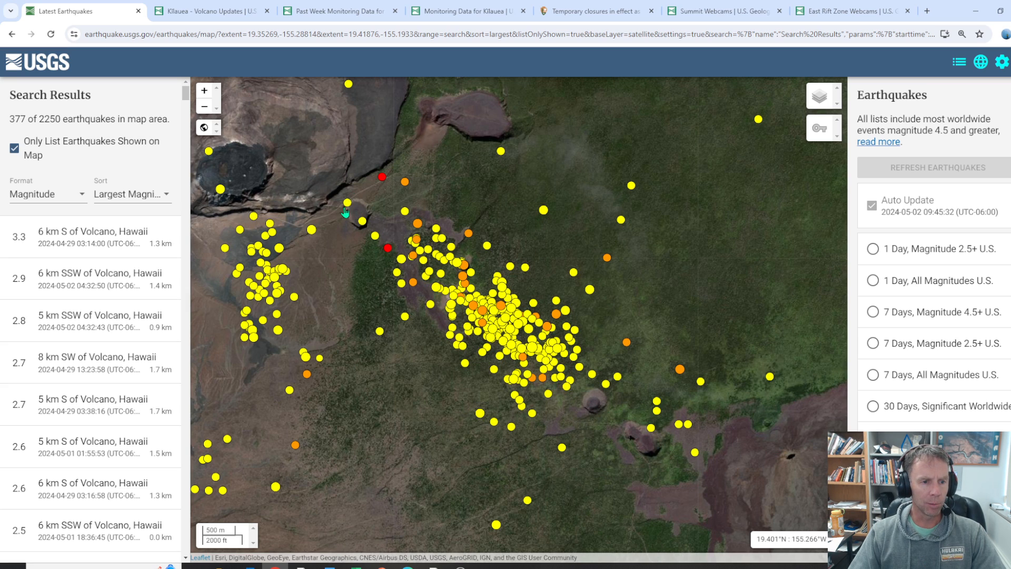
{"action": "mouse_move", "coordinate": [367, 234]}
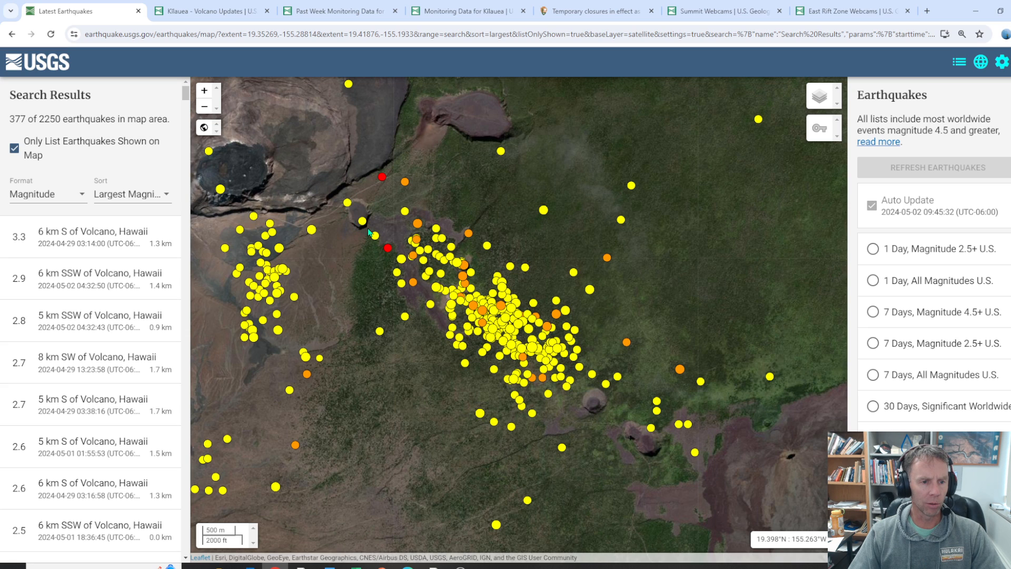
{"action": "mouse_move", "coordinate": [340, 198]}
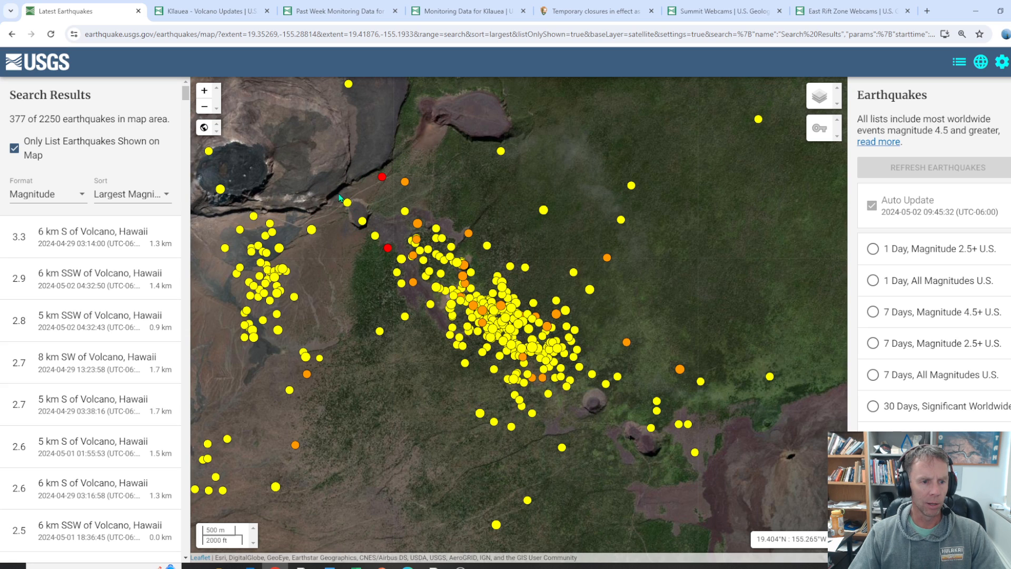
{"action": "mouse_move", "coordinate": [380, 93]}
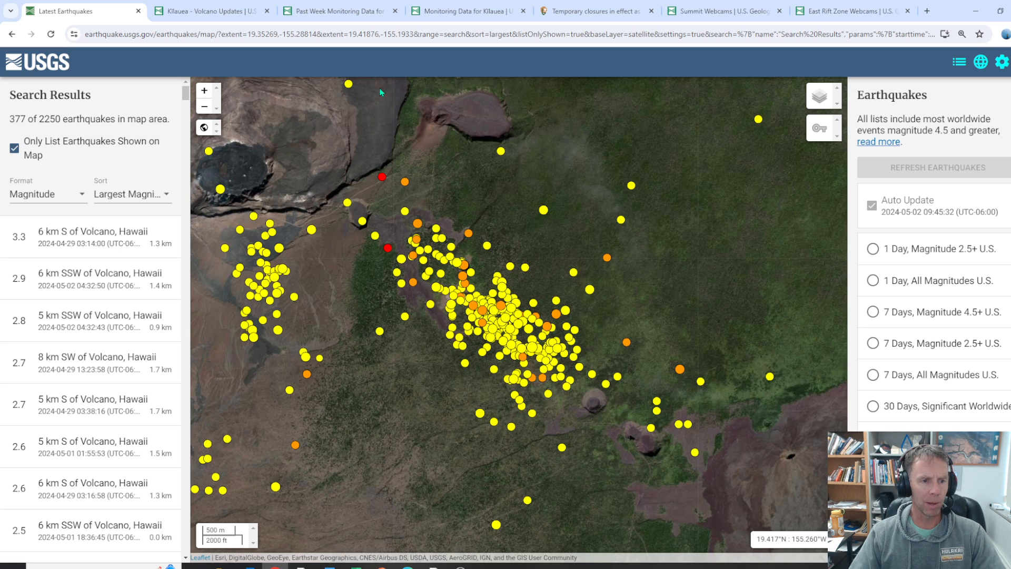
{"action": "mouse_move", "coordinate": [260, 160]}
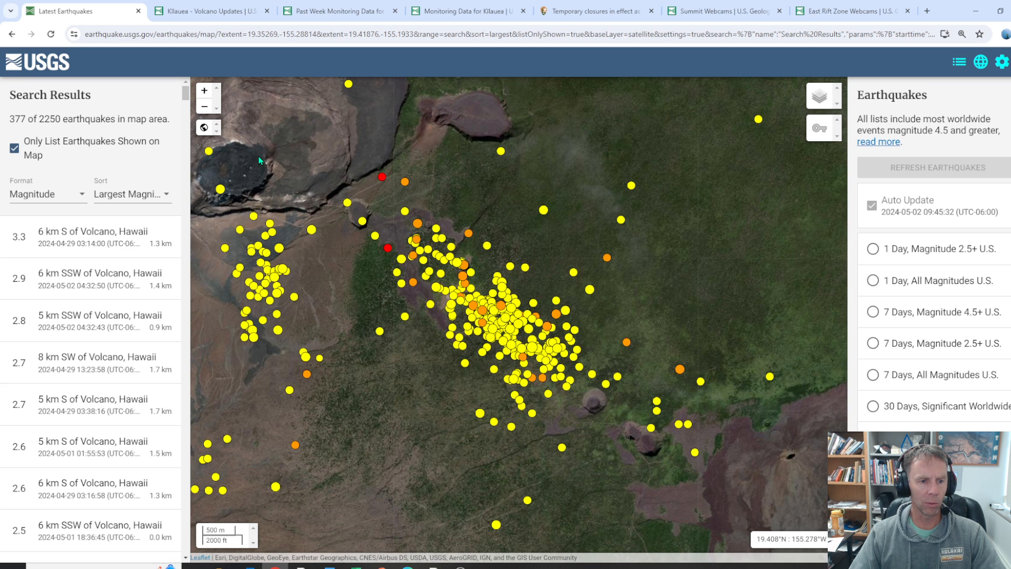
{"action": "mouse_move", "coordinate": [373, 218]}
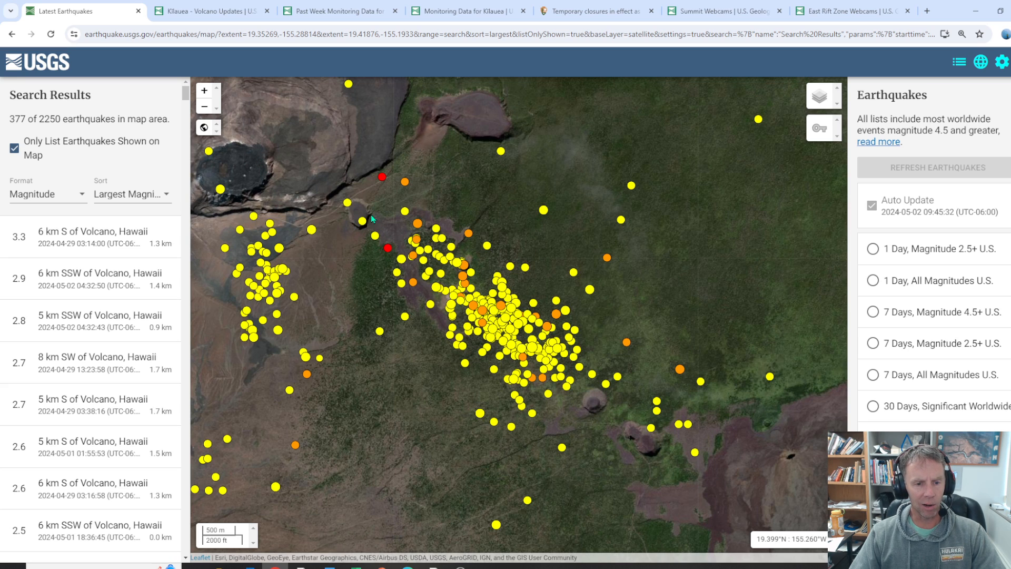
{"action": "mouse_move", "coordinate": [380, 234]}
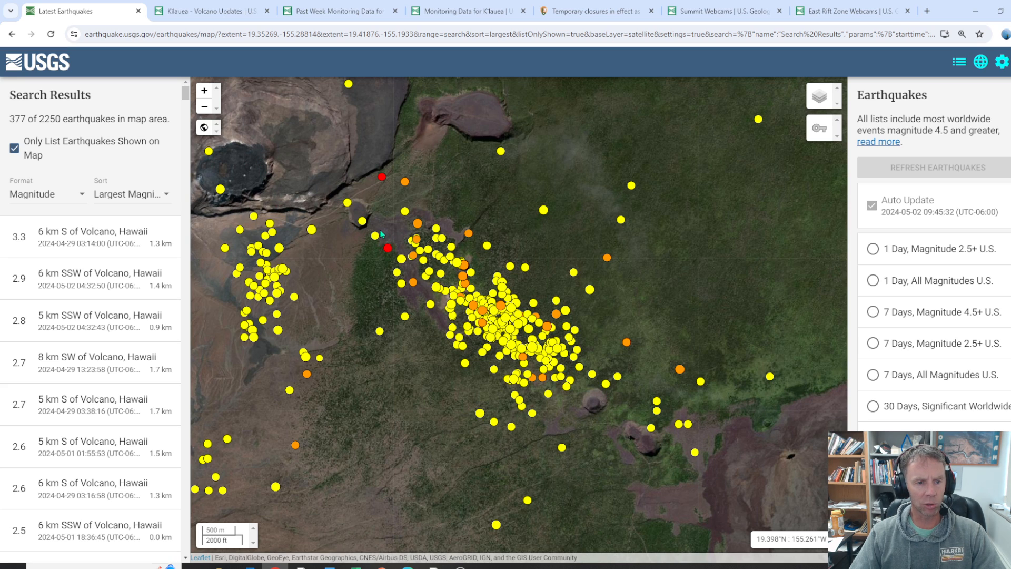
{"action": "mouse_move", "coordinate": [566, 375]}
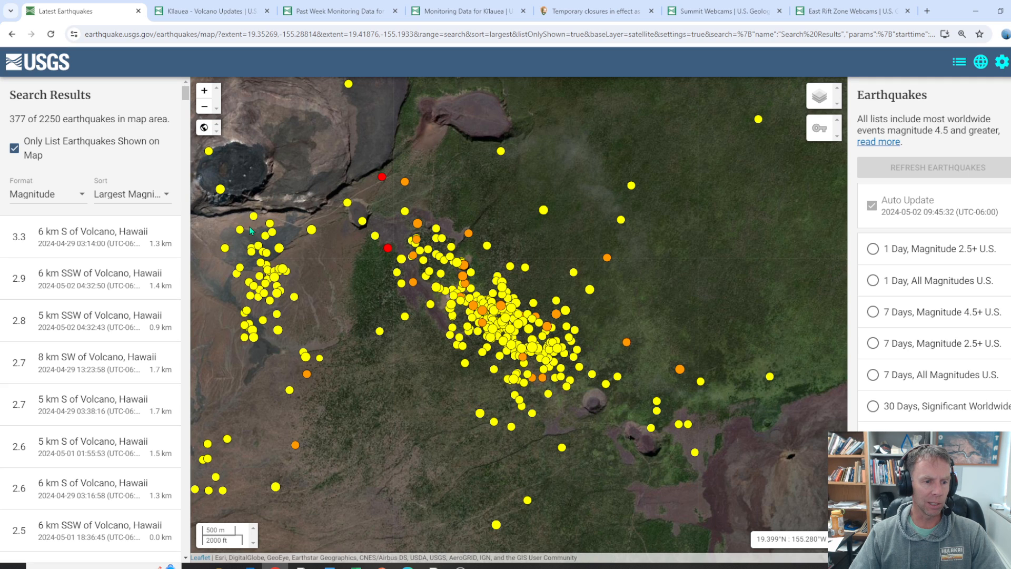
{"action": "mouse_move", "coordinate": [254, 332]}
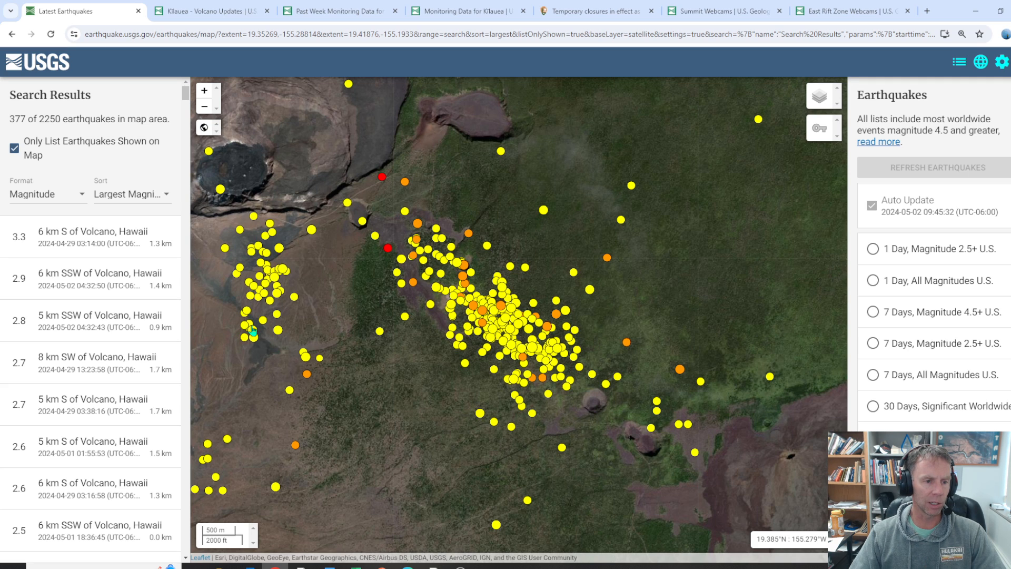
{"action": "mouse_move", "coordinate": [325, 169]}
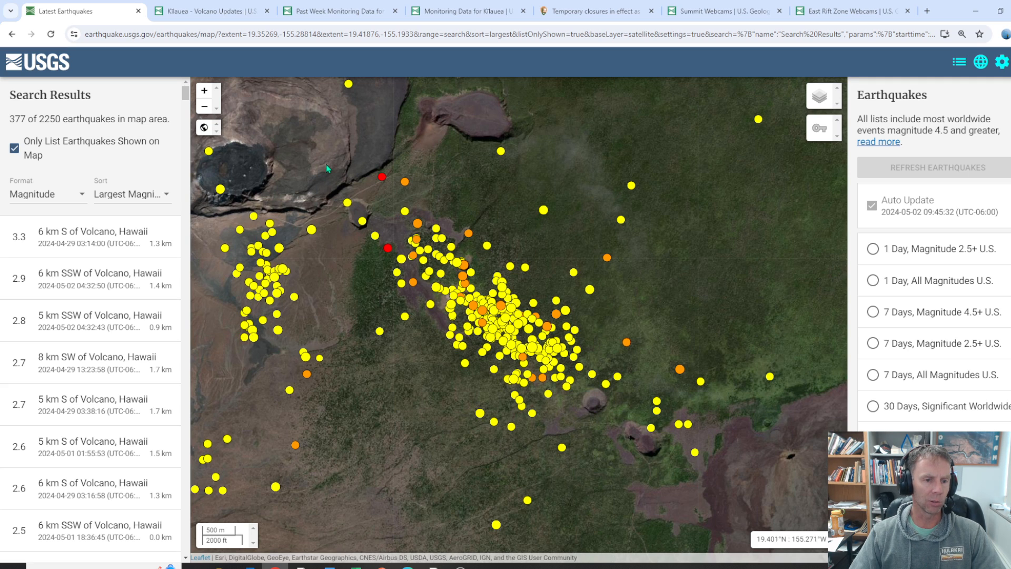
{"action": "mouse_move", "coordinate": [338, 11]}
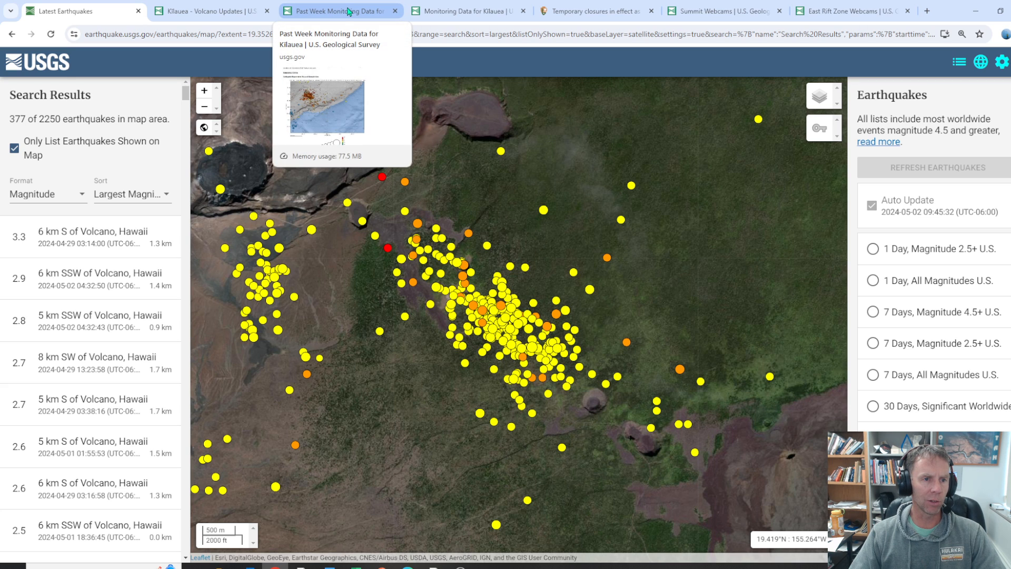
{"action": "left_click", "coordinate": [340, 11]}
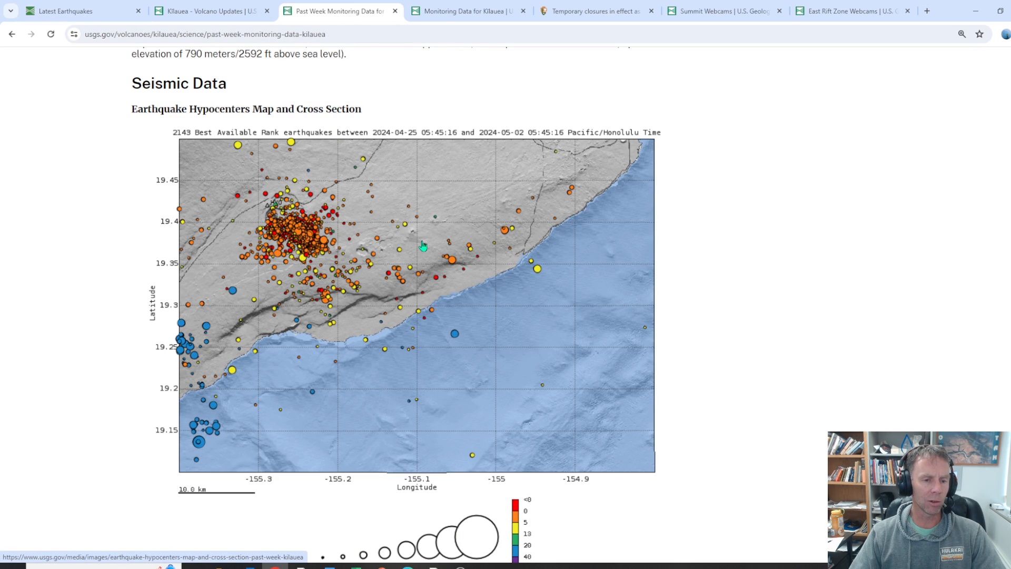
{"action": "mouse_move", "coordinate": [384, 275]}
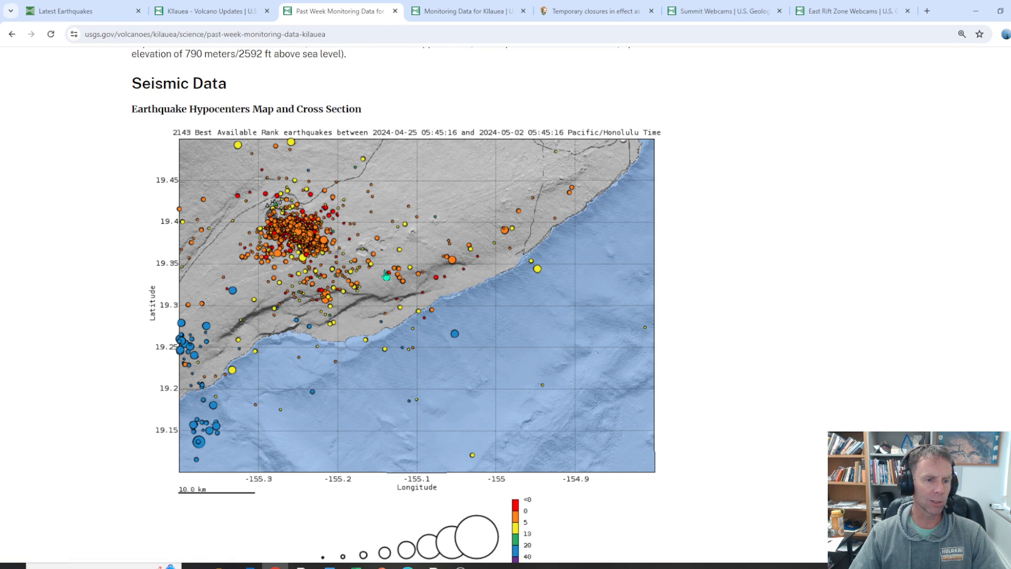
{"action": "mouse_move", "coordinate": [490, 243]}
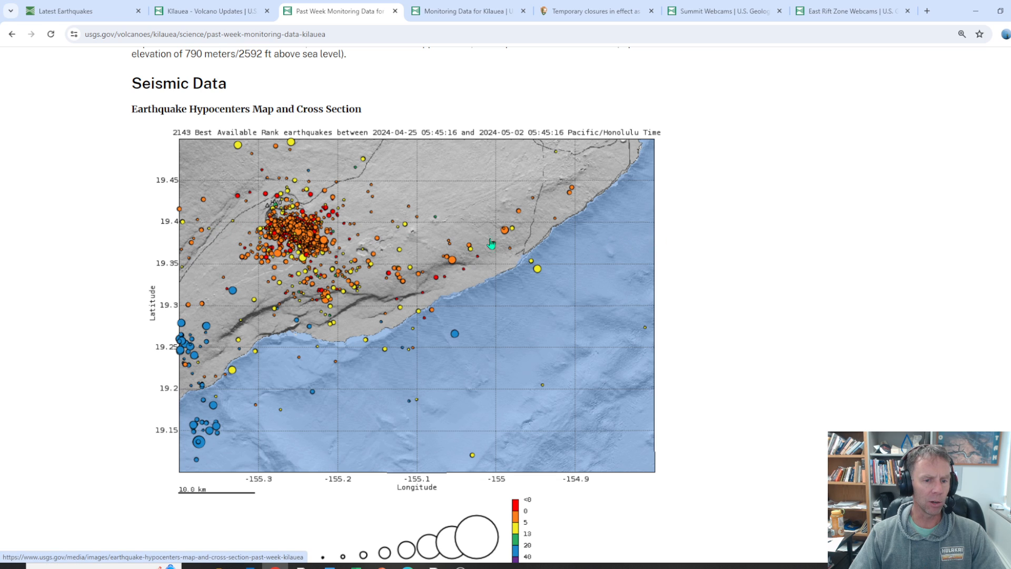
{"action": "mouse_move", "coordinate": [322, 250]}
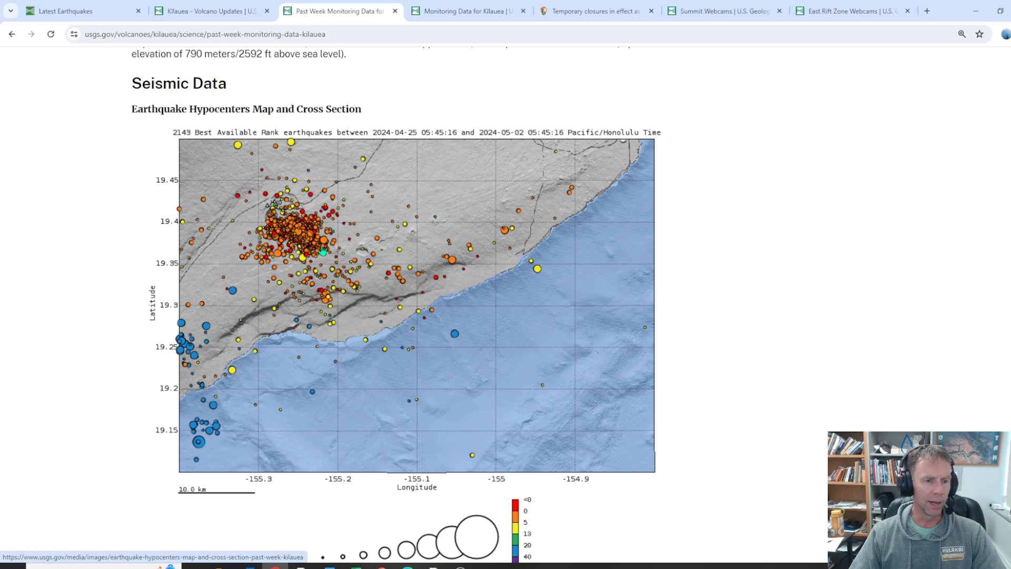
{"action": "mouse_move", "coordinate": [289, 212]}
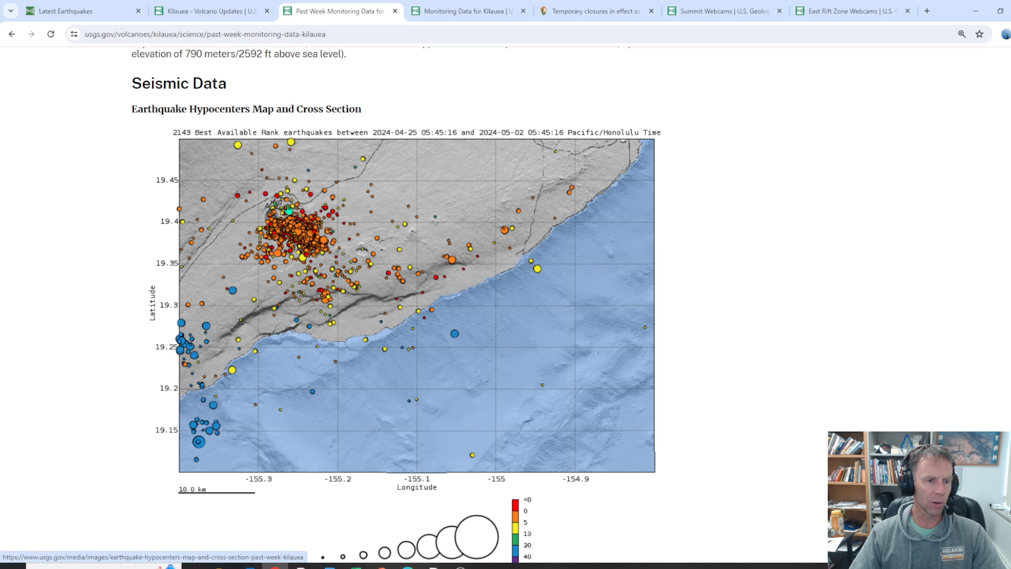
{"action": "mouse_move", "coordinate": [294, 235]}
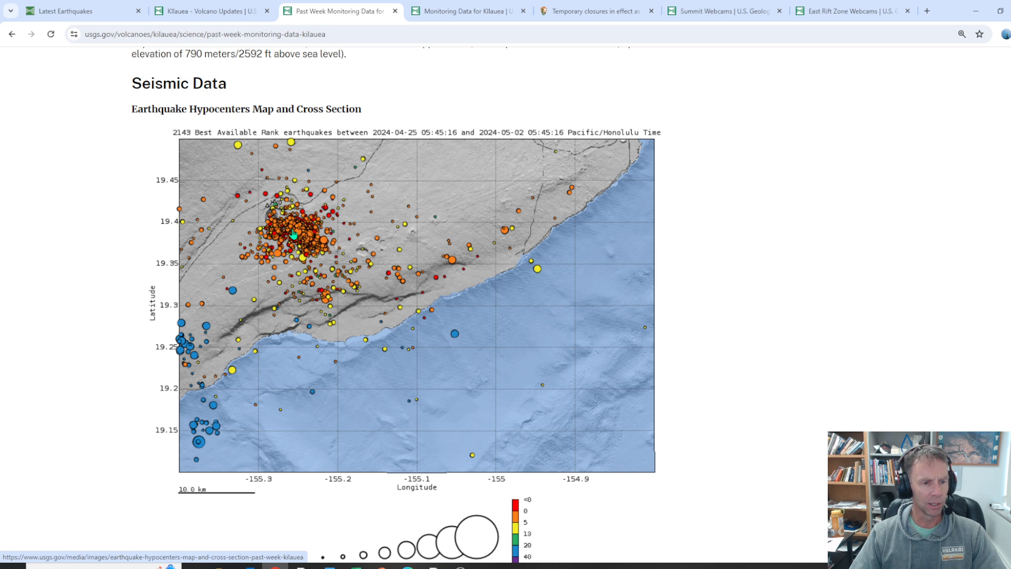
{"action": "mouse_move", "coordinate": [303, 242]}
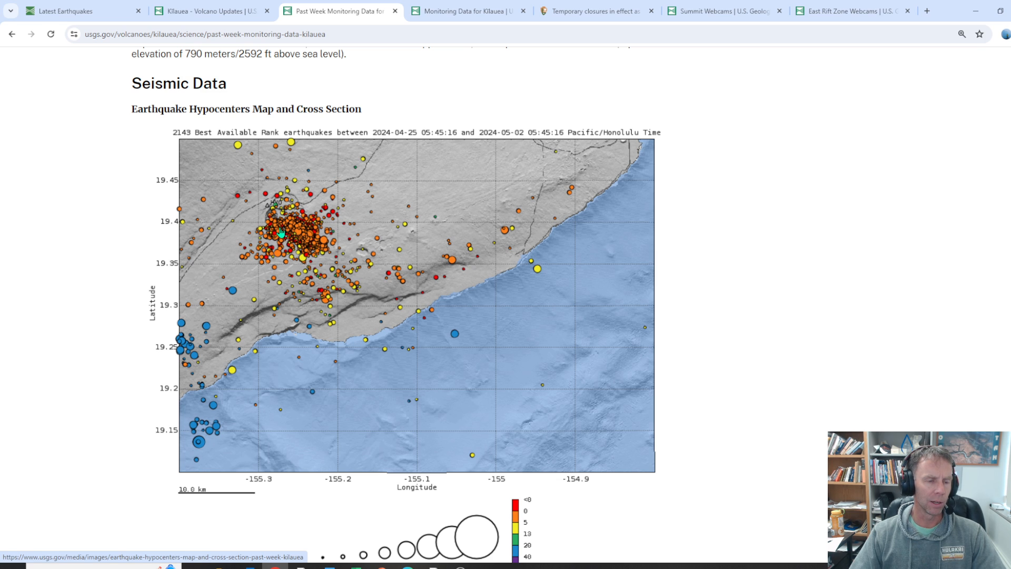
Scroll to the past-week hypocenter map and the start of its 2141-earthquake cross section
{"action": "scroll", "scroll_direction": "down", "scroll_amount": 3}
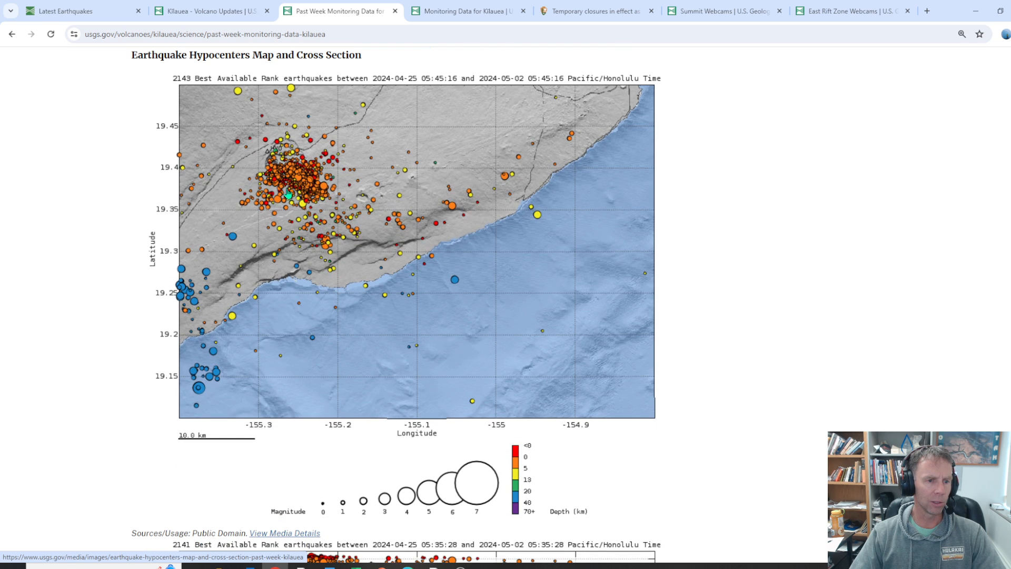
{"action": "mouse_move", "coordinate": [316, 185]}
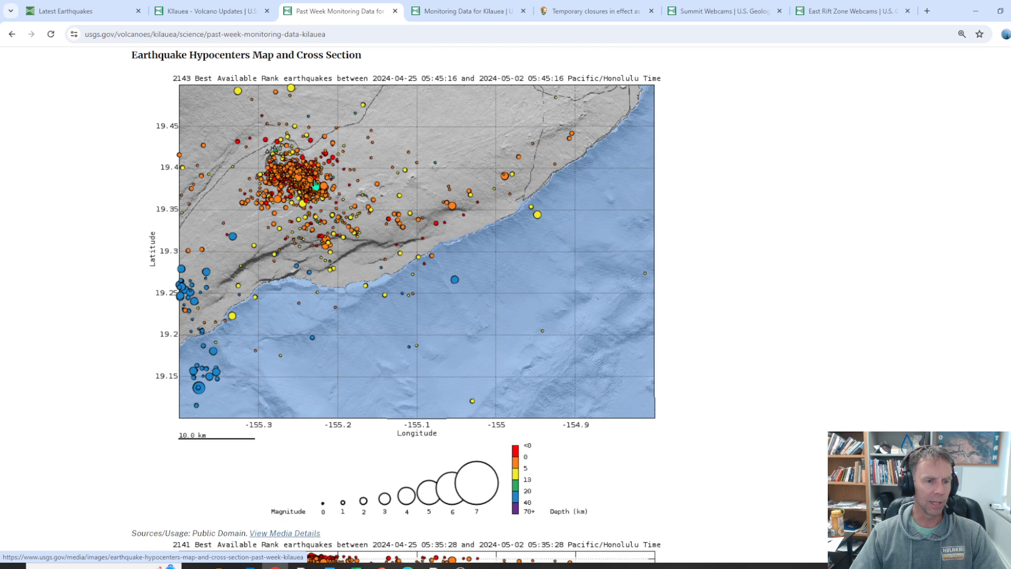
{"action": "mouse_move", "coordinate": [308, 185]}
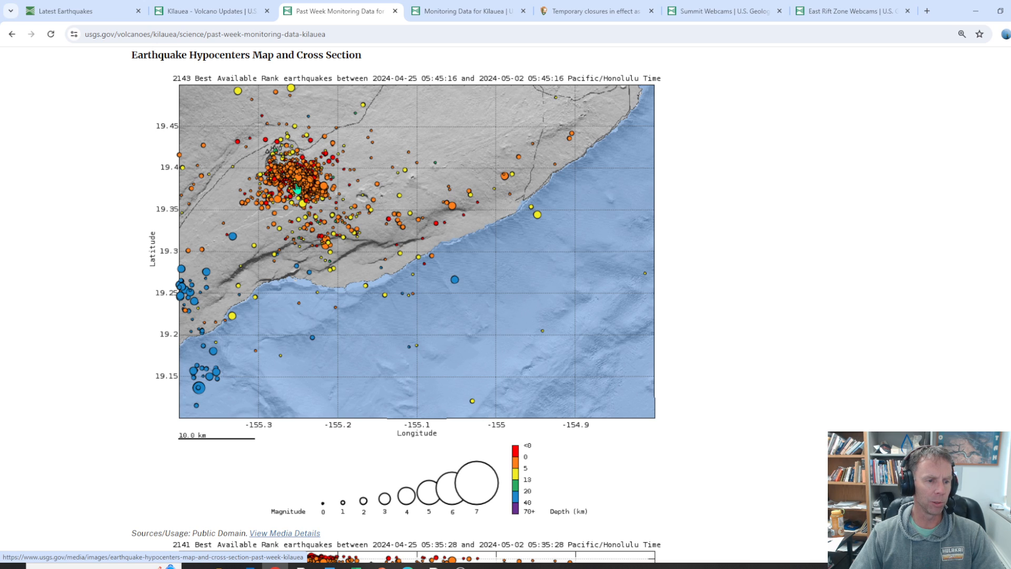
{"action": "mouse_move", "coordinate": [234, 385]}
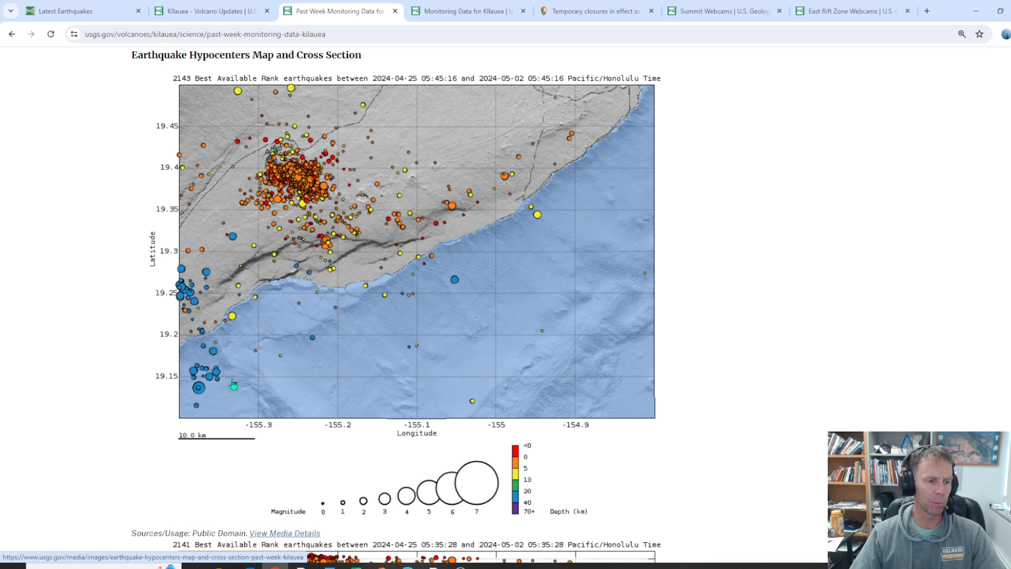
{"action": "mouse_move", "coordinate": [212, 338]}
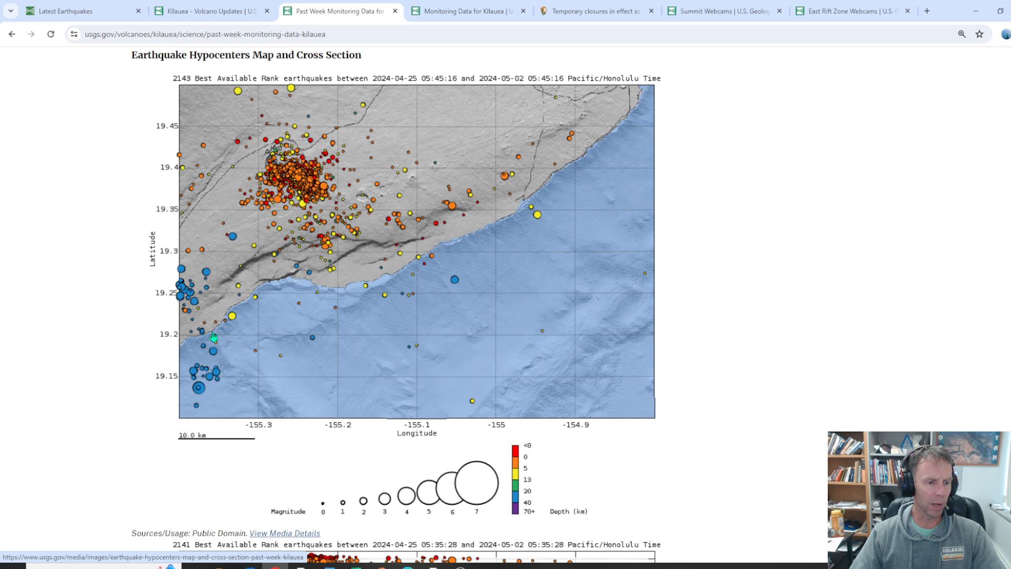
{"action": "mouse_move", "coordinate": [211, 359]}
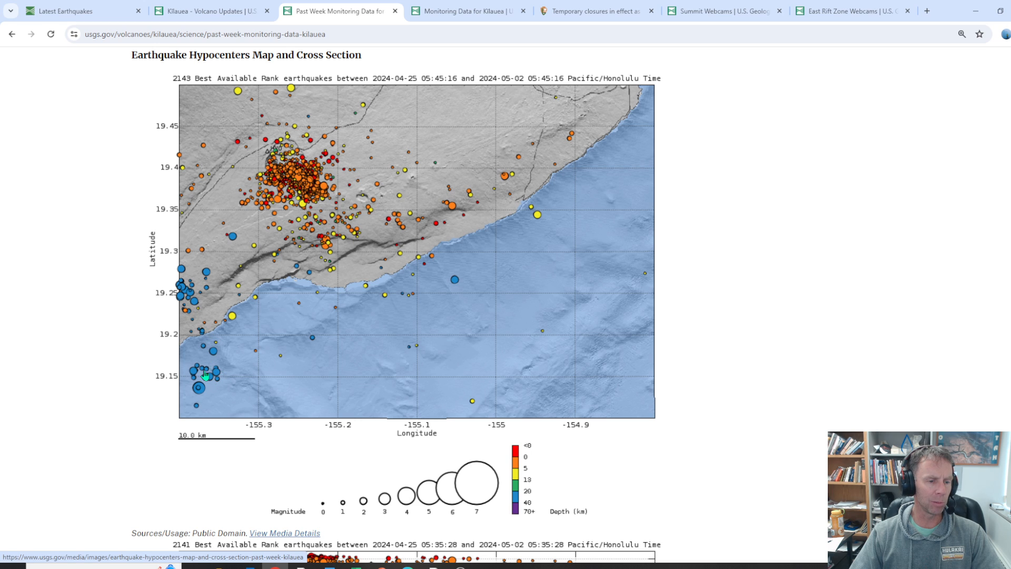
{"action": "mouse_move", "coordinate": [216, 385]}
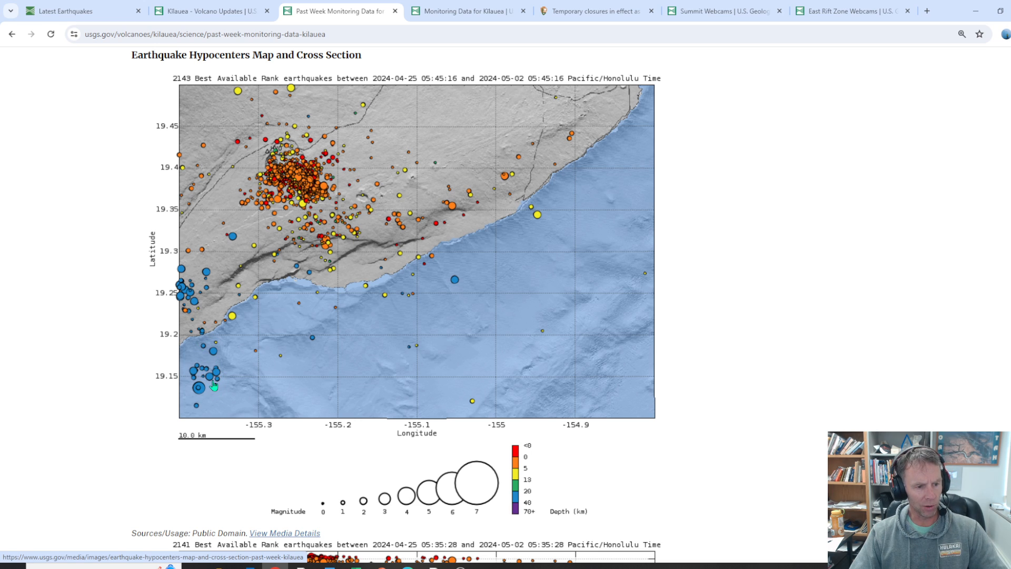
{"action": "mouse_move", "coordinate": [210, 328]}
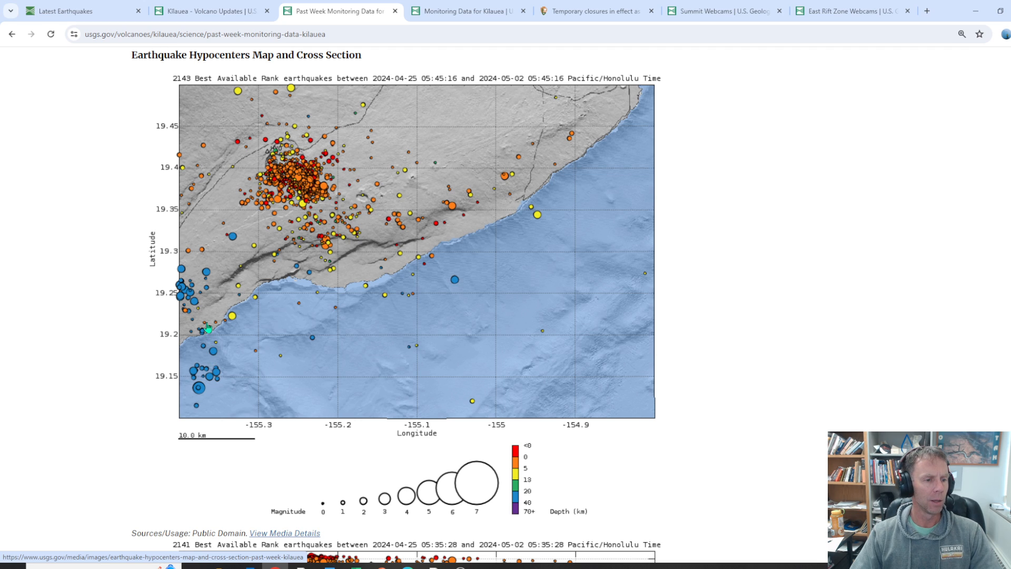
{"action": "mouse_move", "coordinate": [229, 298]}
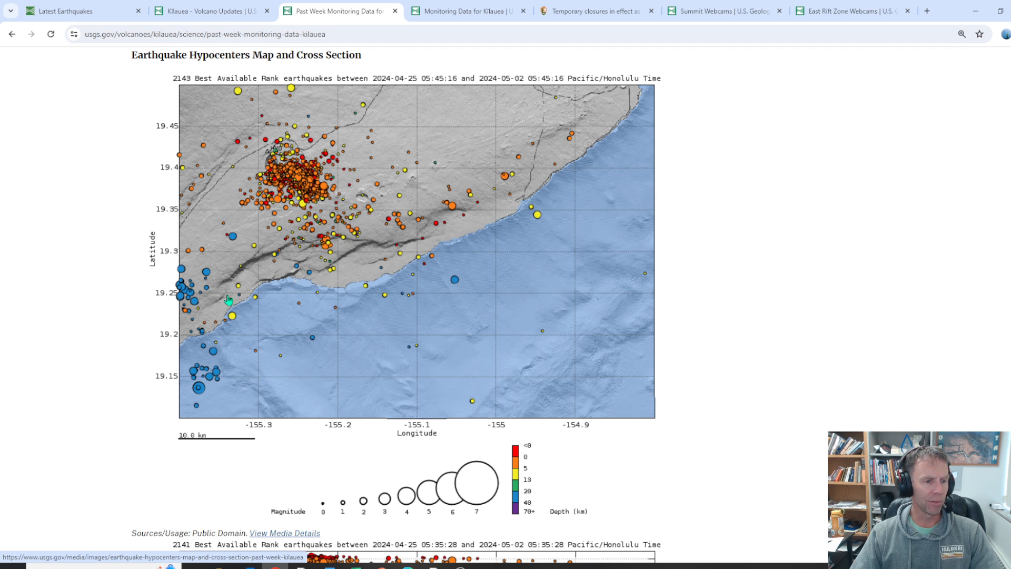
{"action": "mouse_move", "coordinate": [122, 127]}
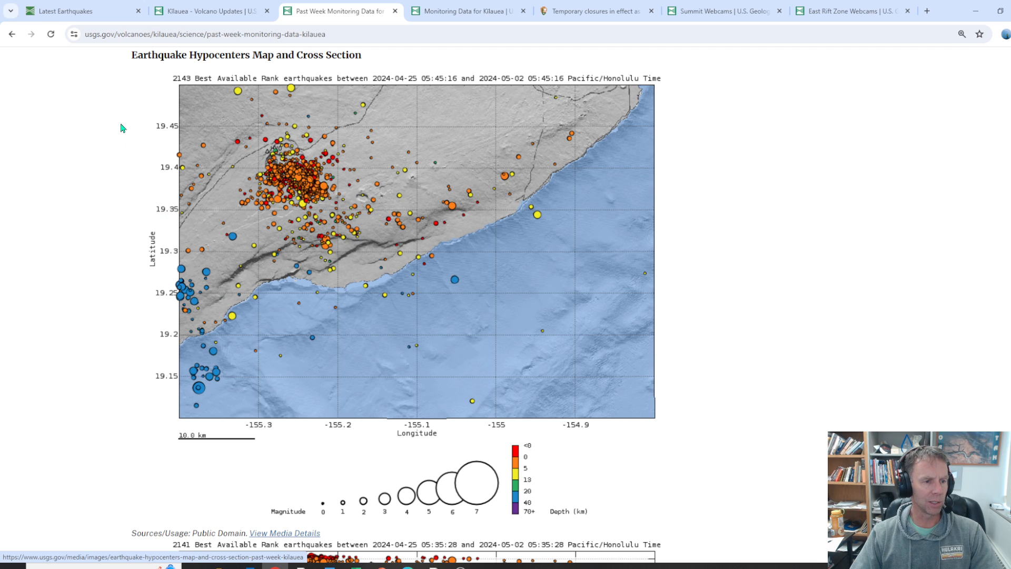
{"action": "mouse_move", "coordinate": [110, 100]}
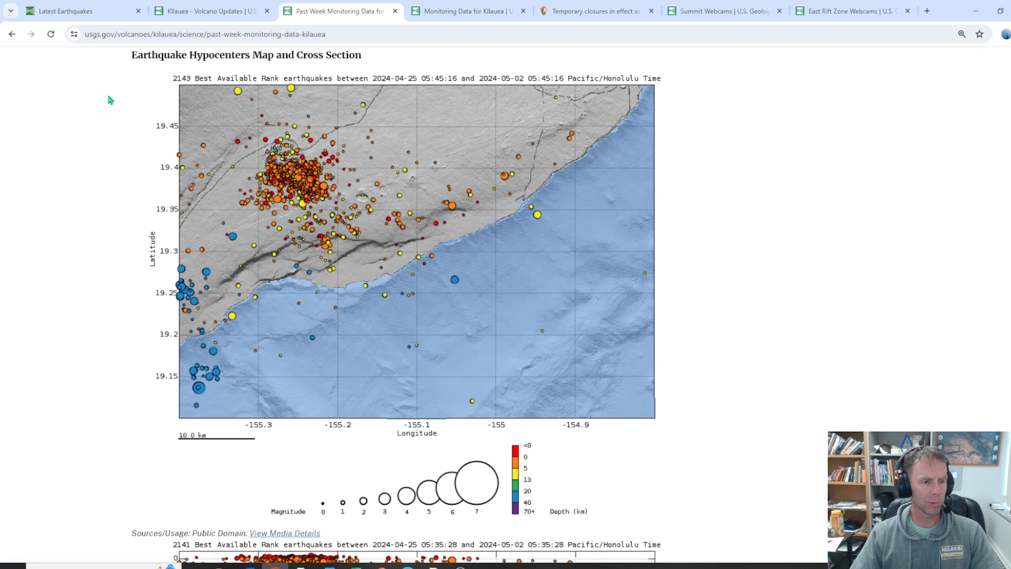
{"action": "mouse_move", "coordinate": [266, 212]}
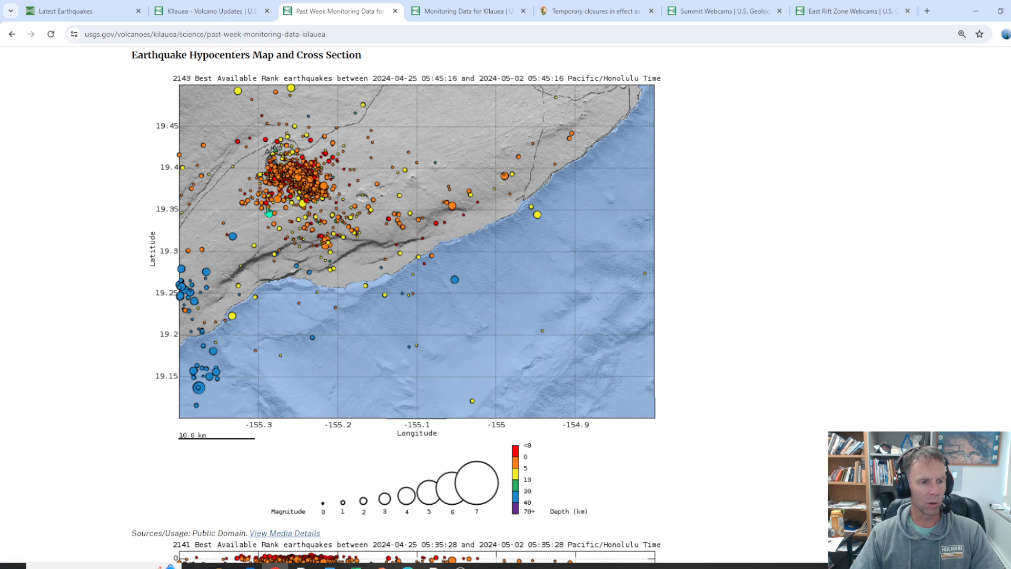
{"action": "scroll", "scroll_direction": "down", "scroll_amount": 3}
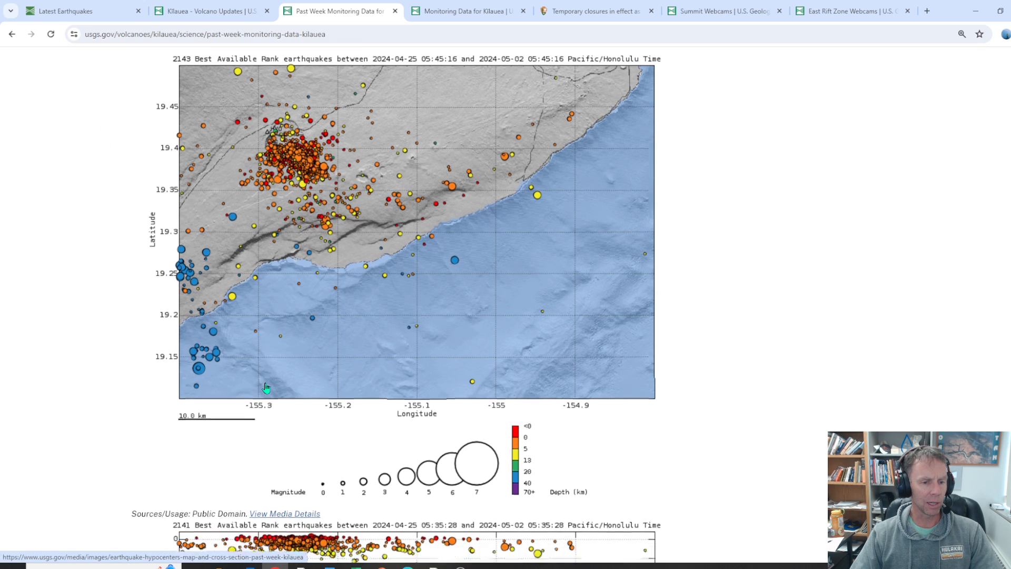
Scroll past the depth cross-section to the Earthquake Rates and Depths chart of 2143 events
{"action": "scroll", "scroll_direction": "down", "scroll_amount": 3}
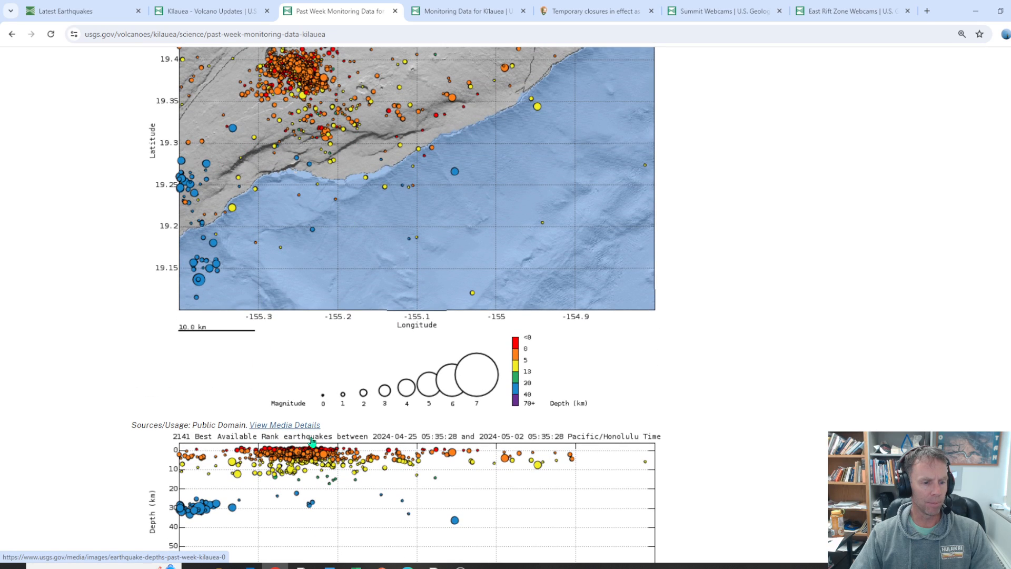
{"action": "scroll", "scroll_direction": "down", "scroll_amount": 3}
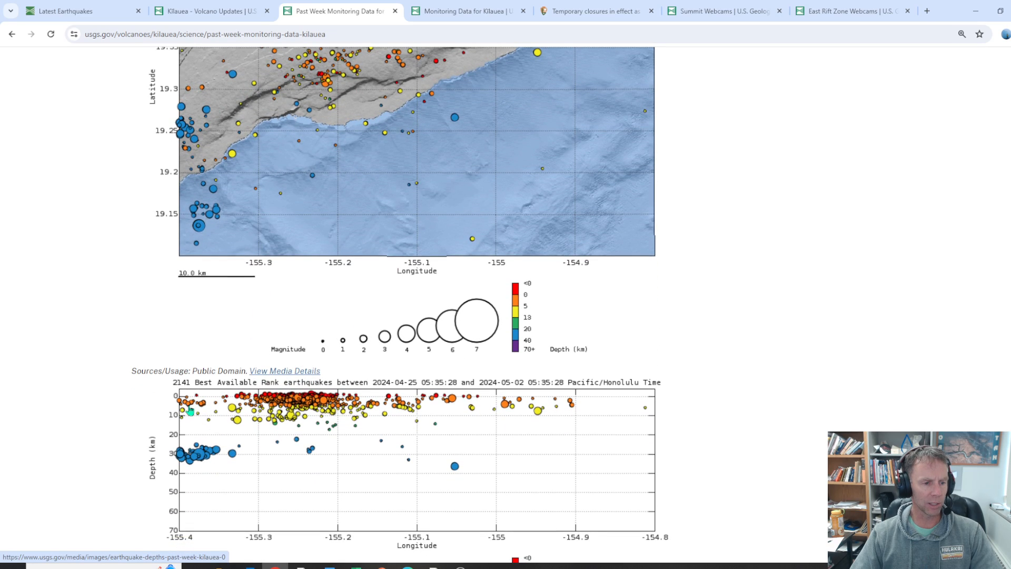
{"action": "mouse_move", "coordinate": [197, 465]}
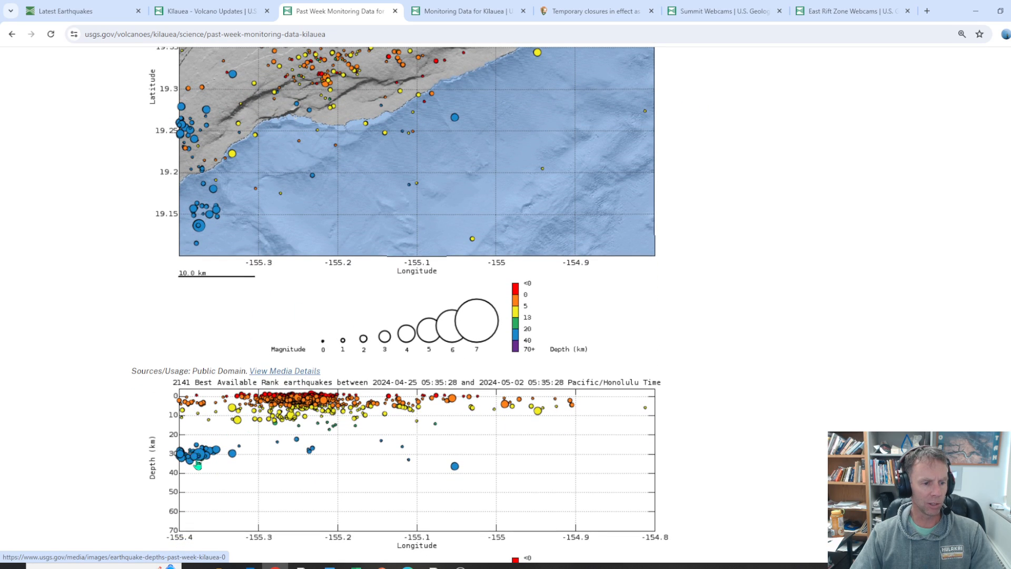
{"action": "mouse_move", "coordinate": [207, 456]}
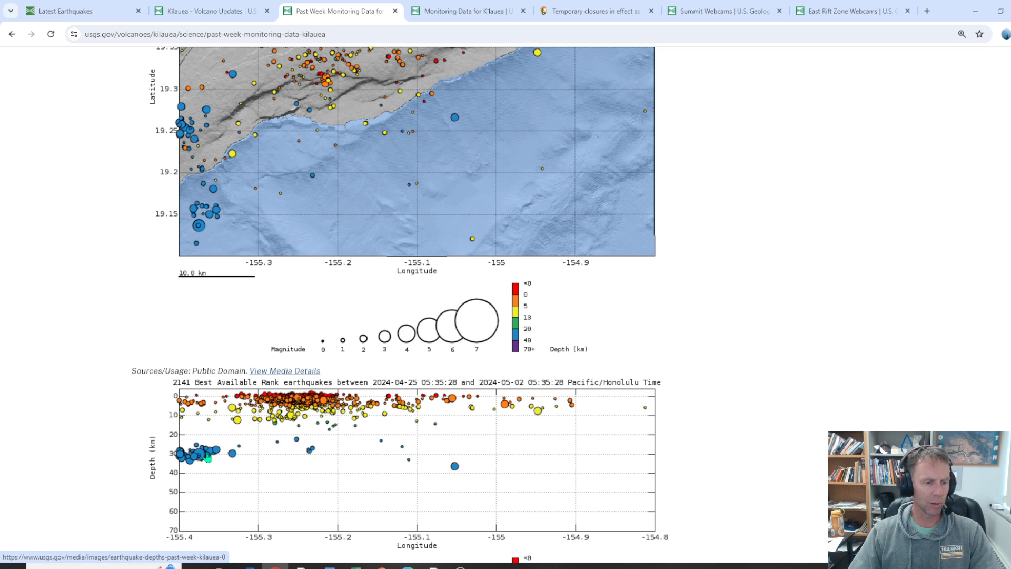
{"action": "mouse_move", "coordinate": [358, 419]}
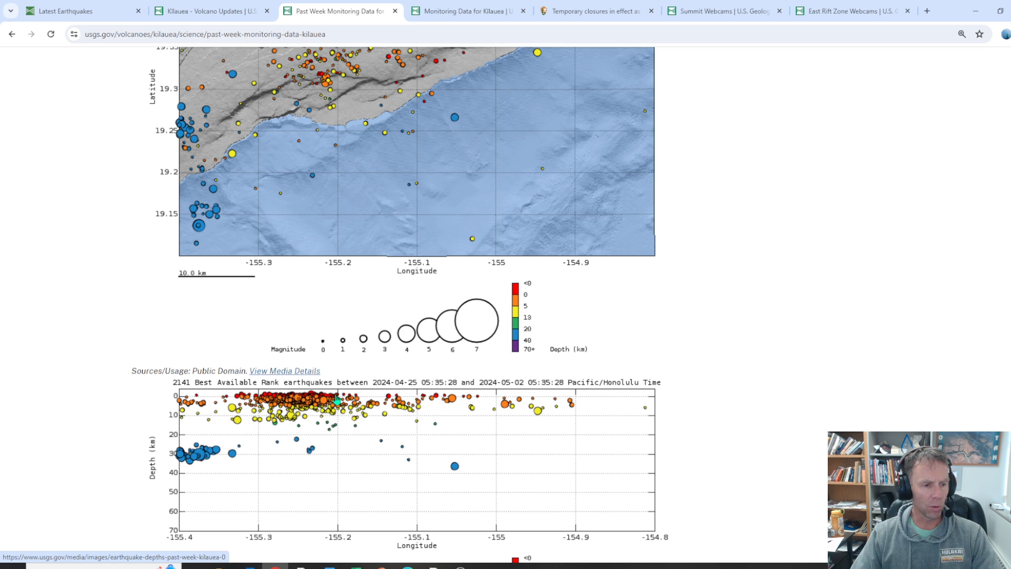
{"action": "mouse_move", "coordinate": [263, 400]}
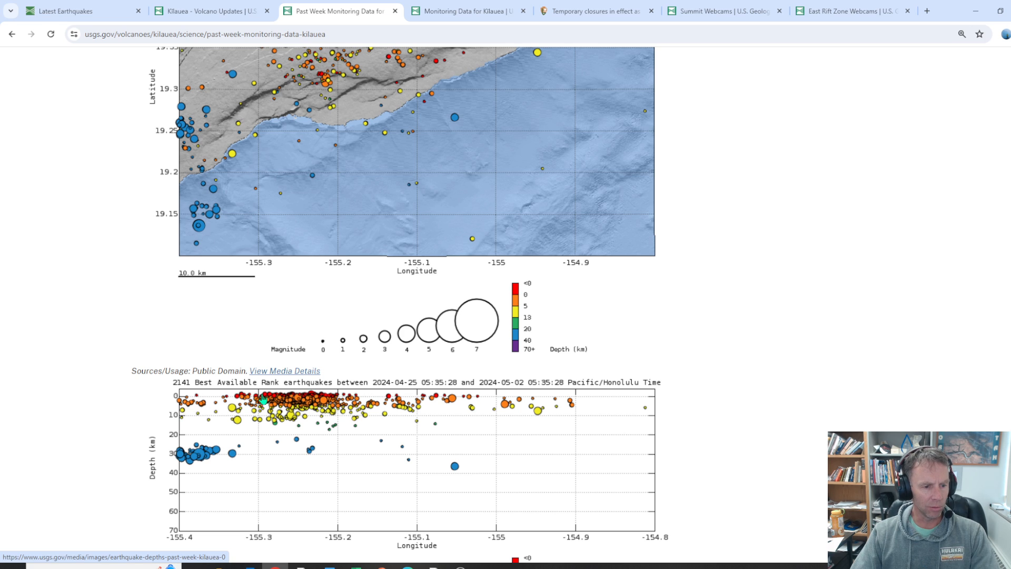
{"action": "mouse_move", "coordinate": [340, 402]}
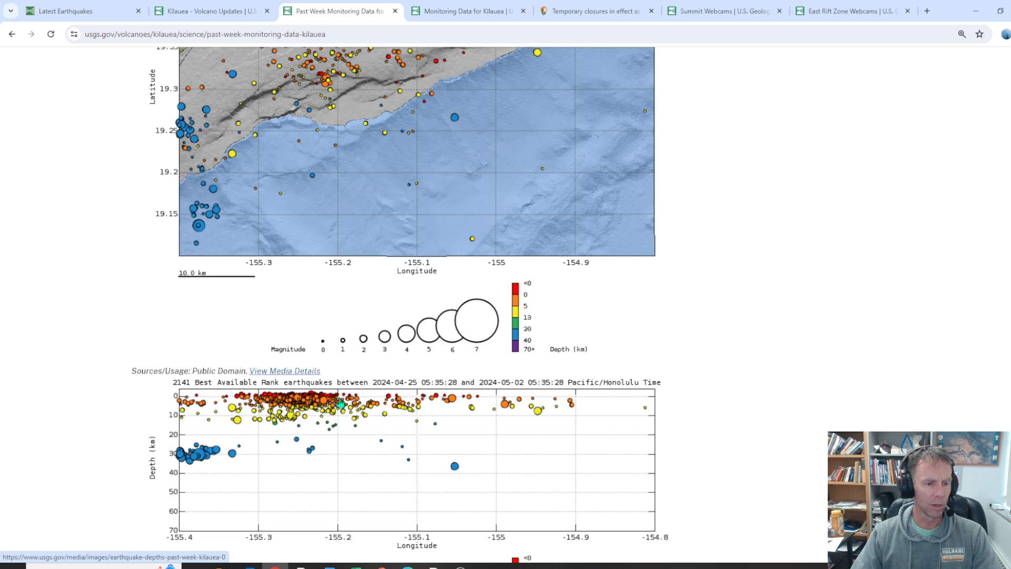
{"action": "mouse_move", "coordinate": [335, 415]}
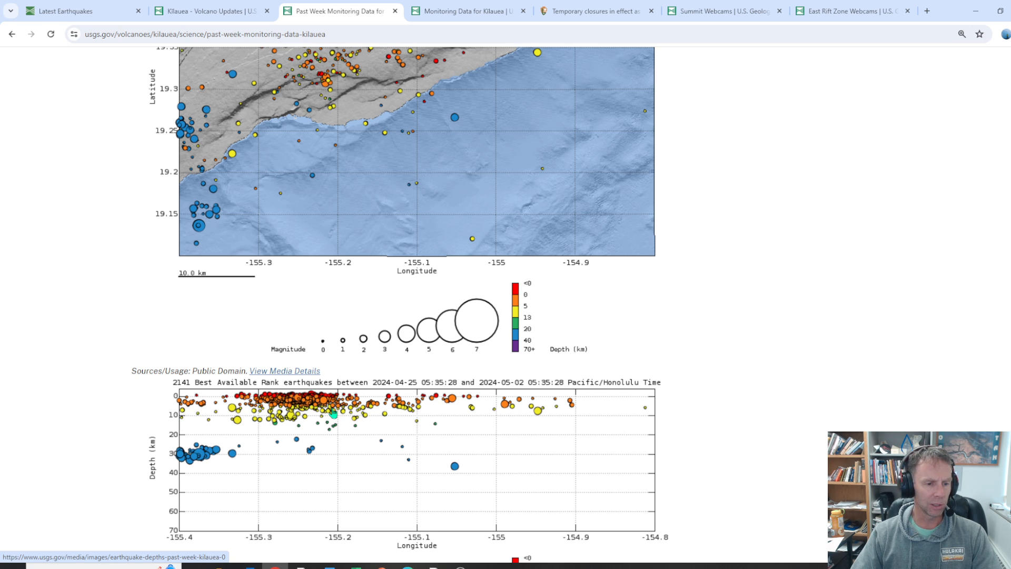
{"action": "mouse_move", "coordinate": [341, 428]}
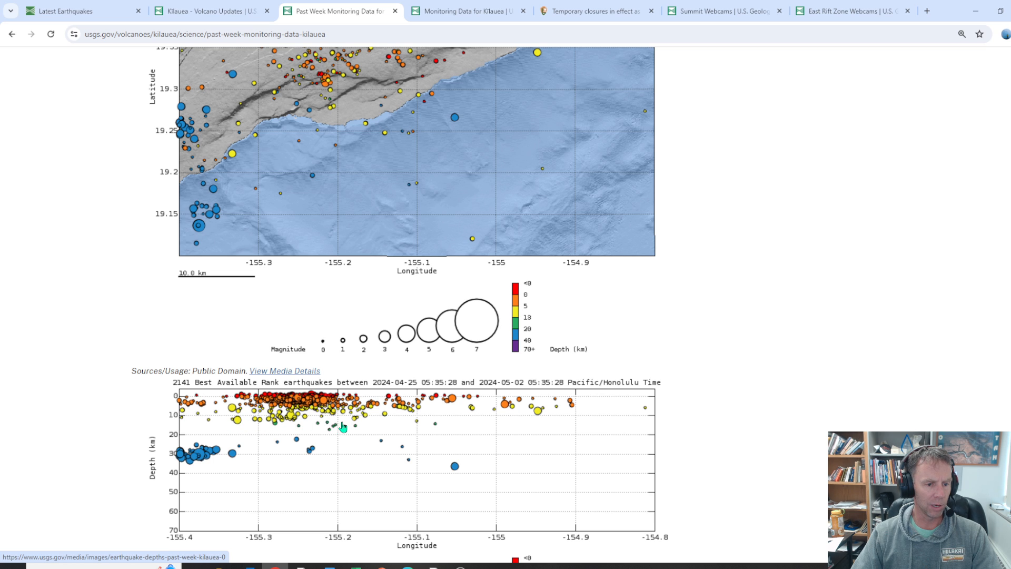
{"action": "scroll", "scroll_direction": "down", "scroll_amount": 3}
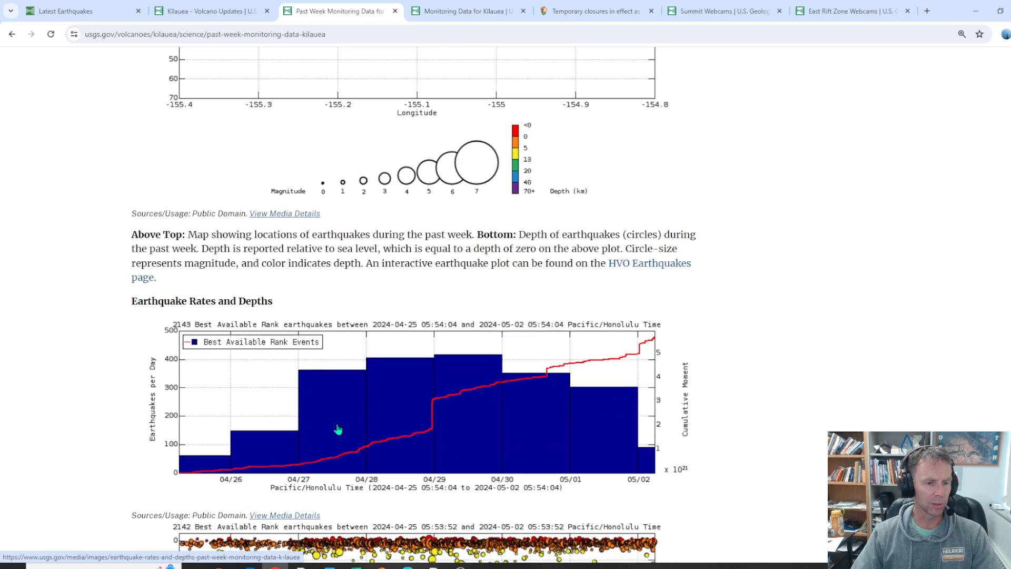
{"action": "scroll", "scroll_direction": "down", "scroll_amount": 3}
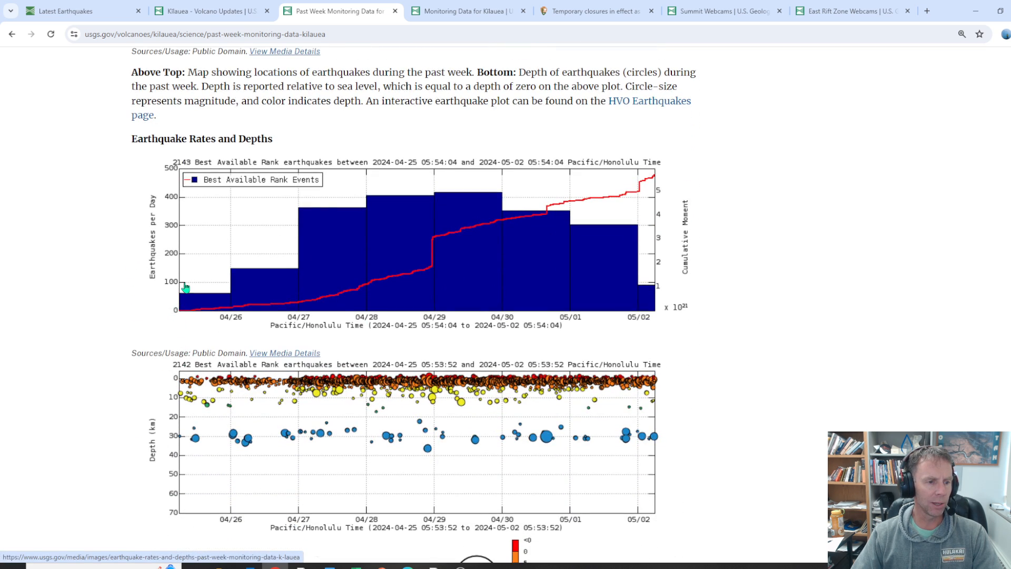
{"action": "mouse_move", "coordinate": [176, 306]}
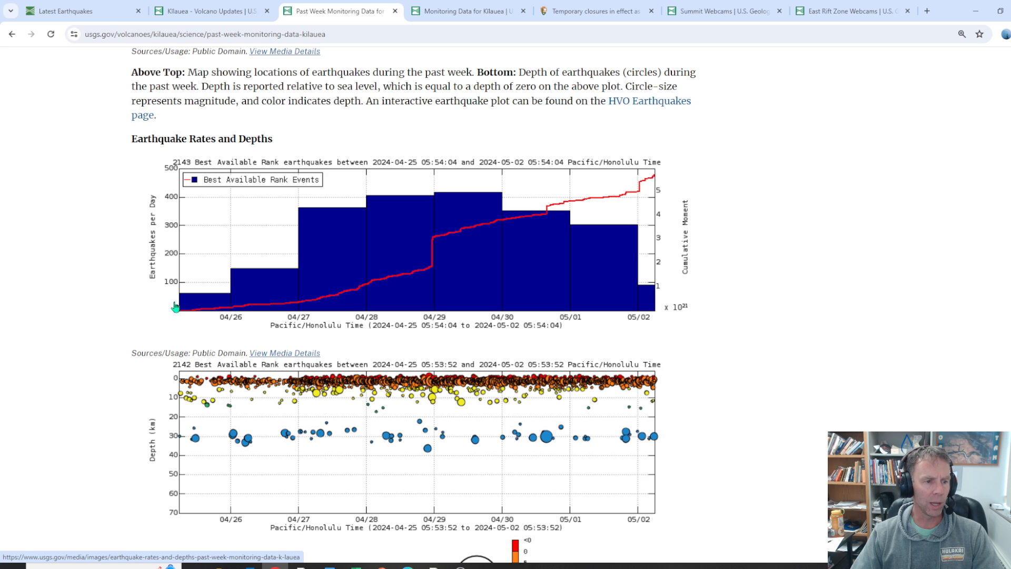
{"action": "mouse_move", "coordinate": [194, 309]}
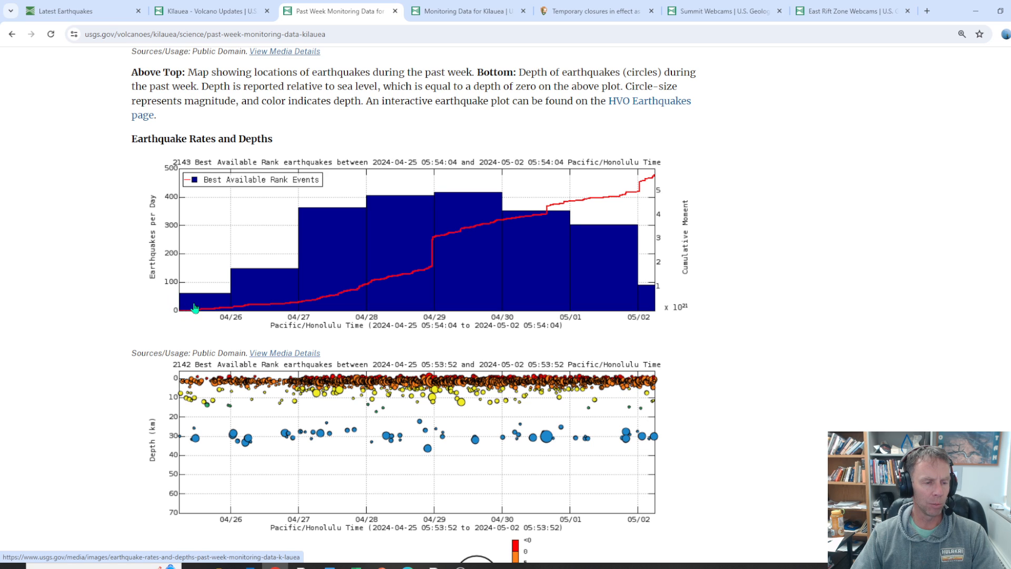
{"action": "mouse_move", "coordinate": [264, 277]}
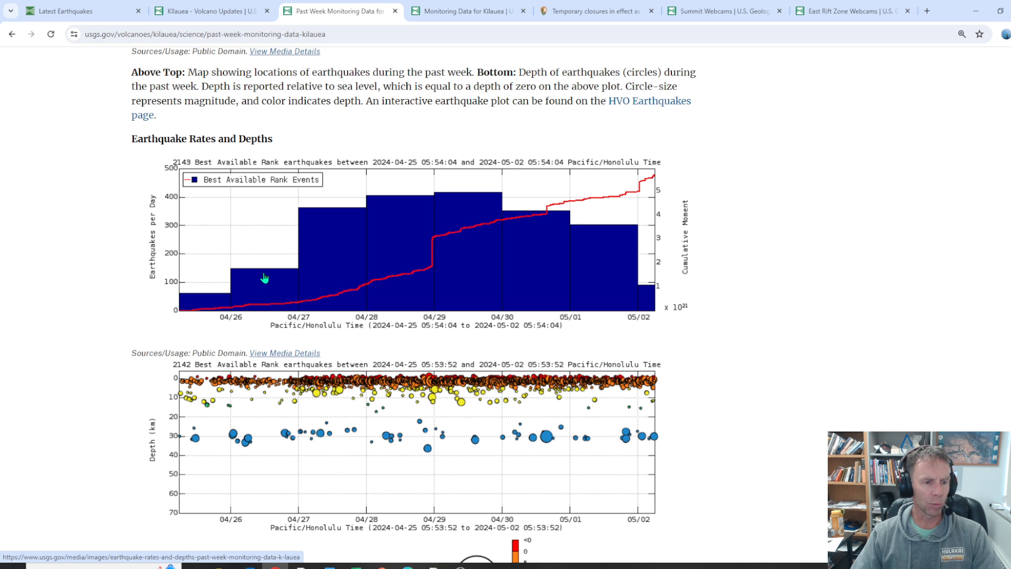
{"action": "mouse_move", "coordinate": [307, 320]}
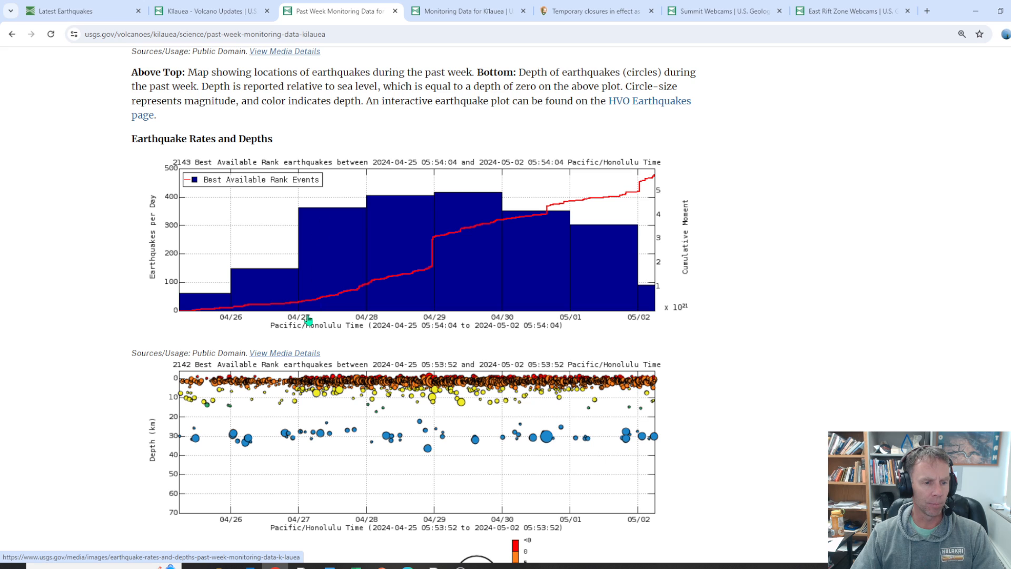
{"action": "mouse_move", "coordinate": [310, 222]}
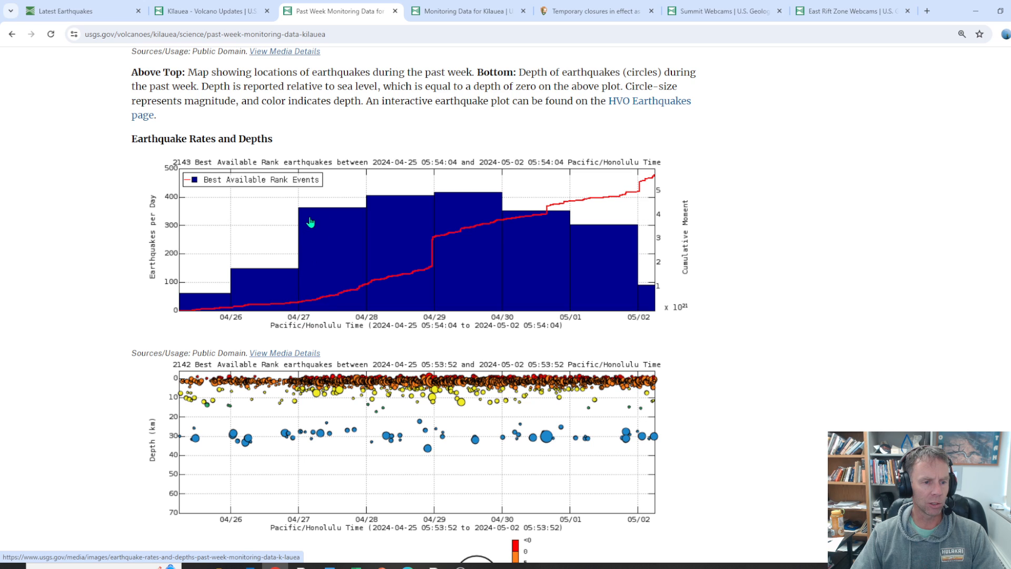
{"action": "mouse_move", "coordinate": [329, 216]}
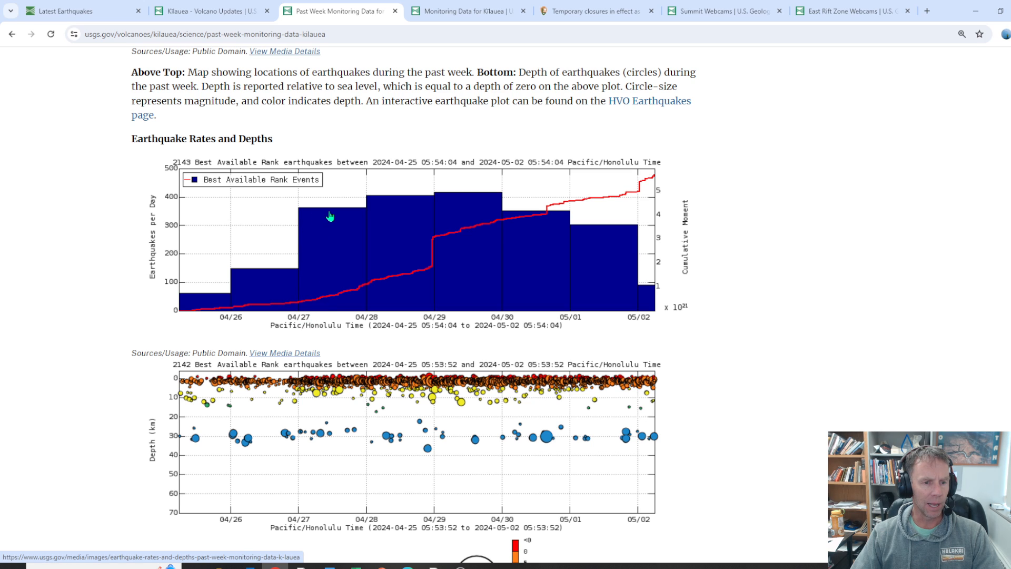
{"action": "mouse_move", "coordinate": [470, 197]}
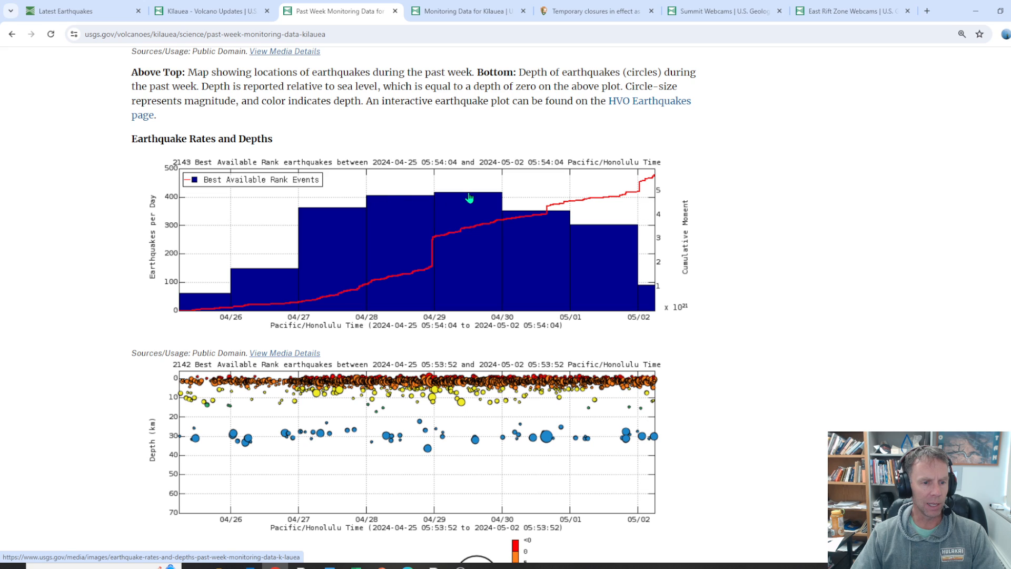
{"action": "mouse_move", "coordinate": [506, 218]}
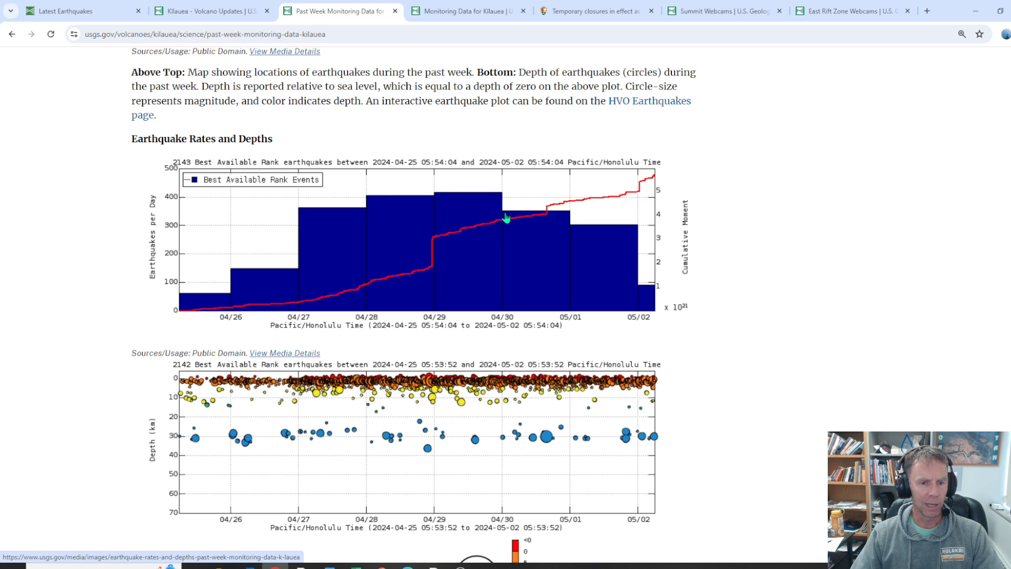
{"action": "mouse_move", "coordinate": [638, 302]}
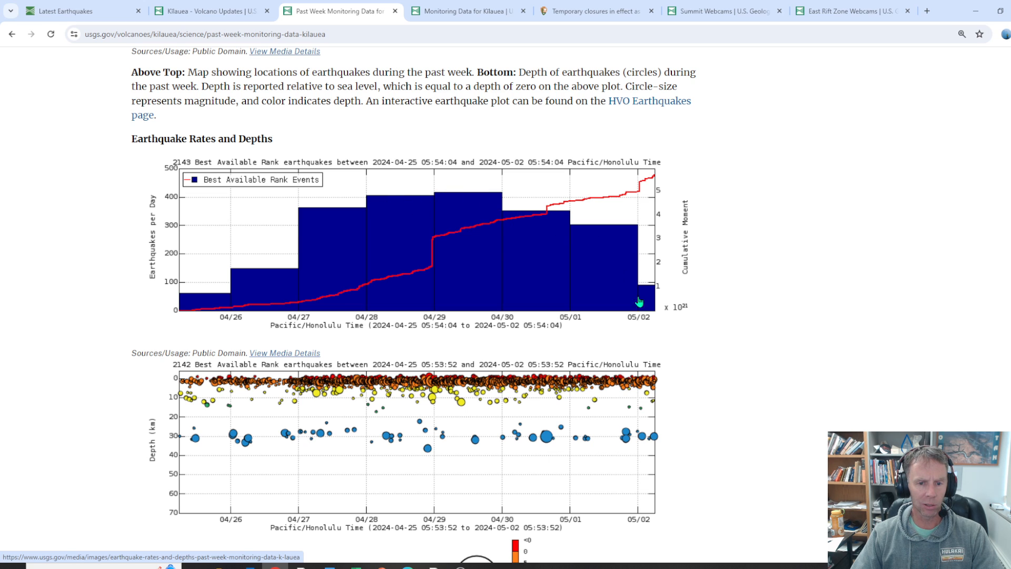
{"action": "mouse_move", "coordinate": [649, 297]}
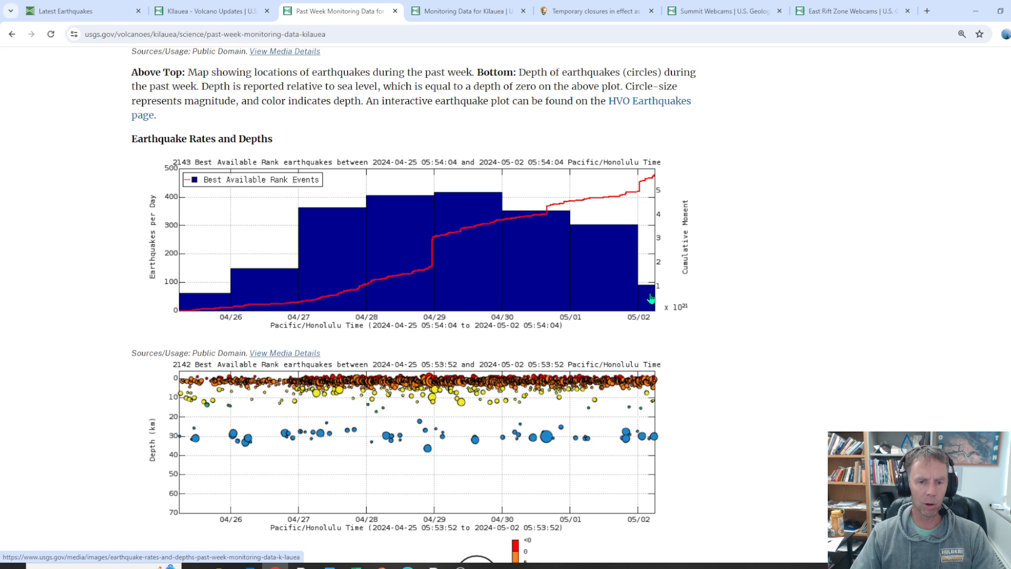
{"action": "mouse_move", "coordinate": [642, 246]}
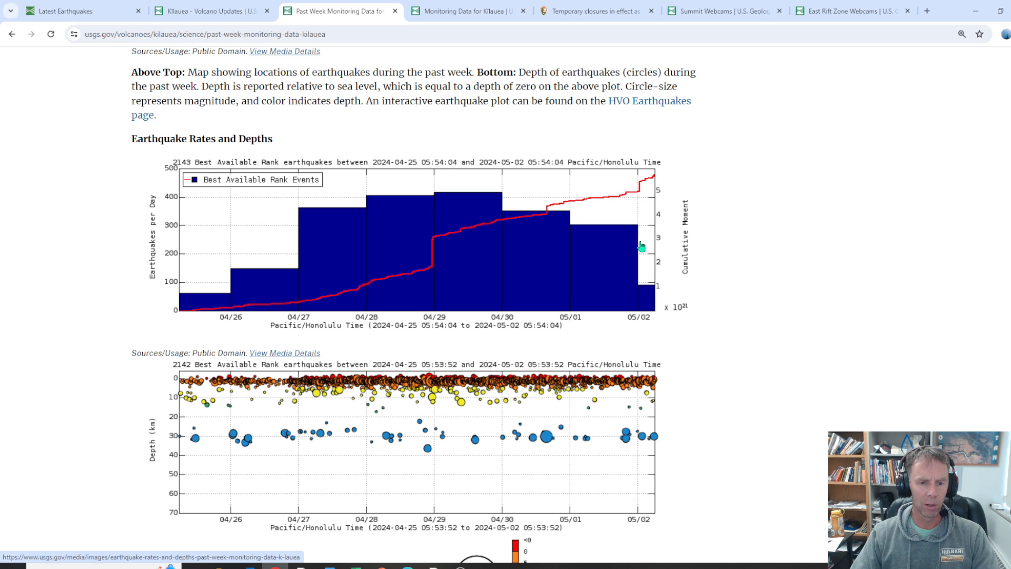
{"action": "mouse_move", "coordinate": [564, 233]}
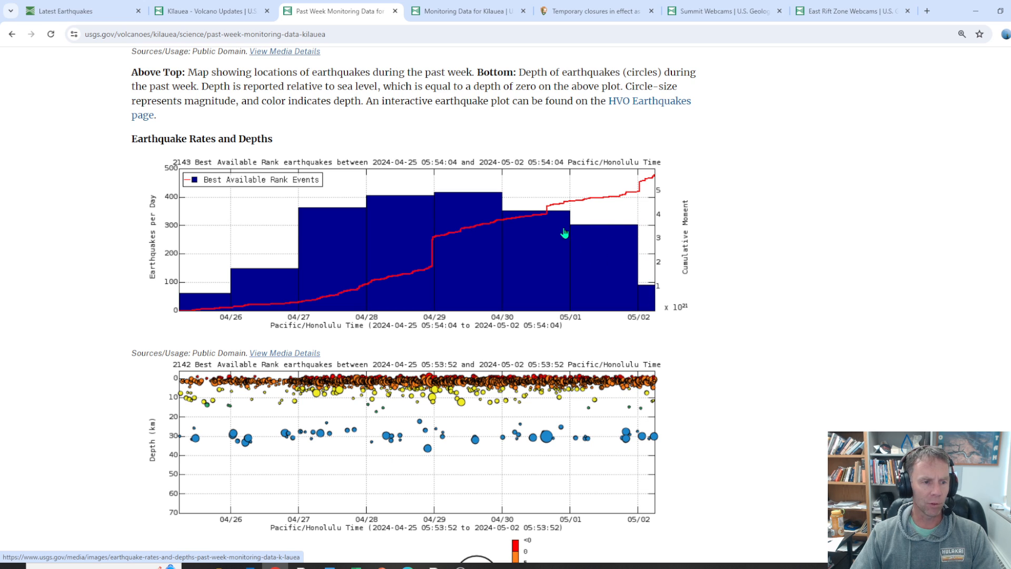
{"action": "mouse_move", "coordinate": [362, 257]}
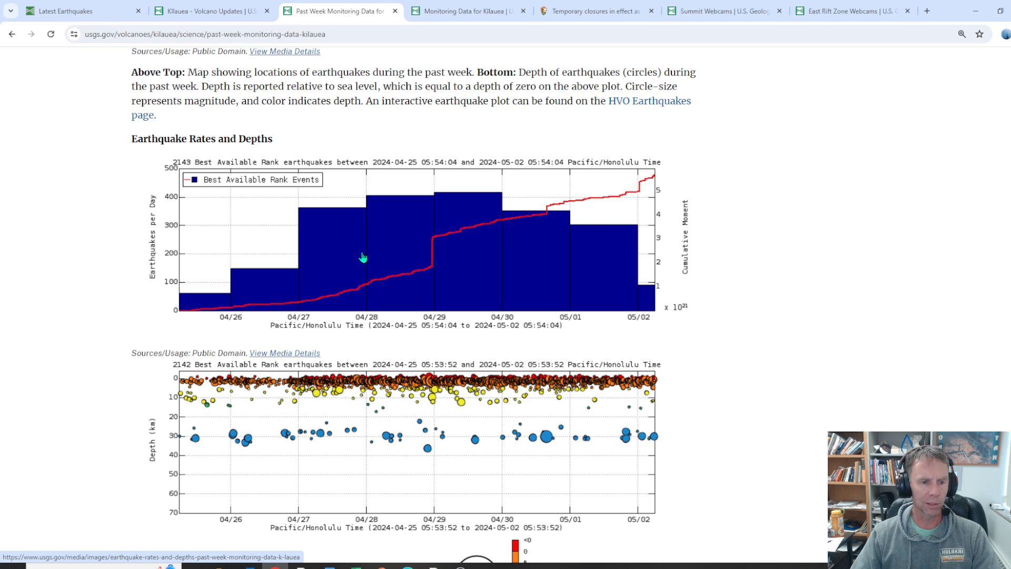
{"action": "mouse_move", "coordinate": [498, 200]}
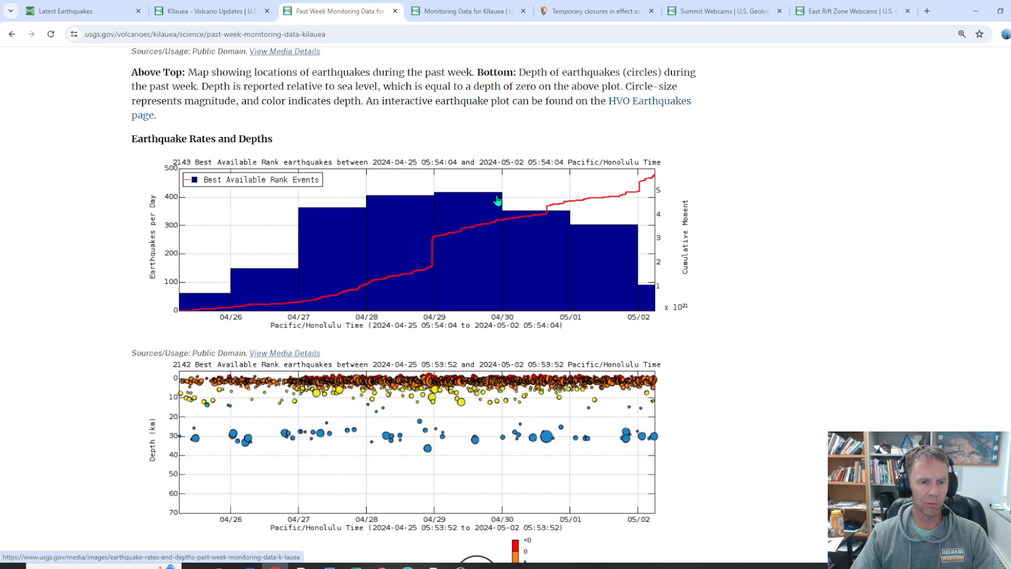
{"action": "mouse_move", "coordinate": [475, 199]}
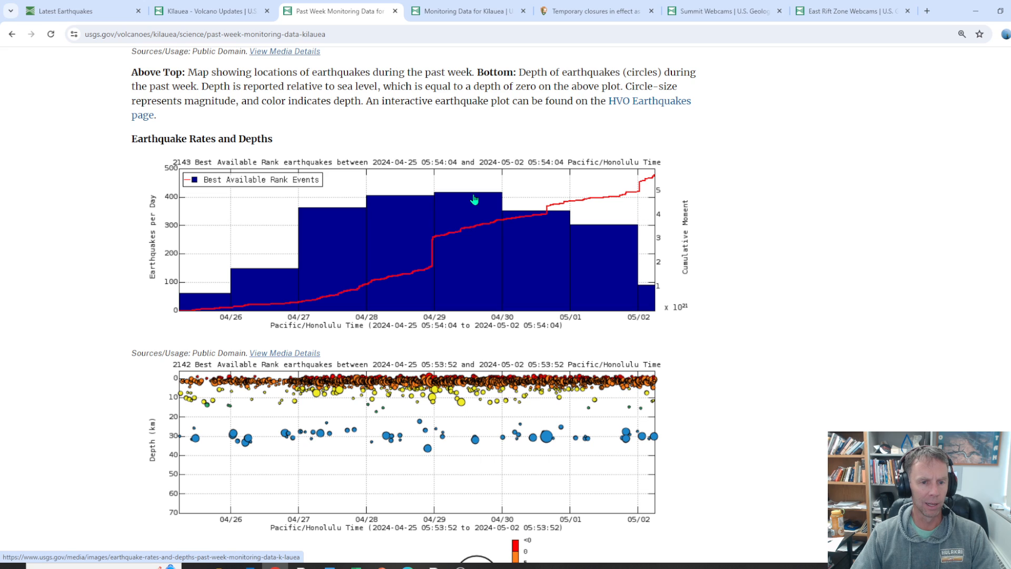
{"action": "mouse_move", "coordinate": [616, 232]}
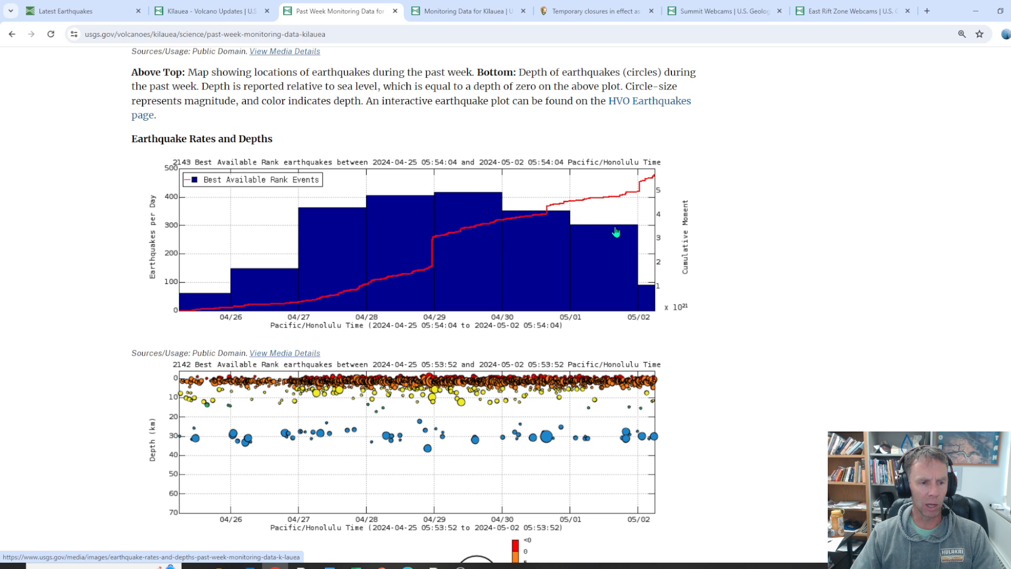
{"action": "mouse_move", "coordinate": [242, 316]}
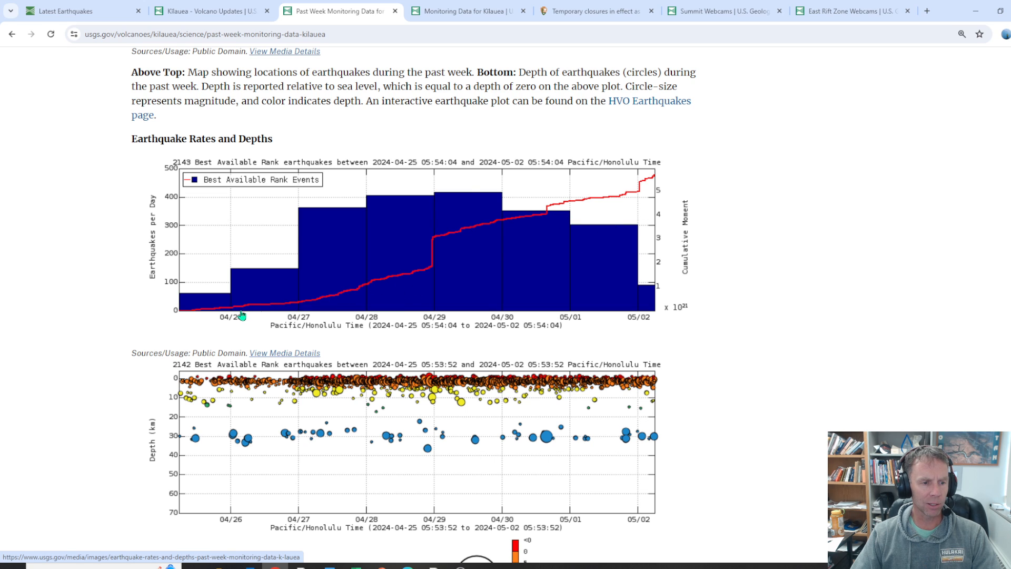
{"action": "mouse_move", "coordinate": [432, 274]}
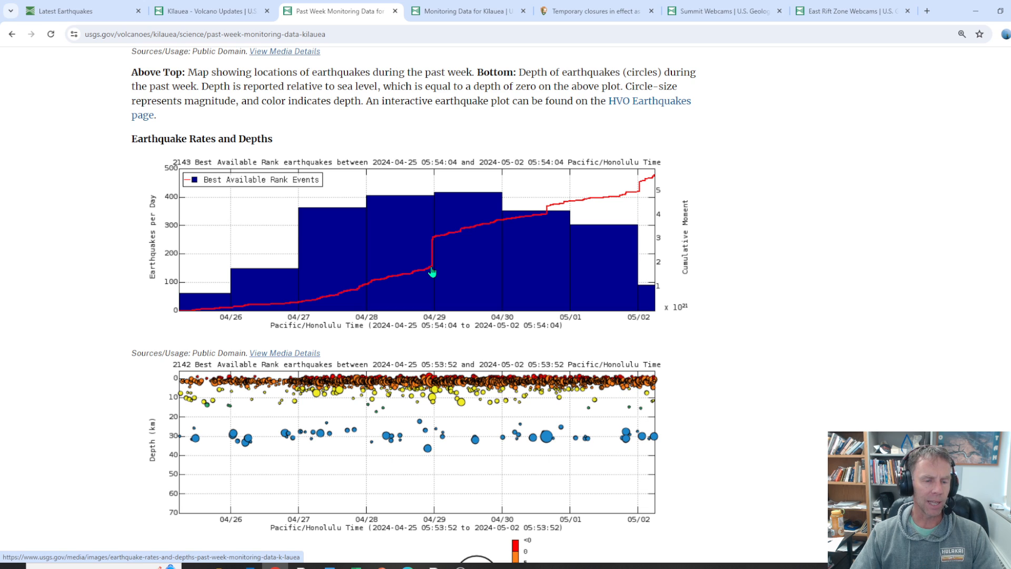
{"action": "mouse_move", "coordinate": [207, 309]}
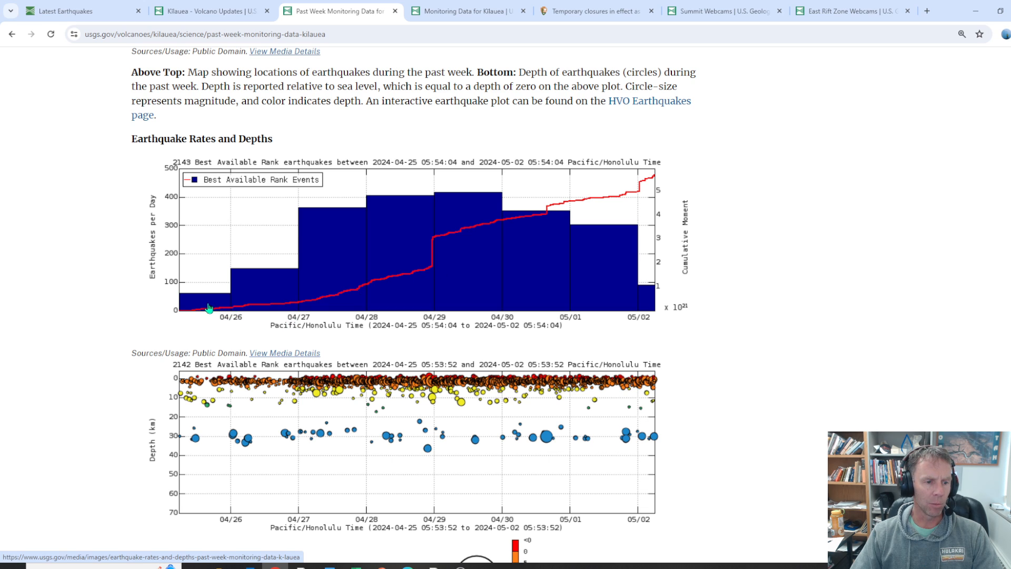
{"action": "mouse_move", "coordinate": [437, 228]}
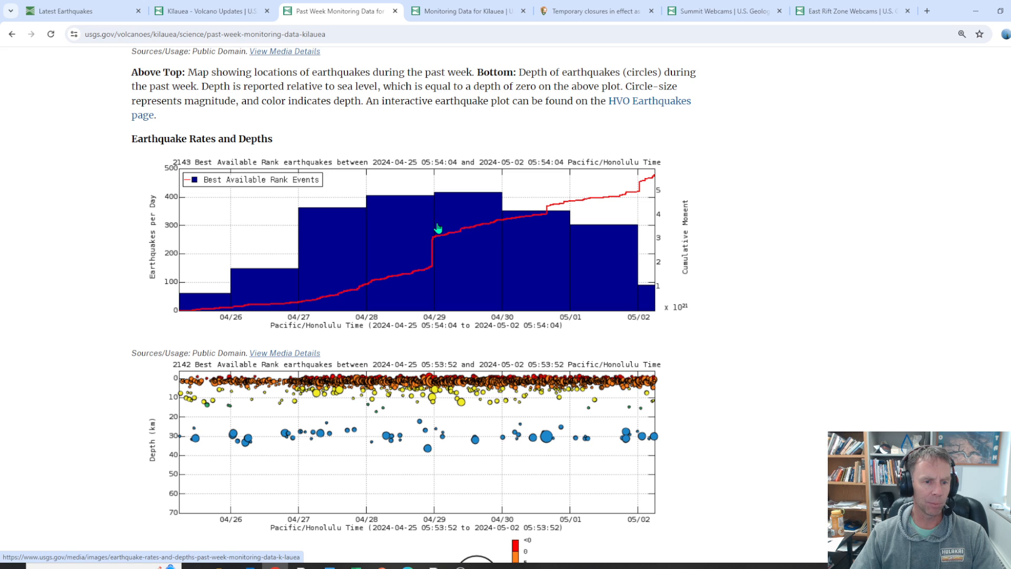
{"action": "mouse_move", "coordinate": [436, 245]}
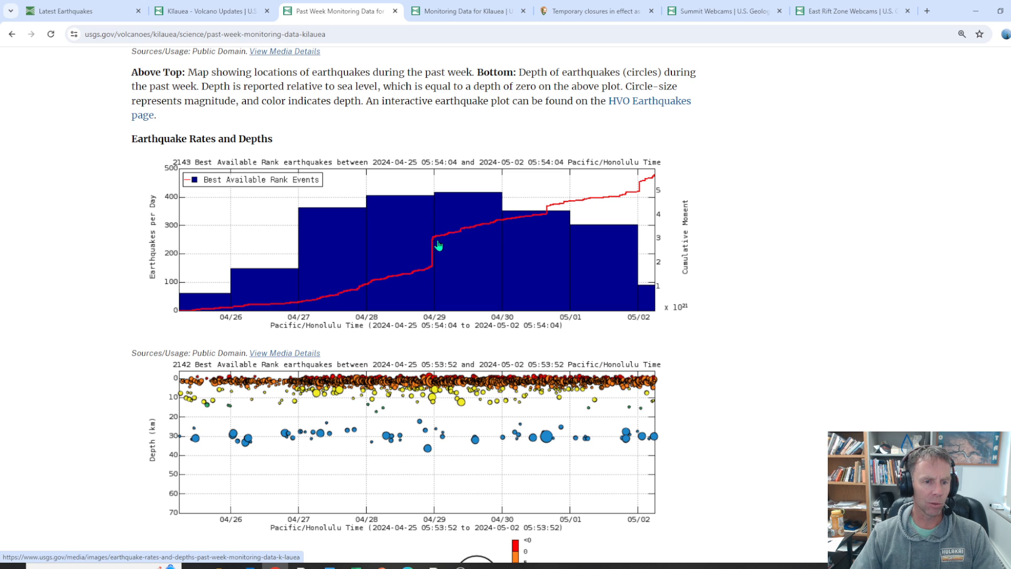
{"action": "mouse_move", "coordinate": [443, 246]}
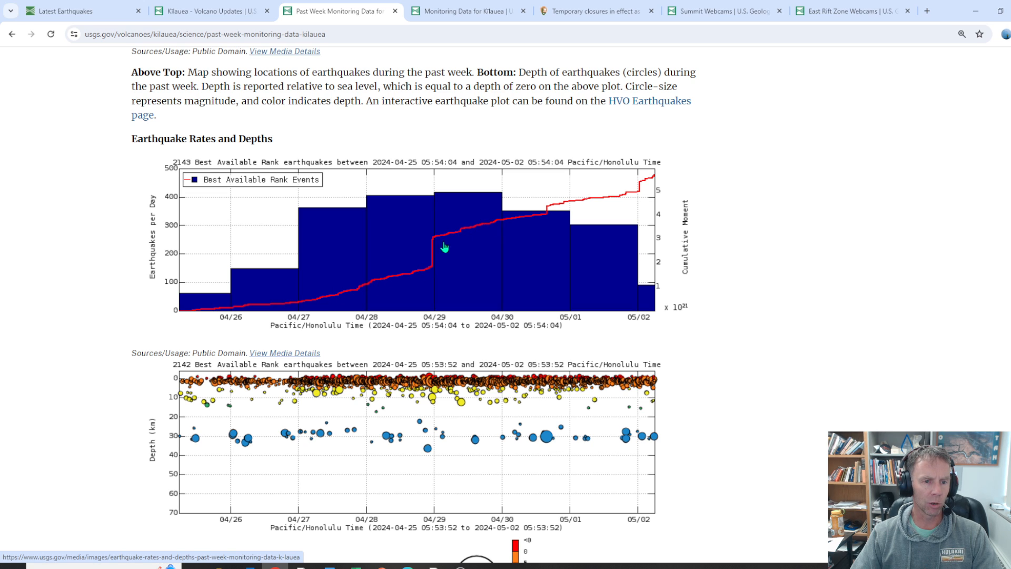
{"action": "mouse_move", "coordinate": [527, 225]}
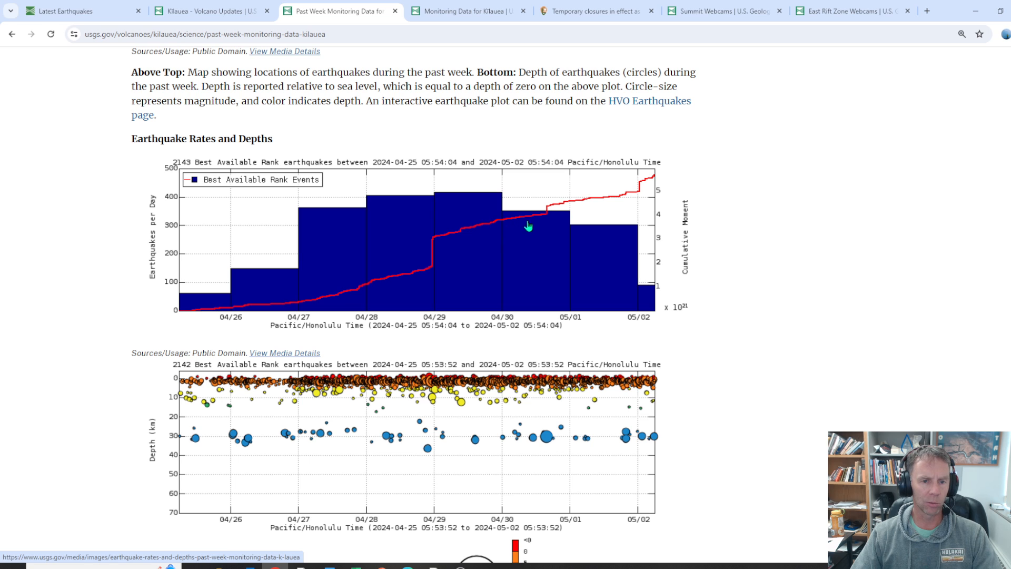
{"action": "scroll", "scroll_direction": "down", "scroll_amount": 3}
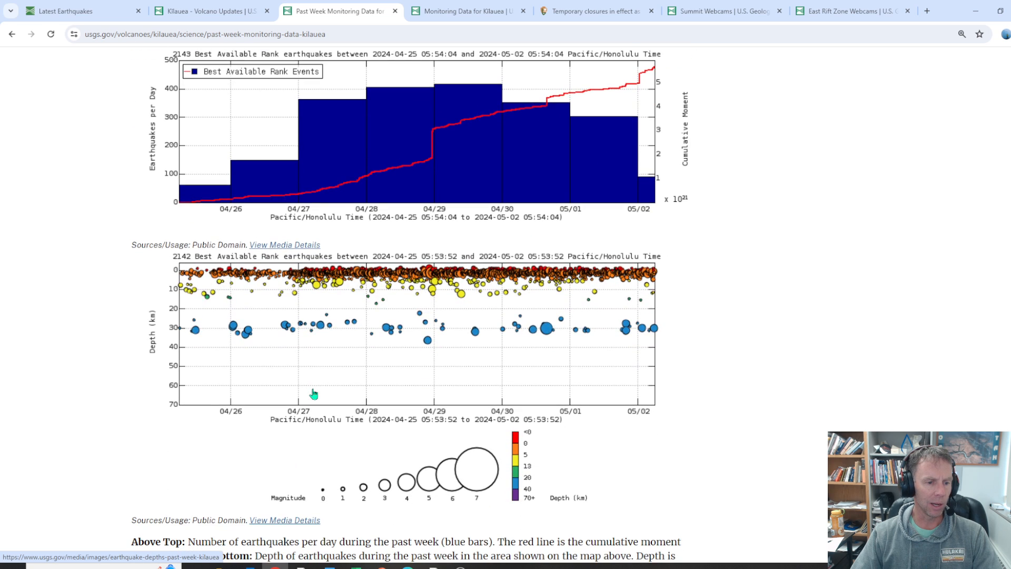
Scroll past the earthquake depth plot and legend to the Deformation Data tilt section
{"action": "scroll", "scroll_direction": "down", "scroll_amount": 3}
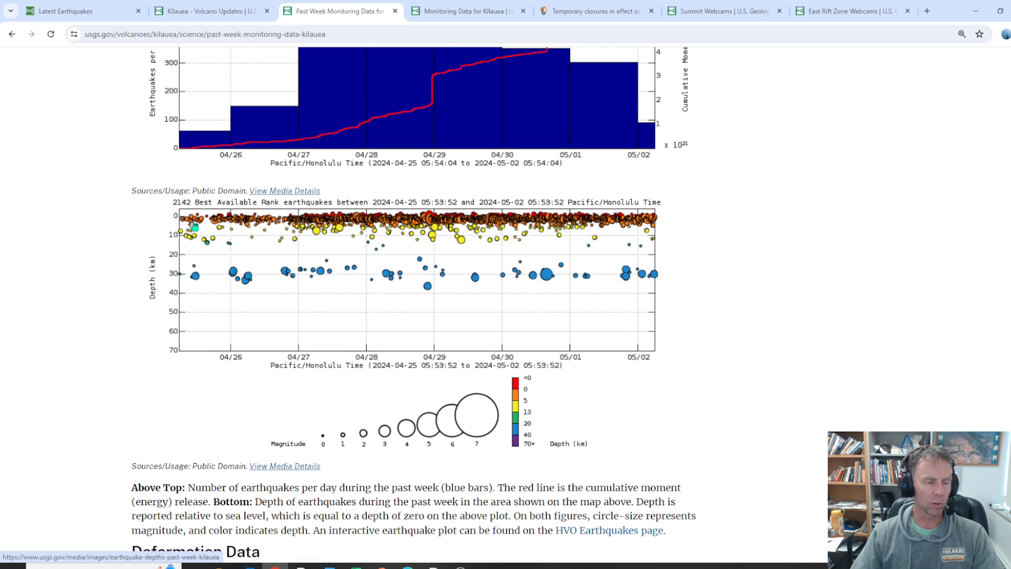
{"action": "mouse_move", "coordinate": [640, 311]}
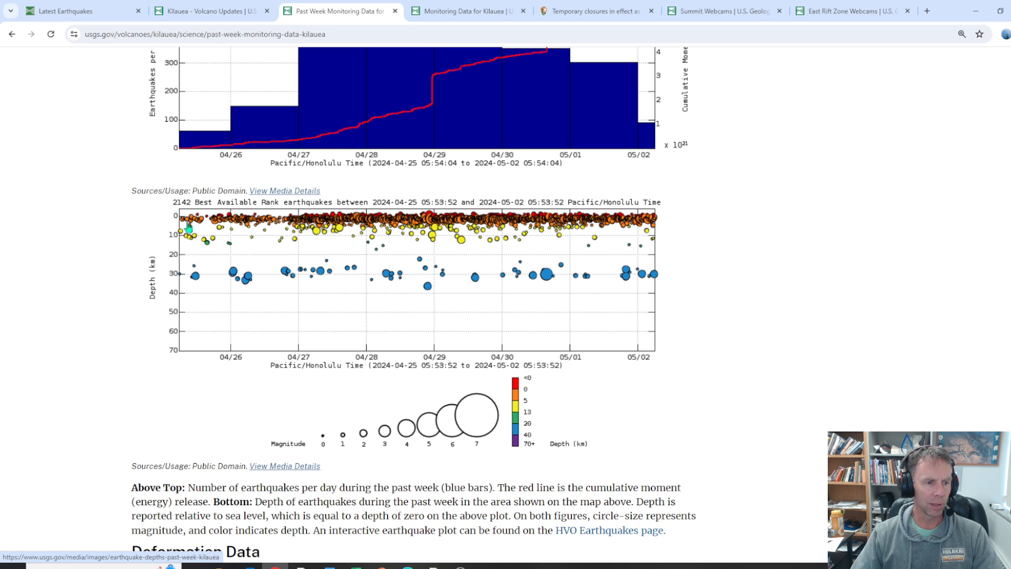
{"action": "mouse_move", "coordinate": [232, 227]}
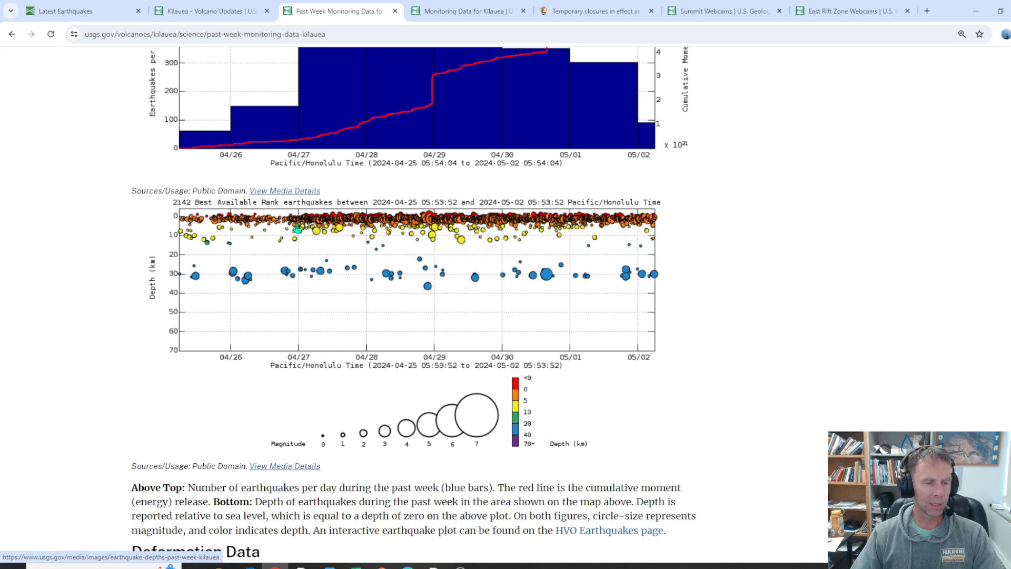
{"action": "mouse_move", "coordinate": [309, 231]}
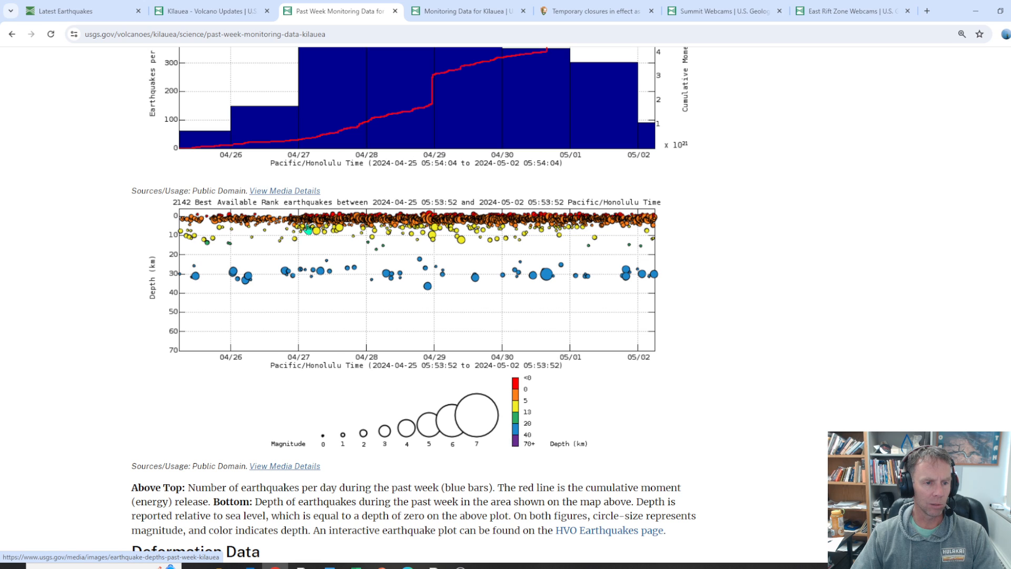
{"action": "mouse_move", "coordinate": [404, 222]}
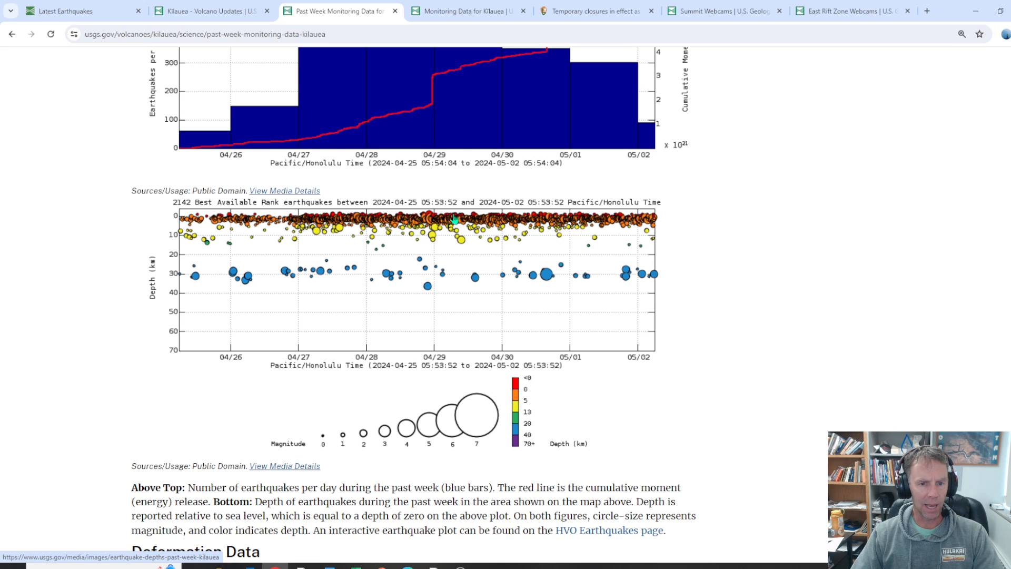
{"action": "mouse_move", "coordinate": [606, 223]}
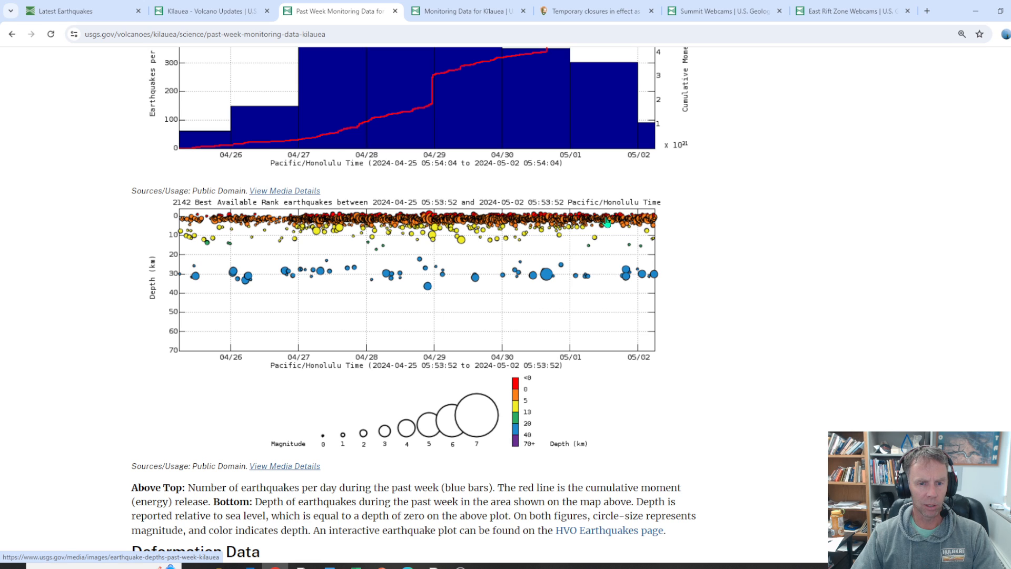
{"action": "mouse_move", "coordinate": [661, 223]}
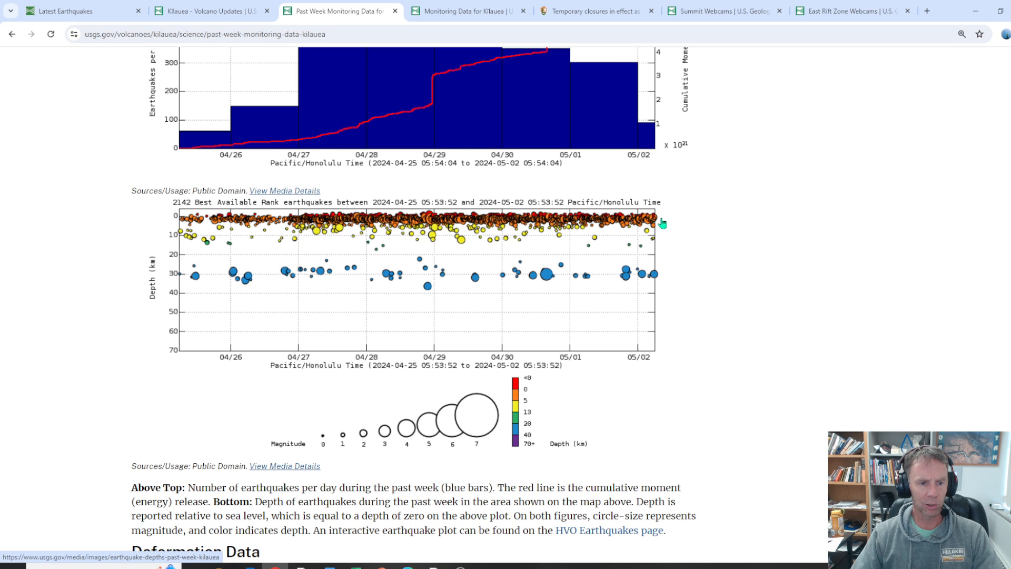
{"action": "scroll", "scroll_direction": "down", "scroll_amount": 3}
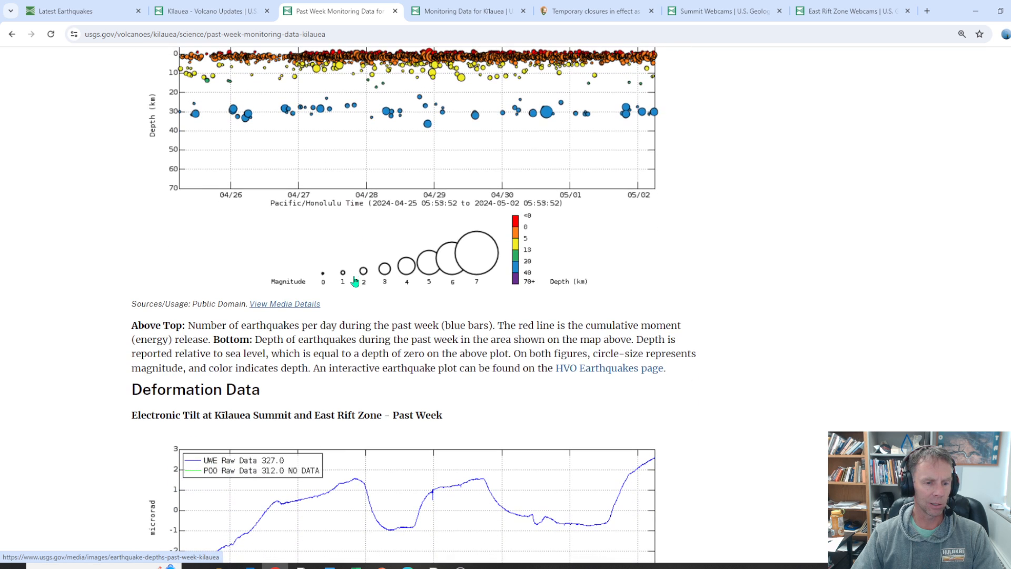
Switch to the Monitoring Data for Kīlauea page and scroll to its summit tilt plots
{"action": "left_click", "coordinate": [468, 11]}
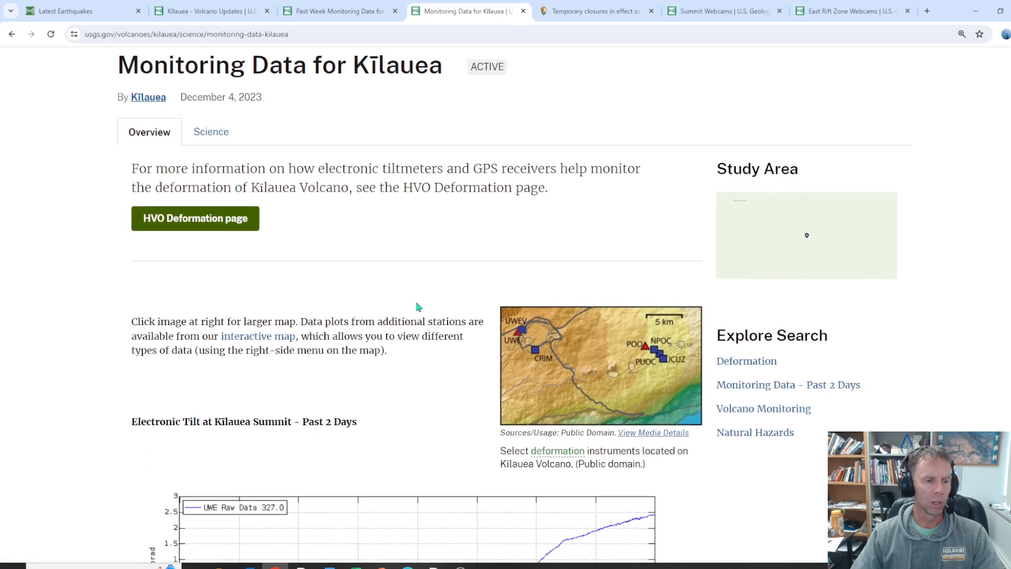
{"action": "scroll", "scroll_direction": "down", "scroll_amount": 3}
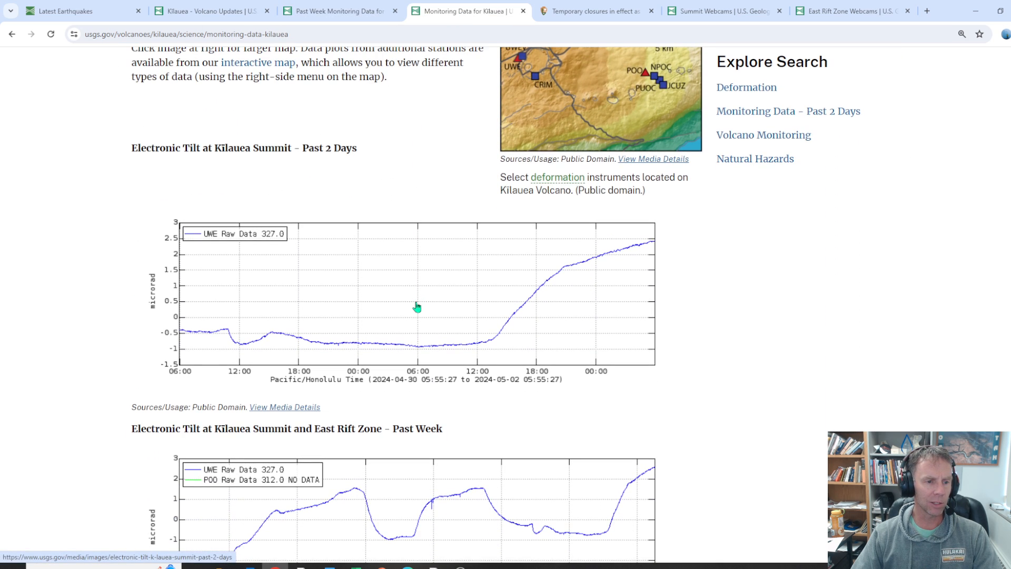
{"action": "scroll", "scroll_direction": "down", "scroll_amount": 3}
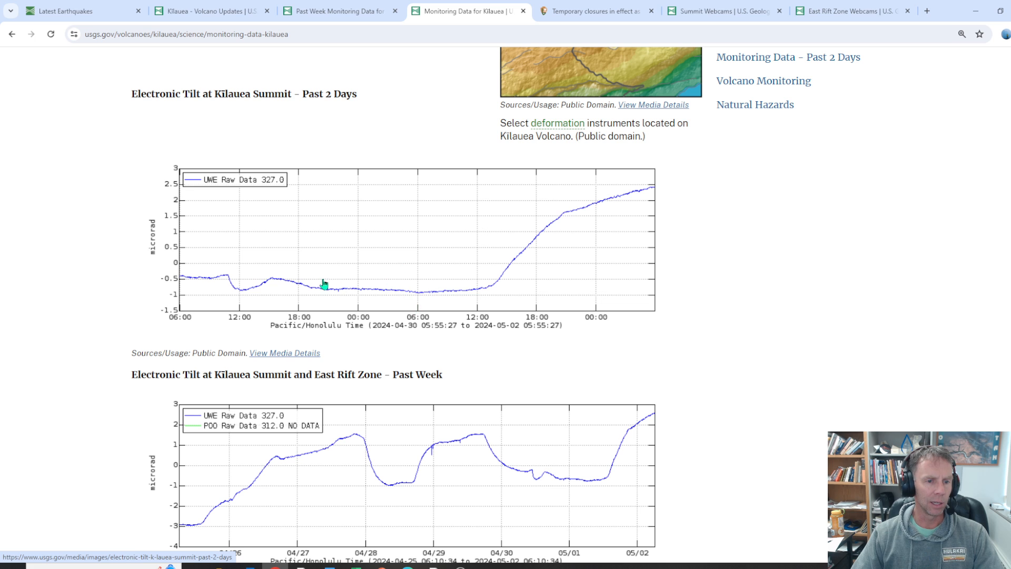
{"action": "scroll", "scroll_direction": "down", "scroll_amount": 3}
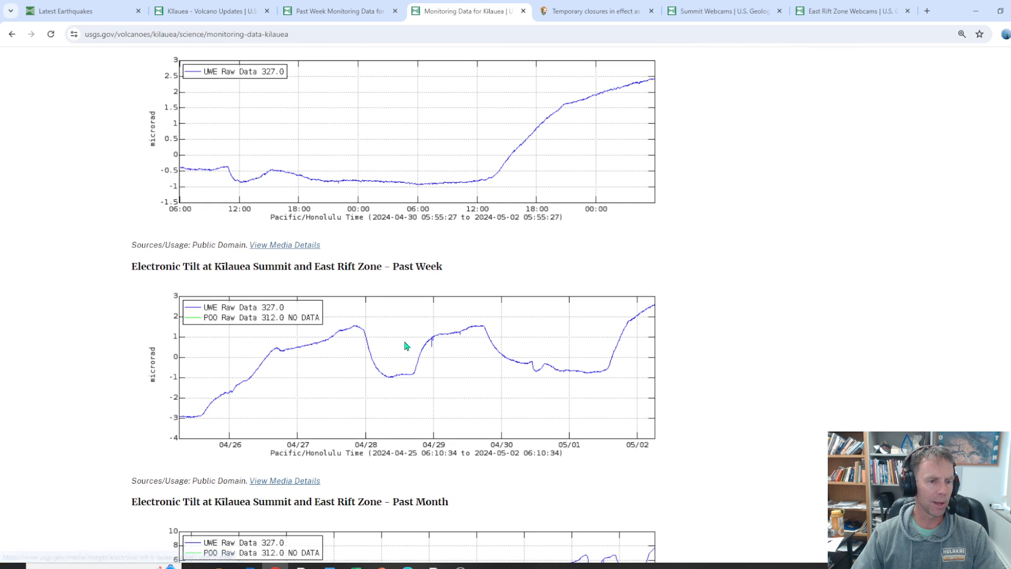
{"action": "scroll", "scroll_direction": "down", "scroll_amount": 3}
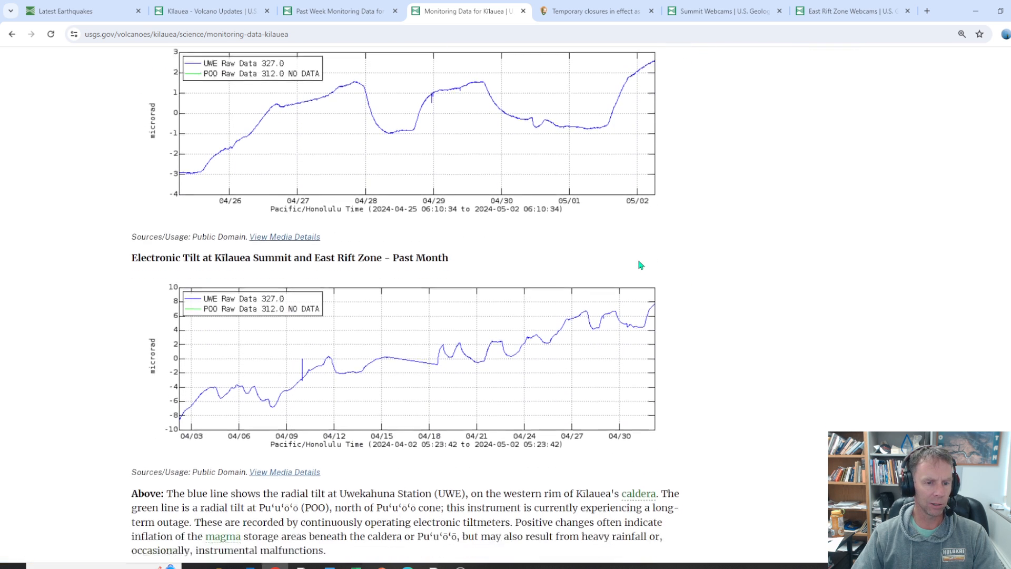
{"action": "scroll", "scroll_direction": "down", "scroll_amount": 3}
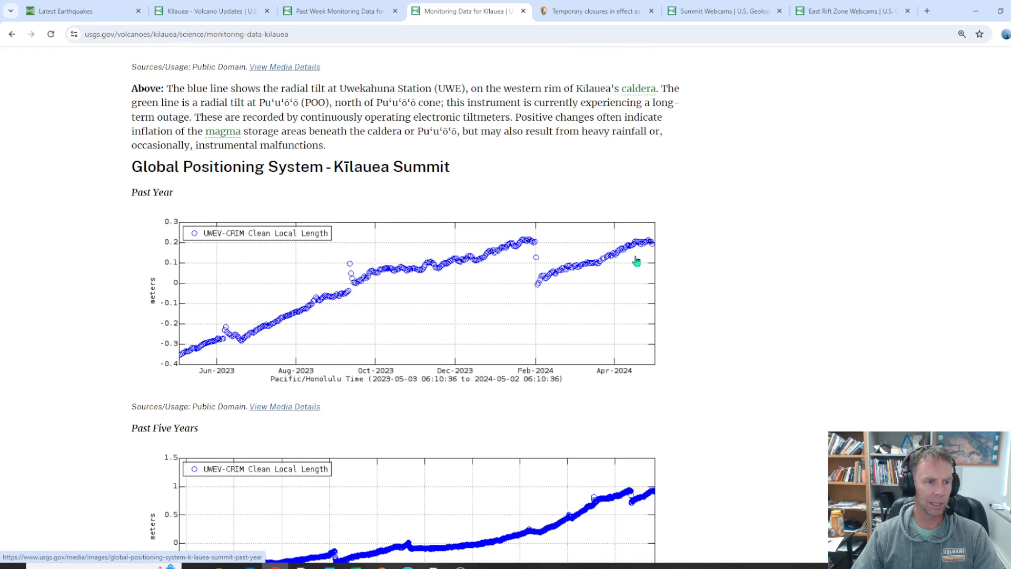
{"action": "scroll", "scroll_direction": "down", "scroll_amount": 3}
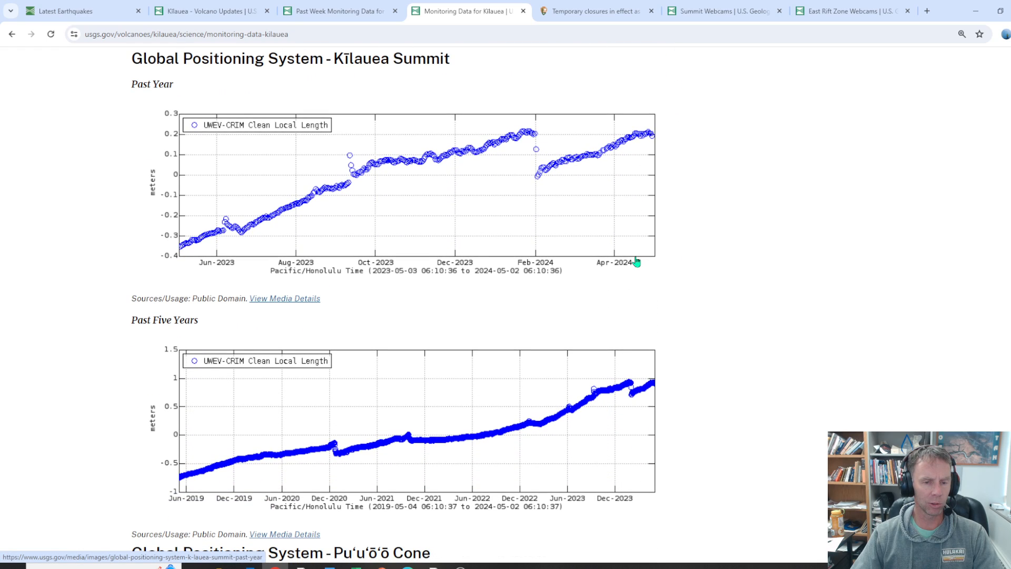
{"action": "scroll", "scroll_direction": "up", "scroll_amount": 3}
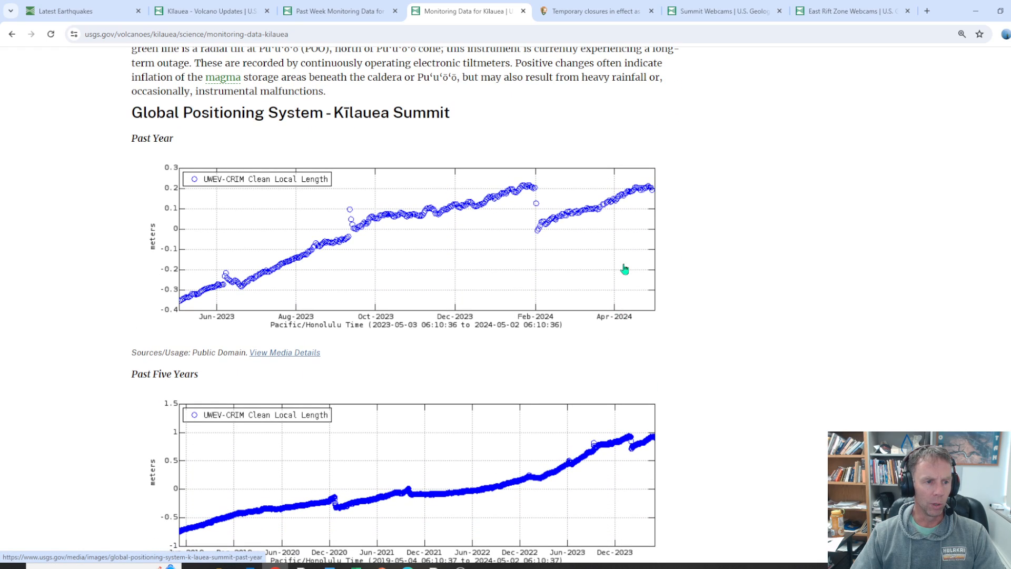
{"action": "mouse_move", "coordinate": [705, 242]}
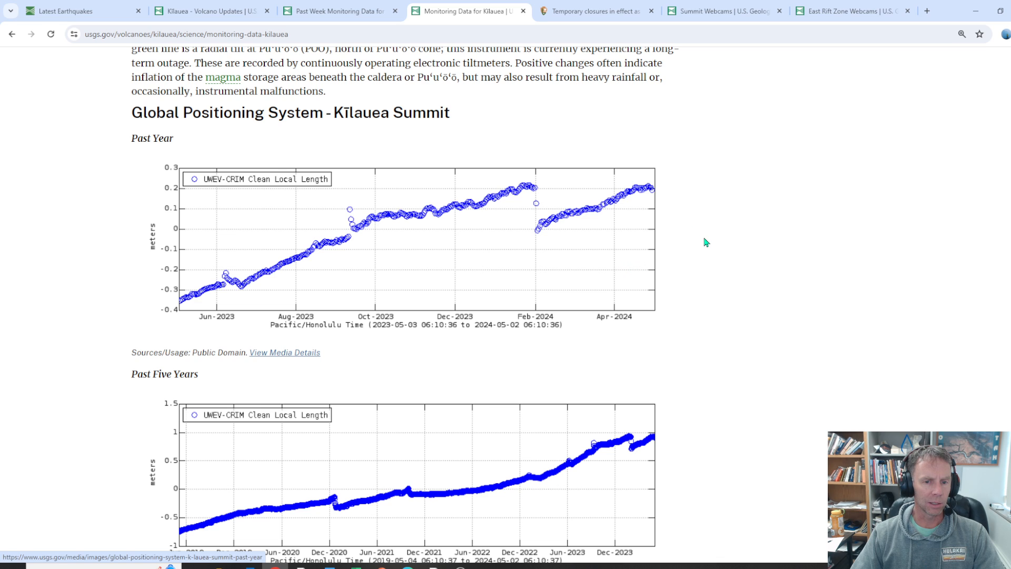
{"action": "mouse_move", "coordinate": [179, 298]}
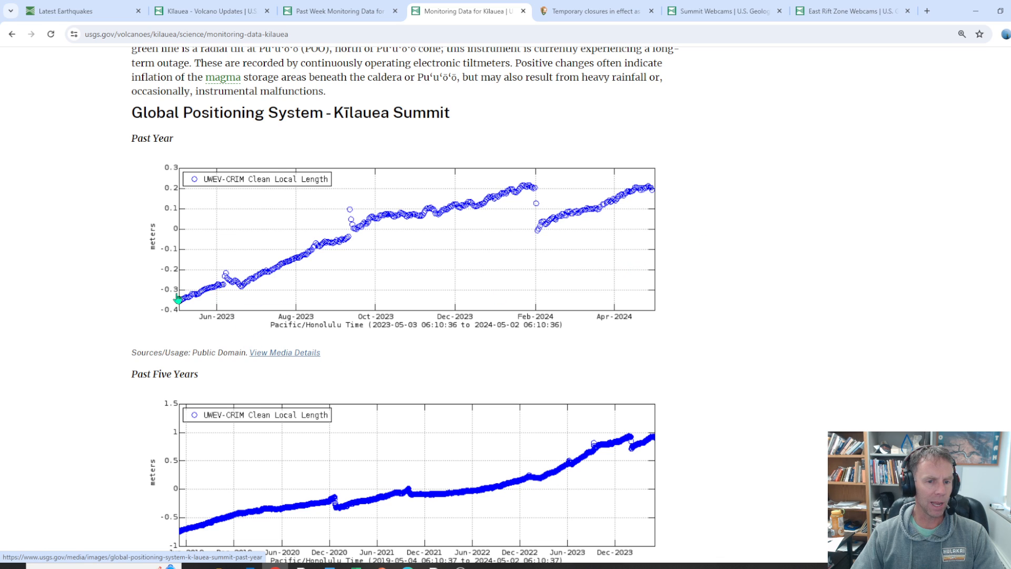
{"action": "mouse_move", "coordinate": [188, 251]}
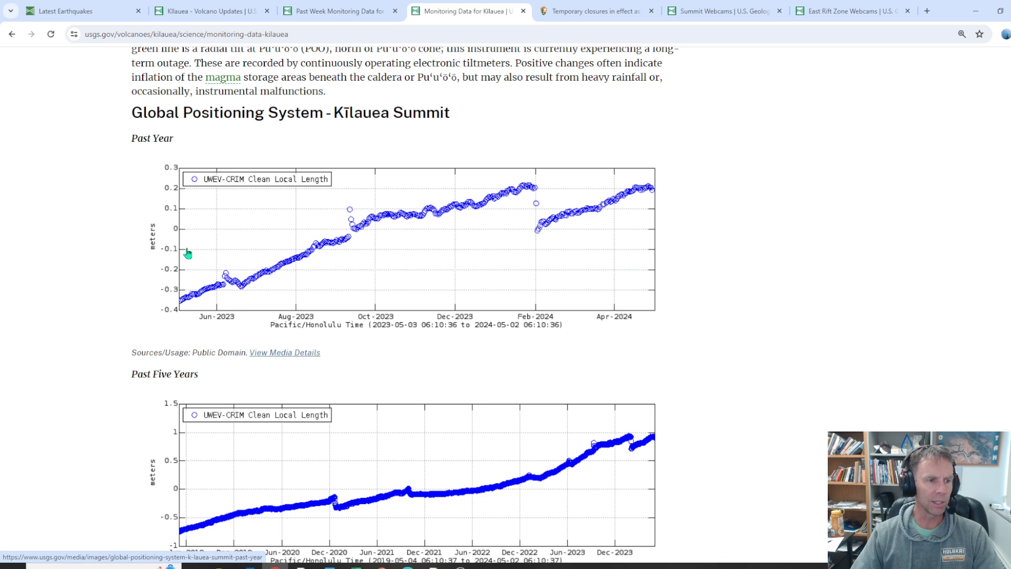
{"action": "mouse_move", "coordinate": [175, 310]}
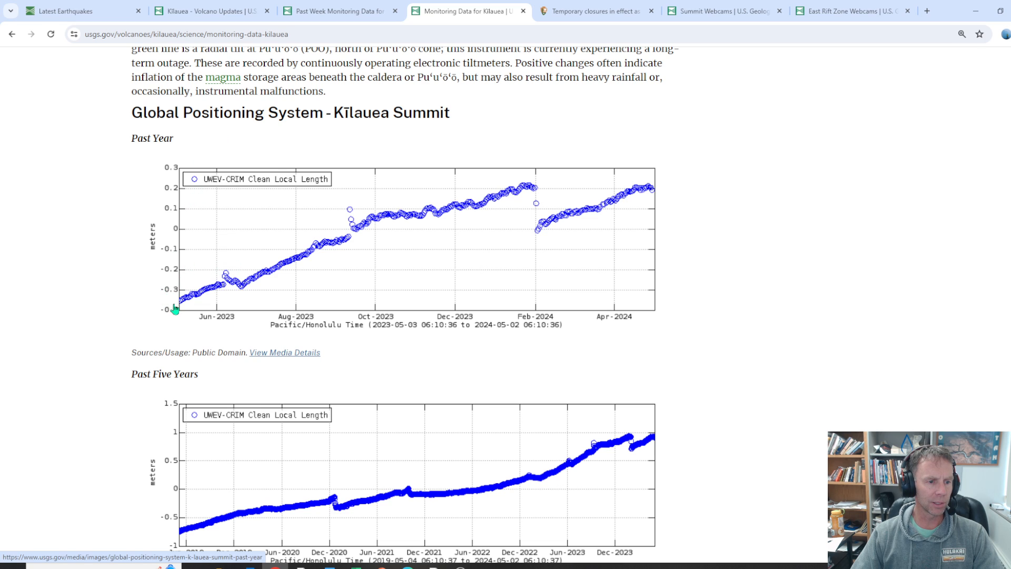
{"action": "mouse_move", "coordinate": [255, 284]}
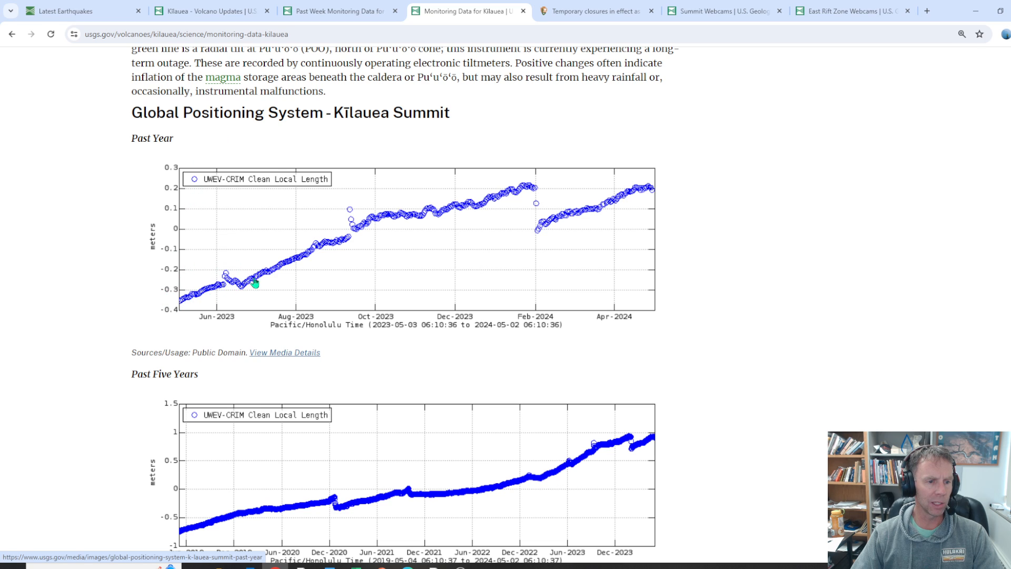
{"action": "mouse_move", "coordinate": [227, 237]}
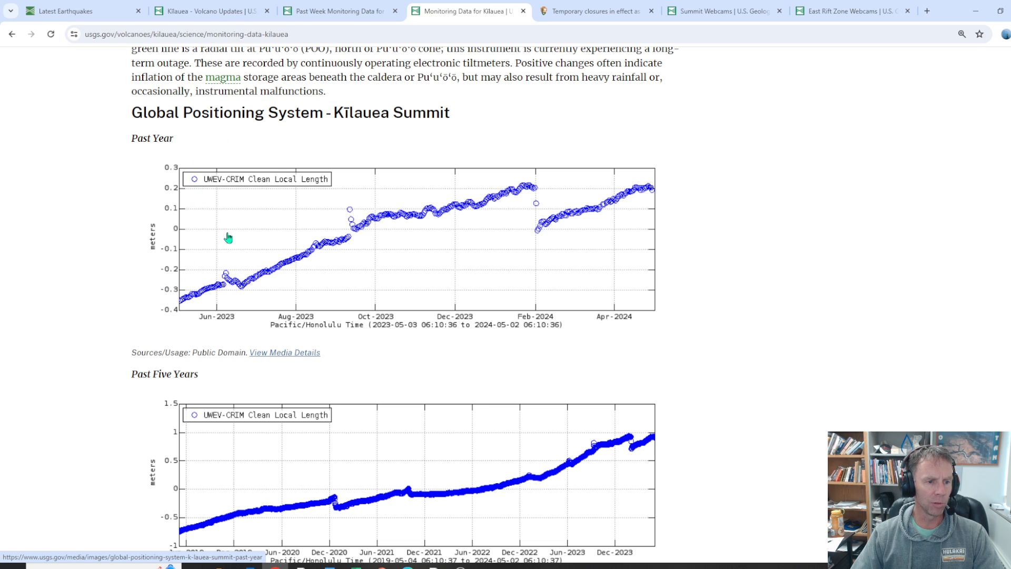
{"action": "mouse_move", "coordinate": [174, 264]}
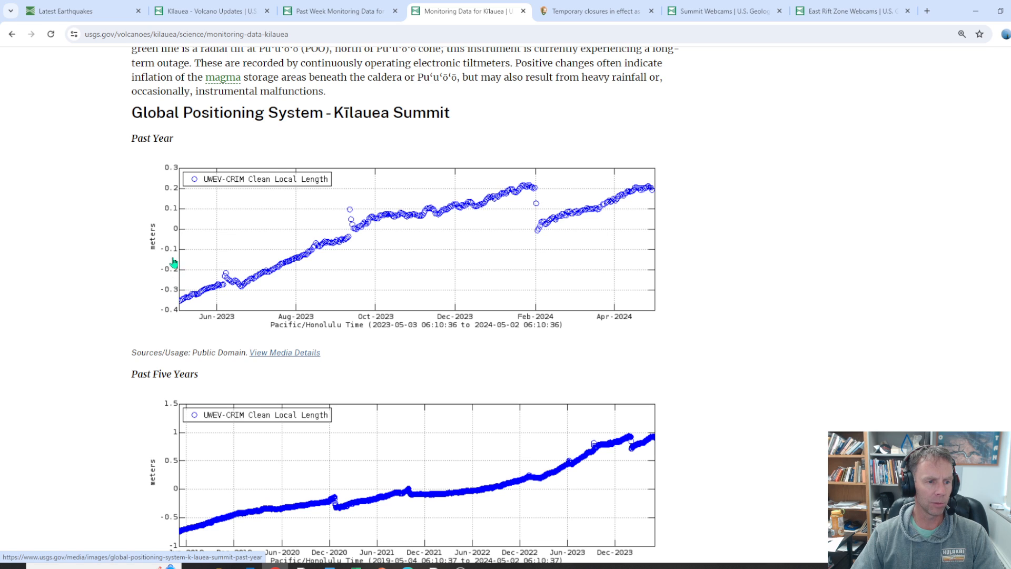
{"action": "mouse_move", "coordinate": [222, 287]}
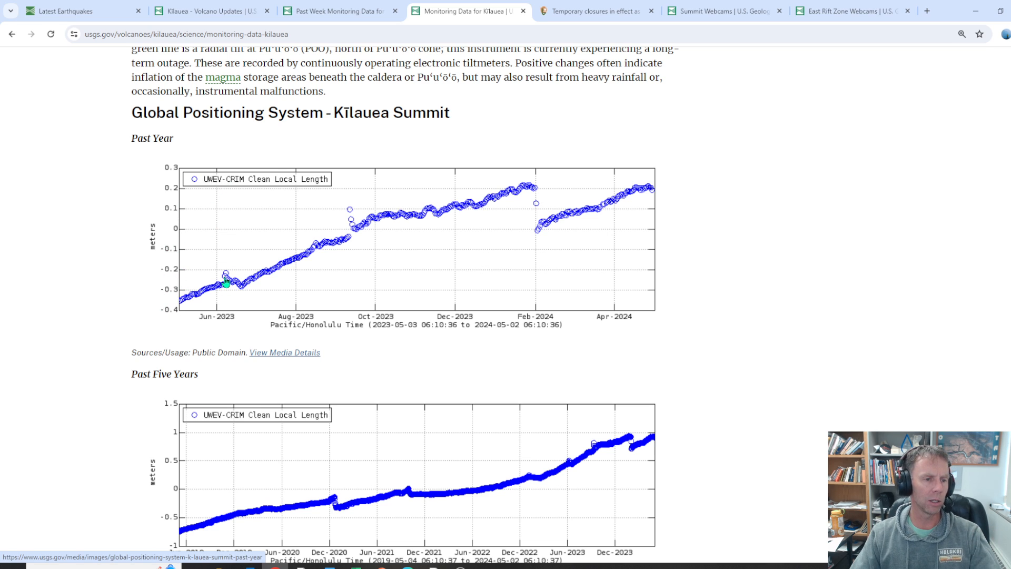
{"action": "mouse_move", "coordinate": [225, 288]}
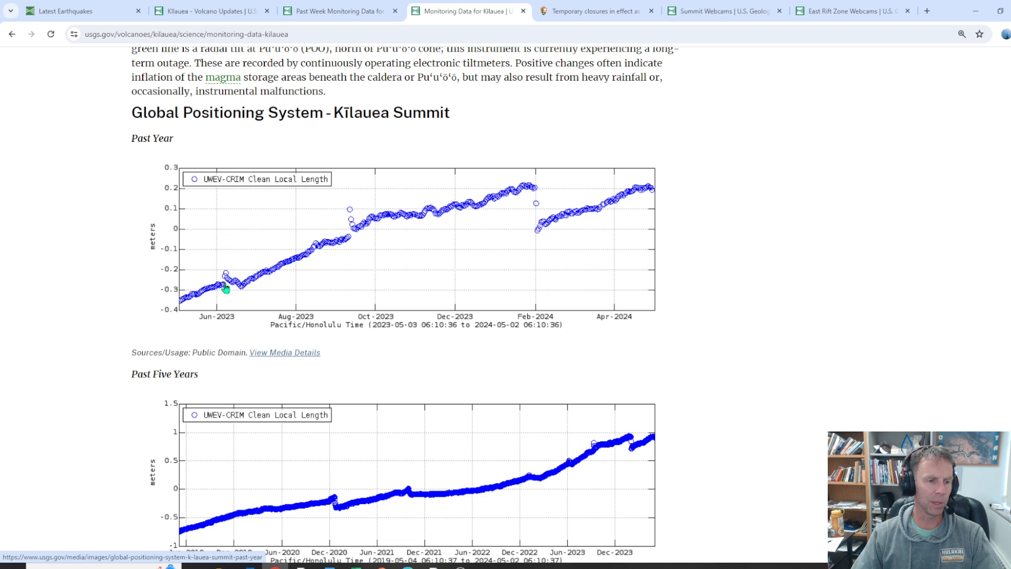
{"action": "mouse_move", "coordinate": [291, 262]}
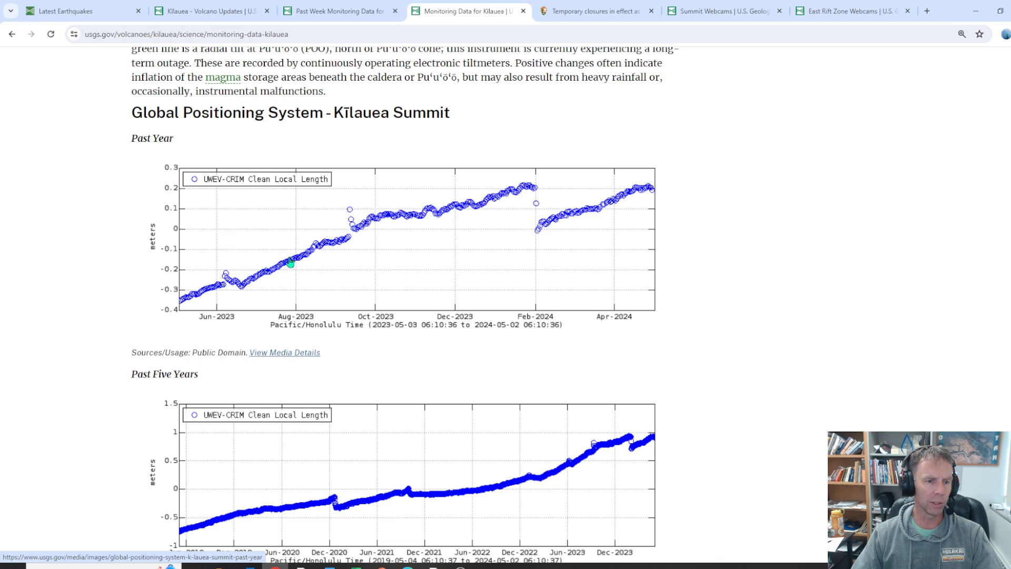
{"action": "mouse_move", "coordinate": [460, 209]}
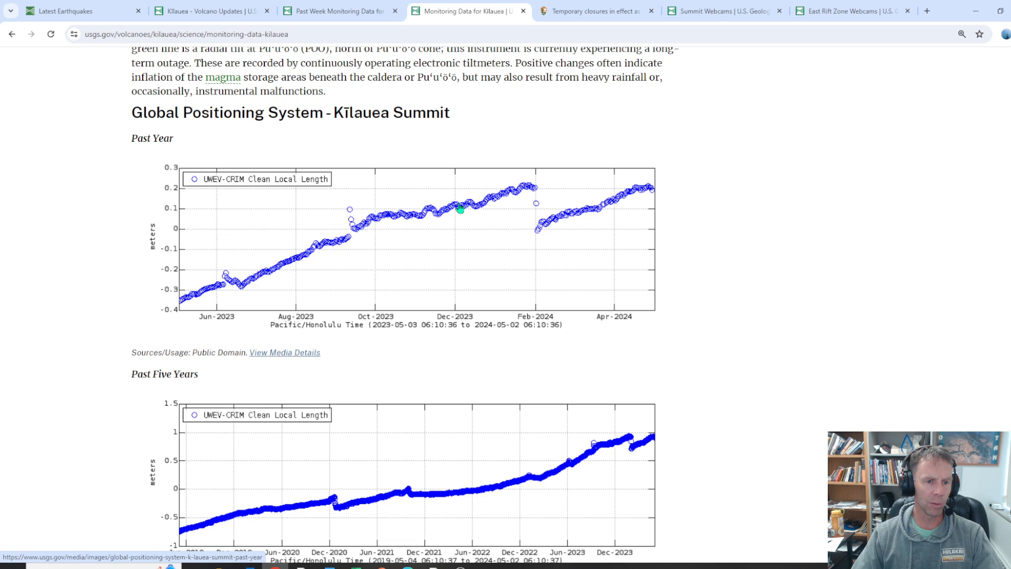
{"action": "mouse_move", "coordinate": [537, 245]}
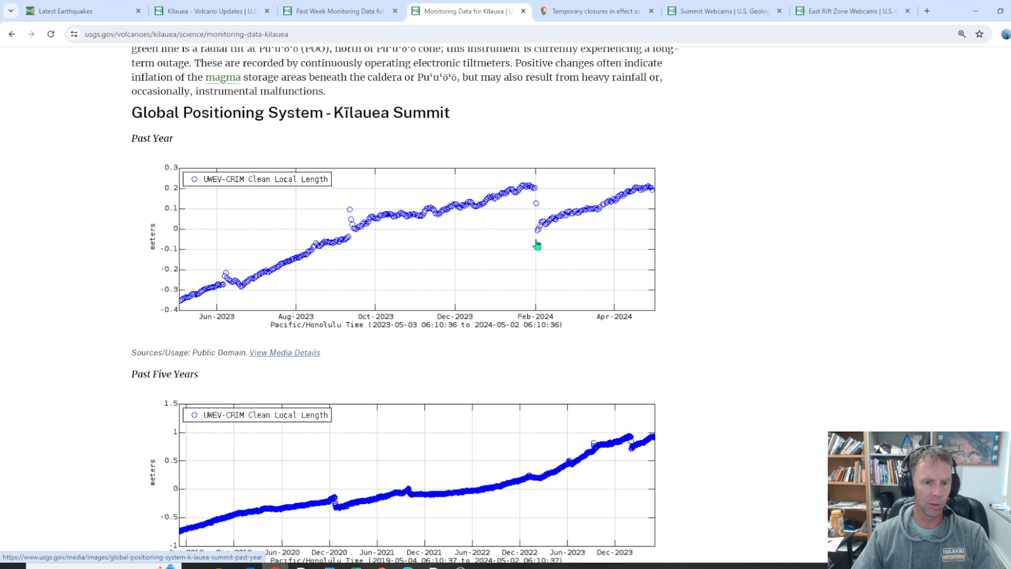
{"action": "mouse_move", "coordinate": [538, 238]}
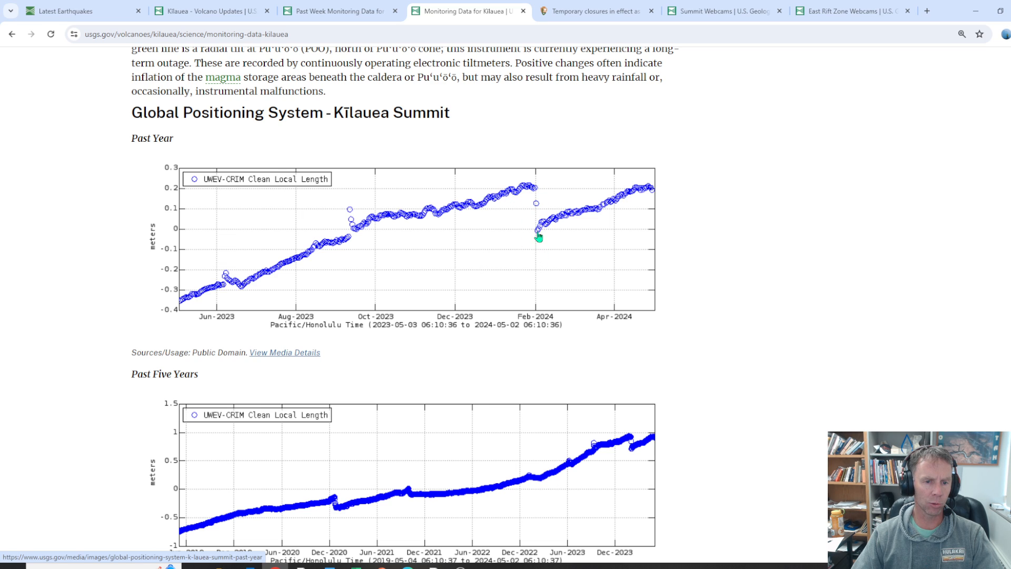
{"action": "mouse_move", "coordinate": [535, 214]}
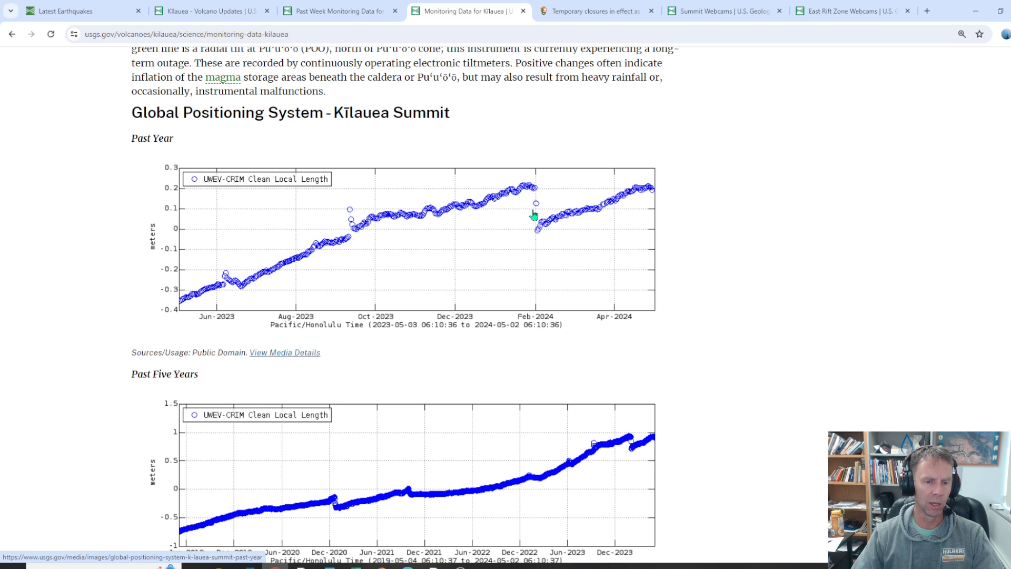
{"action": "mouse_move", "coordinate": [540, 221]}
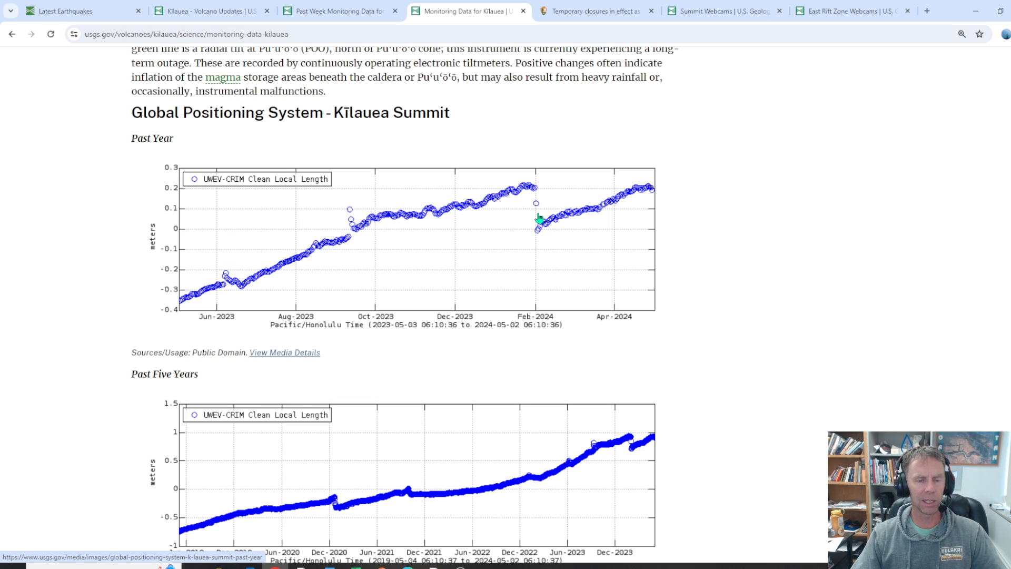
{"action": "mouse_move", "coordinate": [533, 195]}
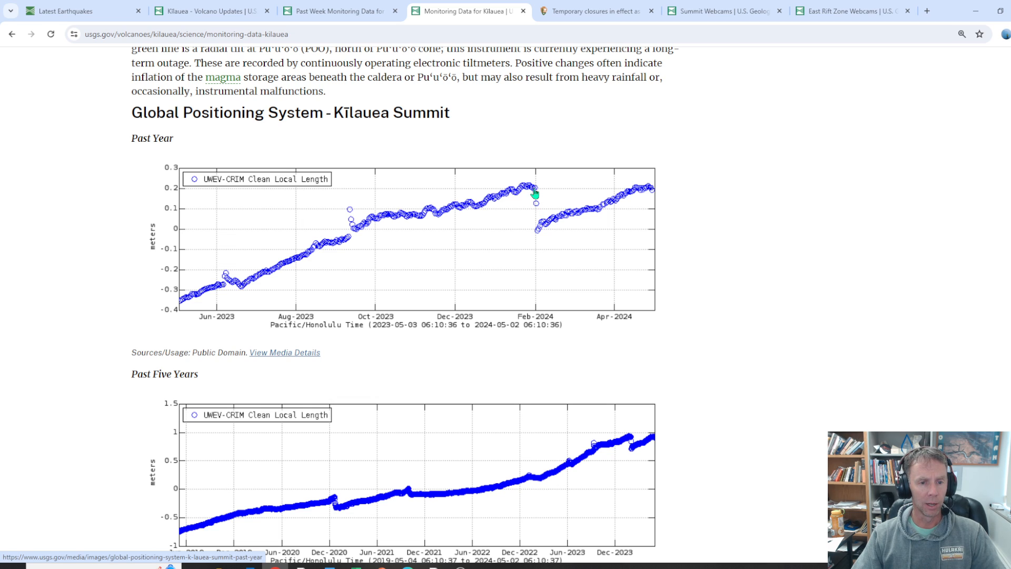
{"action": "mouse_move", "coordinate": [537, 205]}
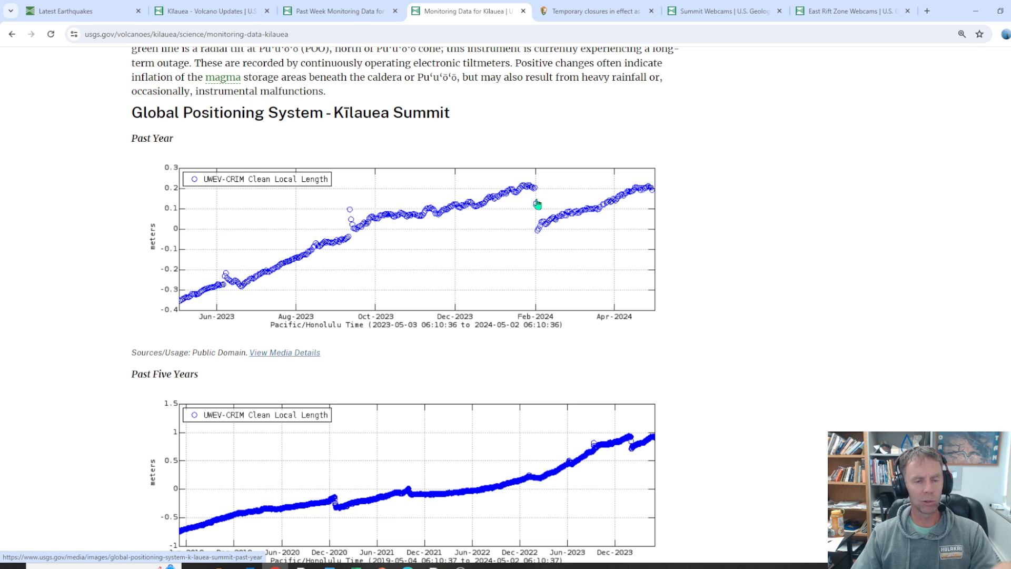
{"action": "mouse_move", "coordinate": [538, 237]}
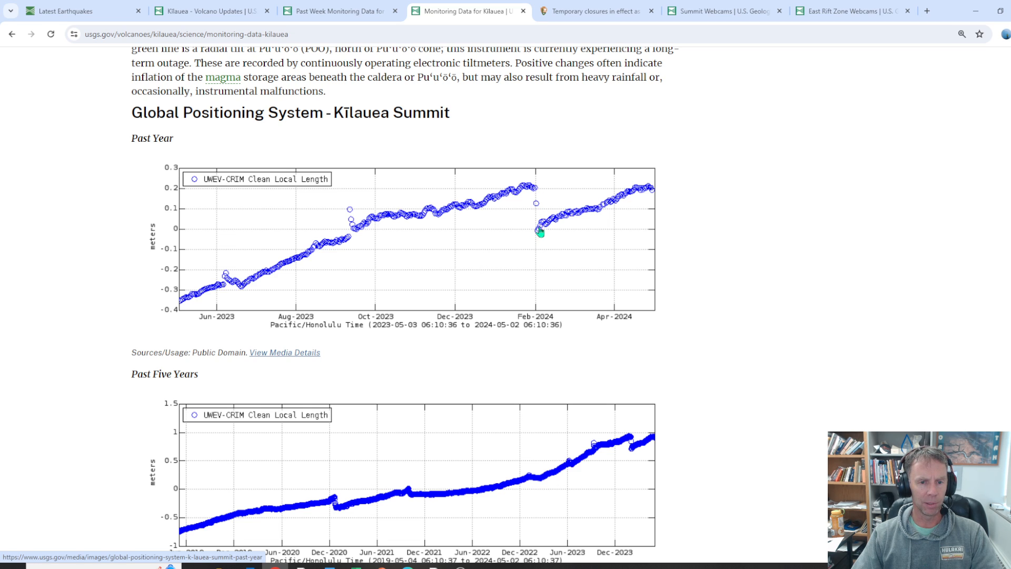
{"action": "mouse_move", "coordinate": [637, 197]}
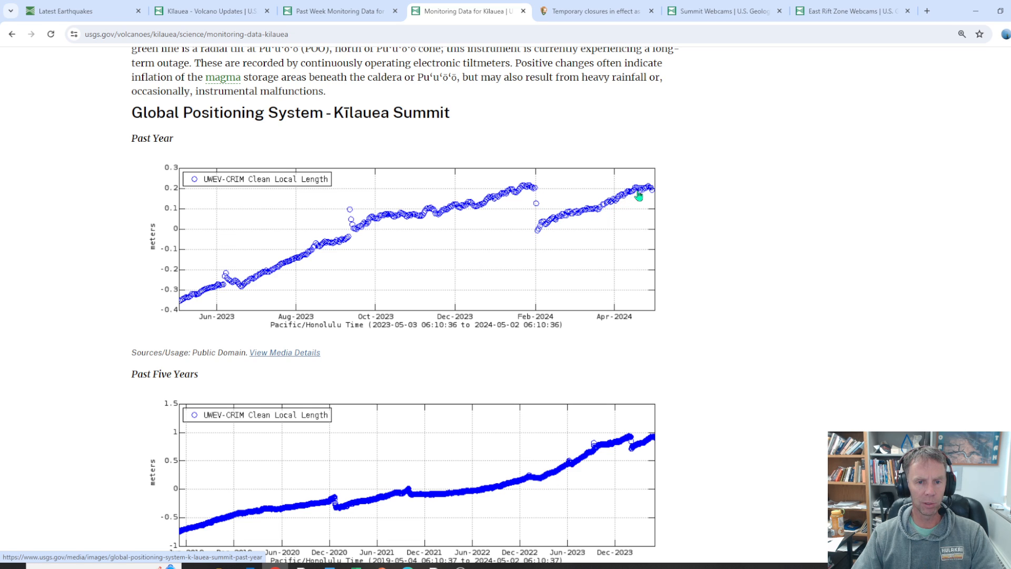
{"action": "mouse_move", "coordinate": [656, 195]}
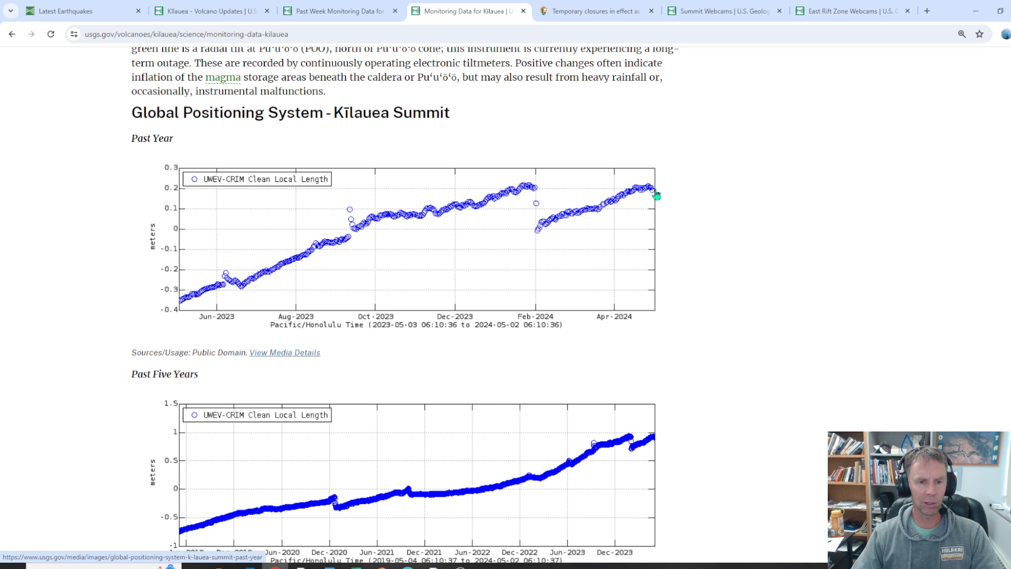
{"action": "mouse_move", "coordinate": [632, 191]}
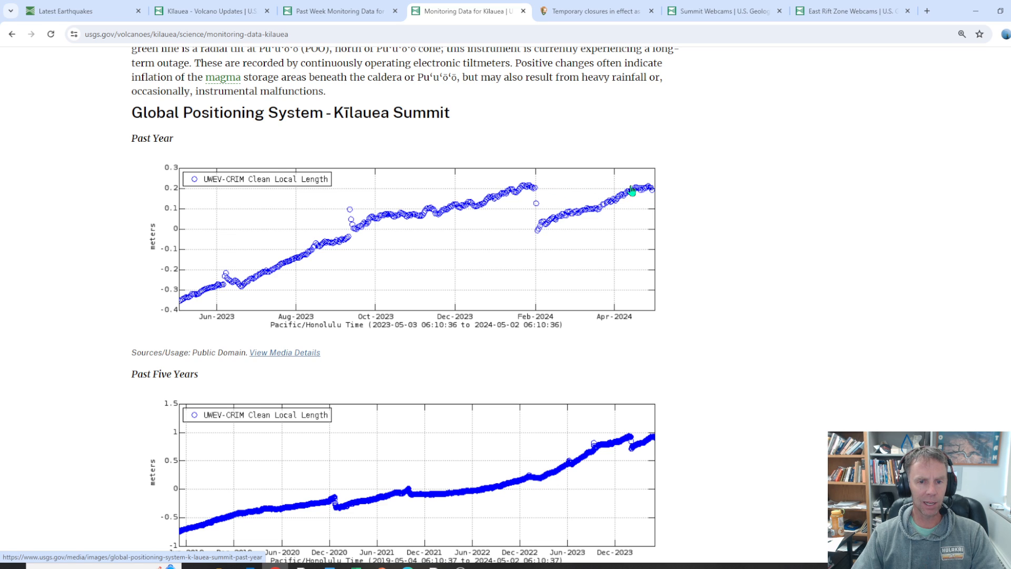
{"action": "mouse_move", "coordinate": [553, 190]}
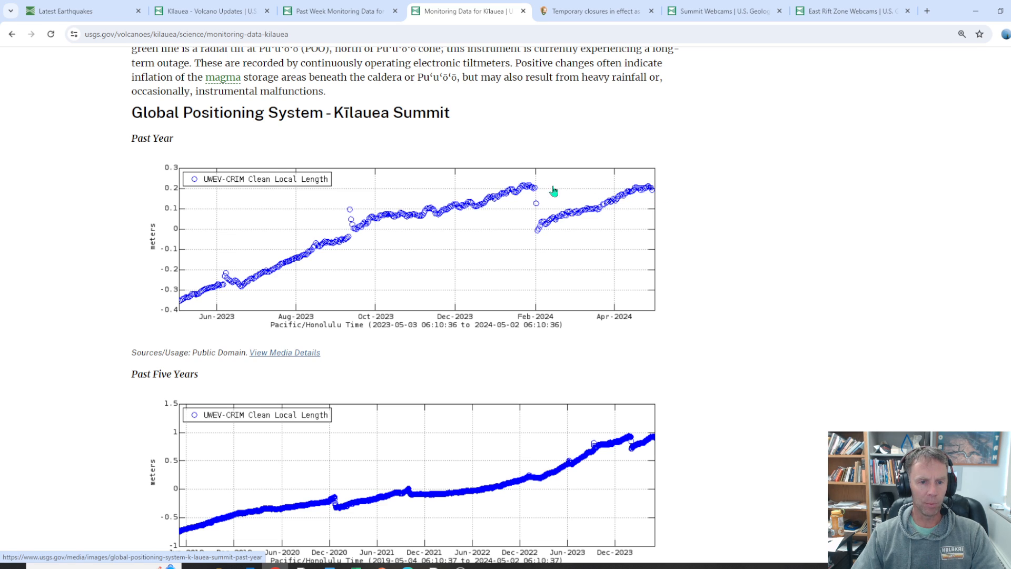
{"action": "mouse_move", "coordinate": [539, 253]}
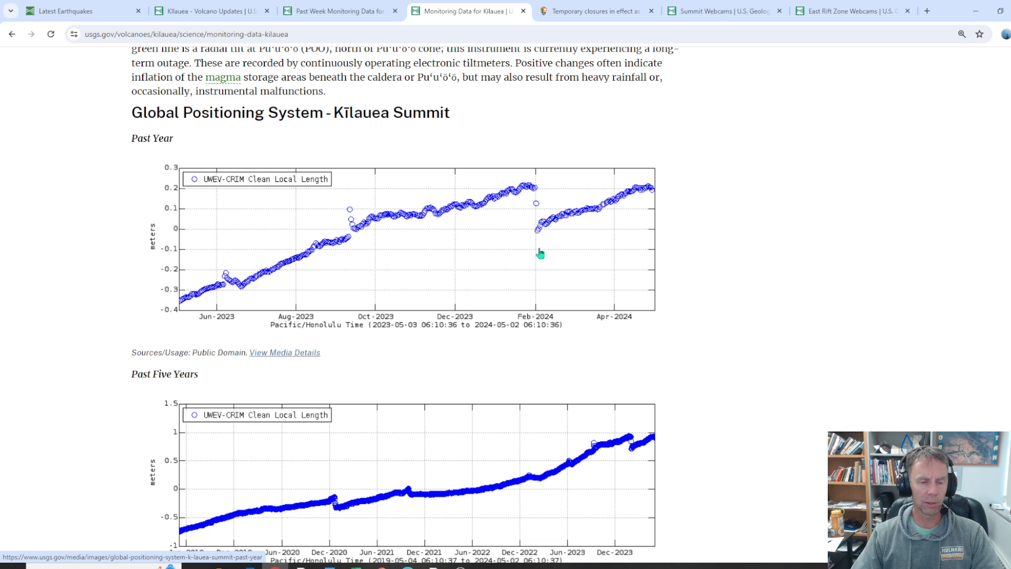
{"action": "mouse_move", "coordinate": [629, 196]}
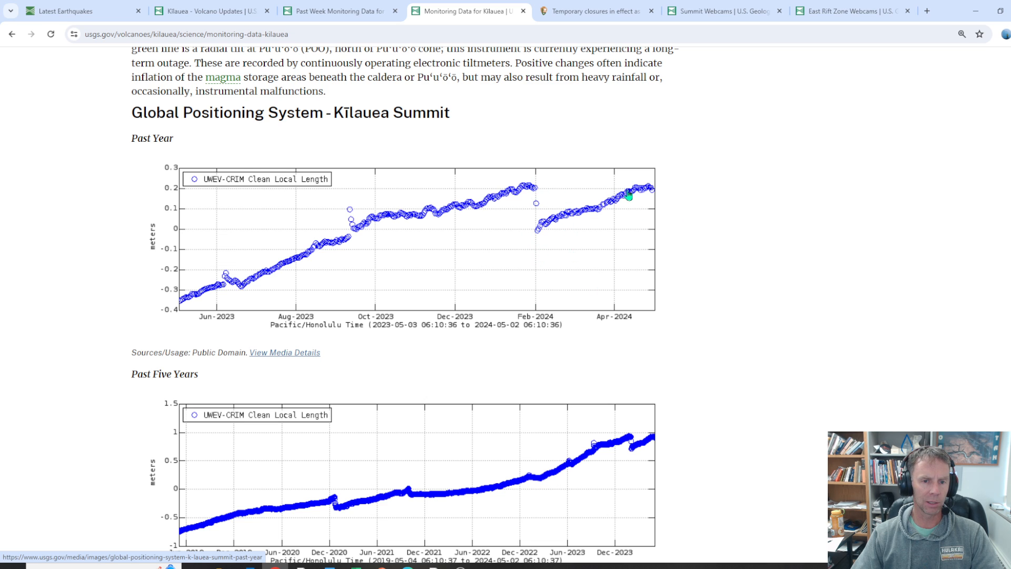
{"action": "mouse_move", "coordinate": [423, 319]}
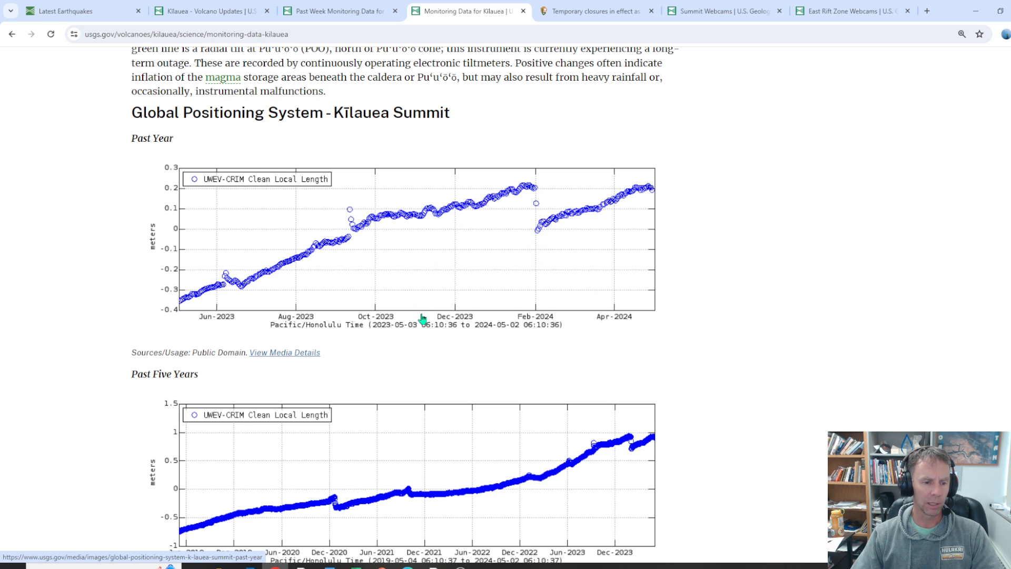
Scroll to the past-five-years Kīlauea summit GPS plot, reaching the Puʻuʻōʻō Cone section
{"action": "scroll", "scroll_direction": "down", "scroll_amount": 3}
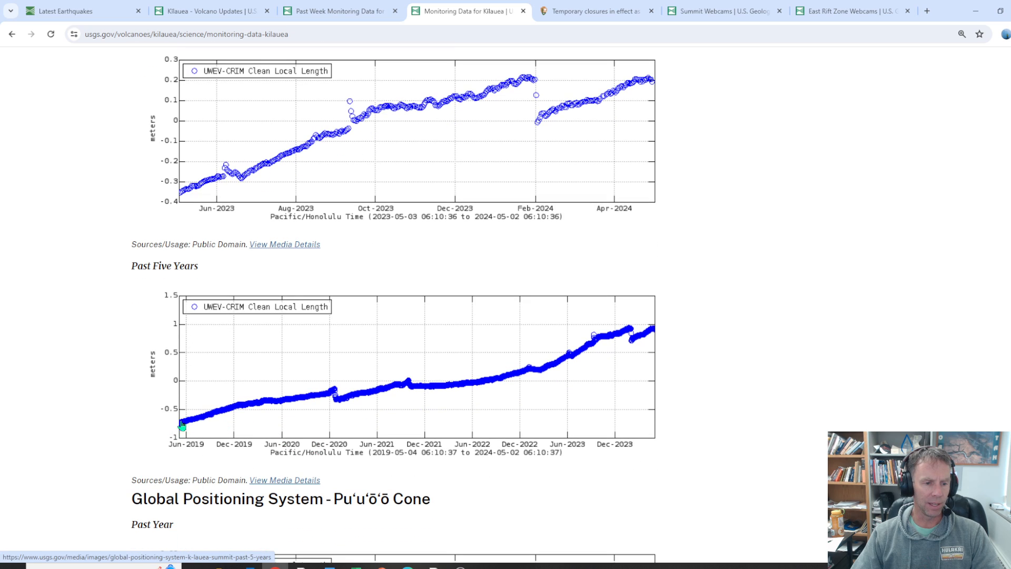
{"action": "mouse_move", "coordinate": [329, 383]}
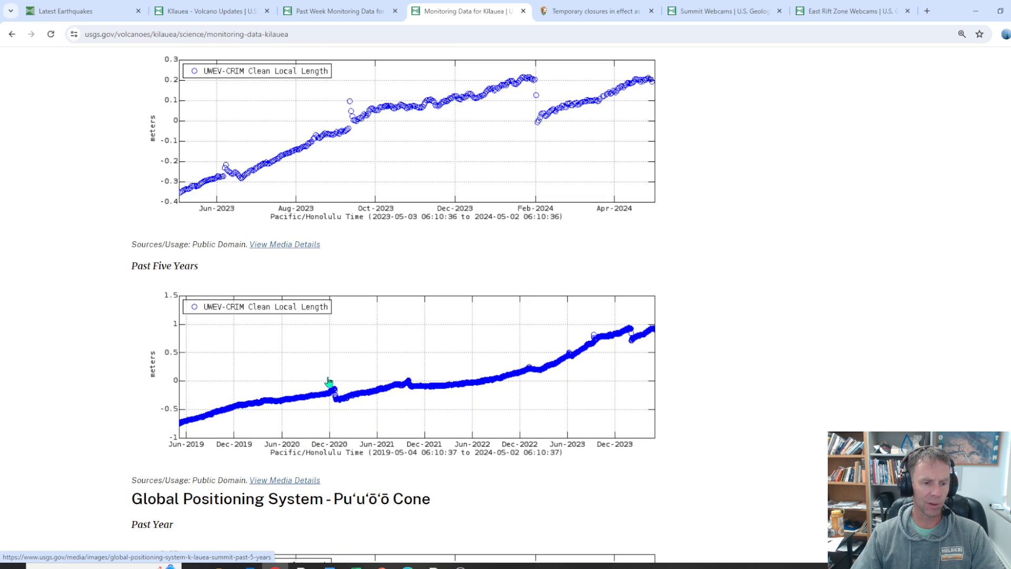
{"action": "mouse_move", "coordinate": [417, 396]}
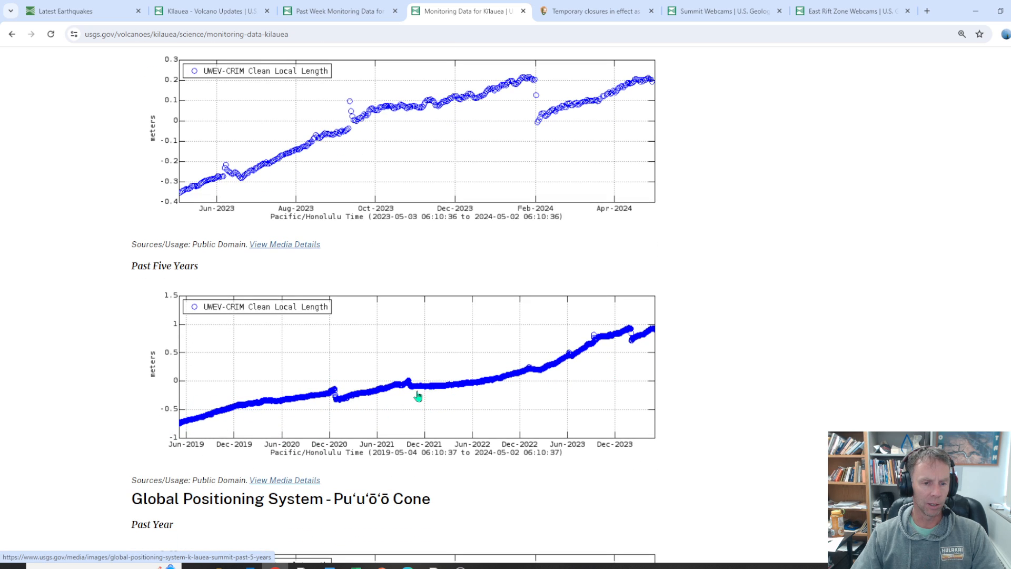
{"action": "mouse_move", "coordinate": [635, 338]}
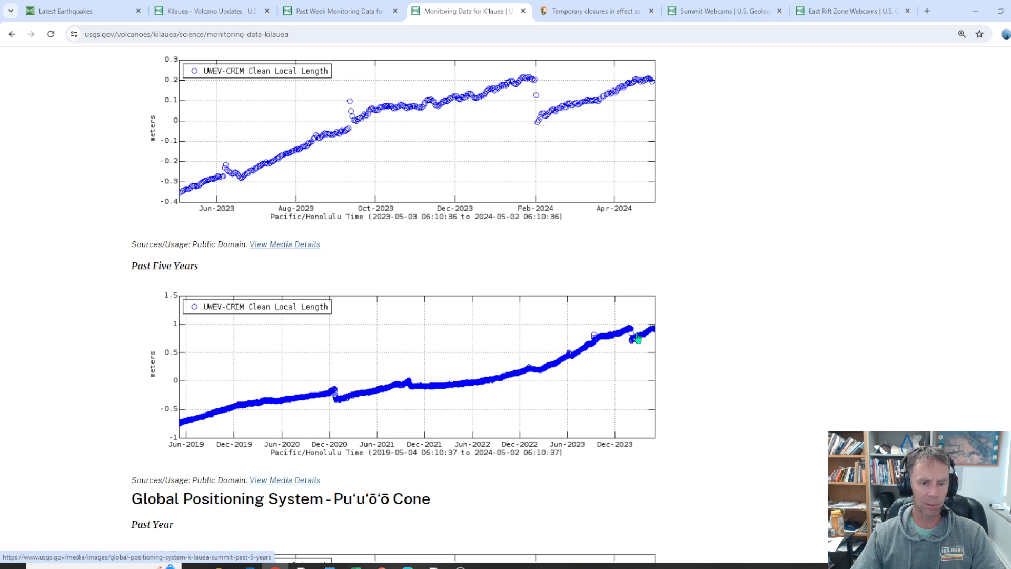
{"action": "mouse_move", "coordinate": [737, 389]}
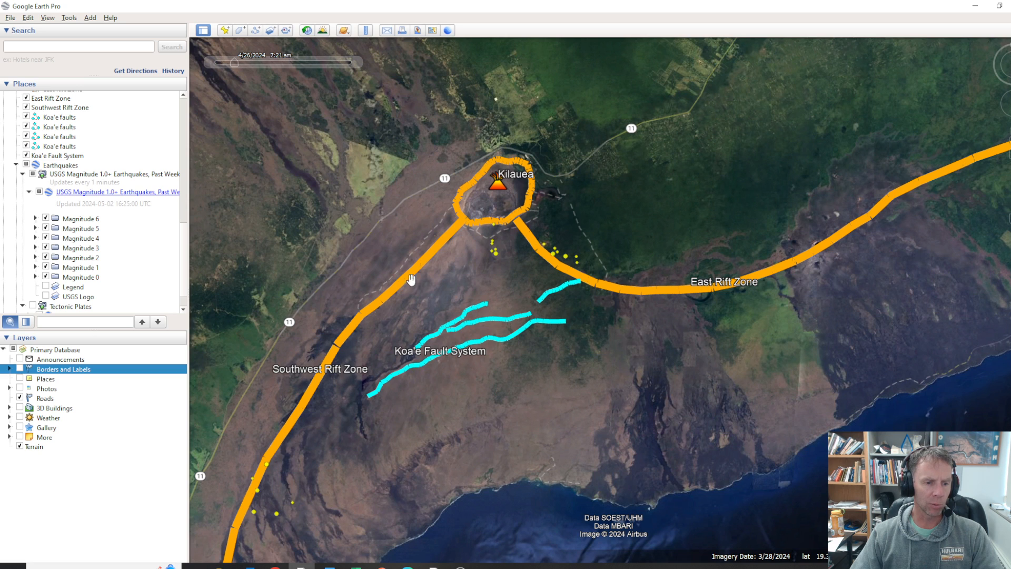
{"action": "mouse_move", "coordinate": [422, 262]}
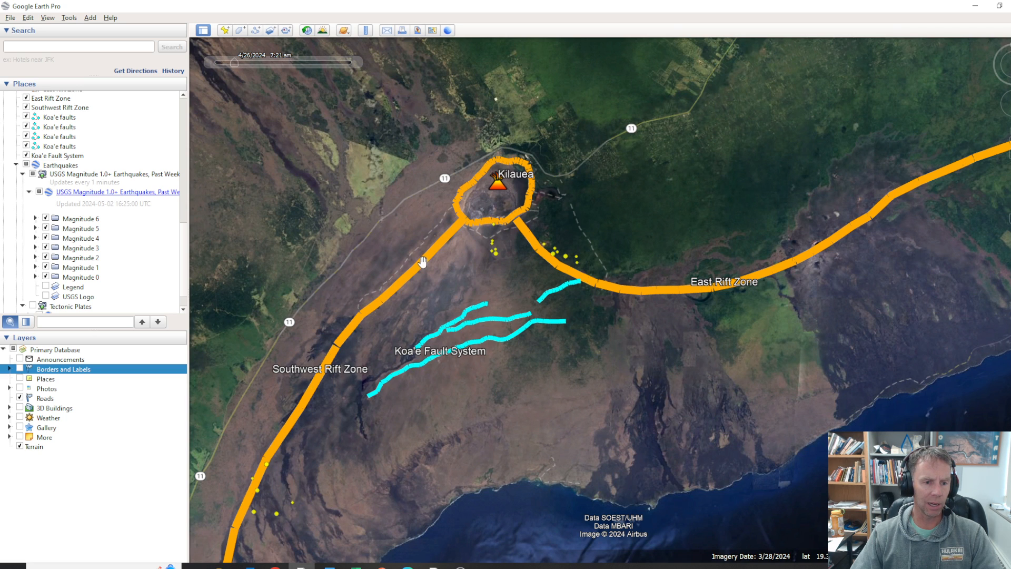
{"action": "mouse_move", "coordinate": [364, 330]}
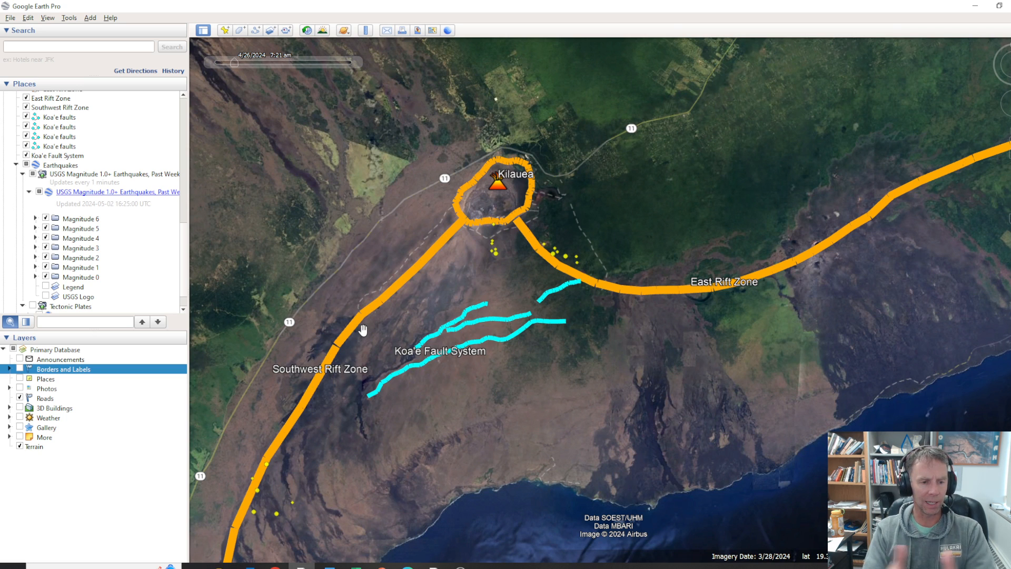
{"action": "mouse_move", "coordinate": [432, 253]}
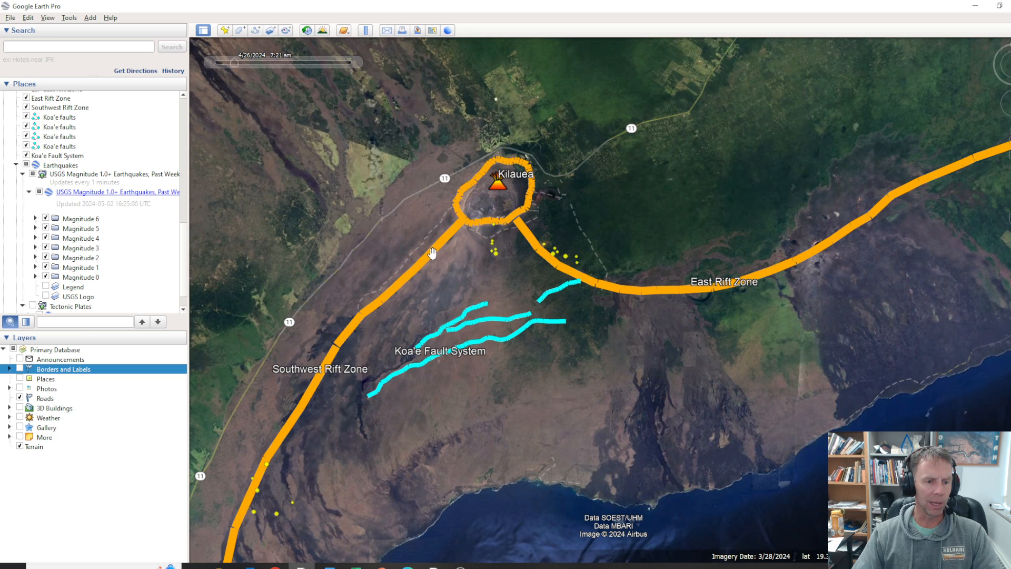
{"action": "mouse_move", "coordinate": [265, 501]}
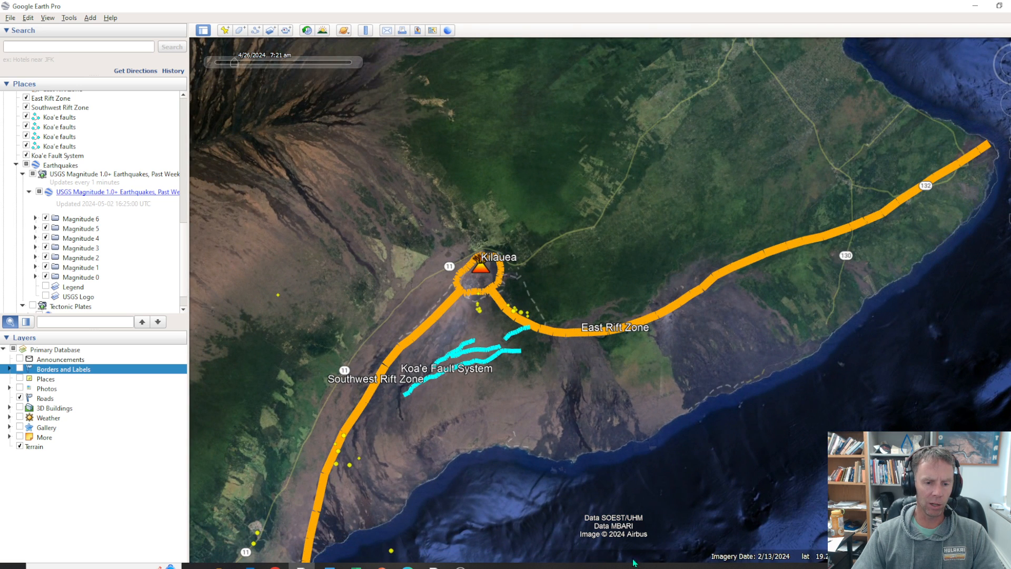
{"action": "mouse_move", "coordinate": [947, 282]}
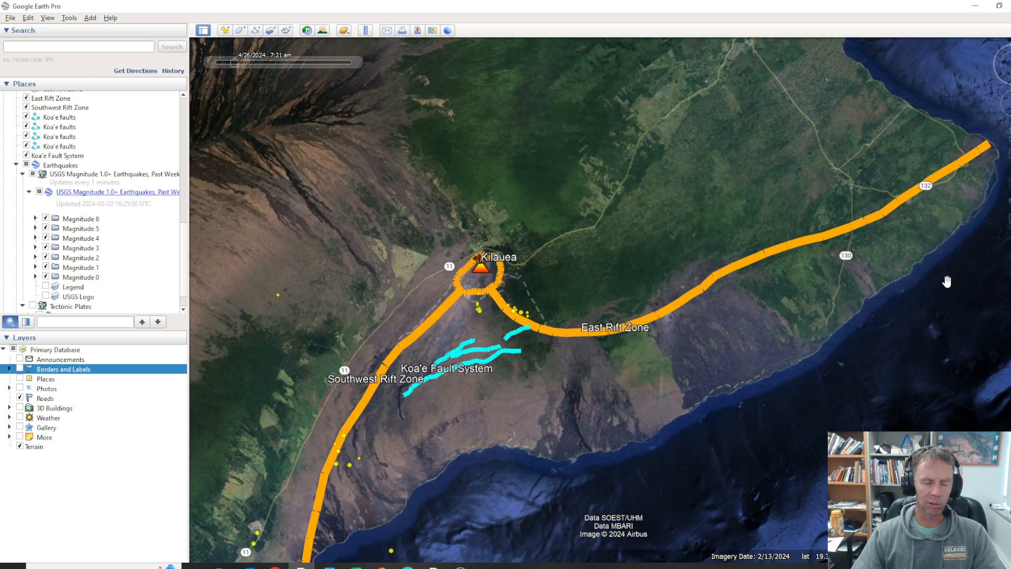
{"action": "mouse_move", "coordinate": [796, 268]}
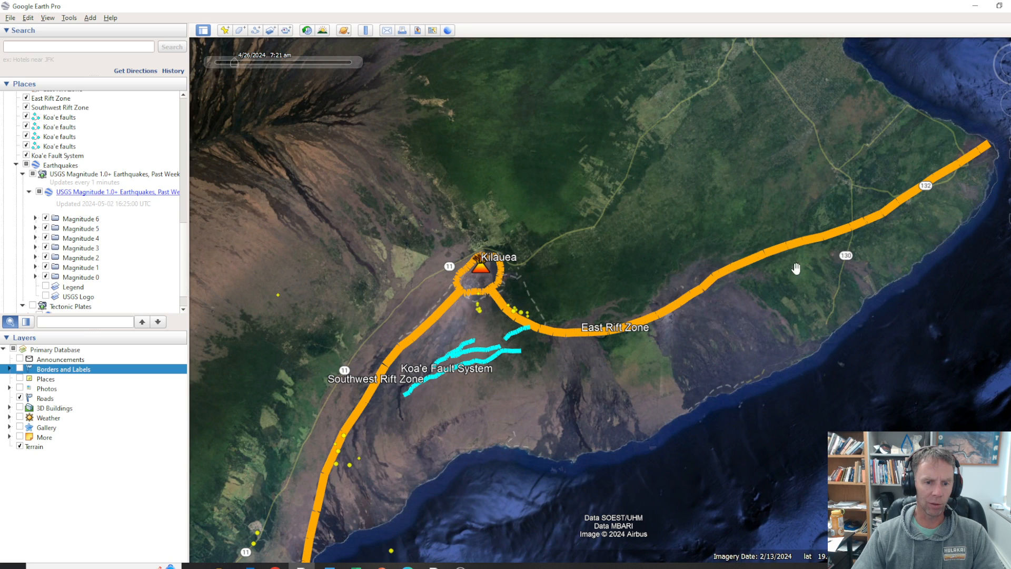
{"action": "mouse_move", "coordinate": [258, 164]}
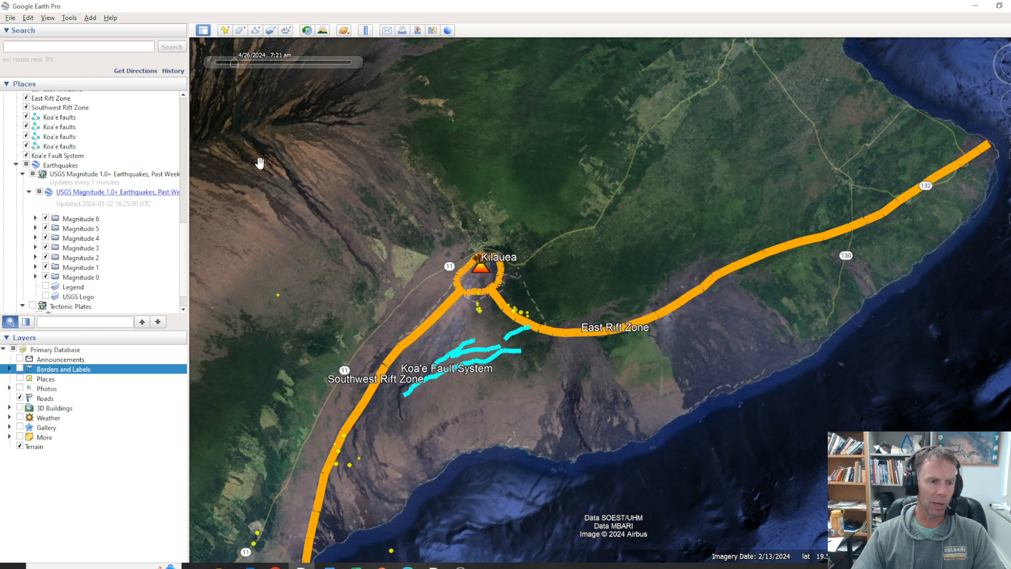
{"action": "mouse_move", "coordinate": [286, 163]}
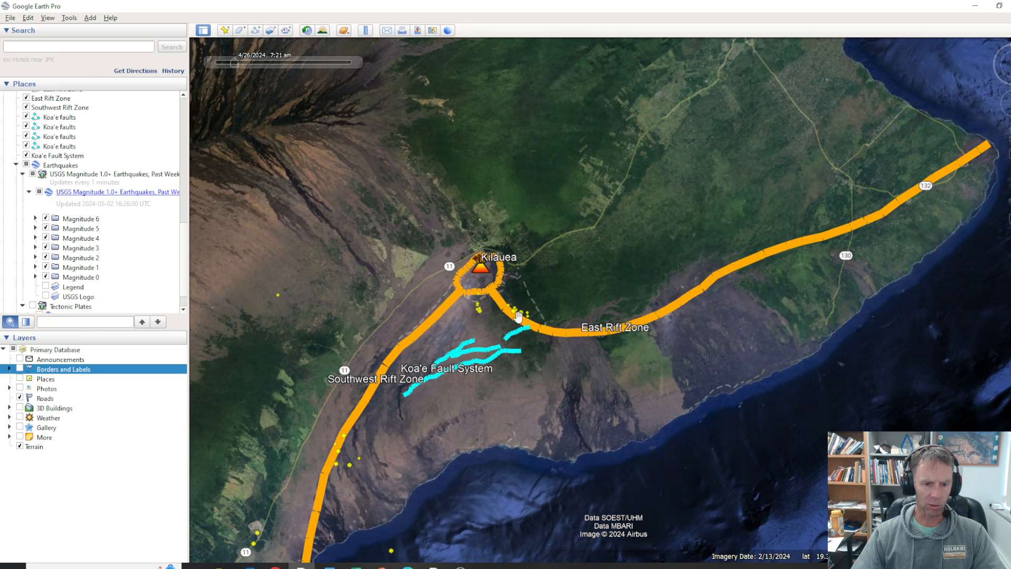
{"action": "mouse_move", "coordinate": [643, 313]}
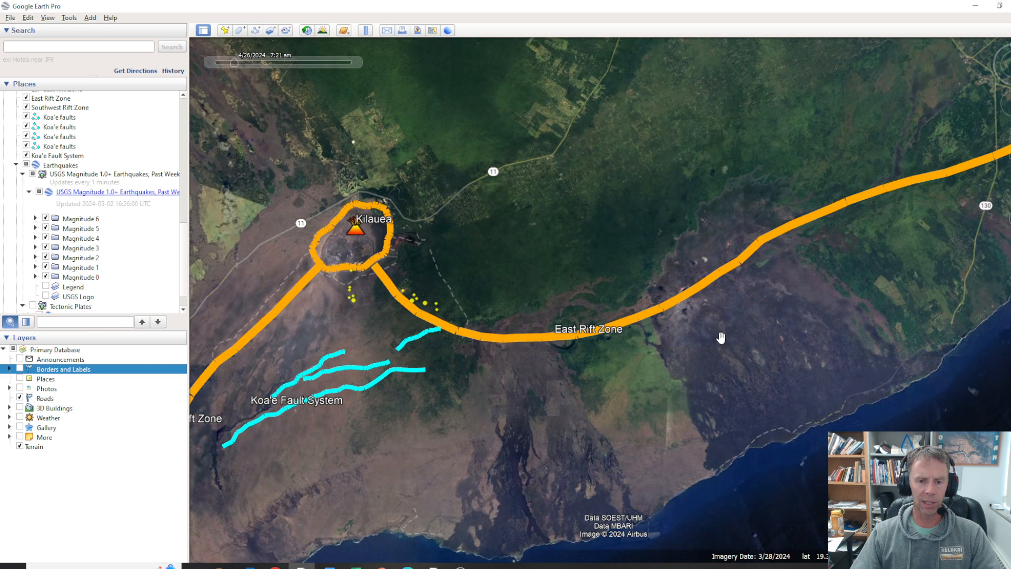
{"action": "mouse_move", "coordinate": [773, 284]}
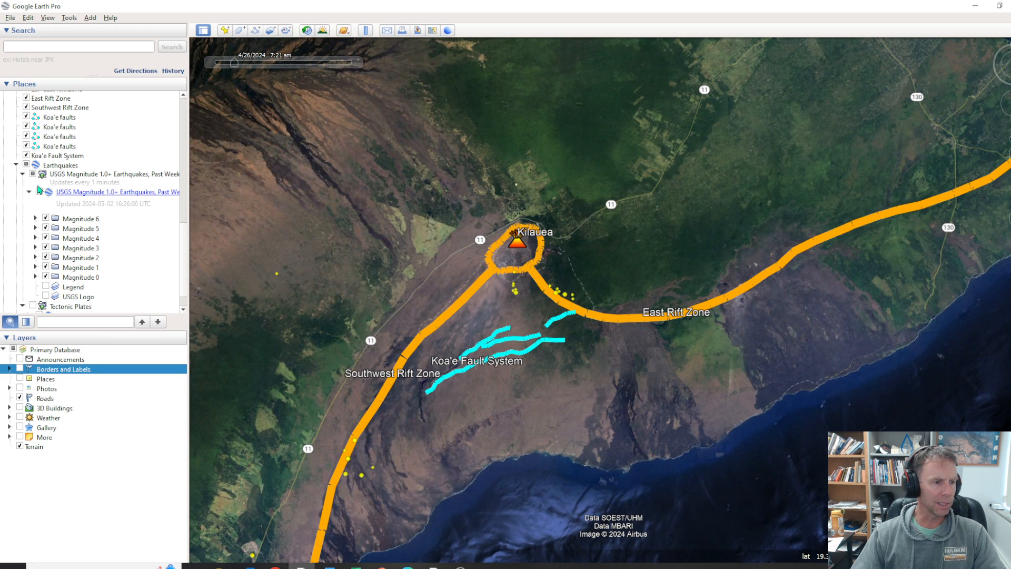
{"action": "scroll", "scroll_direction": "up", "scroll_amount": 3}
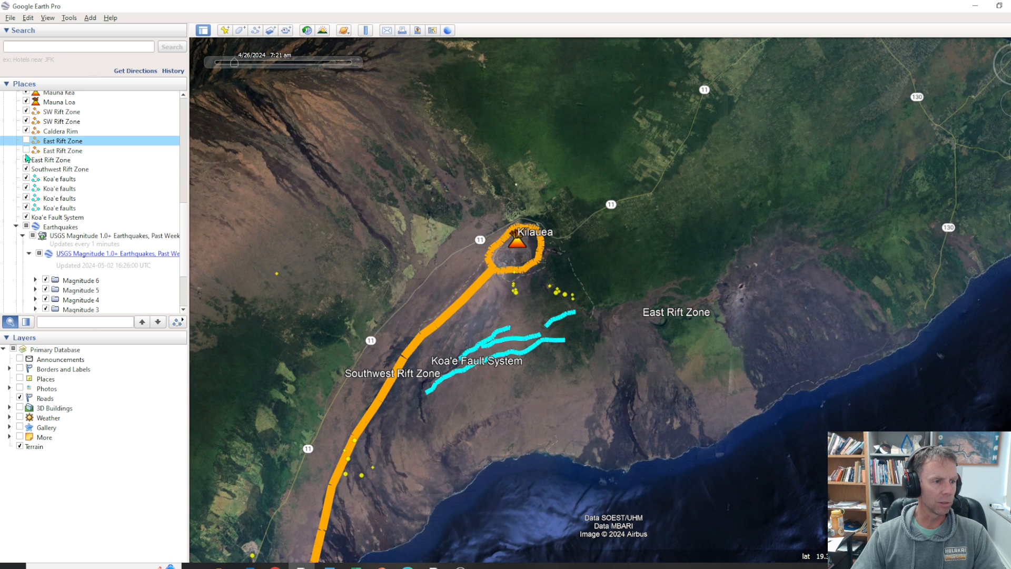
Hide the East Rift Zone outline and close in on the Kilauea summit caldera
{"action": "left_click", "coordinate": [50, 161]}
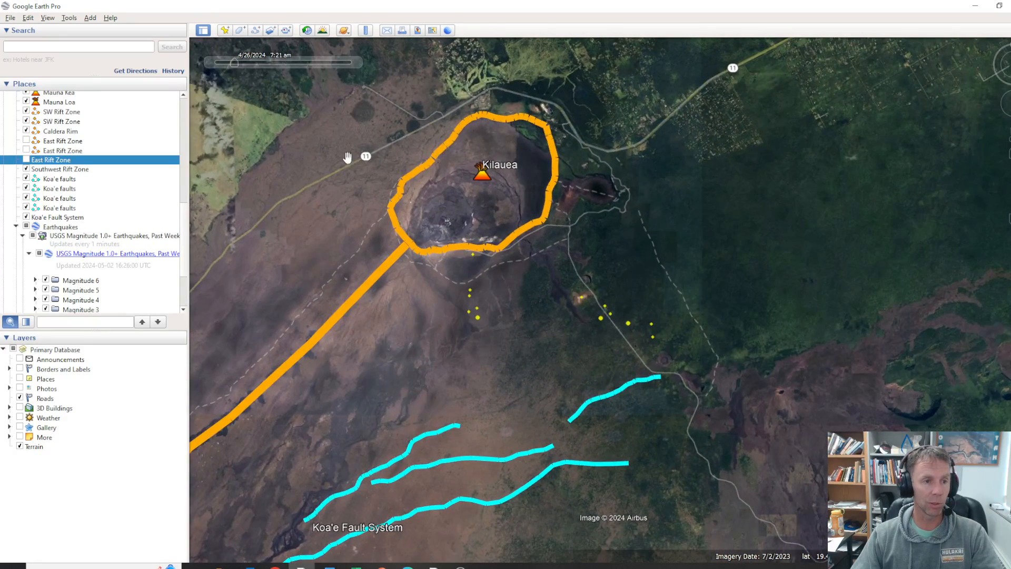
{"action": "left_click", "coordinate": [230, 47]}
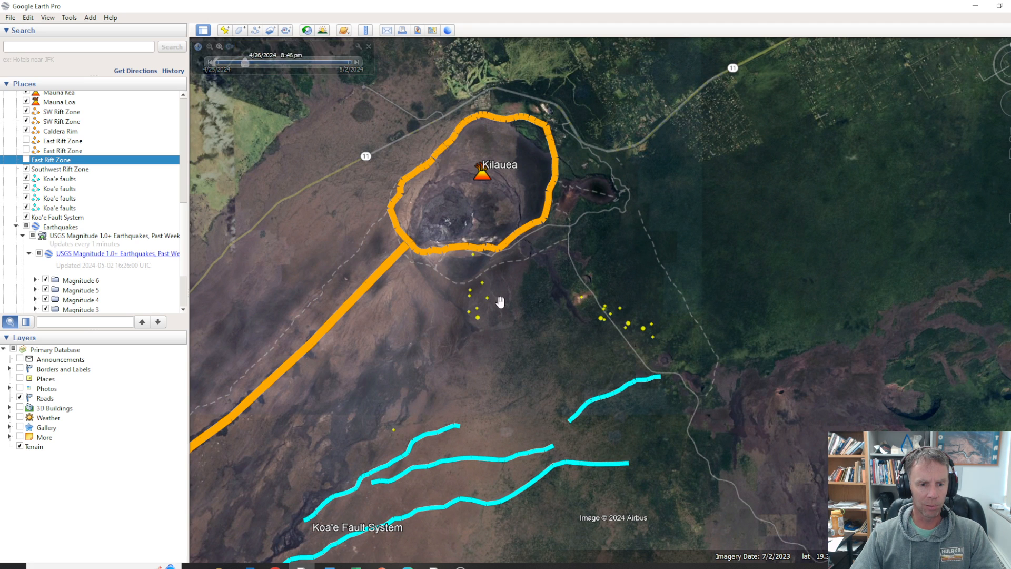
Adjust the time slider to an earlier day, then back out to the full week of quakes south of the caldera
{"action": "left_click_drag", "start_coordinate": [245, 63], "coordinate": [256, 63]}
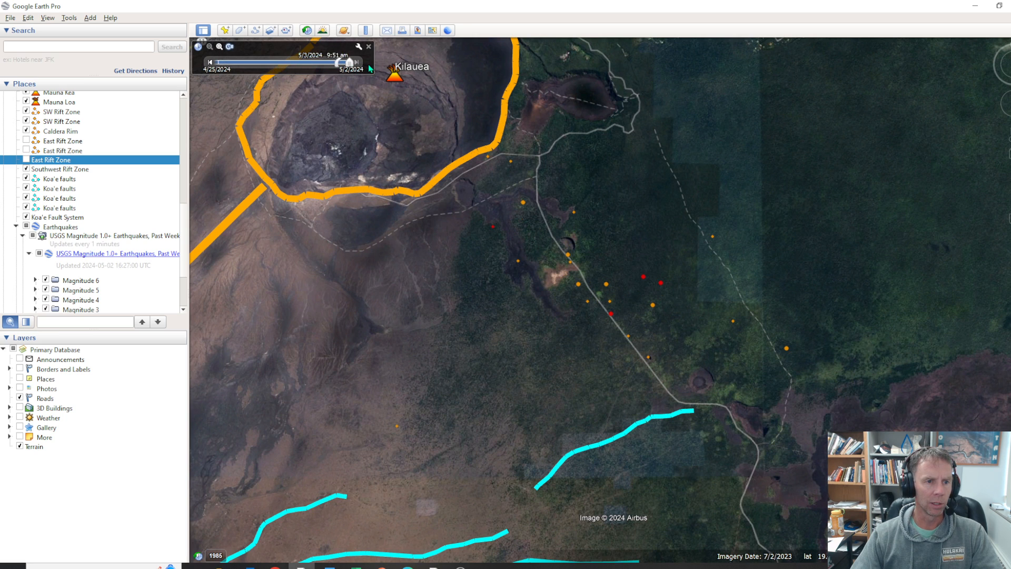
{"action": "left_click_drag", "start_coordinate": [346, 63], "coordinate": [243, 63]}
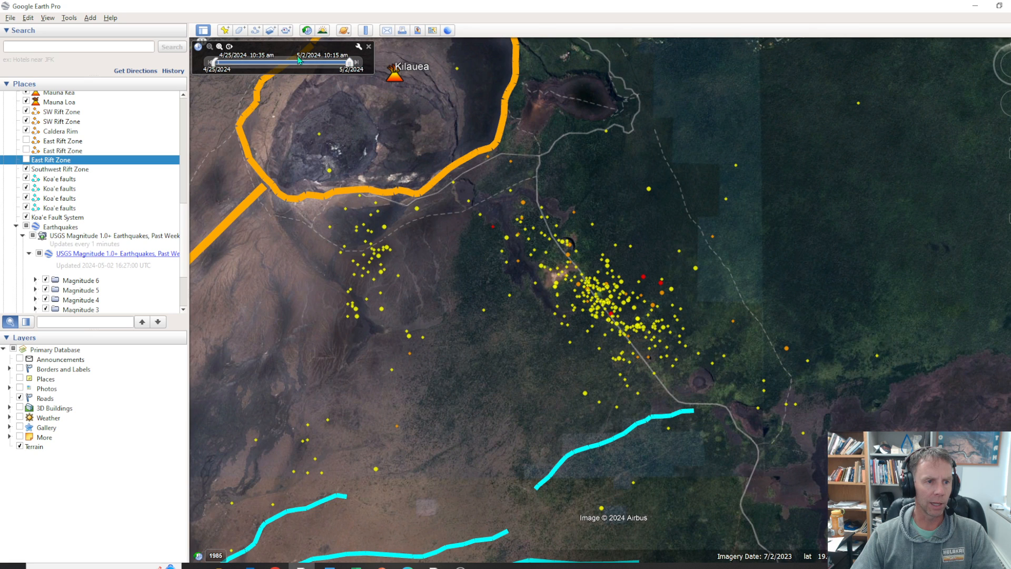
{"action": "left_click_drag", "start_coordinate": [298, 62], "coordinate": [219, 62]}
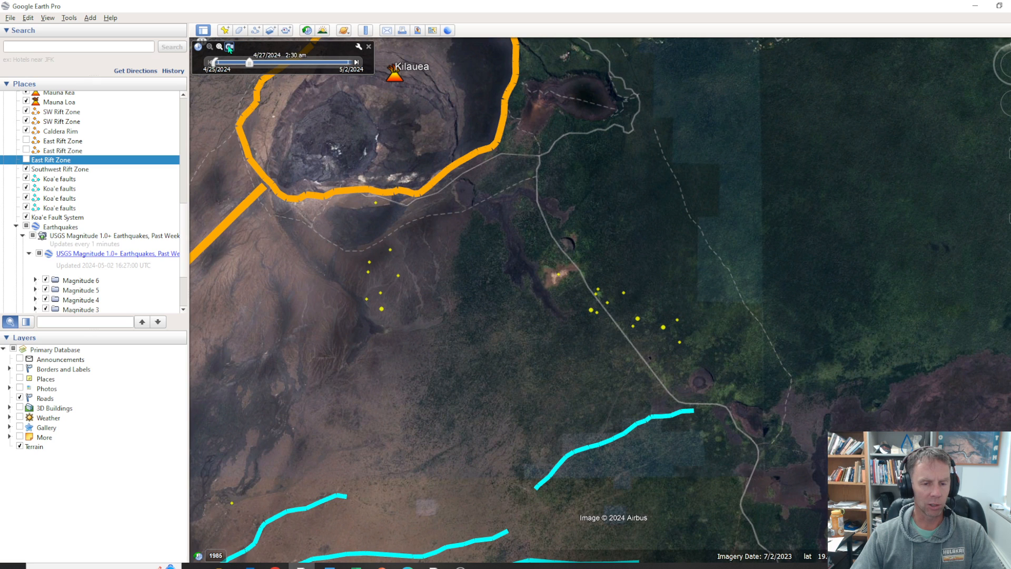
{"action": "left_click_drag", "start_coordinate": [248, 62], "coordinate": [258, 62]}
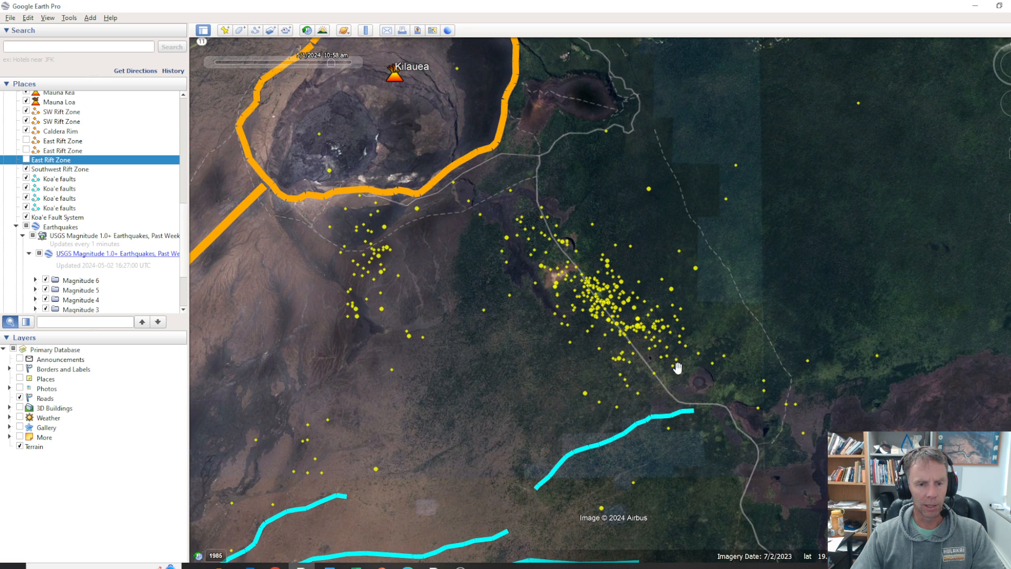
{"action": "mouse_move", "coordinate": [741, 376]}
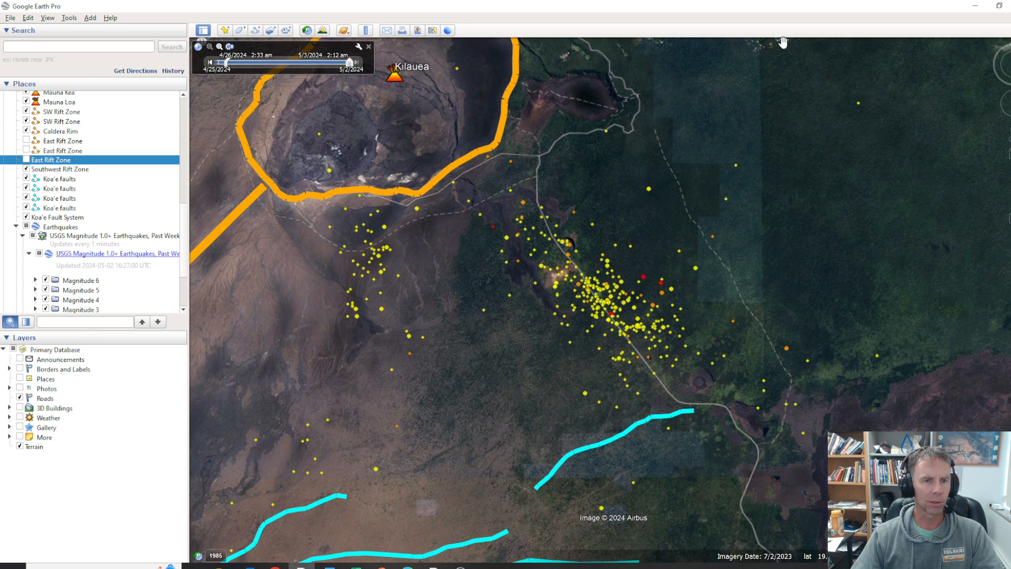
Switch to Chrome's 'Temporary closures in effect' release and scroll to its closures list
{"action": "left_click", "coordinate": [464, 11]}
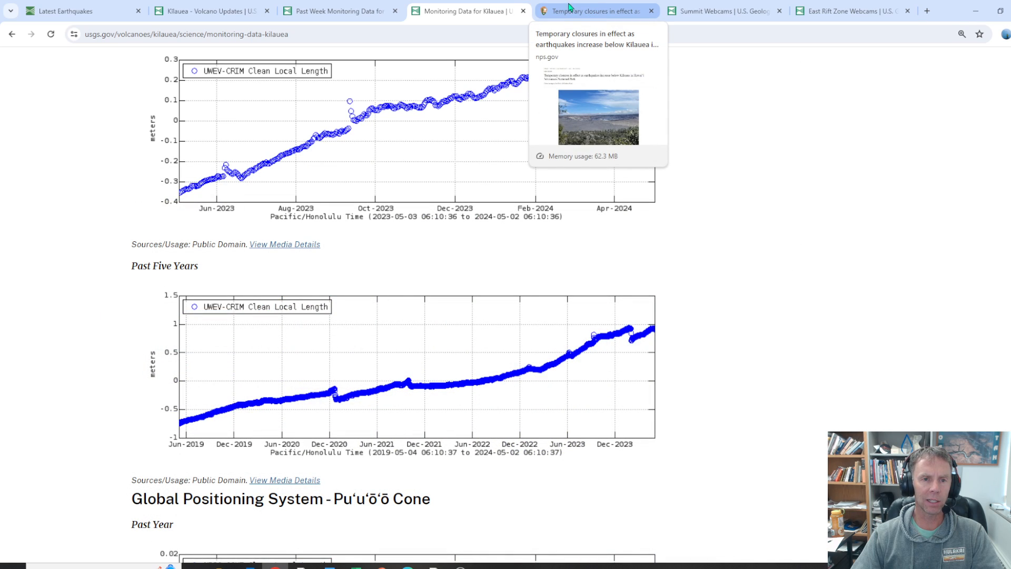
{"action": "left_click", "coordinate": [589, 11]}
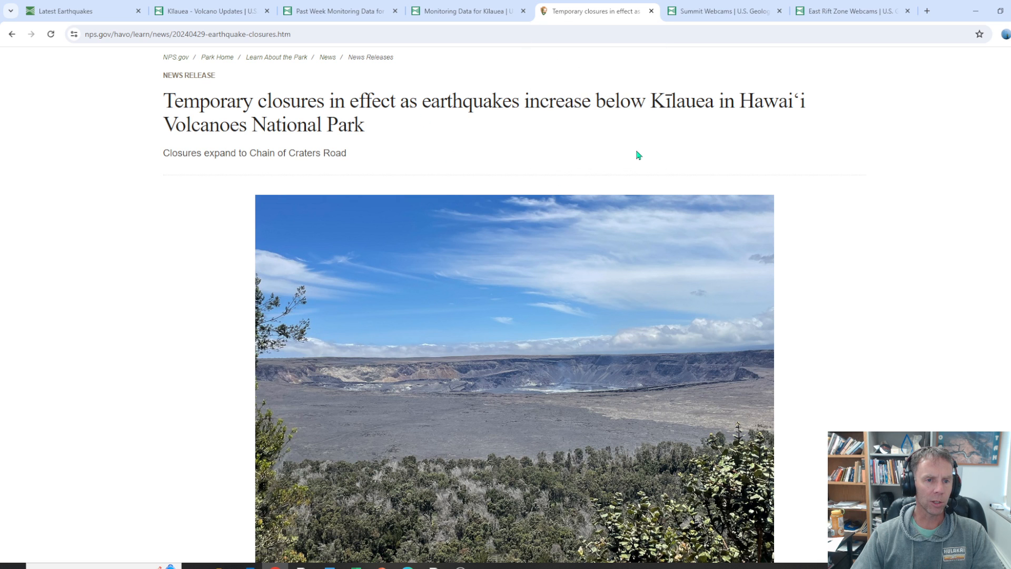
{"action": "scroll", "scroll_direction": "down", "scroll_amount": 3}
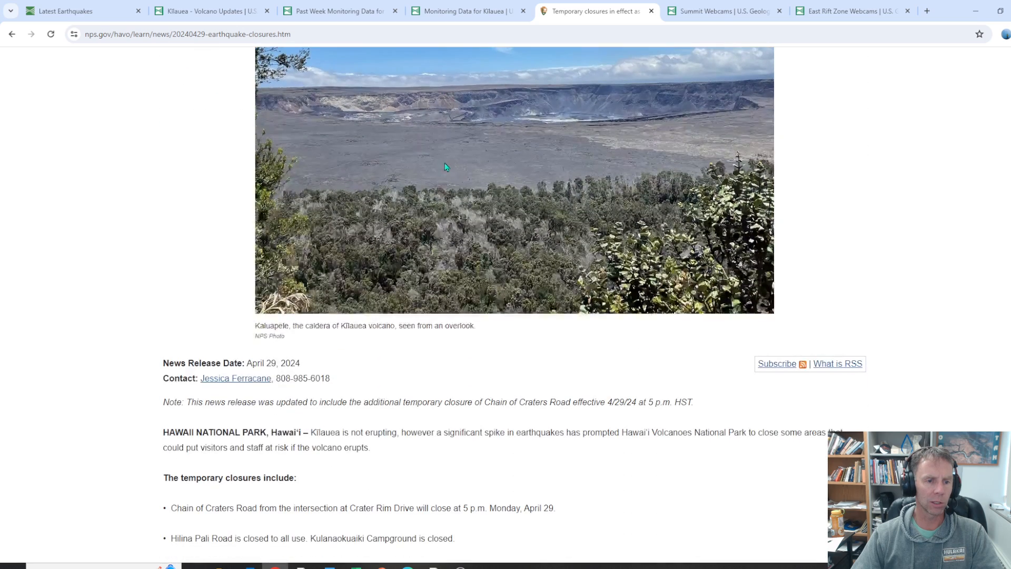
{"action": "scroll", "scroll_direction": "down", "scroll_amount": 3}
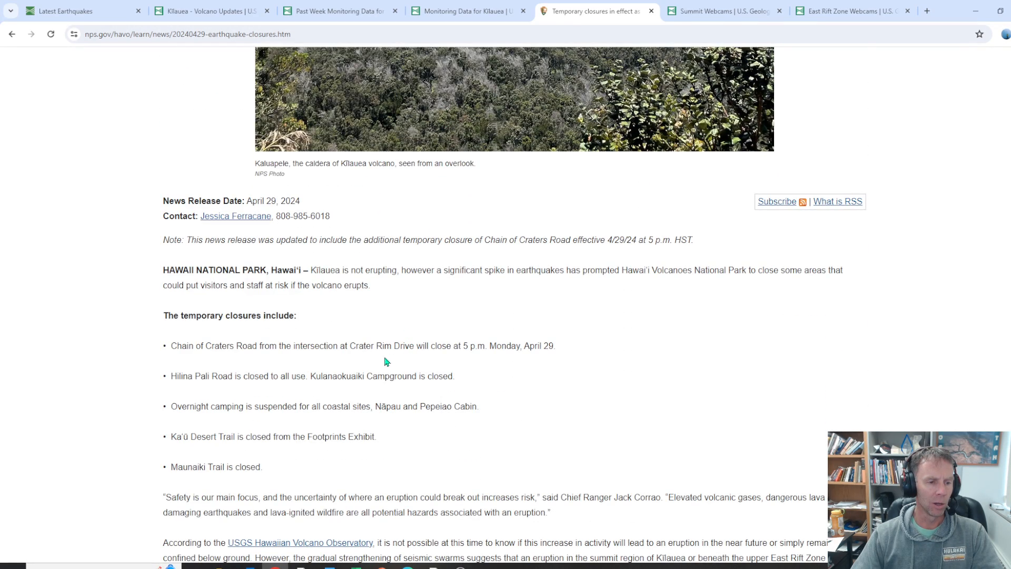
{"action": "mouse_move", "coordinate": [190, 393]}
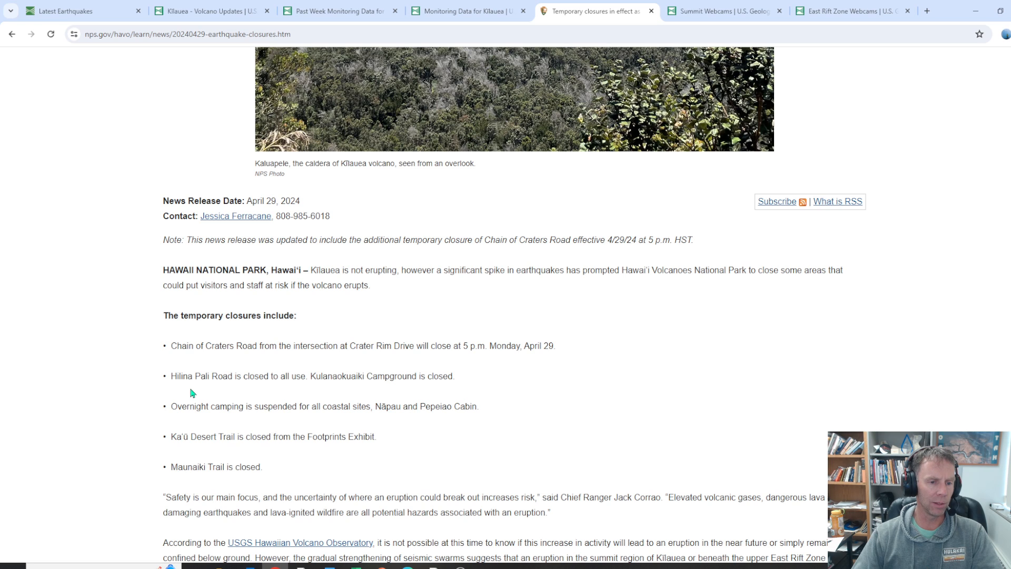
{"action": "mouse_move", "coordinate": [393, 237]}
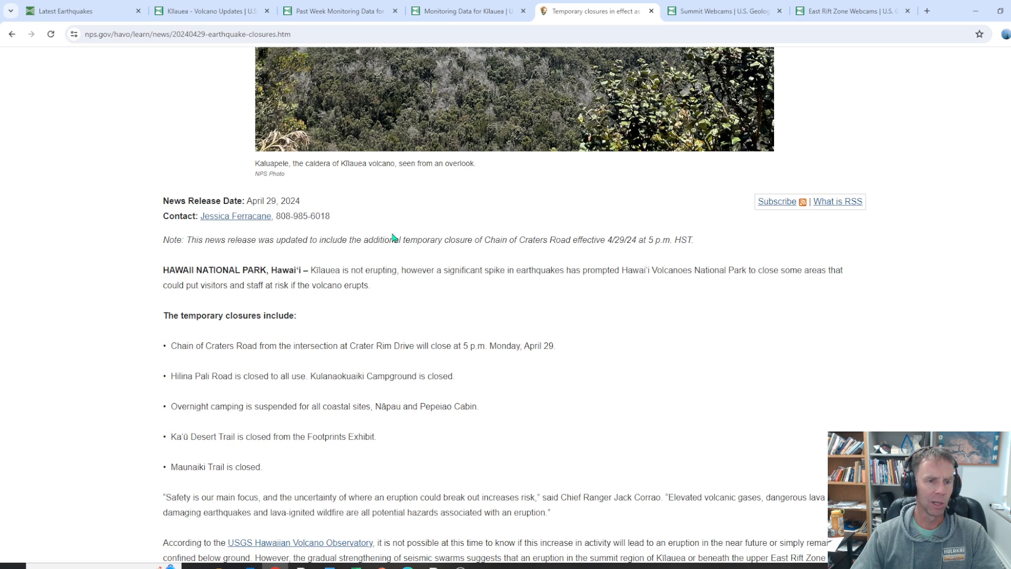
{"action": "mouse_move", "coordinate": [393, 239]}
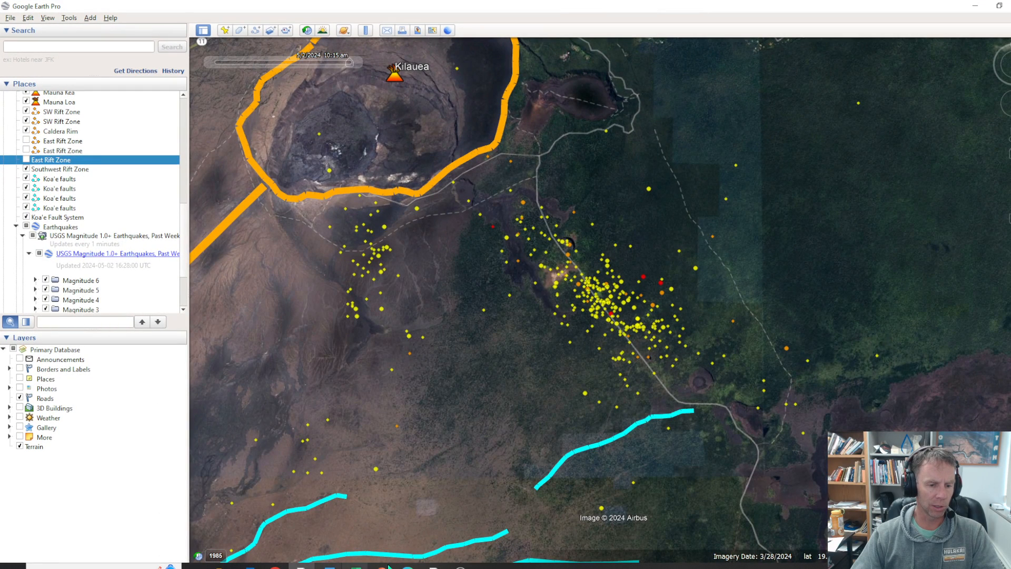
{"action": "mouse_move", "coordinate": [301, 566]}
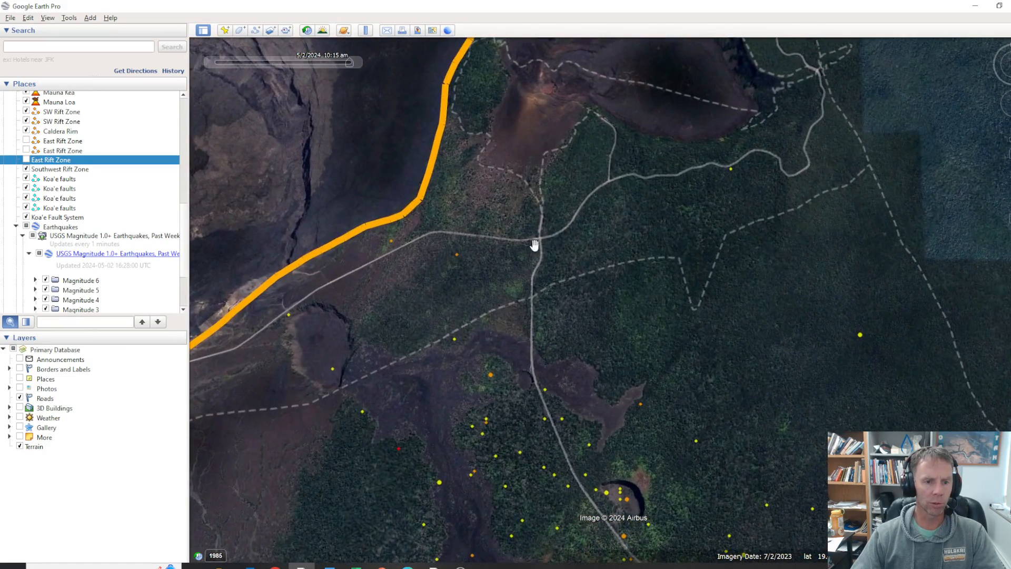
{"action": "mouse_move", "coordinate": [55, 243]}
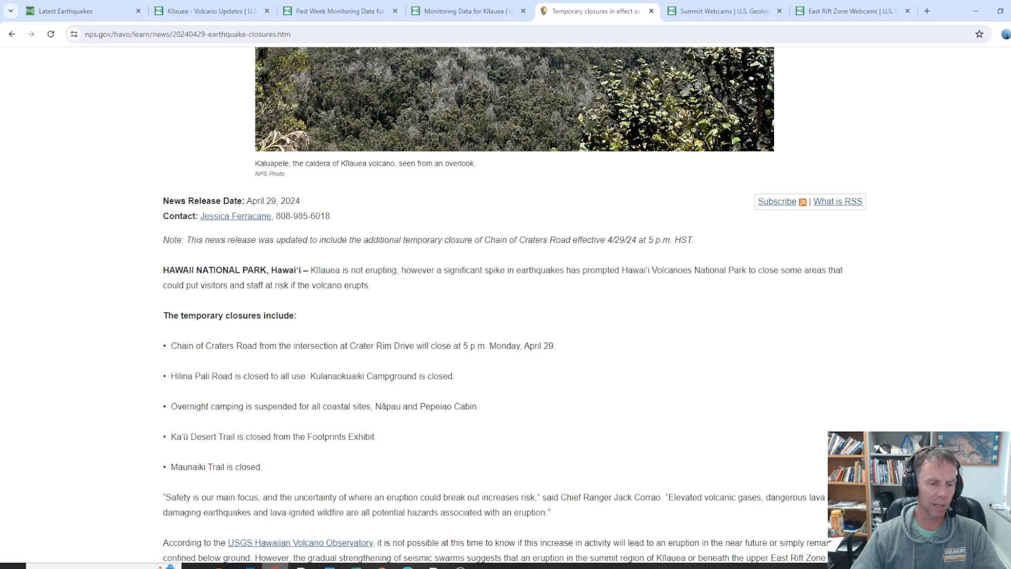
{"action": "scroll", "scroll_direction": "down", "scroll_amount": 3}
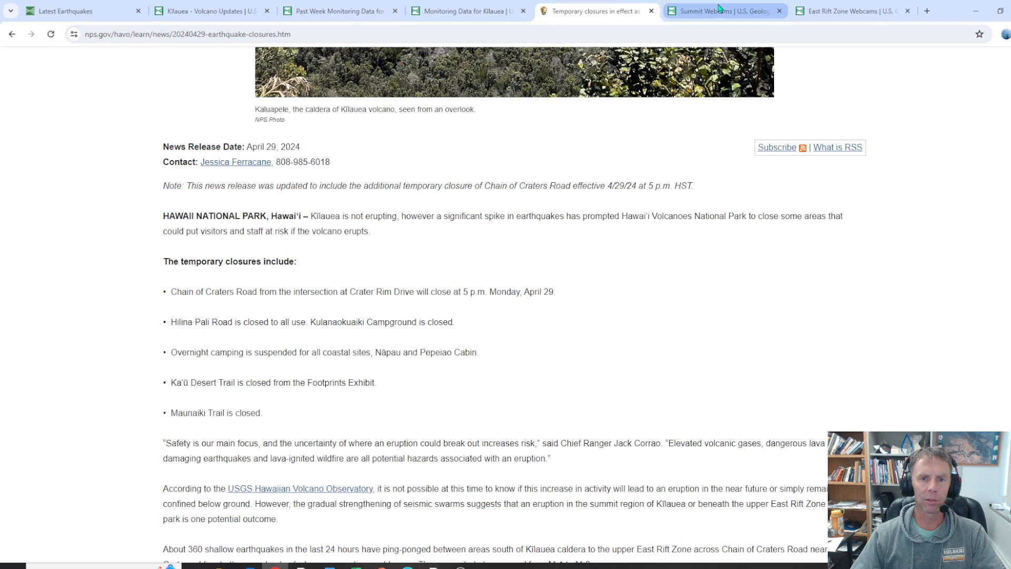
Review the USGS Summit Webcams page down to the KWcam image
{"action": "left_click", "coordinate": [724, 10]}
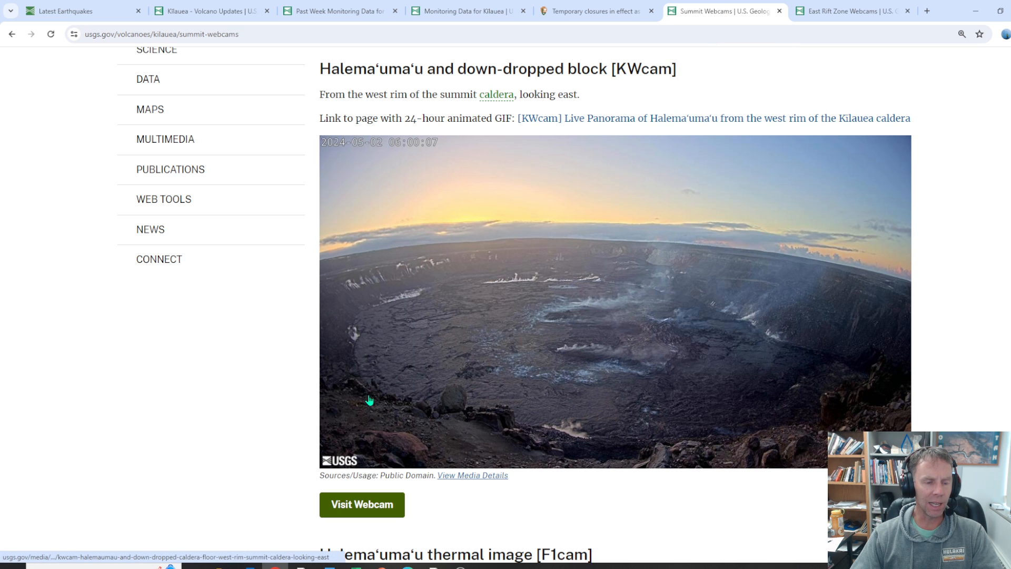
{"action": "scroll", "scroll_direction": "up", "scroll_amount": 3}
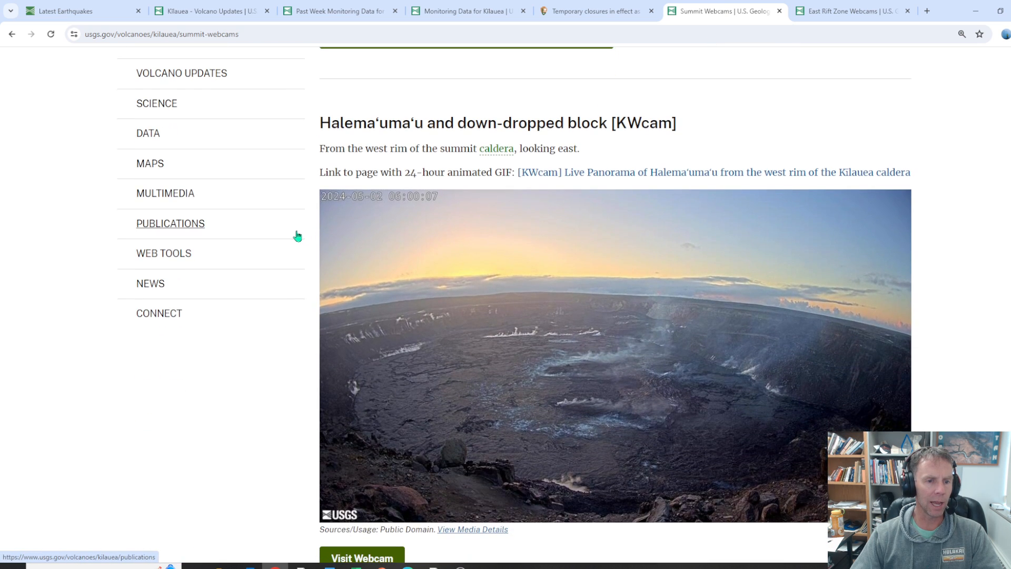
{"action": "scroll", "scroll_direction": "down", "scroll_amount": 3}
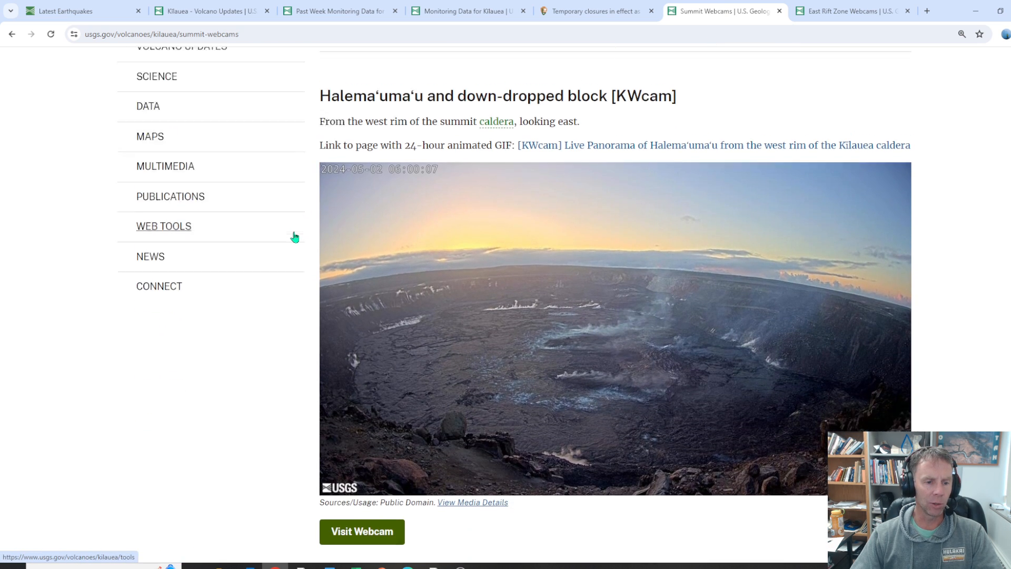
{"action": "scroll", "scroll_direction": "down", "scroll_amount": 3}
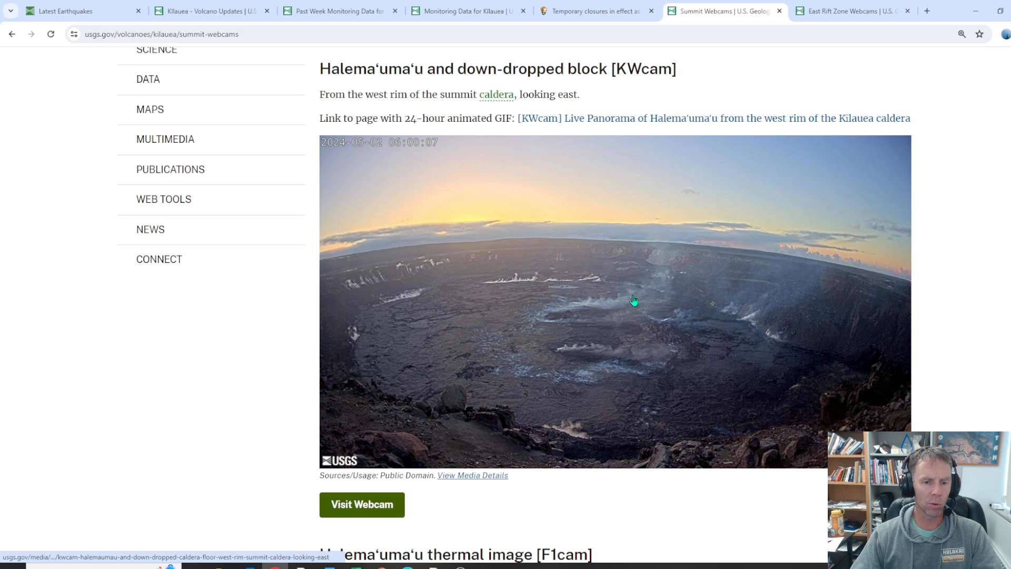
Visit the full Halemaʻumaʻu KWcam webcam page, then bring up the East Rift Zone Webcams page
{"action": "left_click", "coordinate": [361, 504]}
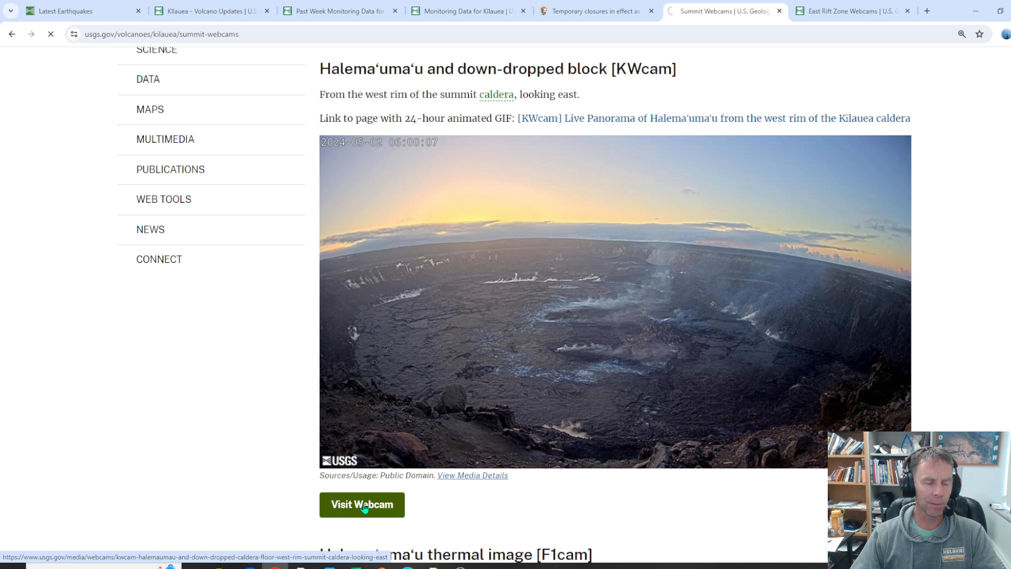
{"action": "left_click", "coordinate": [361, 505]}
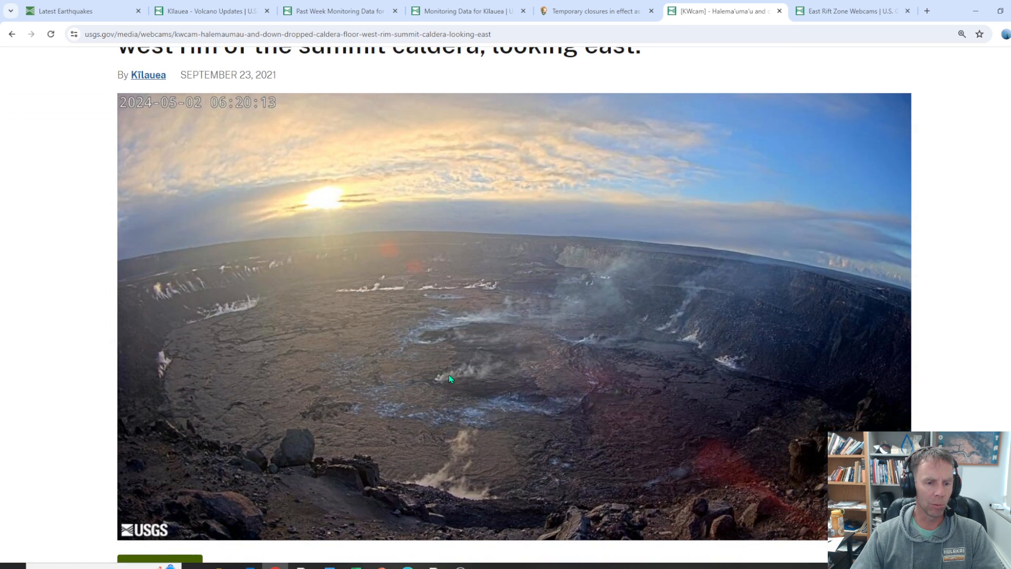
{"action": "scroll", "scroll_direction": "down", "scroll_amount": 3}
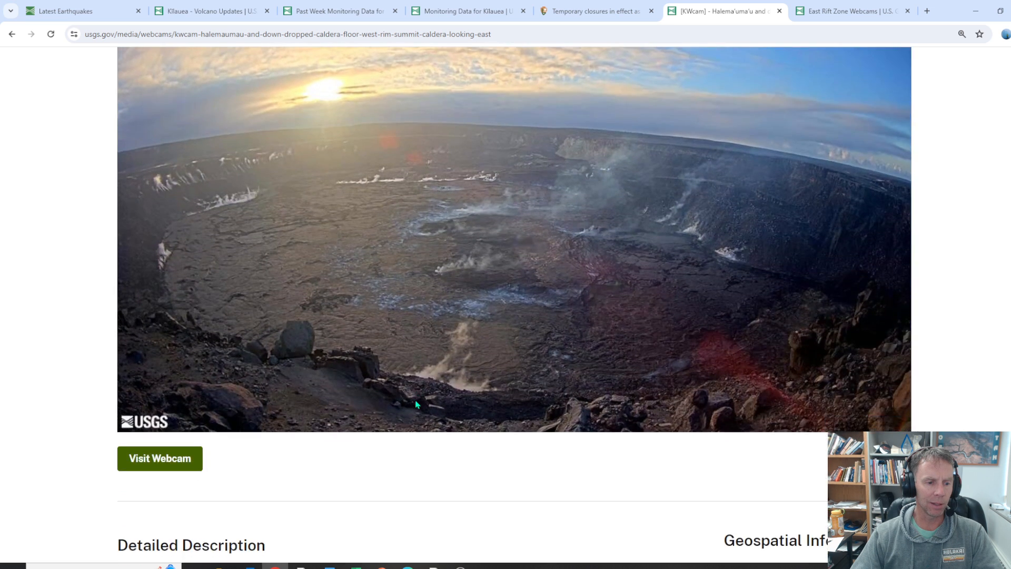
{"action": "left_click", "coordinate": [850, 10]}
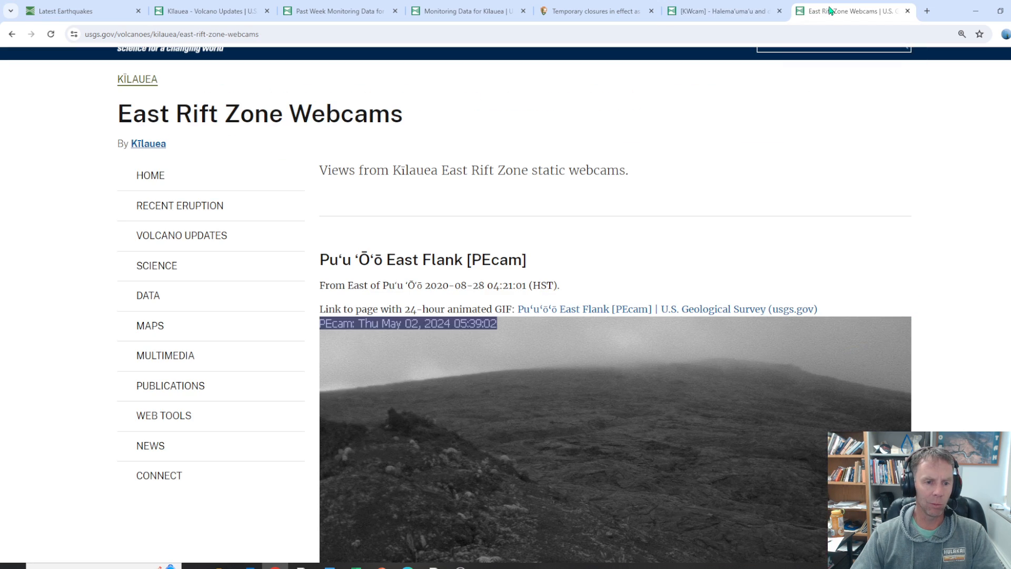
Scroll through the East Rift Zone webcam images, including Mauna Ulu and Mobile Cam 3
{"action": "scroll", "scroll_direction": "down", "scroll_amount": 3}
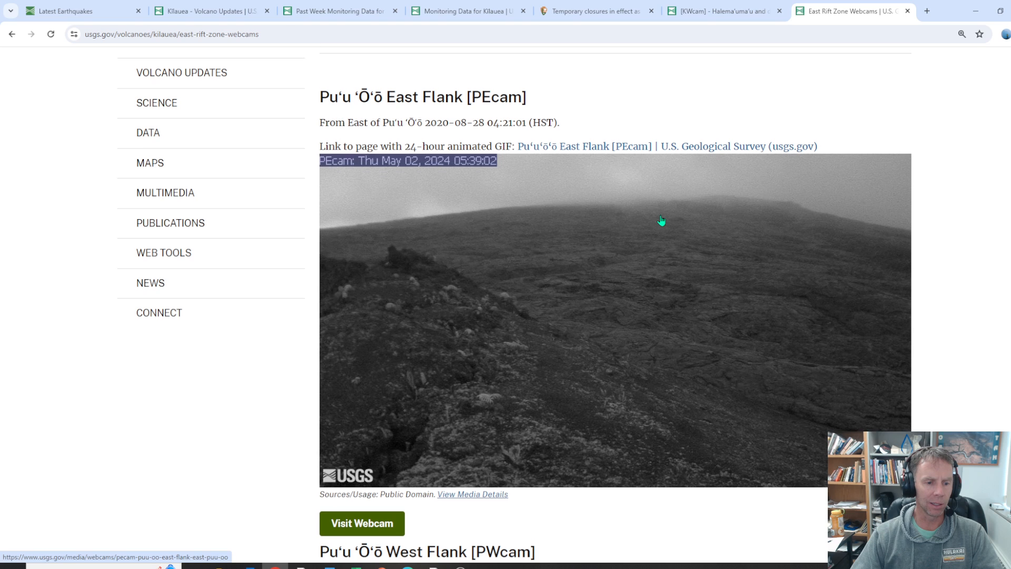
{"action": "scroll", "scroll_direction": "down", "scroll_amount": 3}
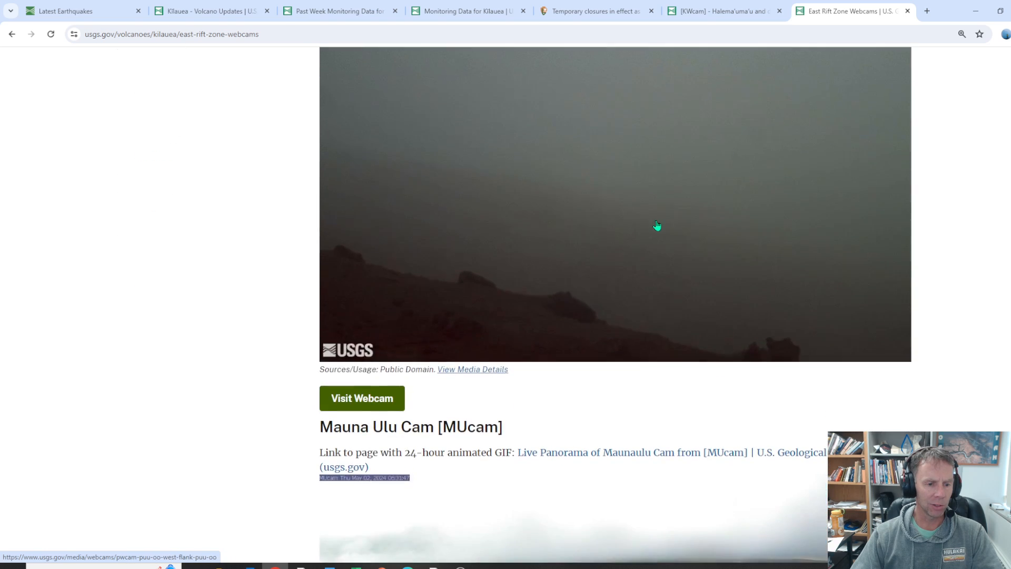
{"action": "scroll", "scroll_direction": "down", "scroll_amount": 3}
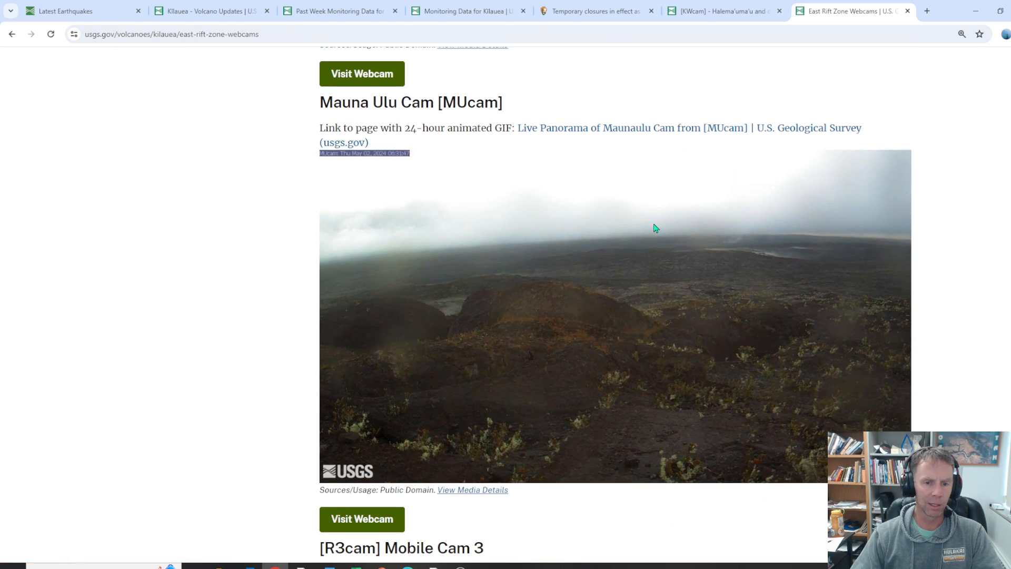
{"action": "mouse_move", "coordinate": [708, 249]}
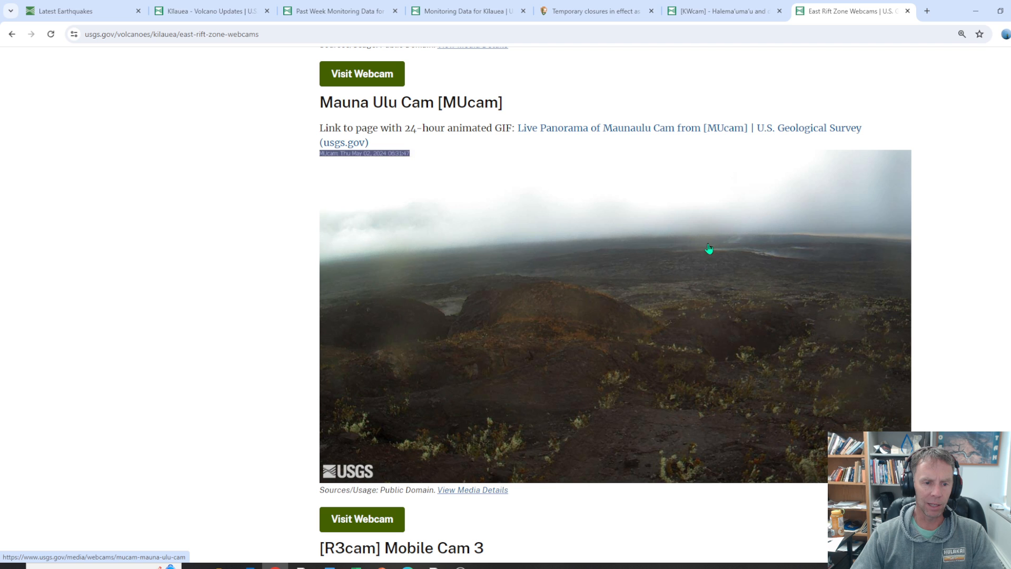
{"action": "scroll", "scroll_direction": "up", "scroll_amount": 3}
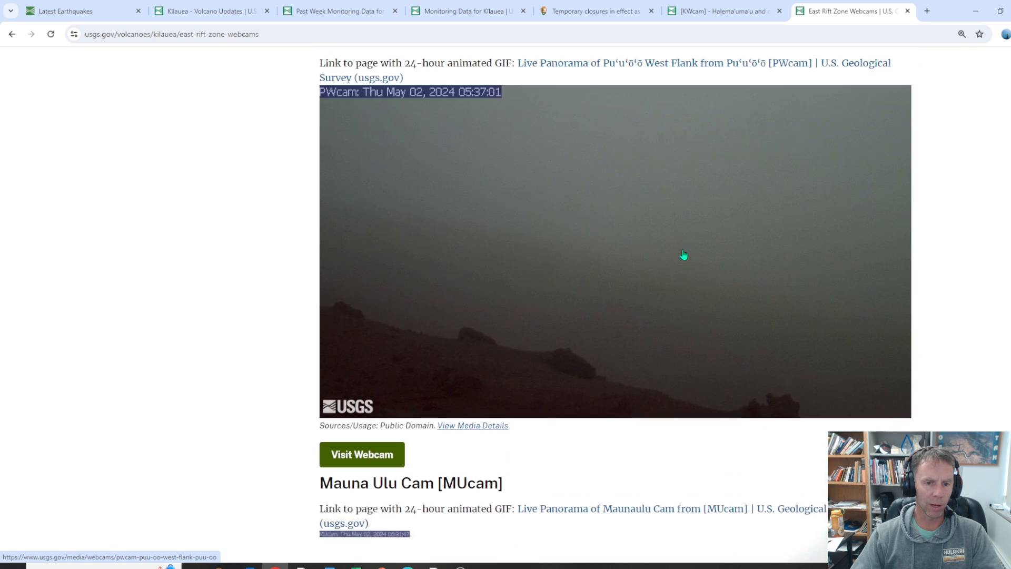
{"action": "scroll", "scroll_direction": "up", "scroll_amount": 3}
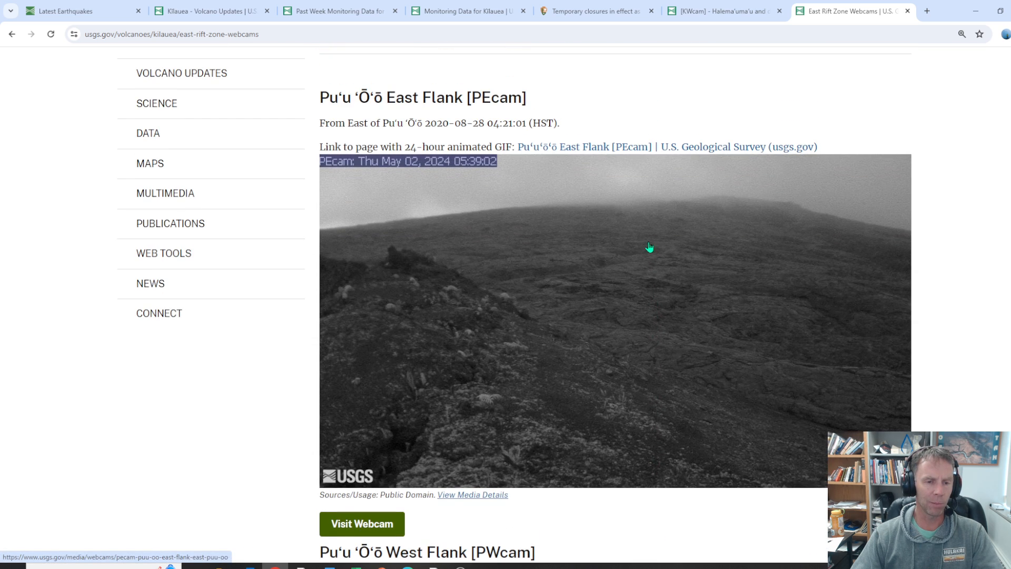
{"action": "mouse_move", "coordinate": [655, 234]}
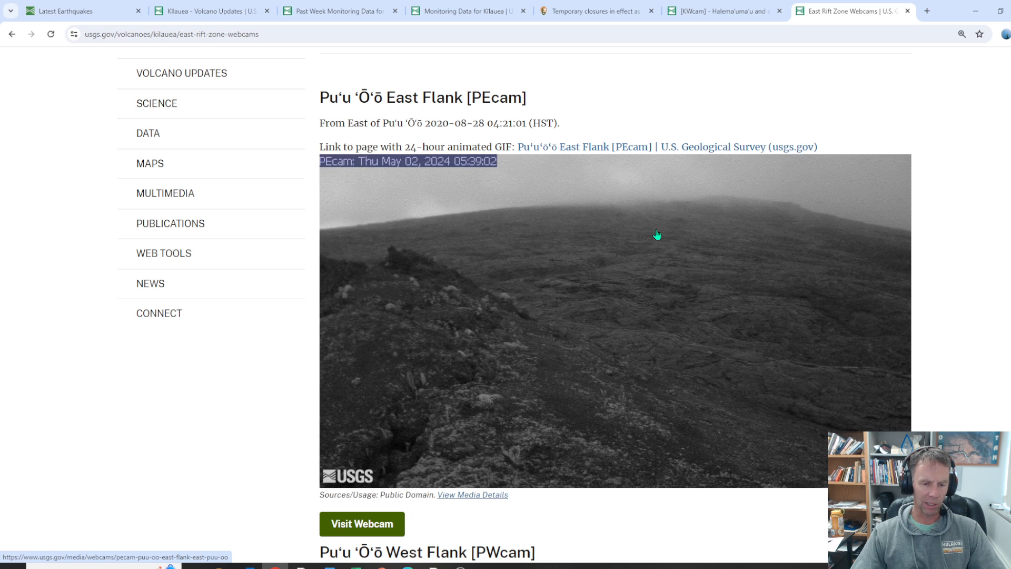
{"action": "mouse_move", "coordinate": [616, 205]}
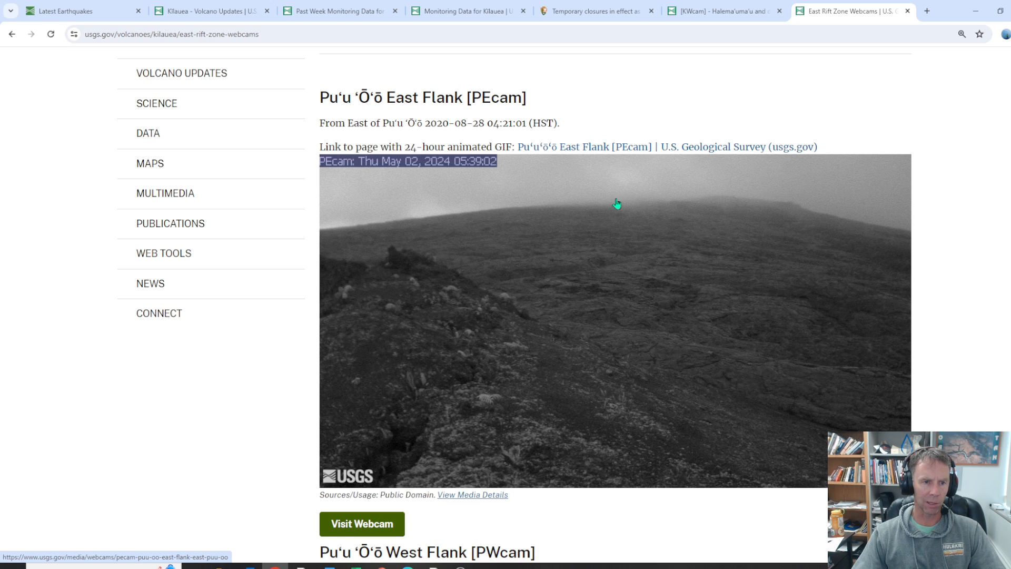
{"action": "mouse_move", "coordinate": [355, 222]}
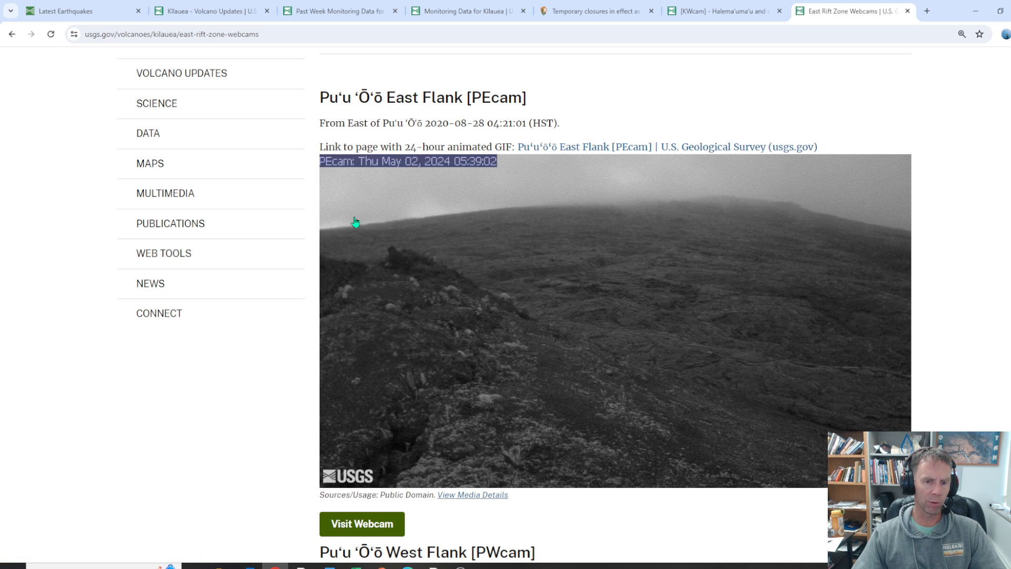
{"action": "scroll", "scroll_direction": "down", "scroll_amount": 3}
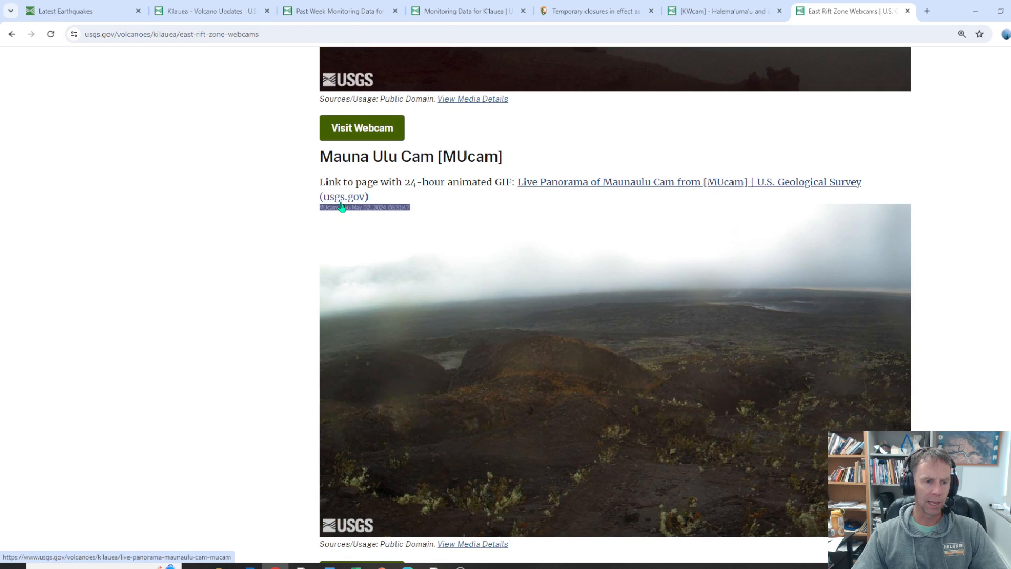
{"action": "mouse_move", "coordinate": [786, 306]}
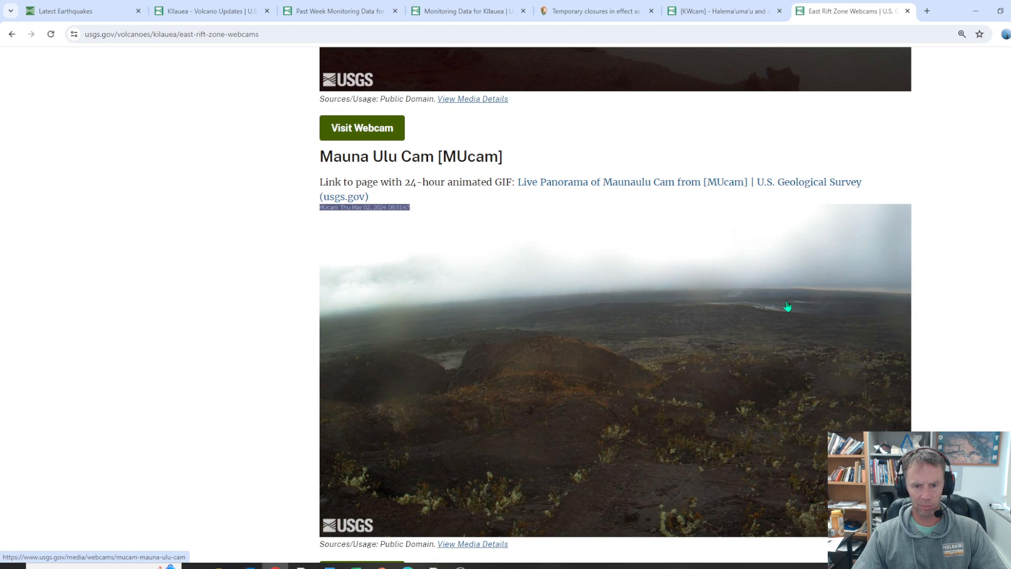
{"action": "scroll", "scroll_direction": "down", "scroll_amount": 3}
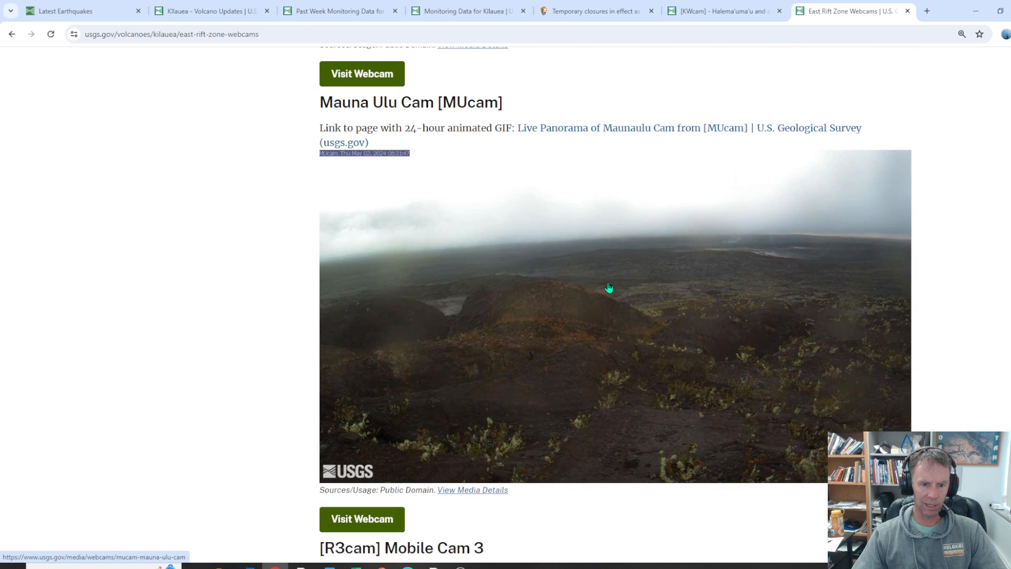
{"action": "mouse_move", "coordinate": [711, 245]}
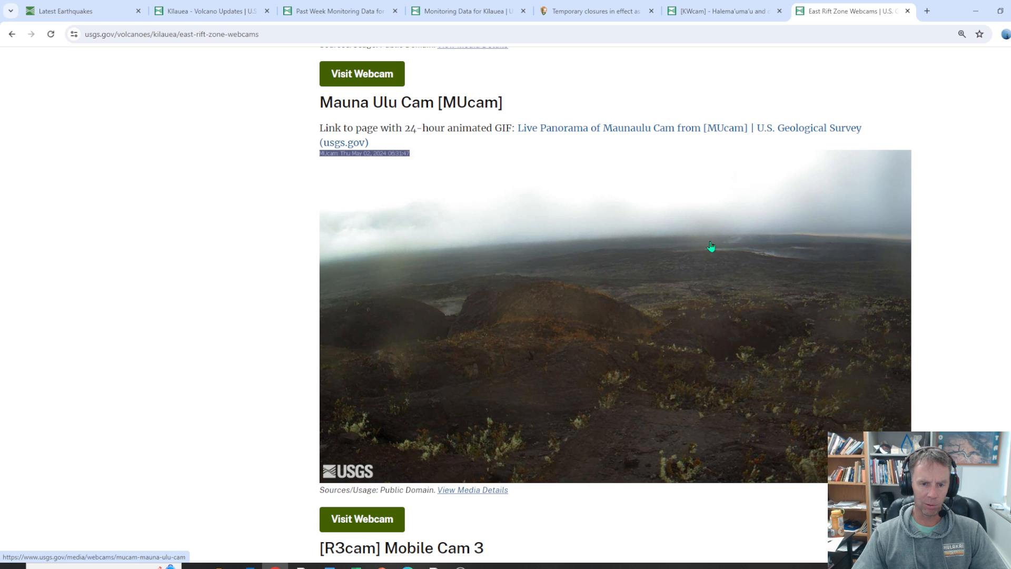
{"action": "scroll", "scroll_direction": "down", "scroll_amount": 3}
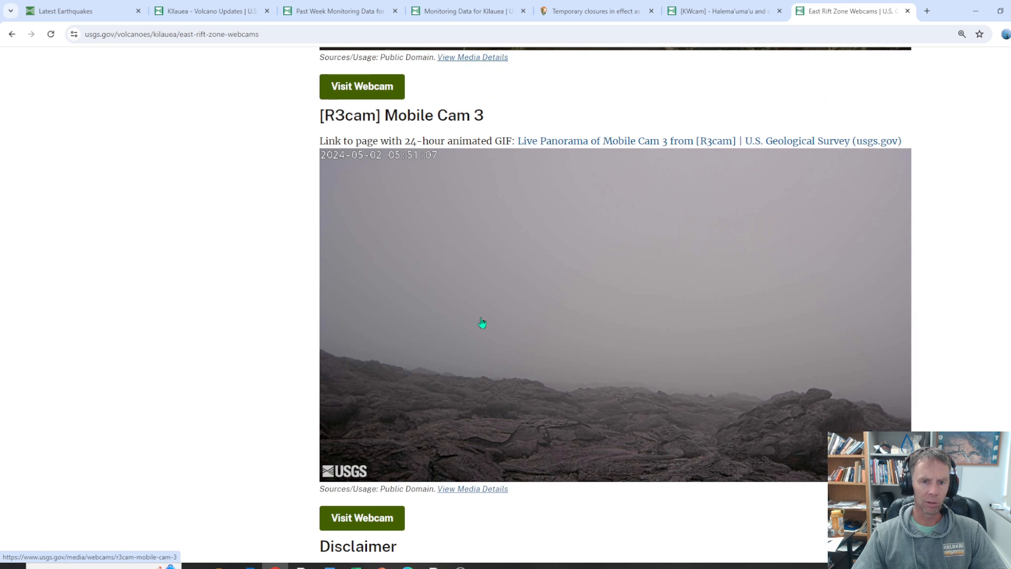
{"action": "mouse_move", "coordinate": [406, 295]}
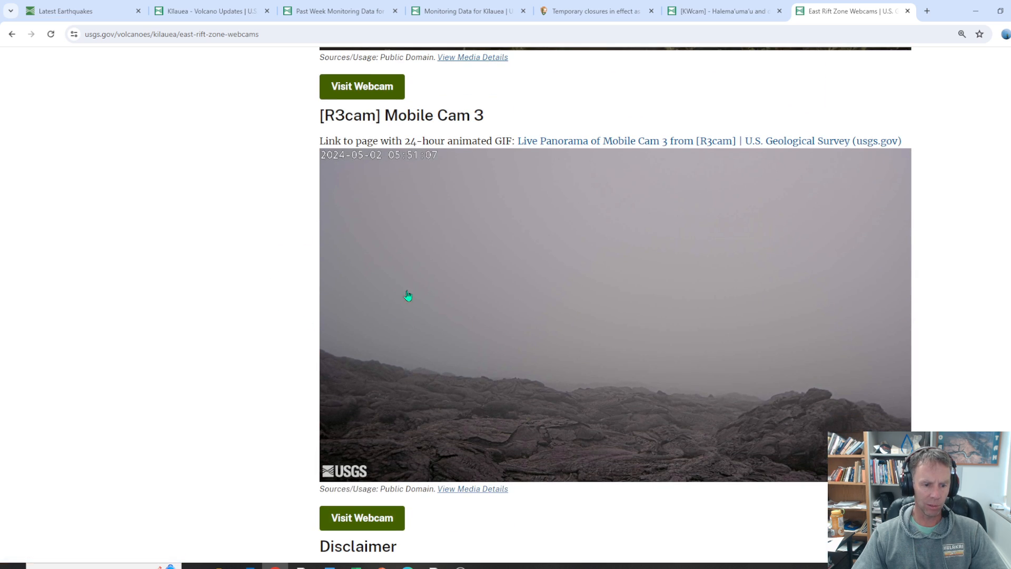
{"action": "scroll", "scroll_direction": "down", "scroll_amount": 3}
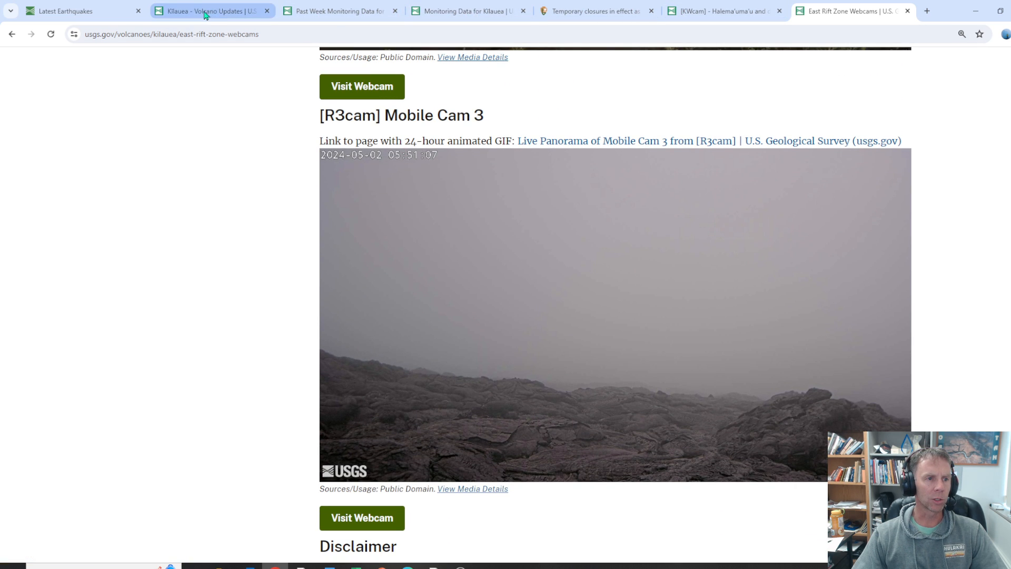
Return via the Kilauea Volcano Updates page to the USGS Latest Earthquakes swarm map
{"action": "left_click", "coordinate": [206, 10]}
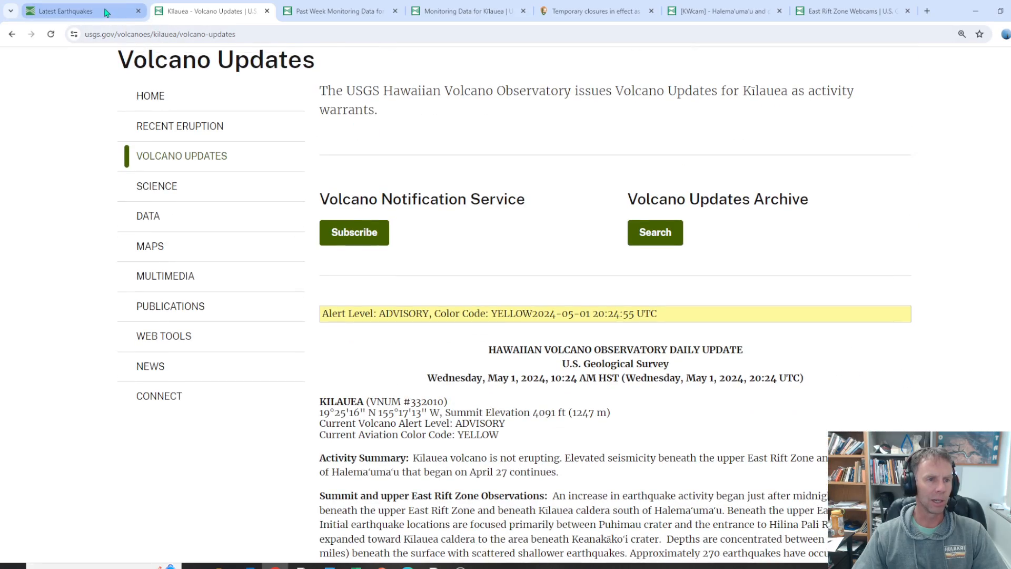
{"action": "left_click", "coordinate": [77, 11]}
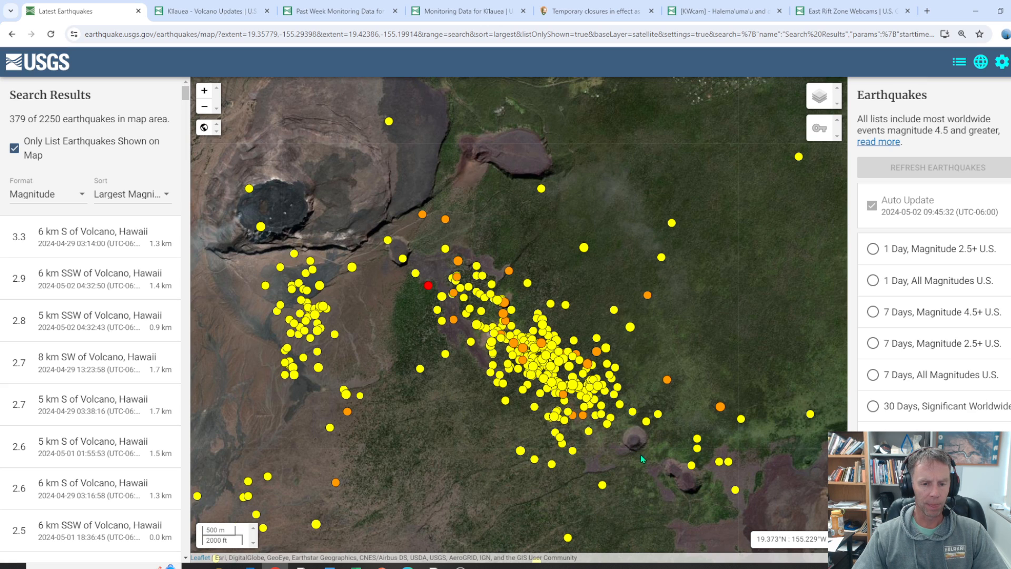
{"action": "mouse_move", "coordinate": [604, 400]}
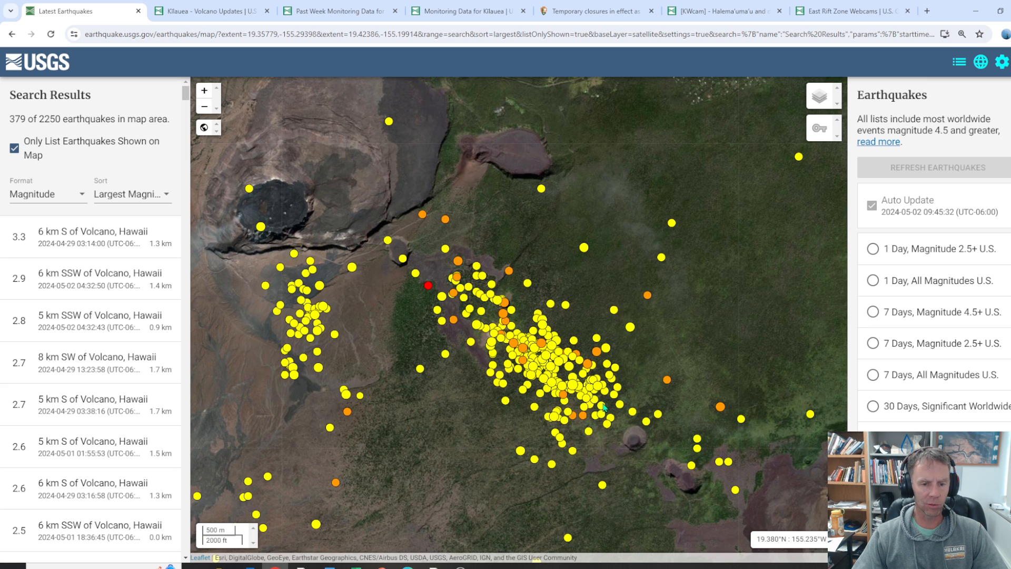
{"action": "mouse_move", "coordinate": [444, 277]}
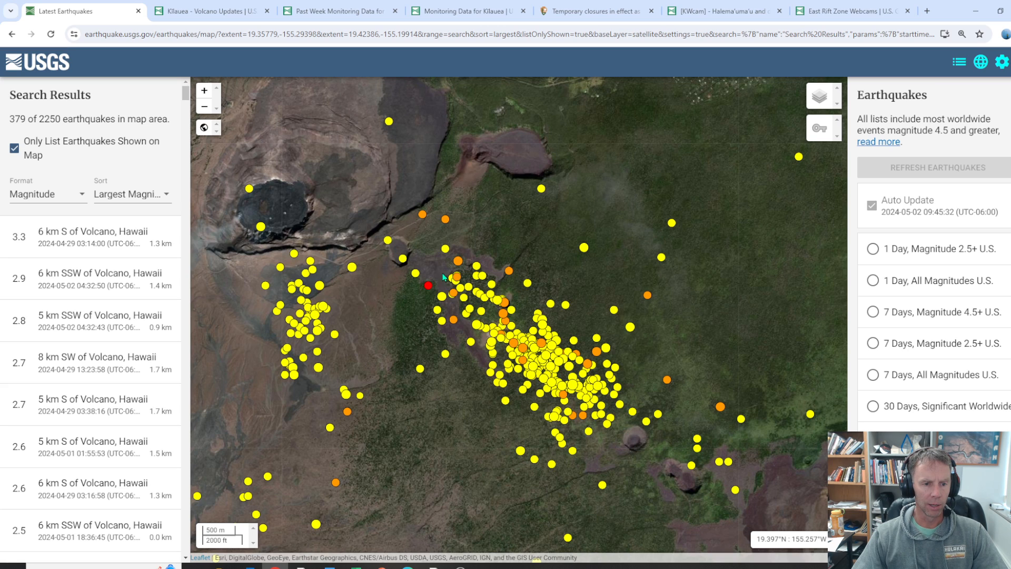
{"action": "mouse_move", "coordinate": [413, 261]}
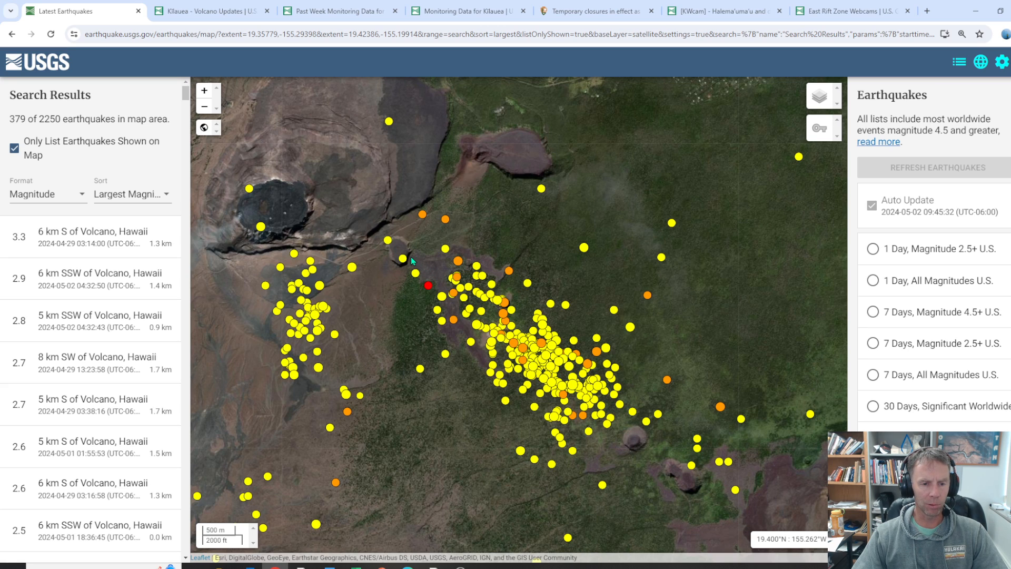
{"action": "mouse_move", "coordinate": [690, 466]}
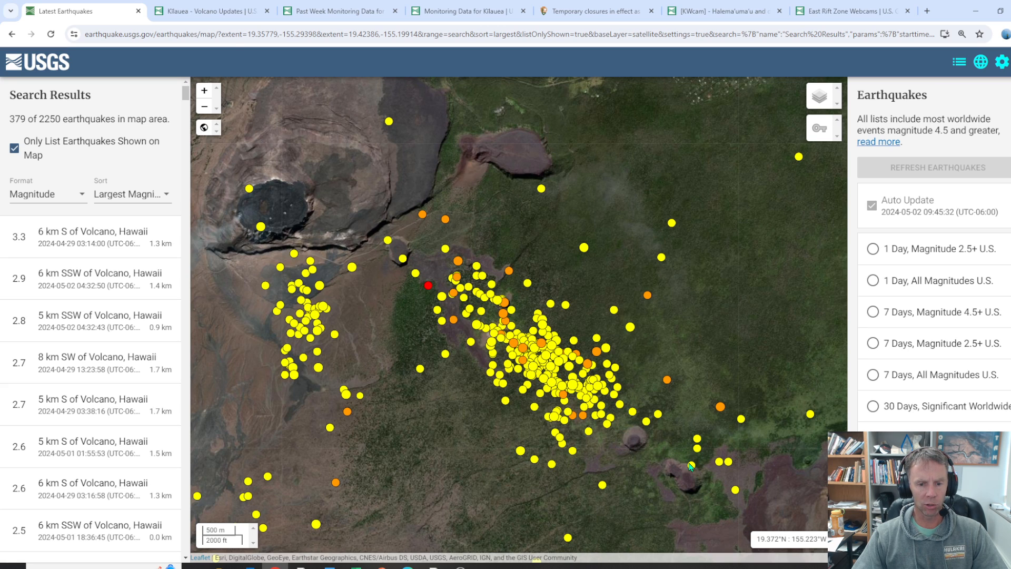
{"action": "mouse_move", "coordinate": [426, 257]}
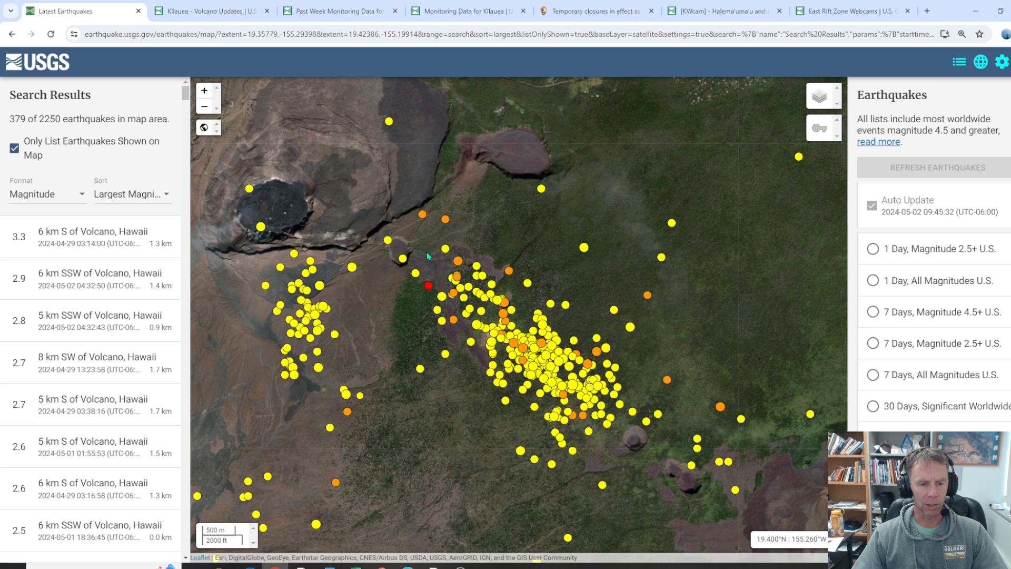
{"action": "mouse_move", "coordinate": [451, 303]}
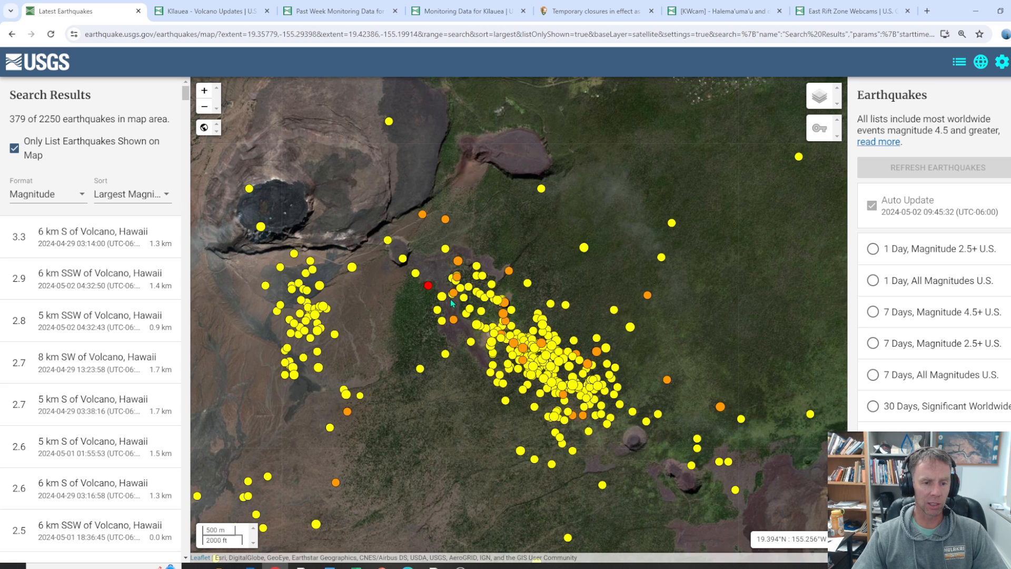
{"action": "mouse_move", "coordinate": [586, 404]}
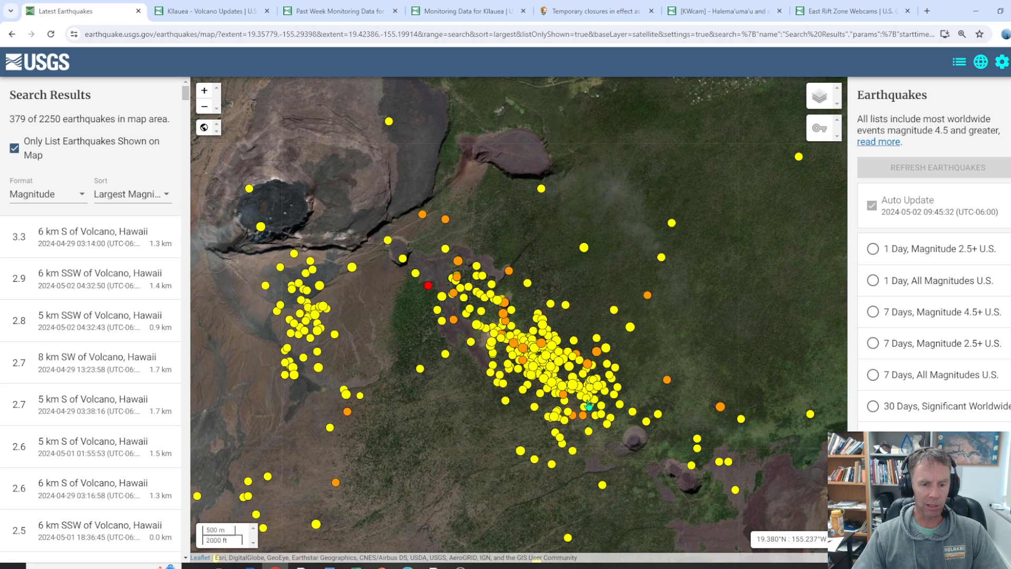
{"action": "mouse_move", "coordinate": [427, 286]}
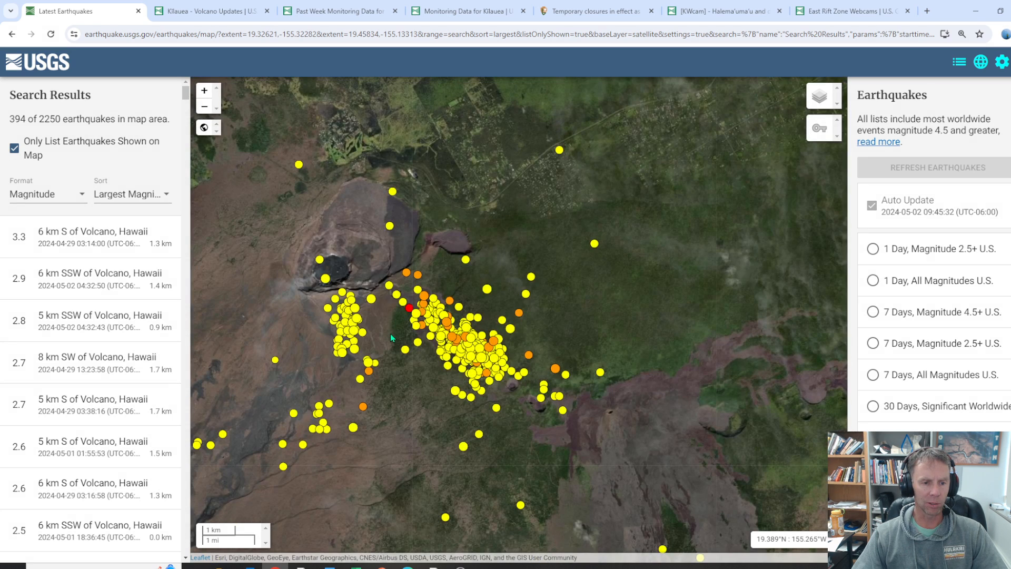
{"action": "mouse_move", "coordinate": [377, 309]}
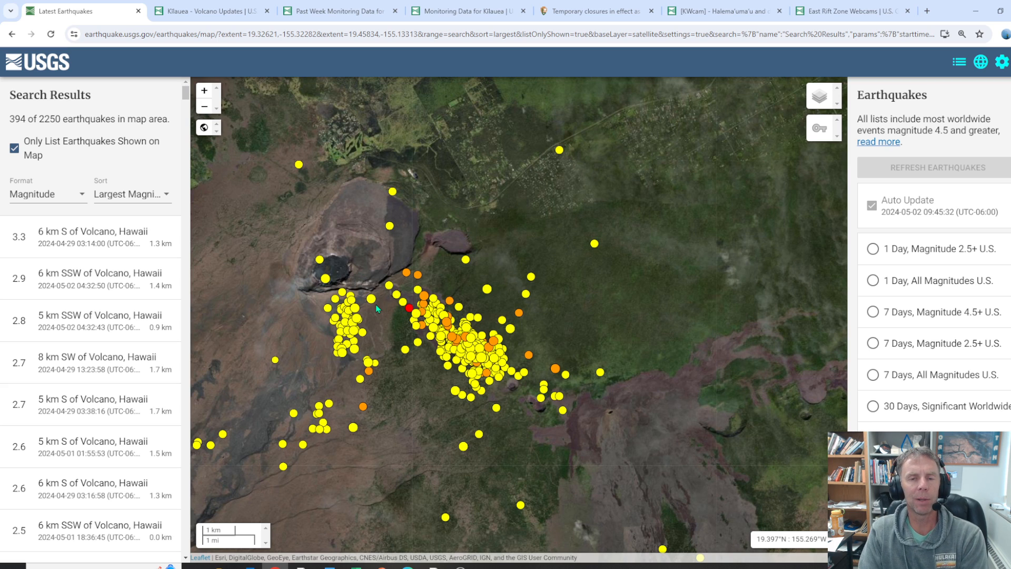